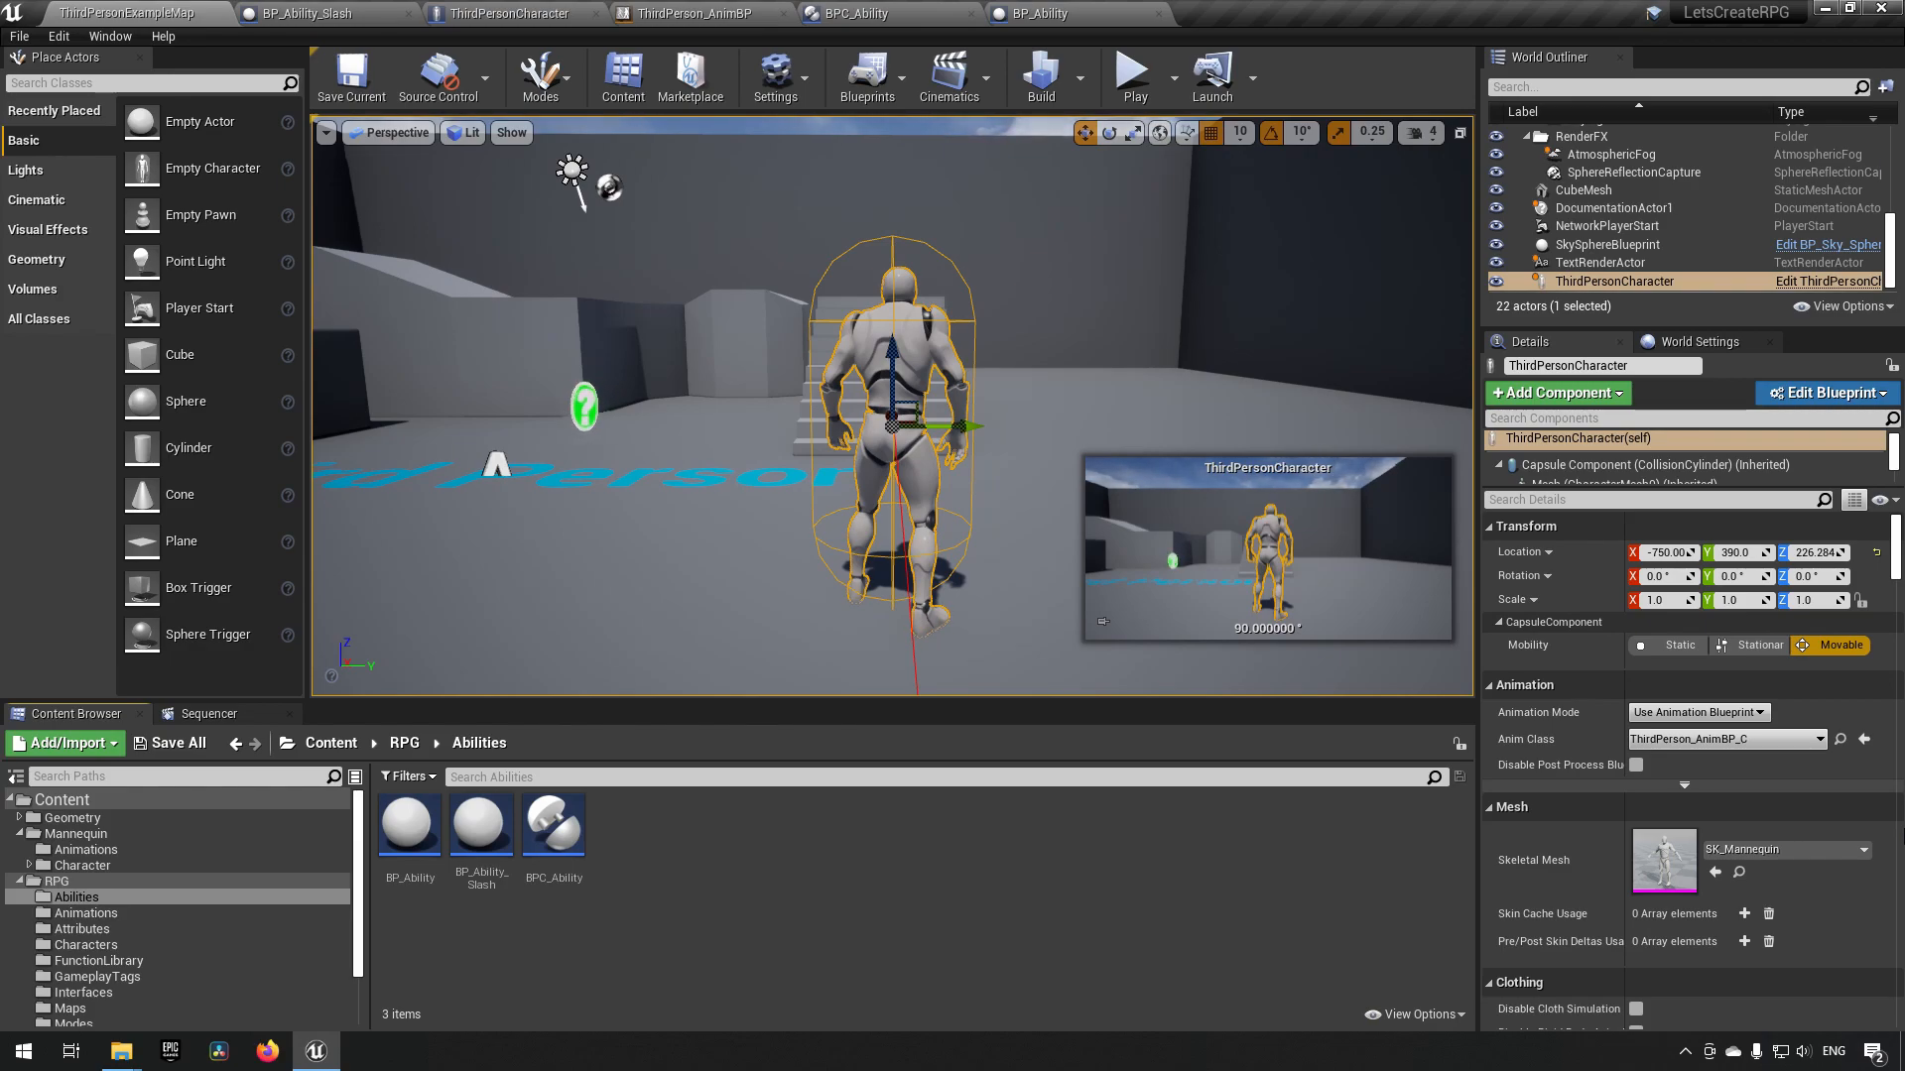
- Switch to the BP_Ability event graph and collapse the inherited variable categories in My Blueprint
left_click(1043, 13)
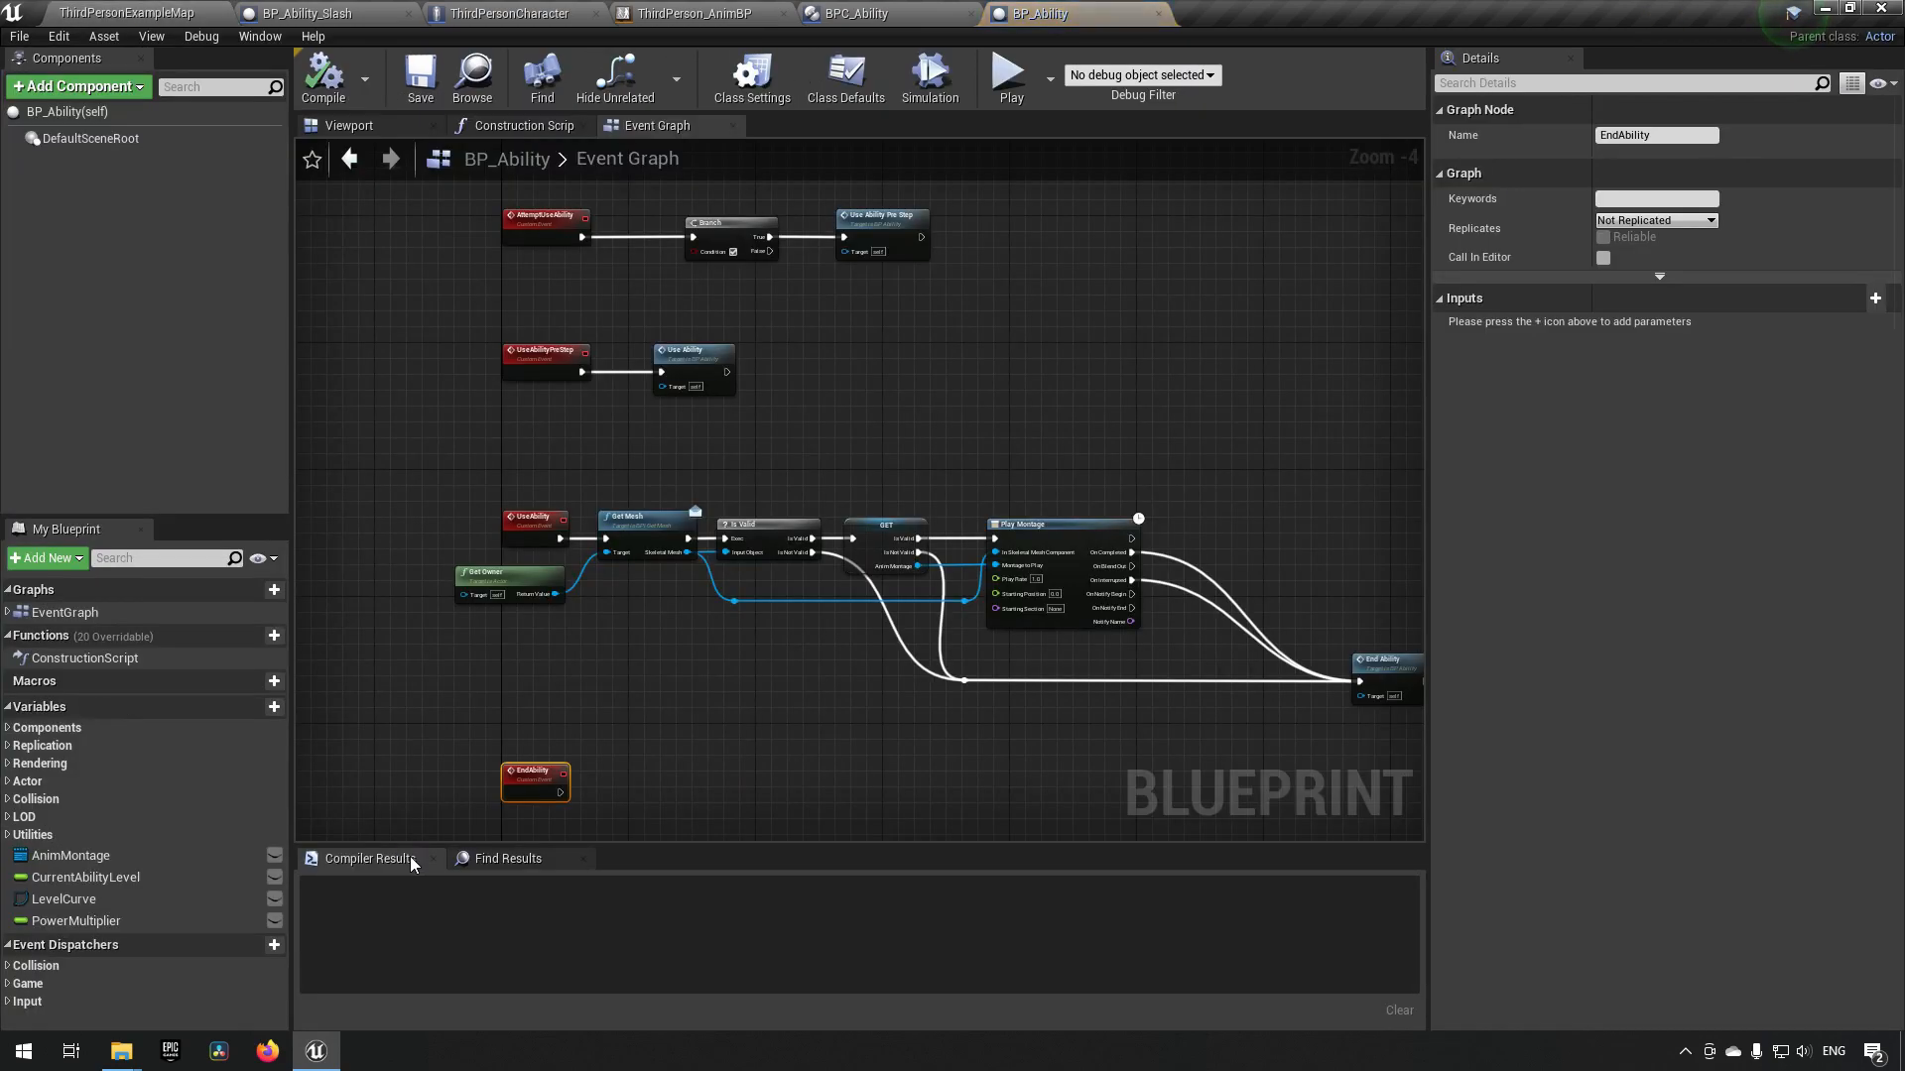
mouse_move(434, 737)
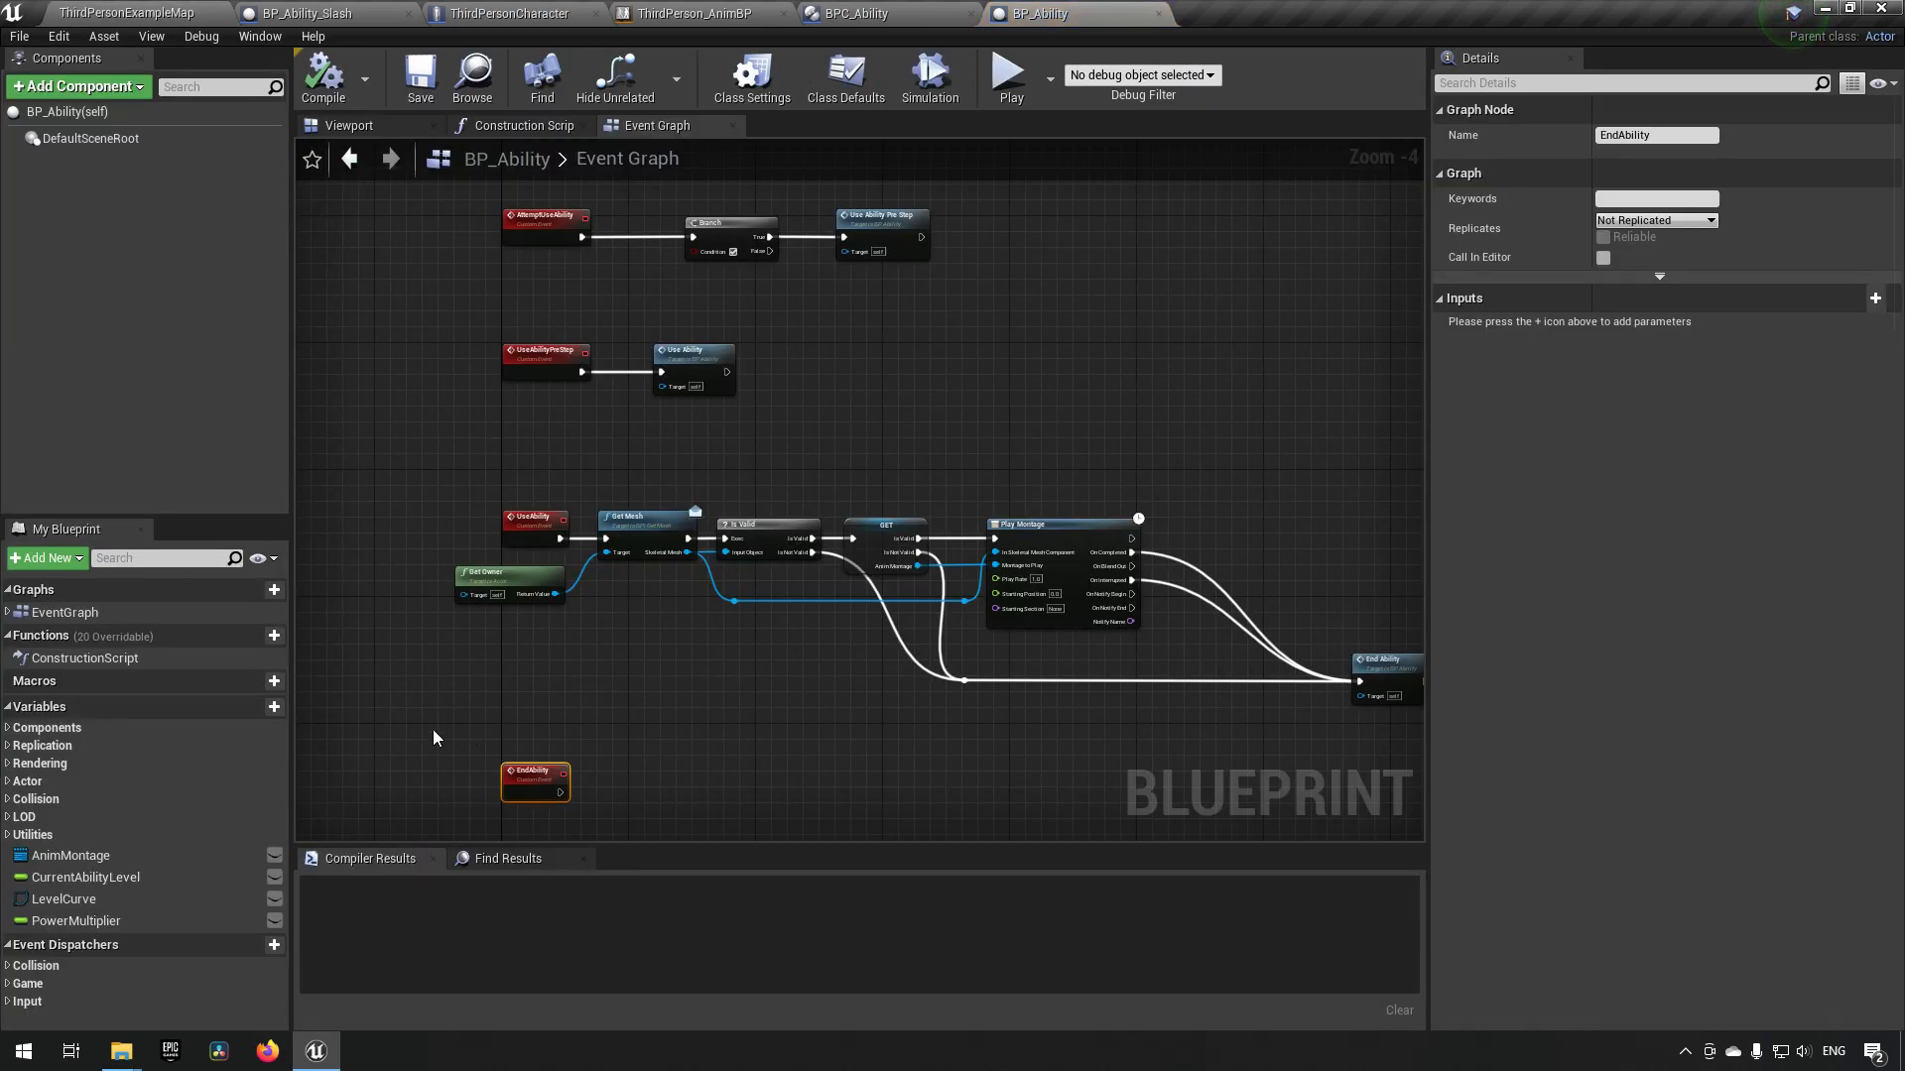
left_click(259, 558)
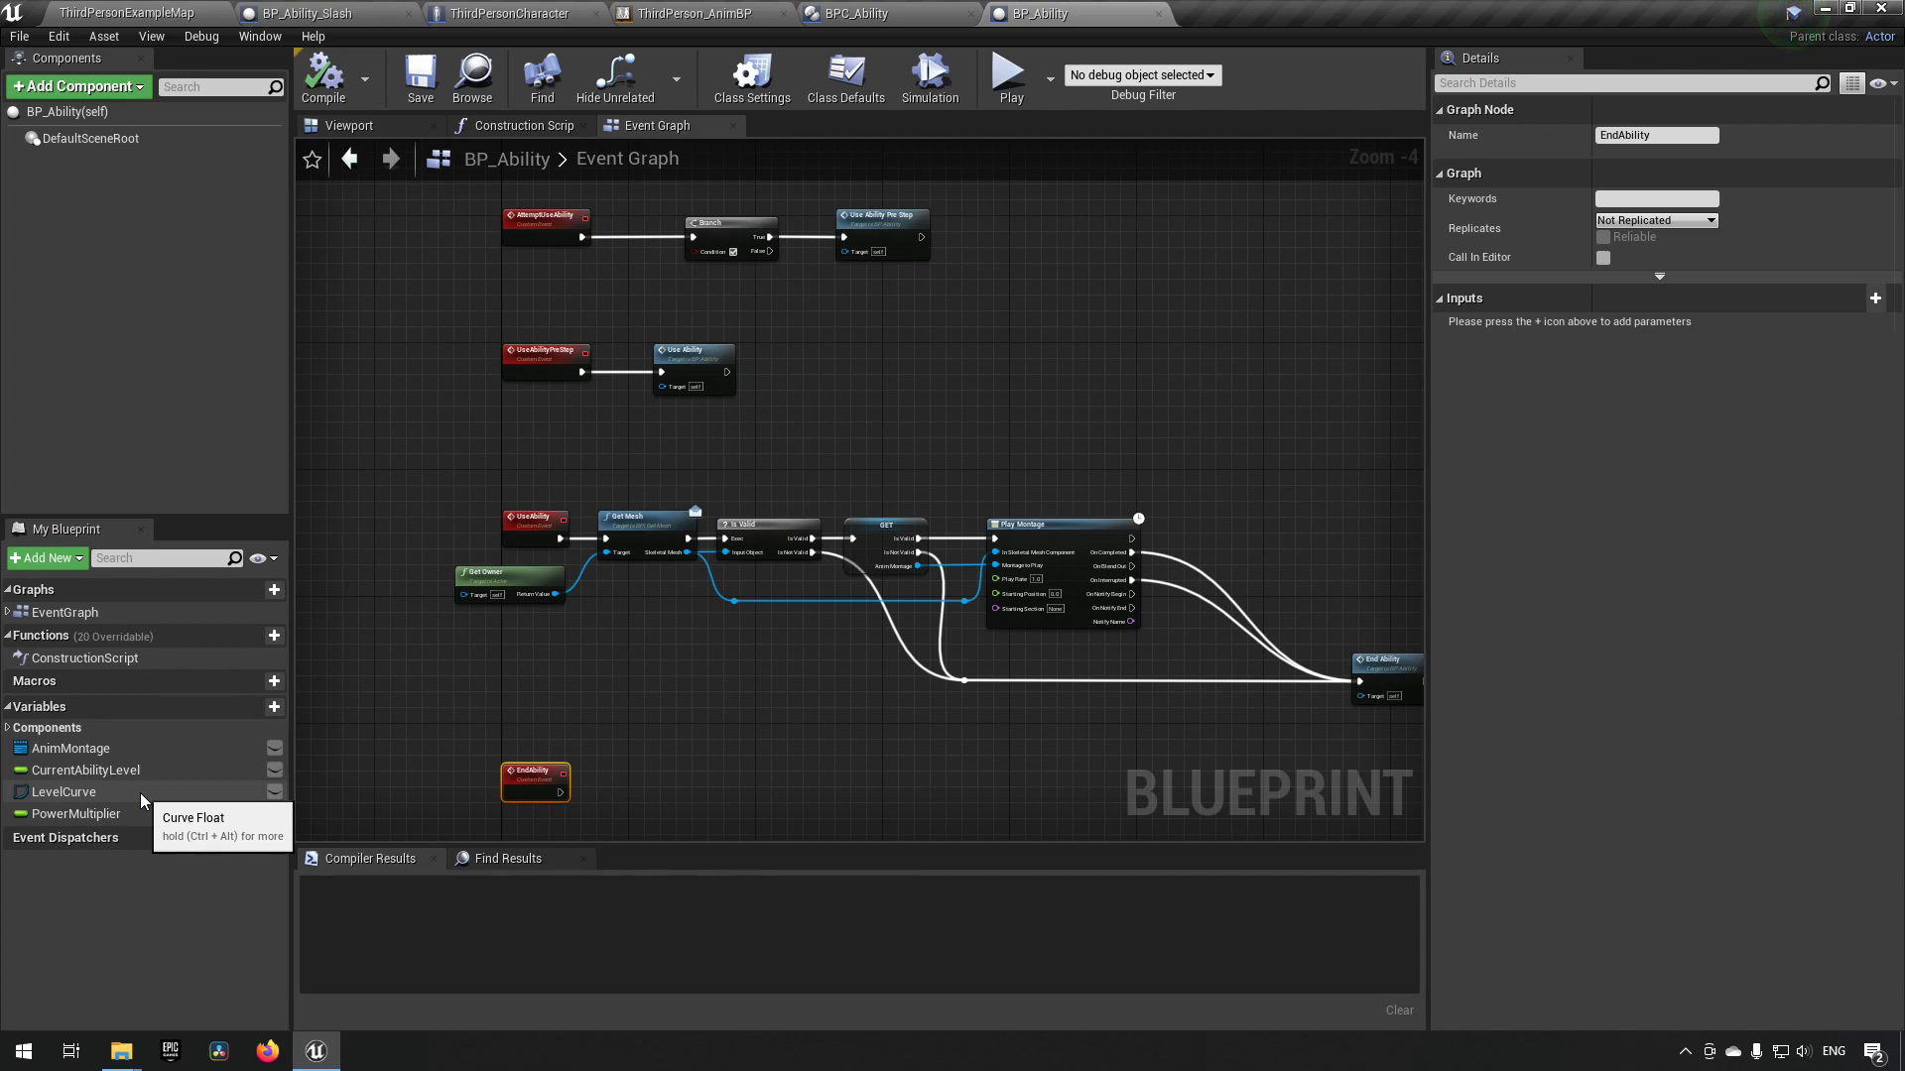
mouse_move(260, 776)
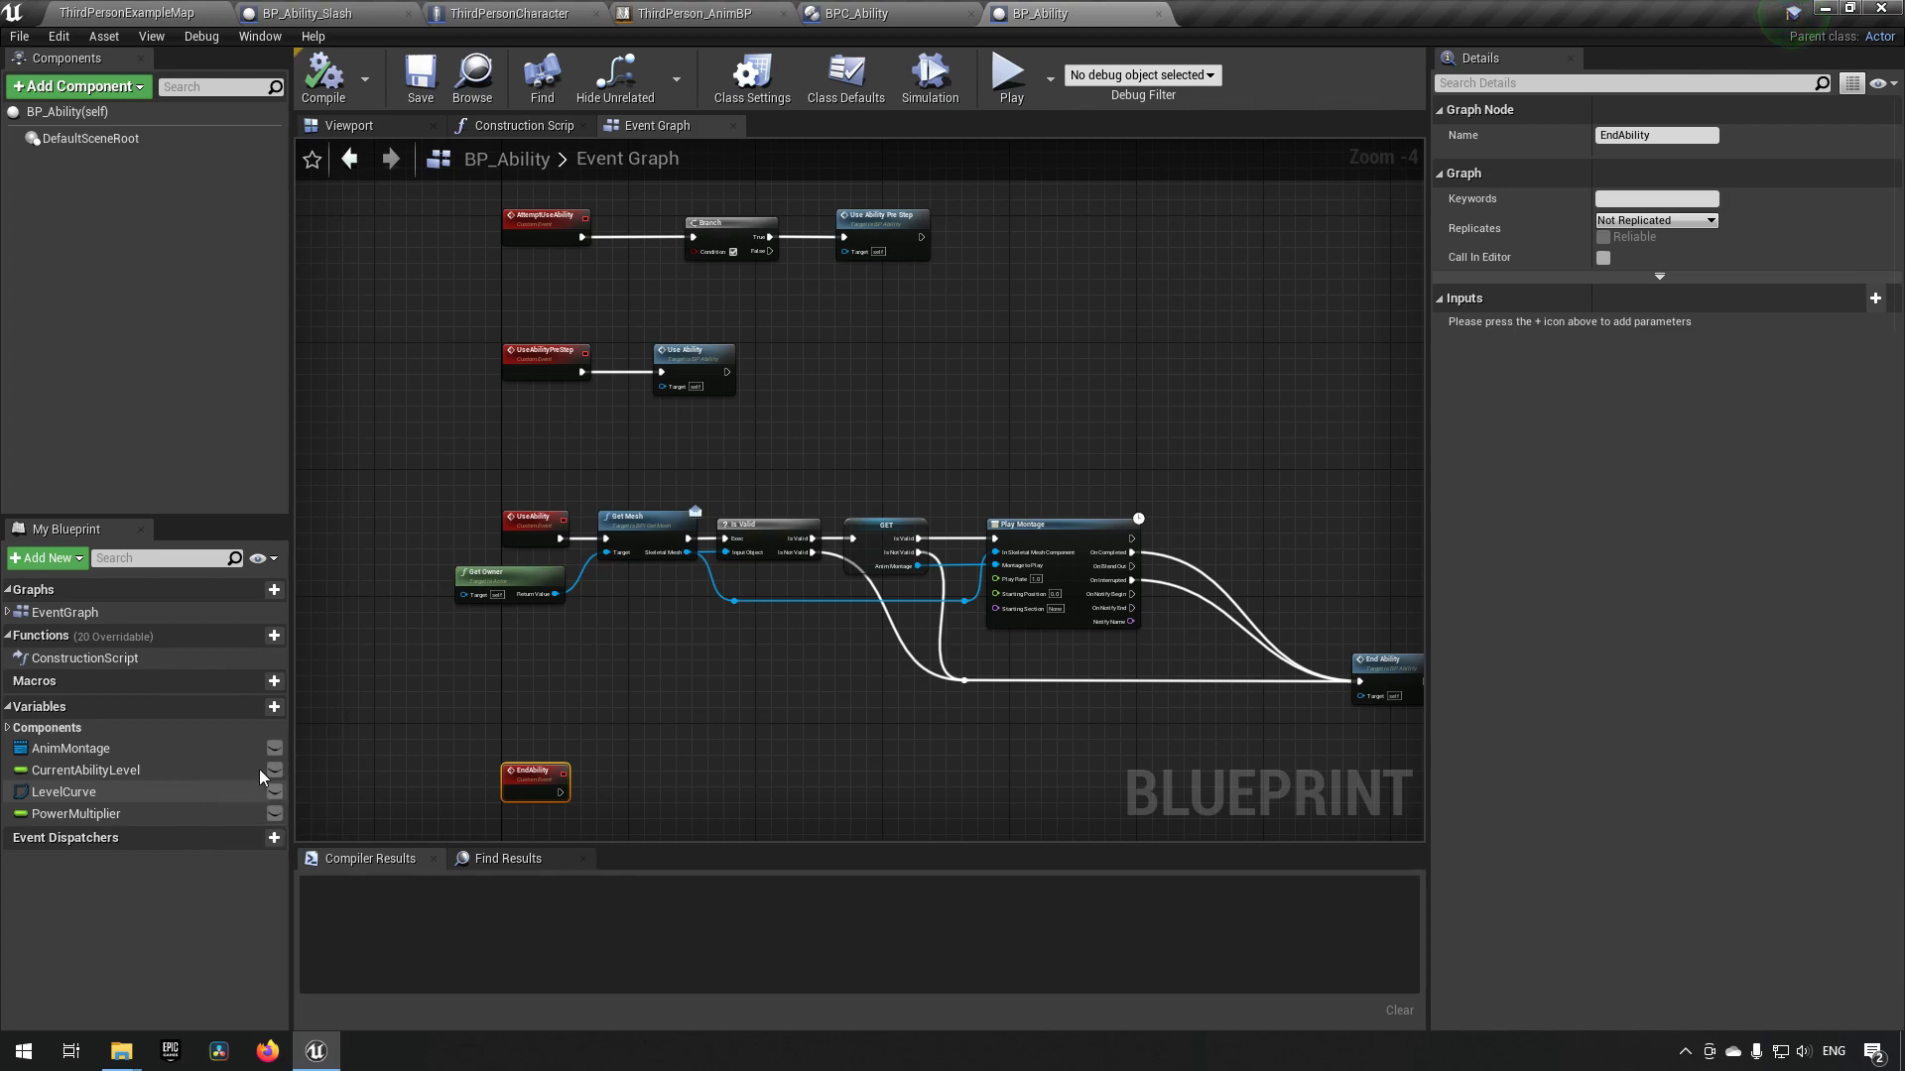
mouse_move(274, 749)
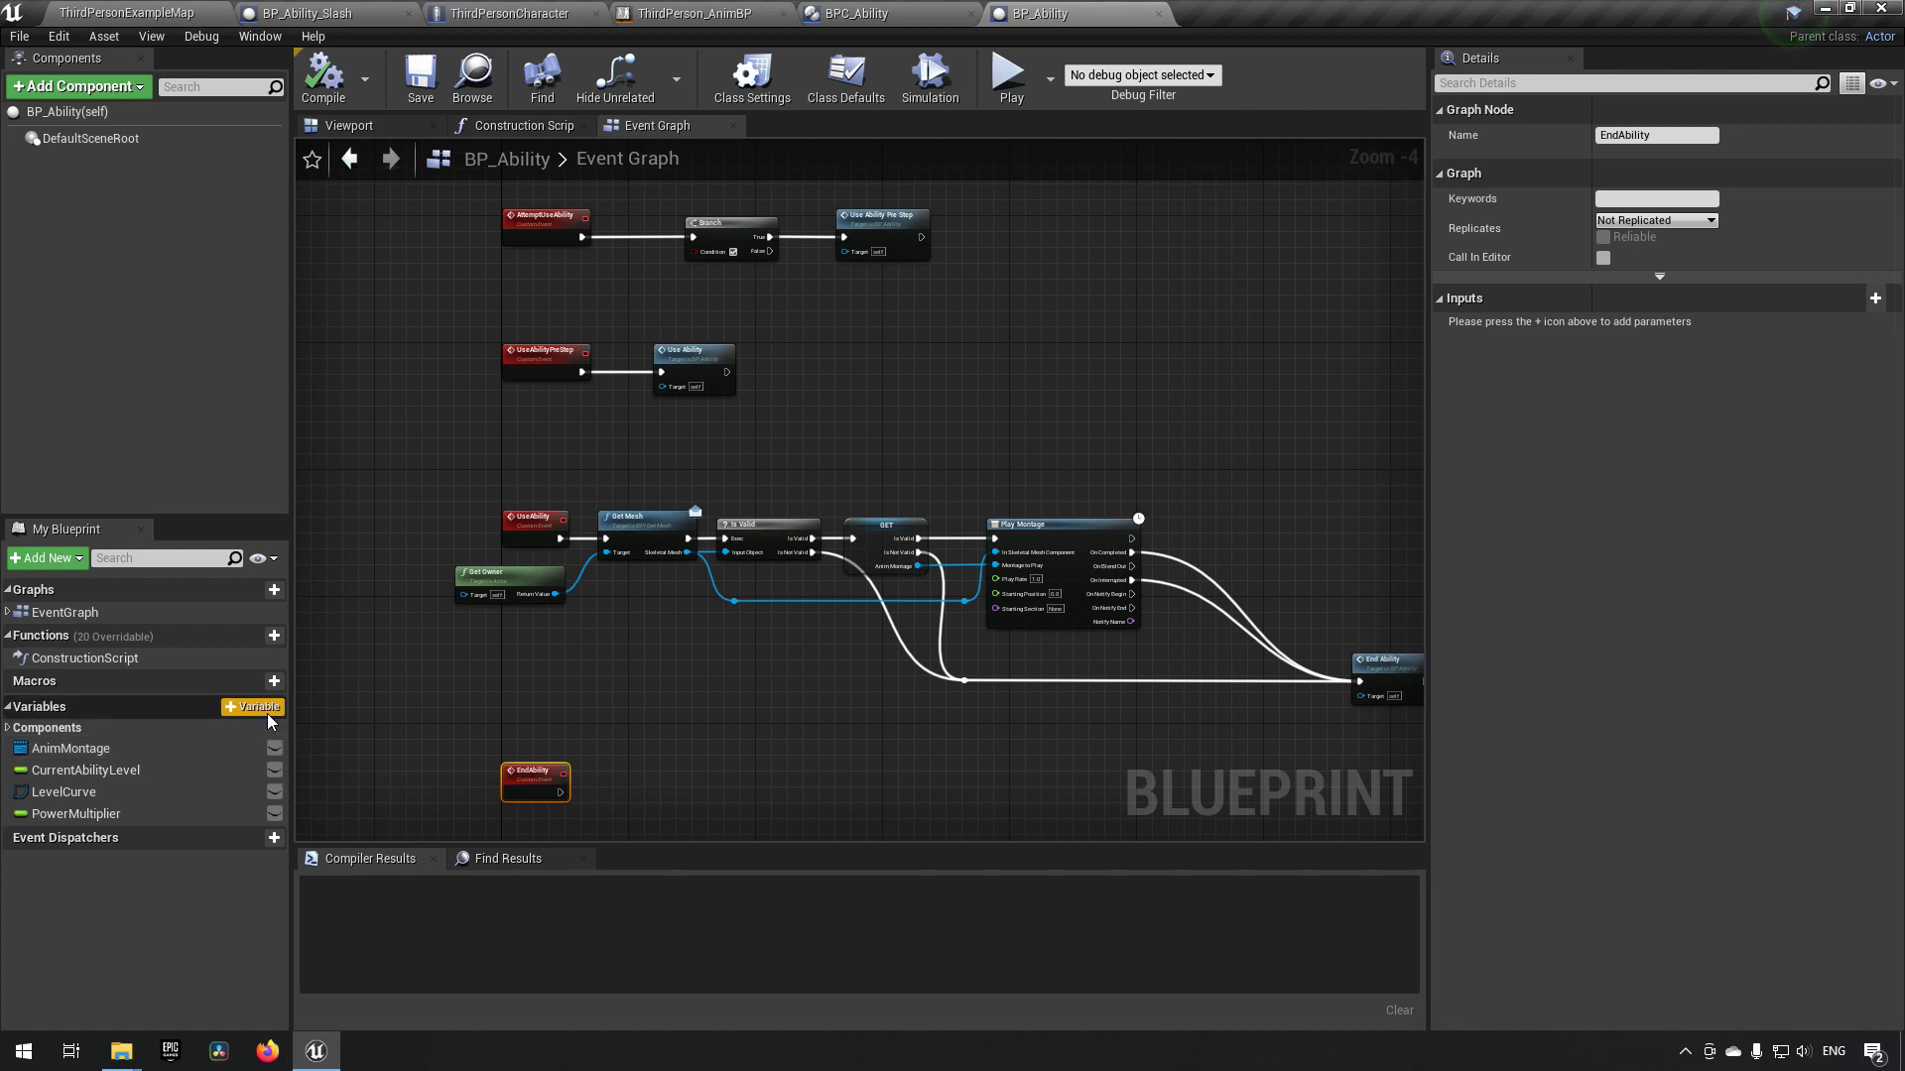
- Add a UseRequiredTags variable of type Gameplay Tag Container and compile BP_Ability
left_click(253, 707)
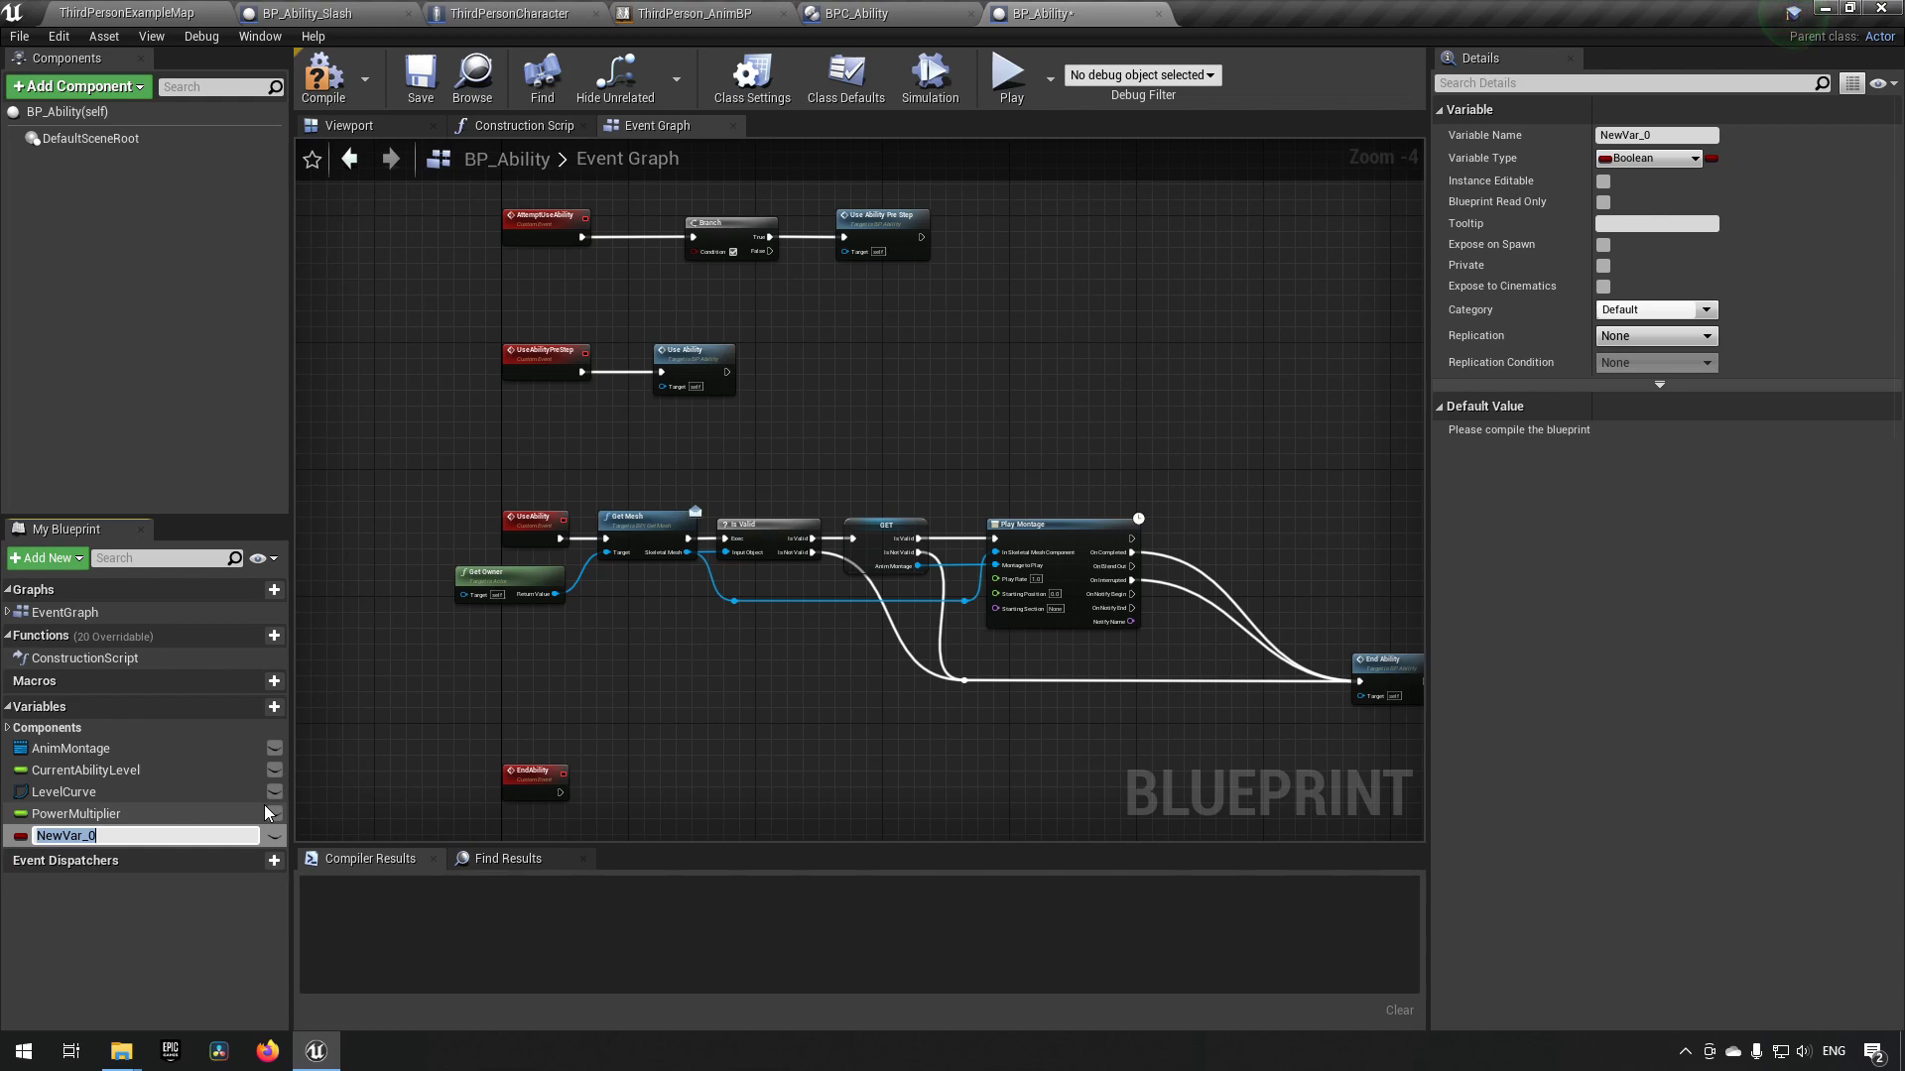
type("UseRequiredTags")
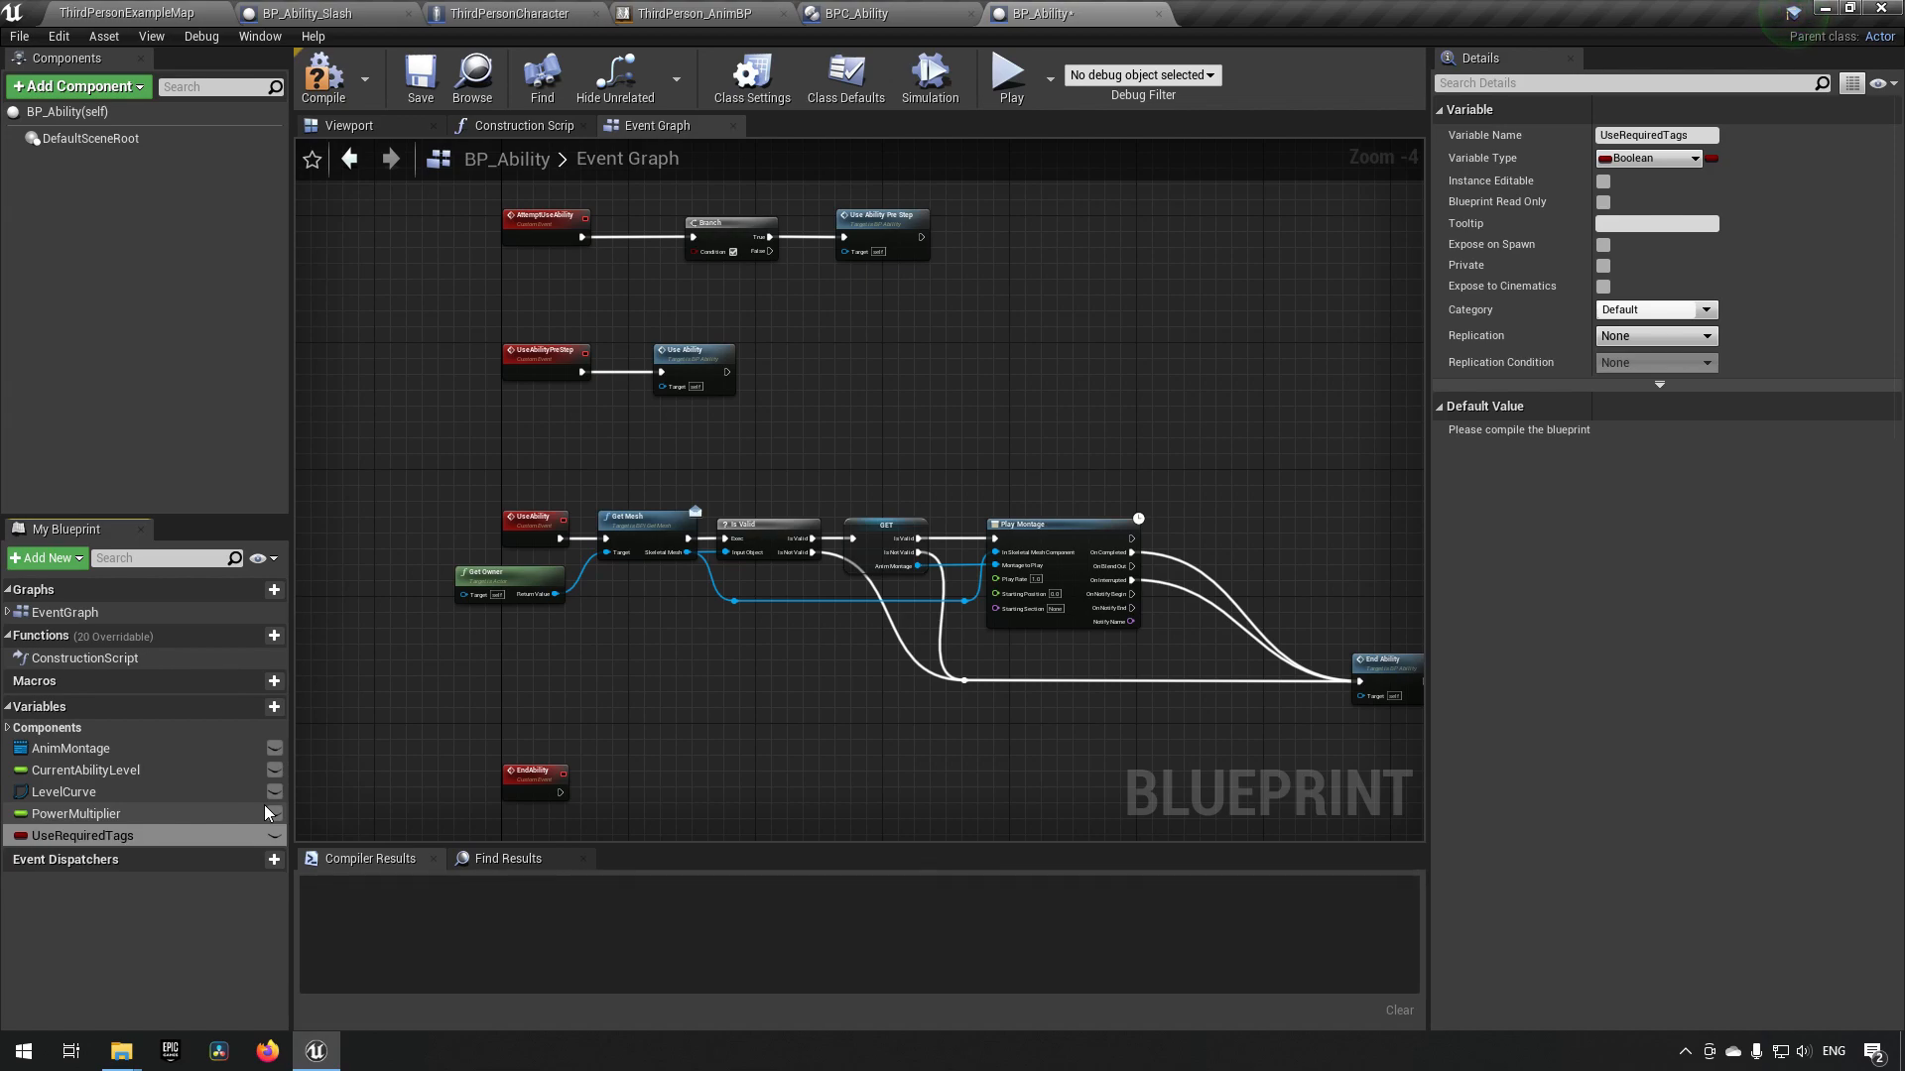
left_click(1652, 158)
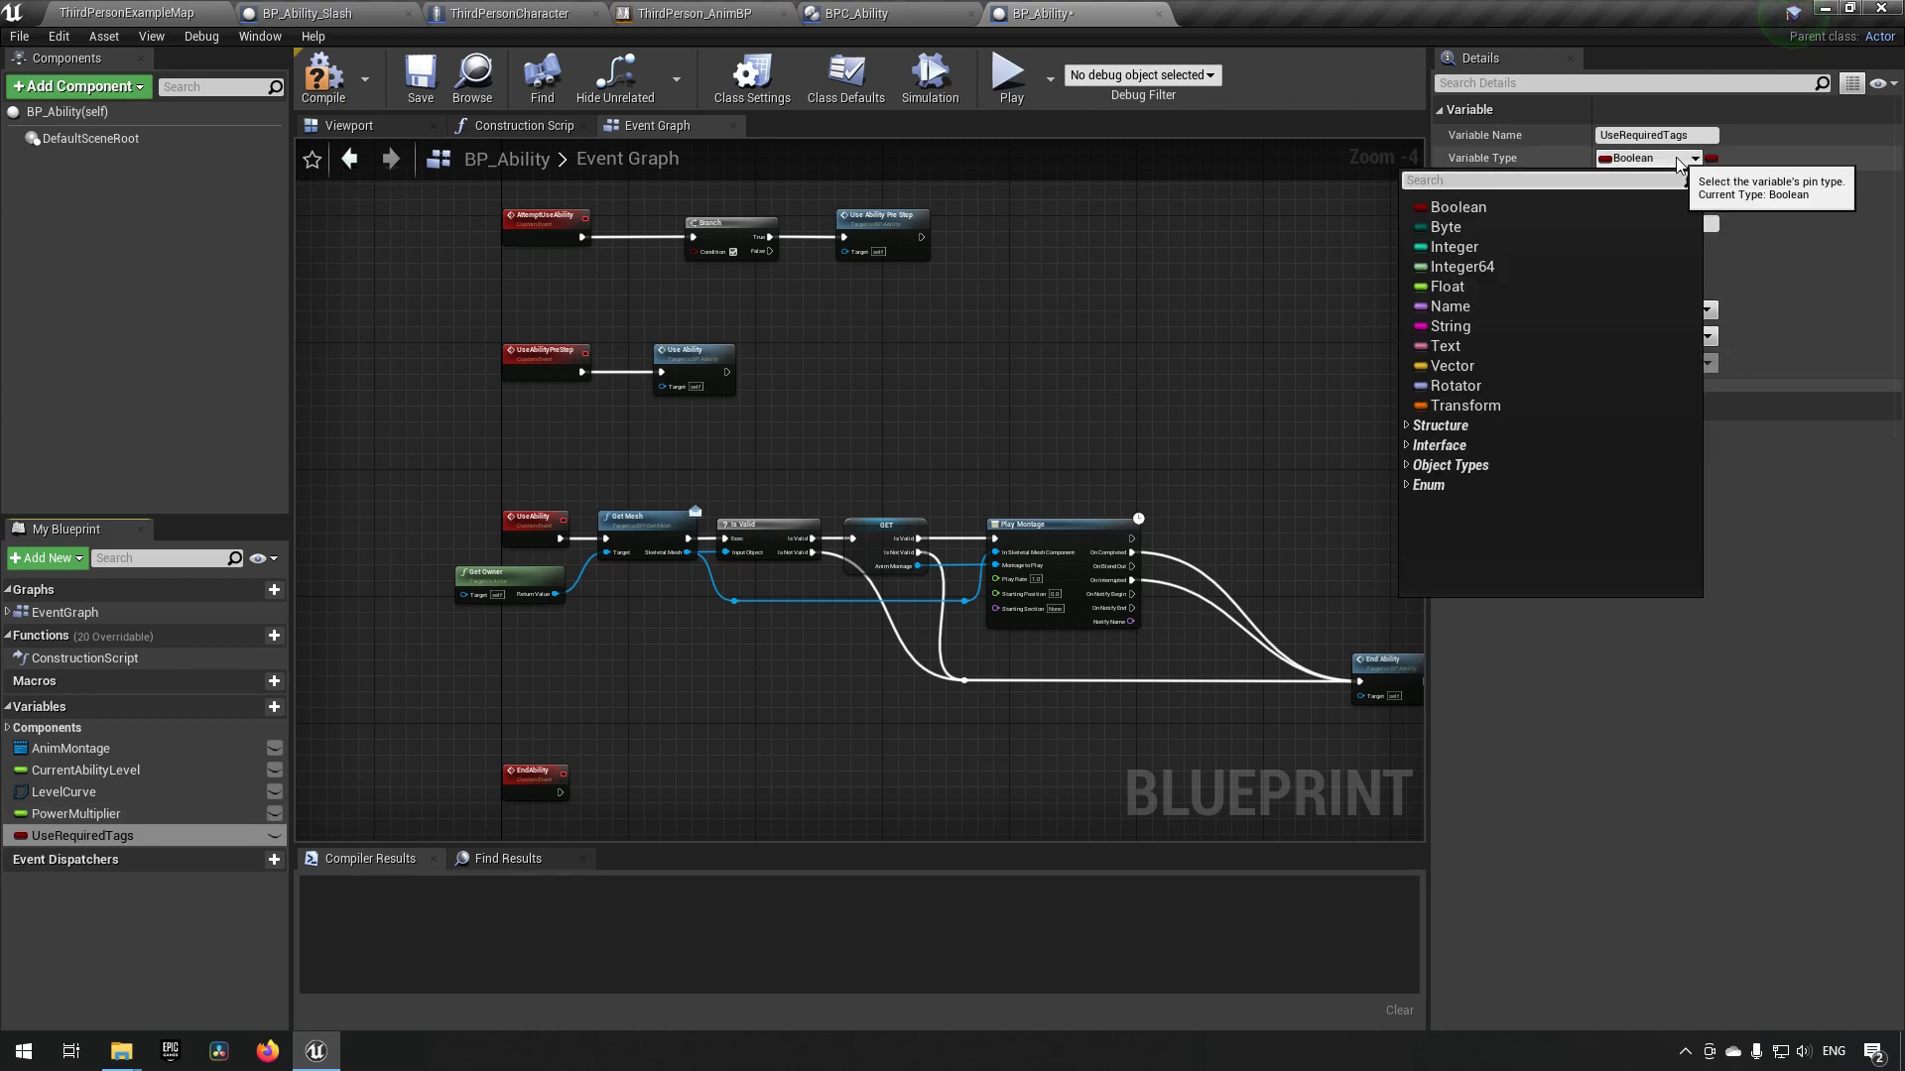
type("gameplay tag cont")
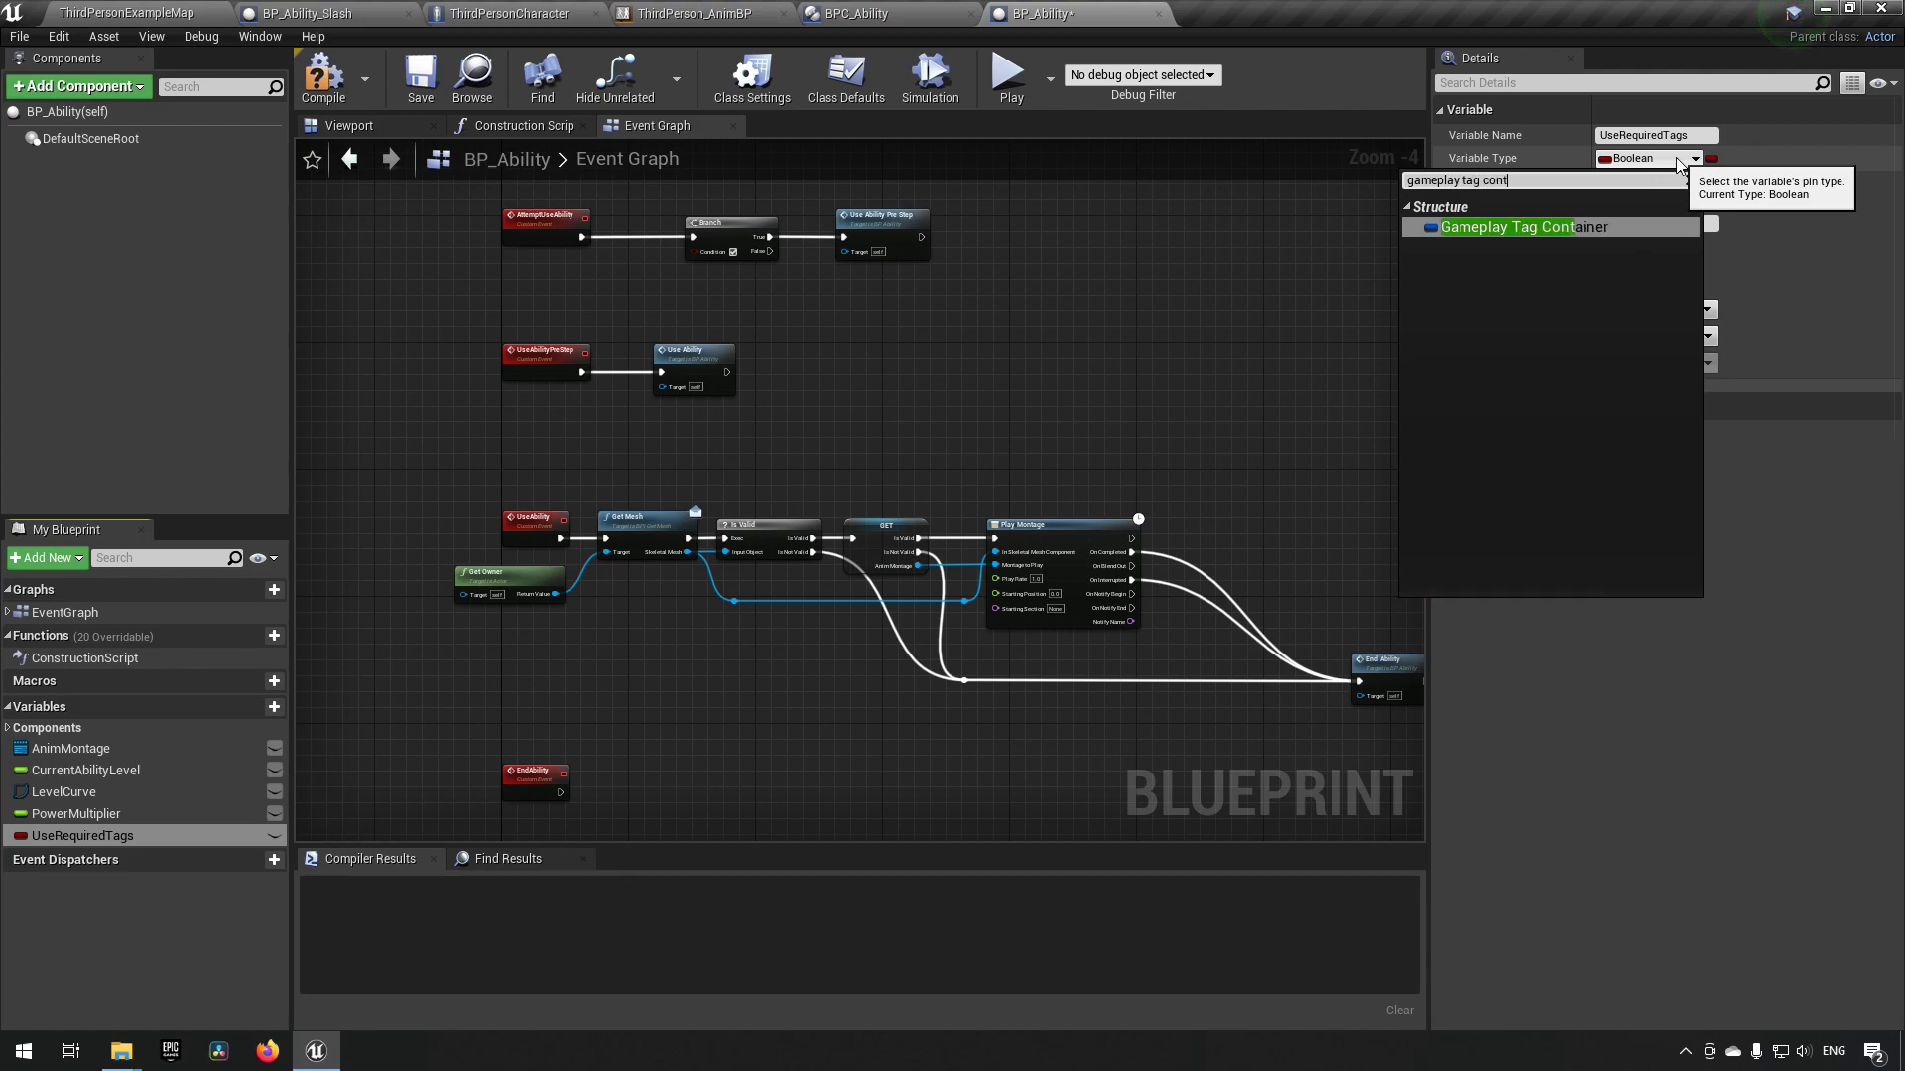
left_click(1512, 227)
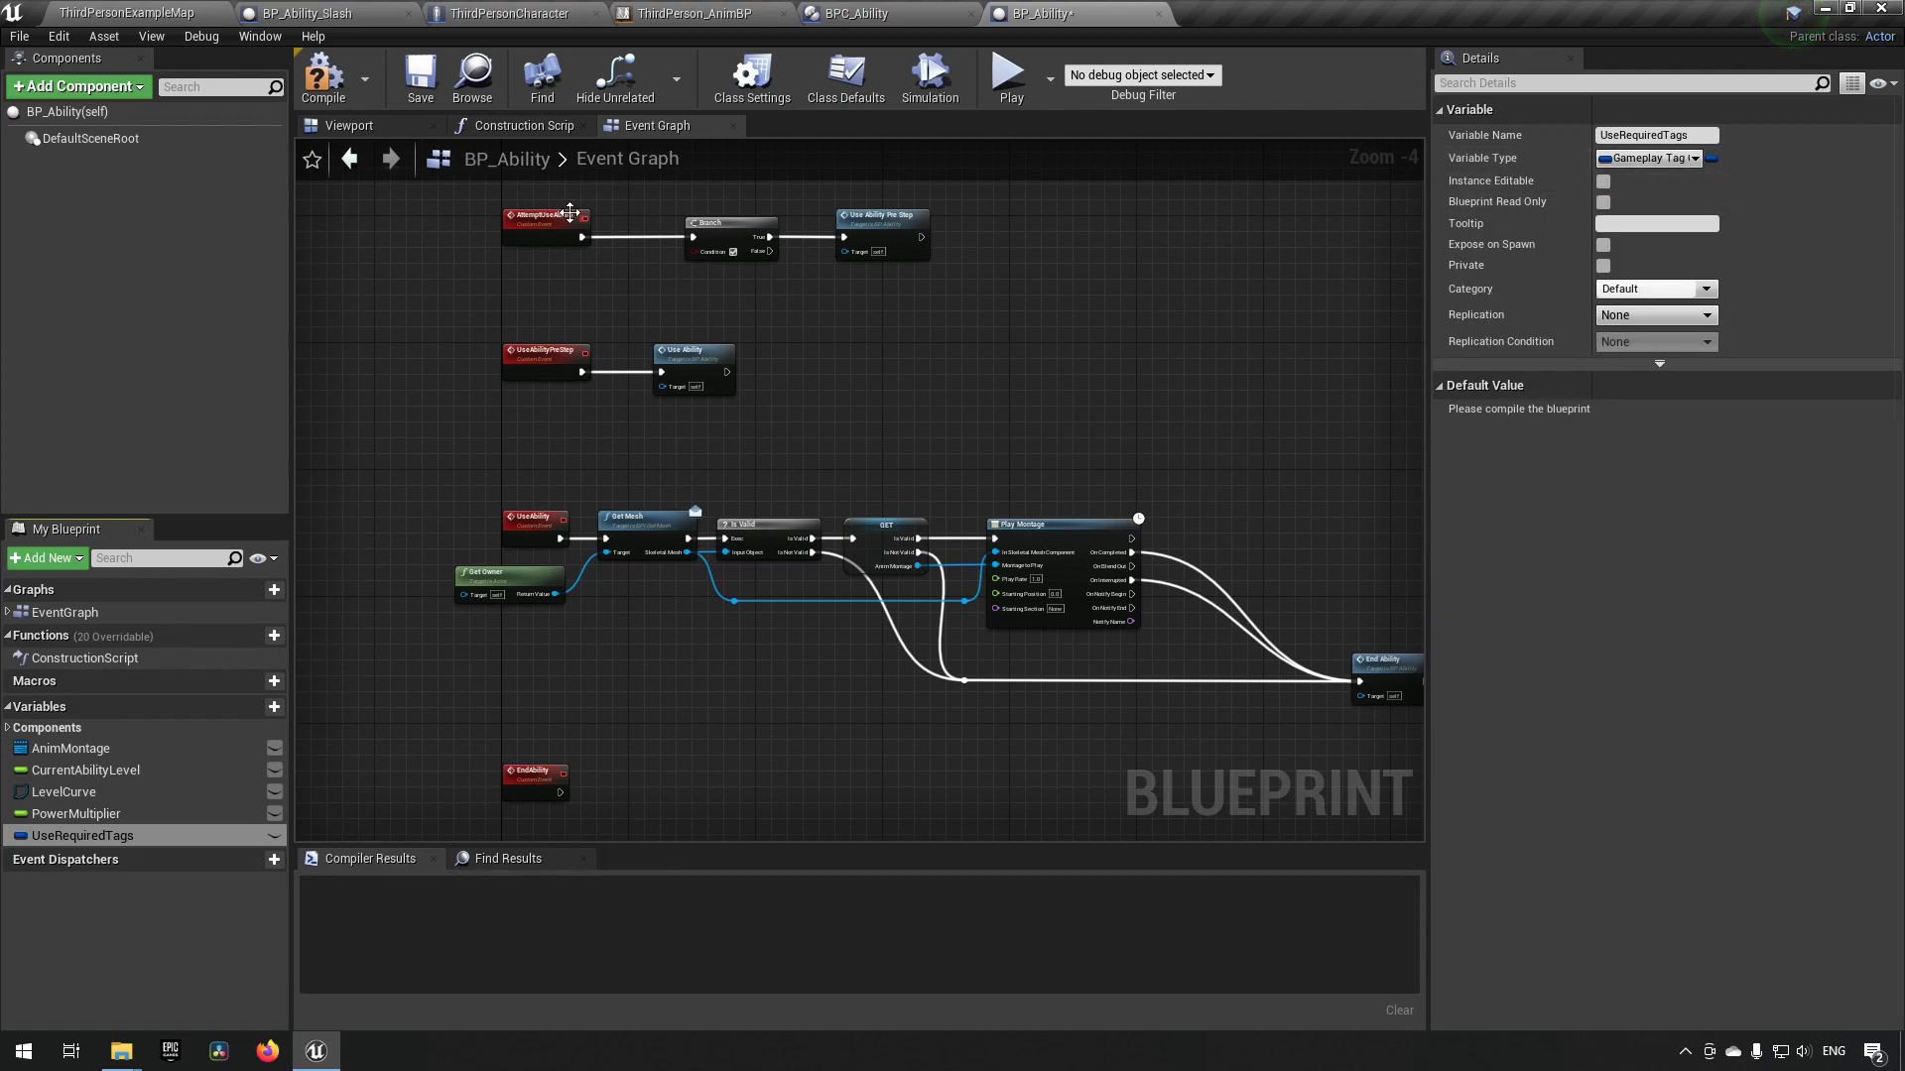
left_click(321, 76)
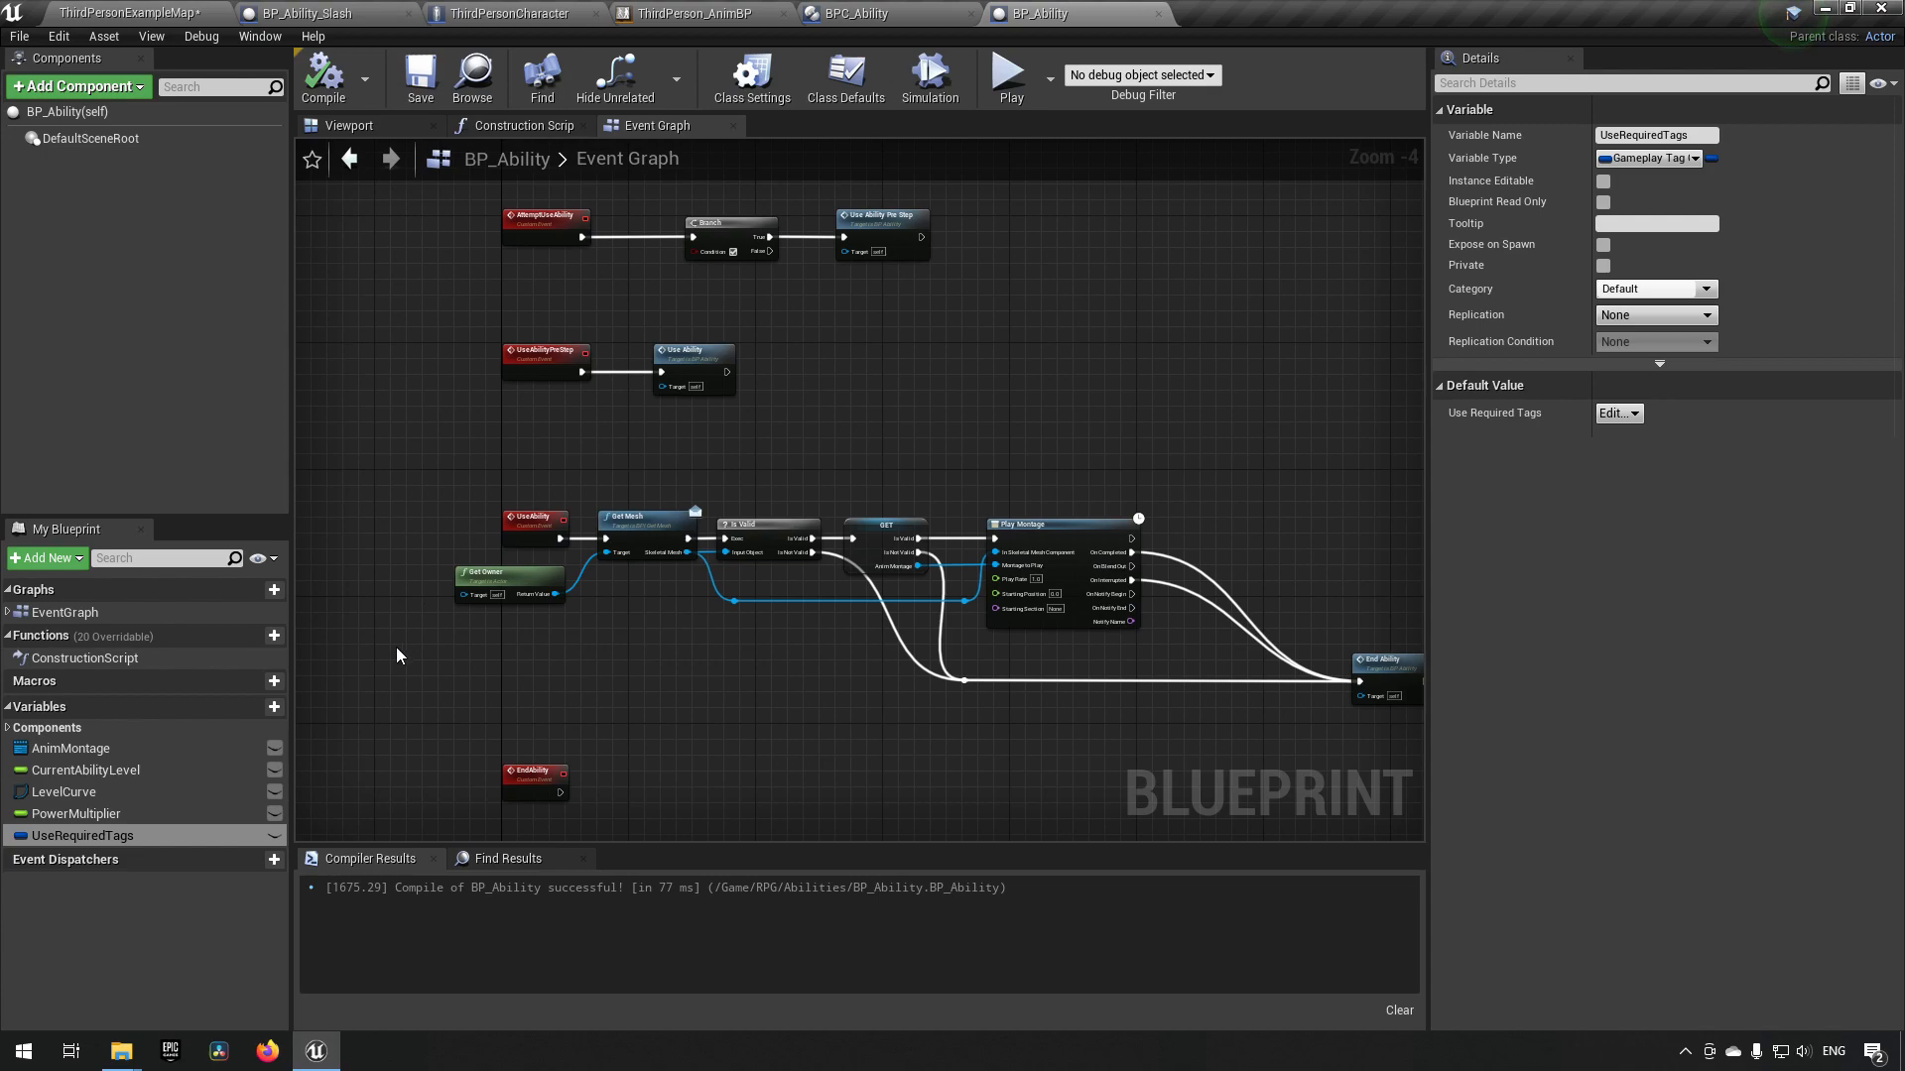
mouse_move(377, 730)
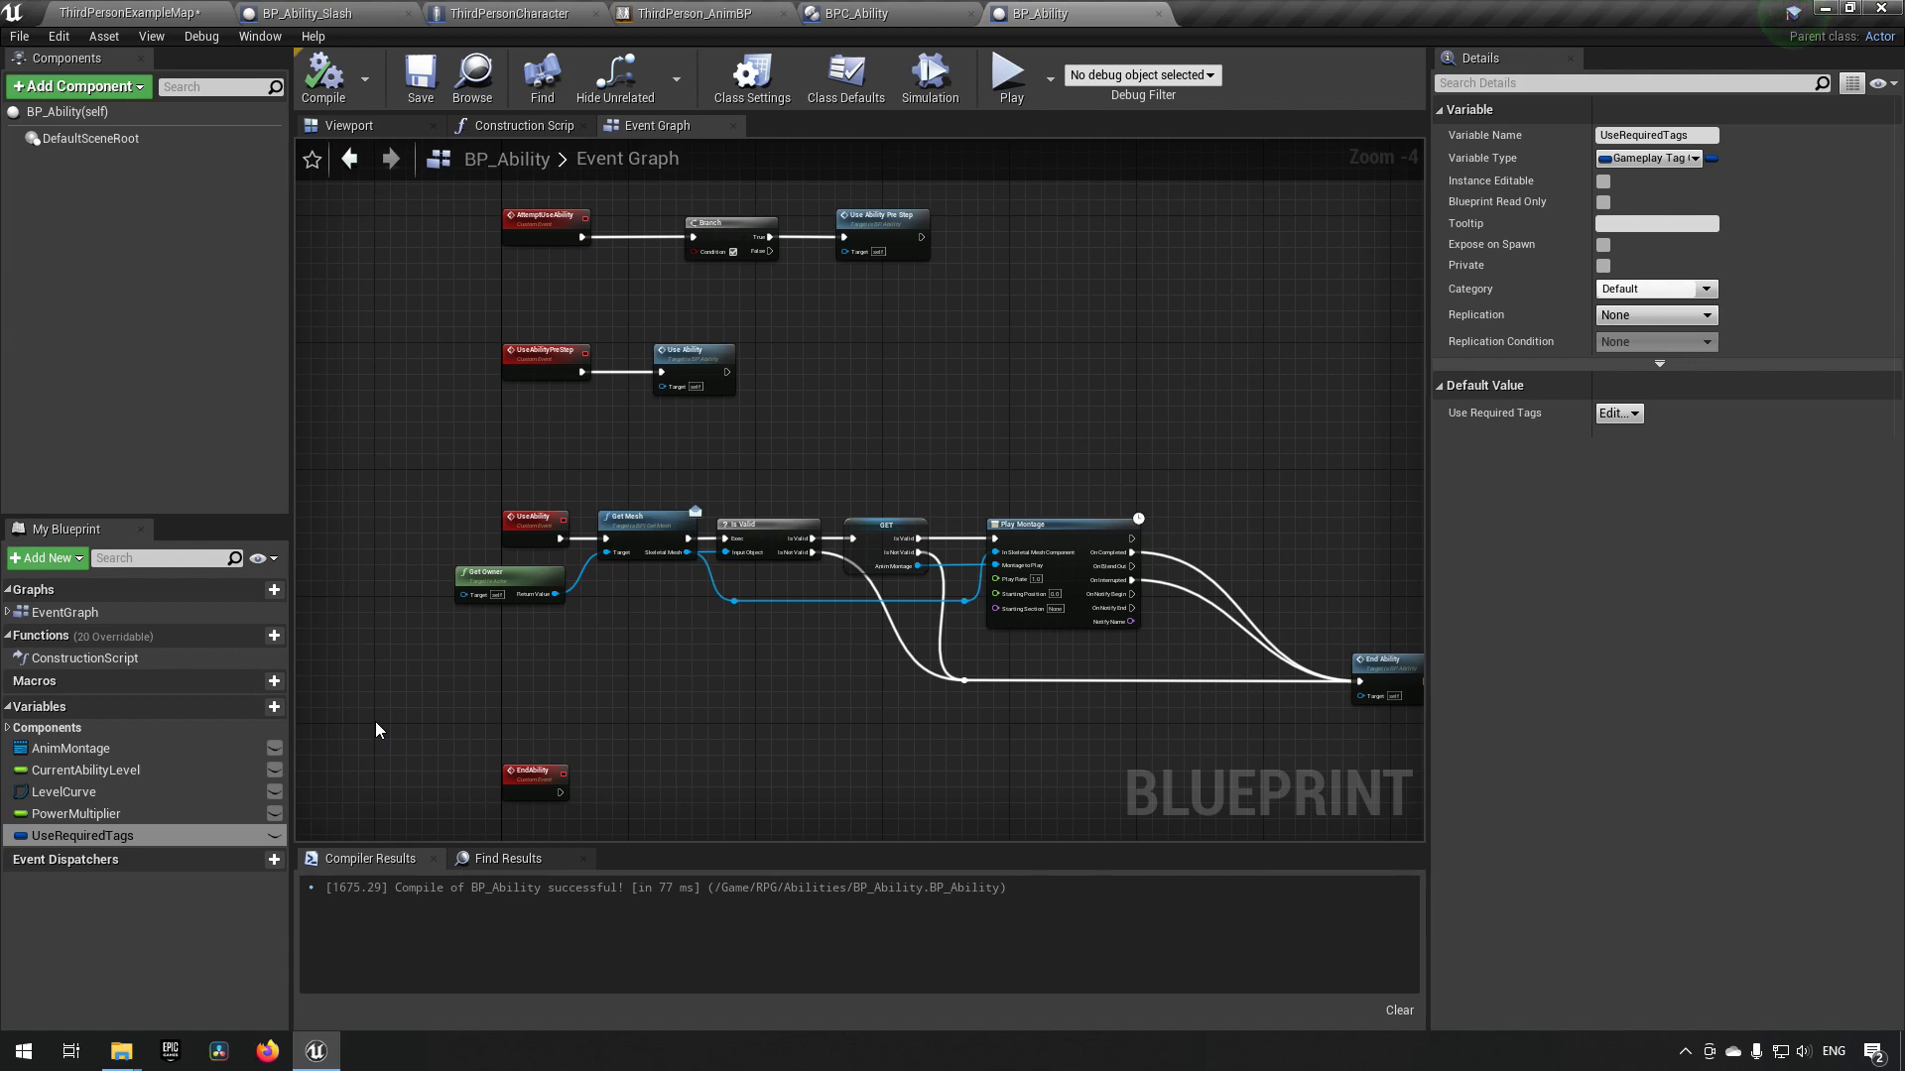
left_click(274, 709)
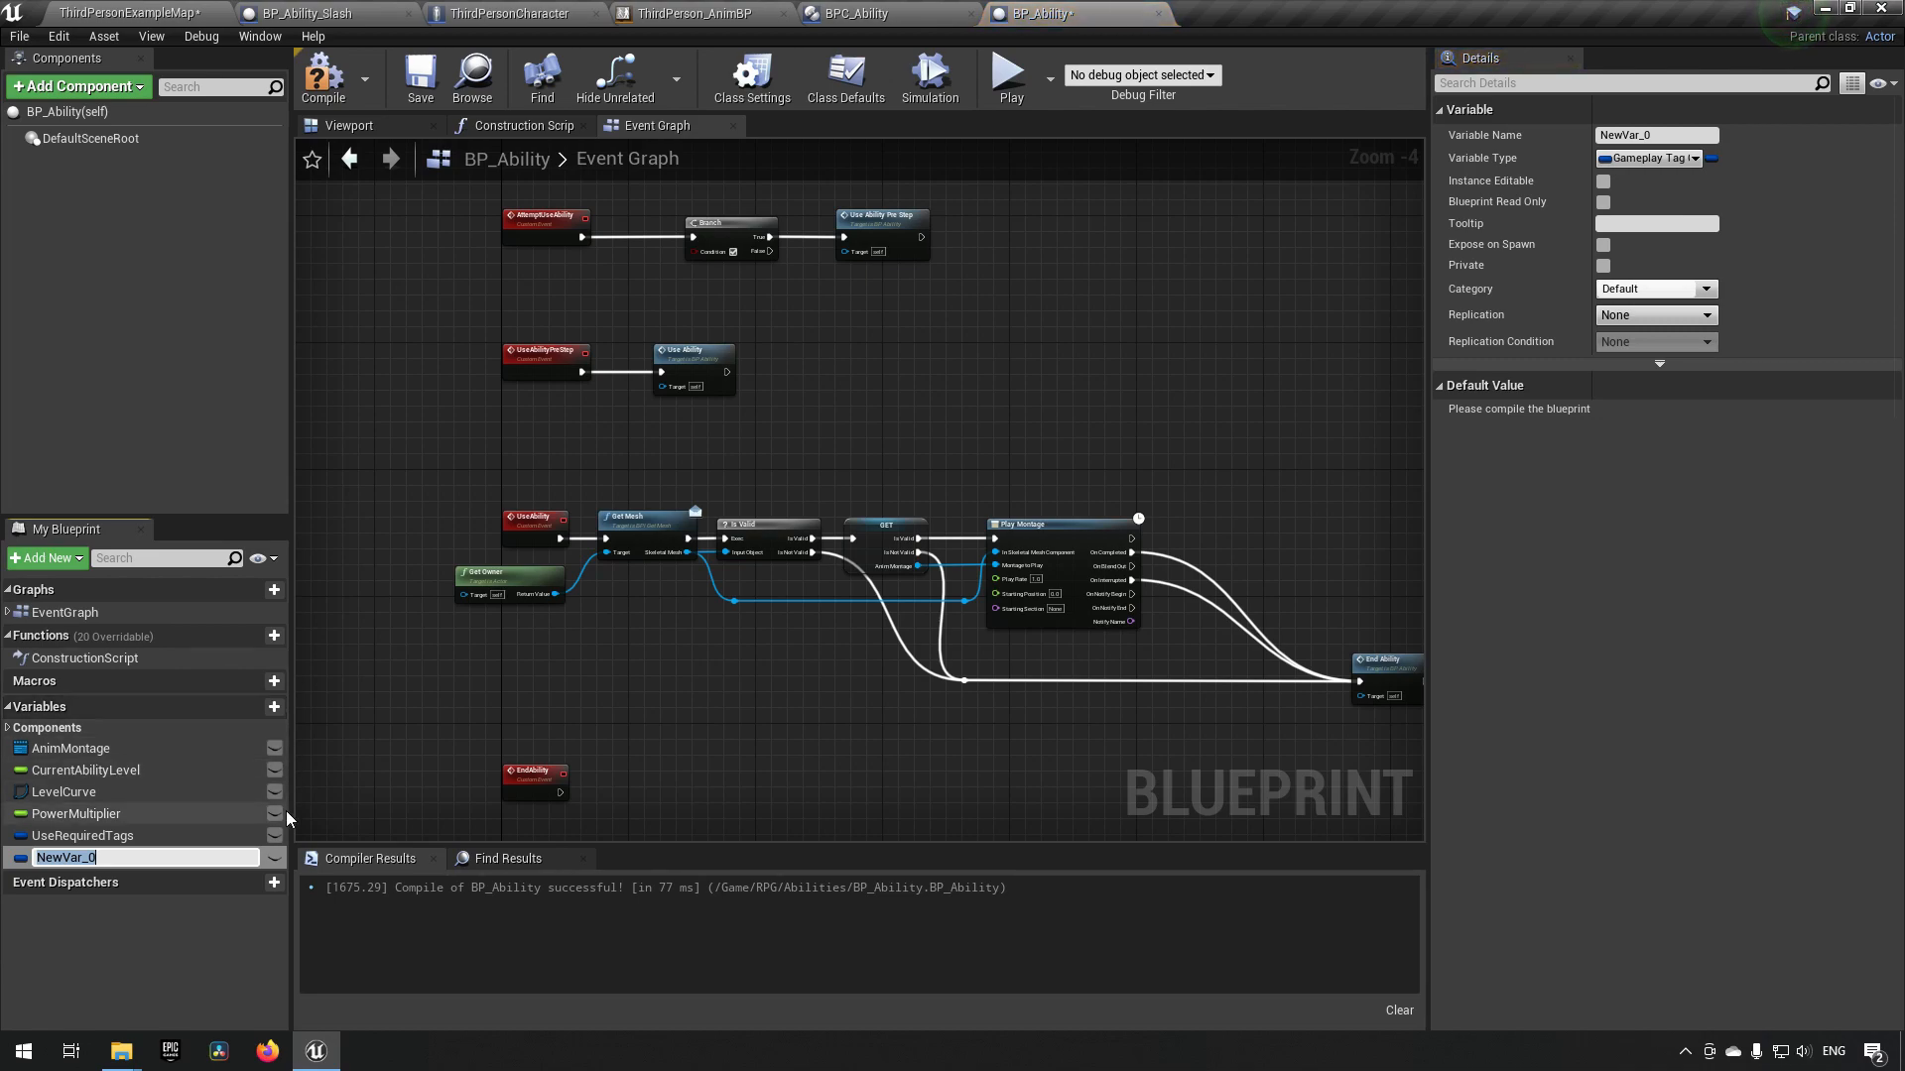
- Name the second Gameplay Tag Container variable UsePreventionTags and recompile
type("UsePreventionTags")
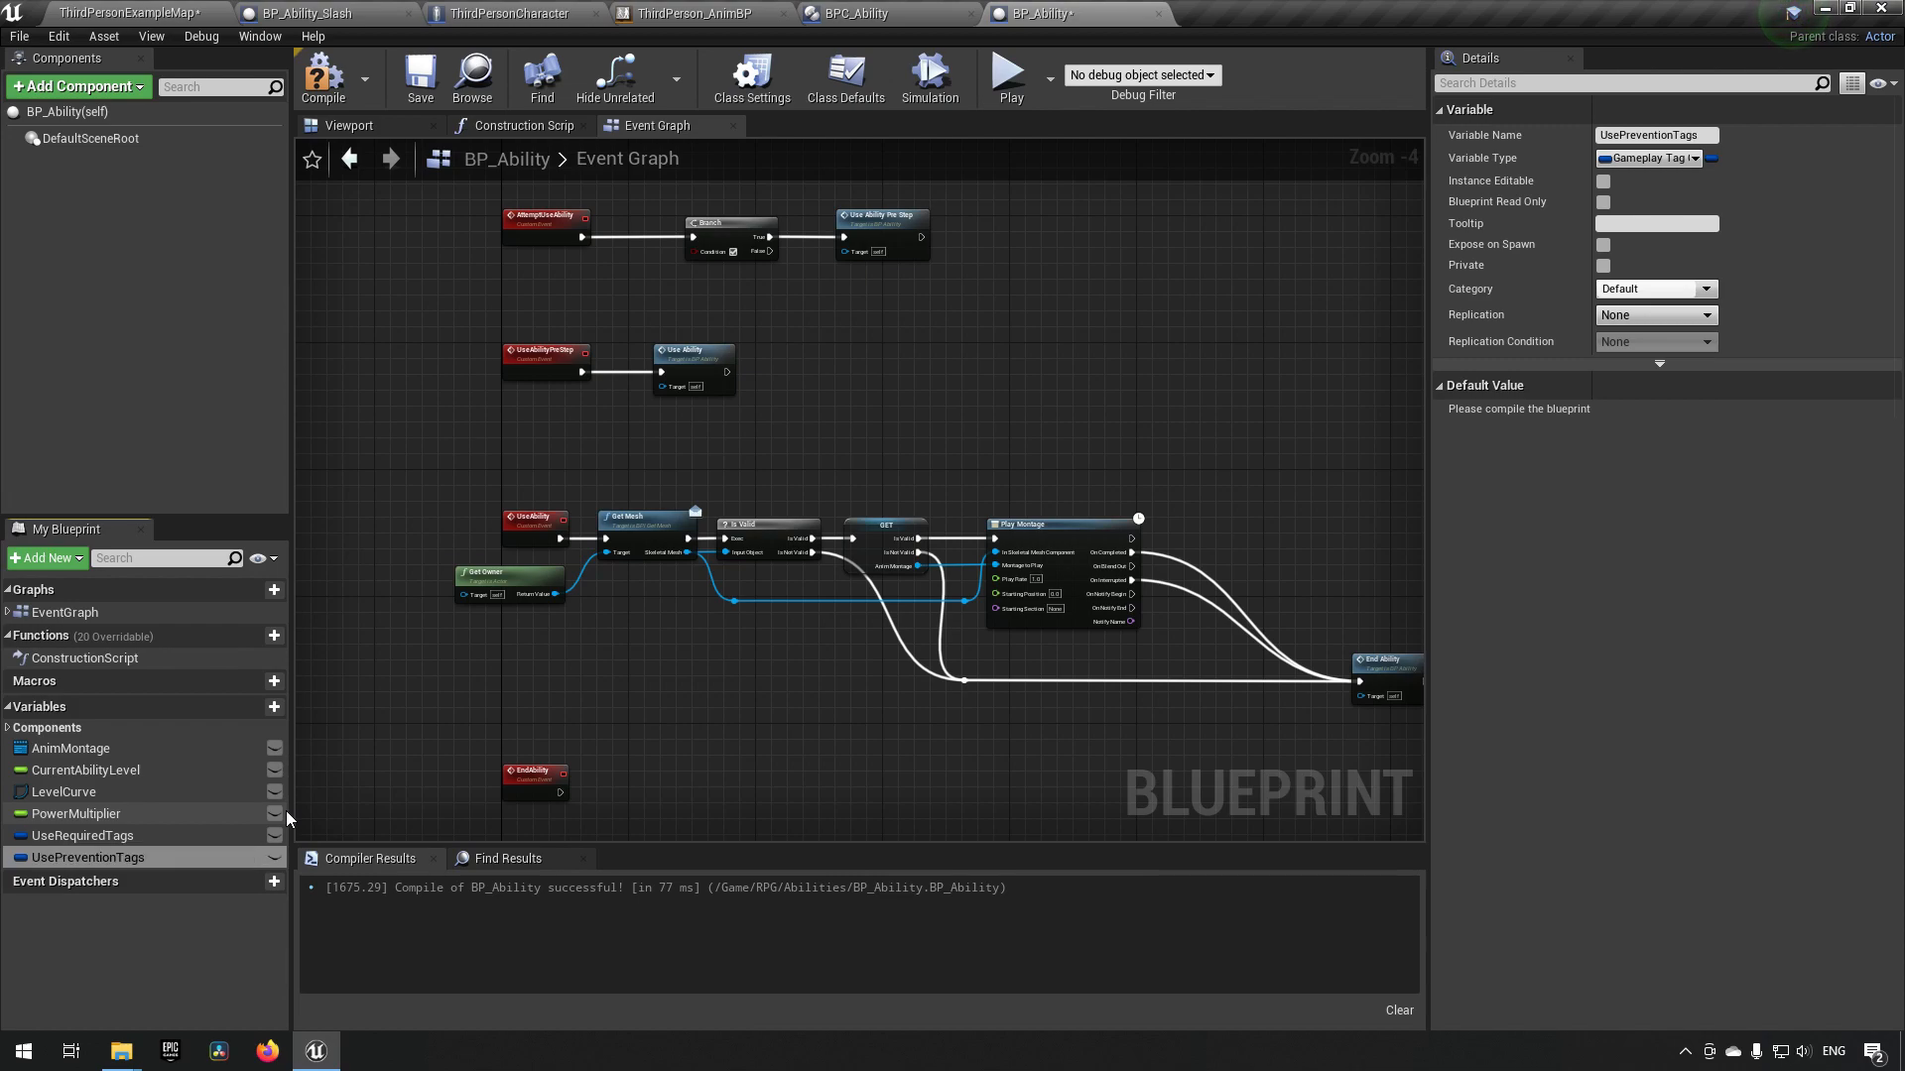
mouse_move(1652, 158)
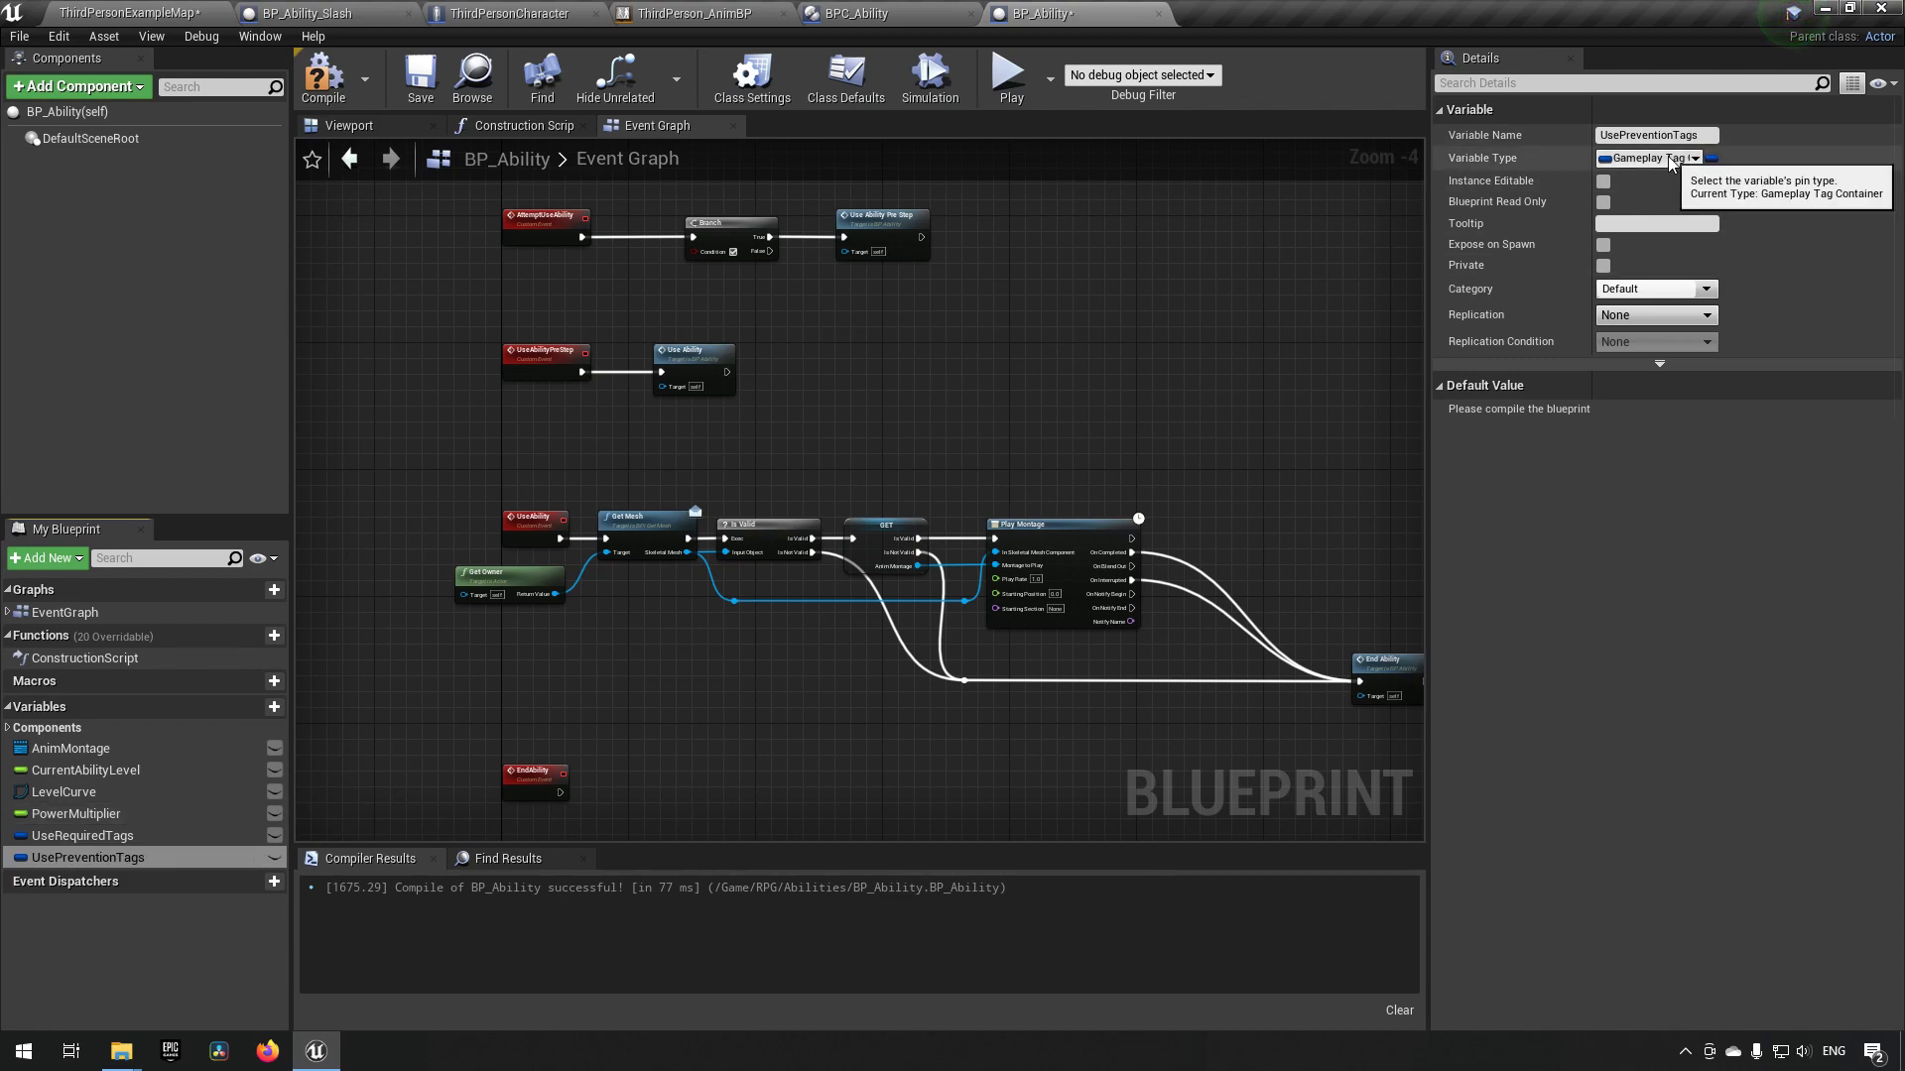
left_click(322, 75)
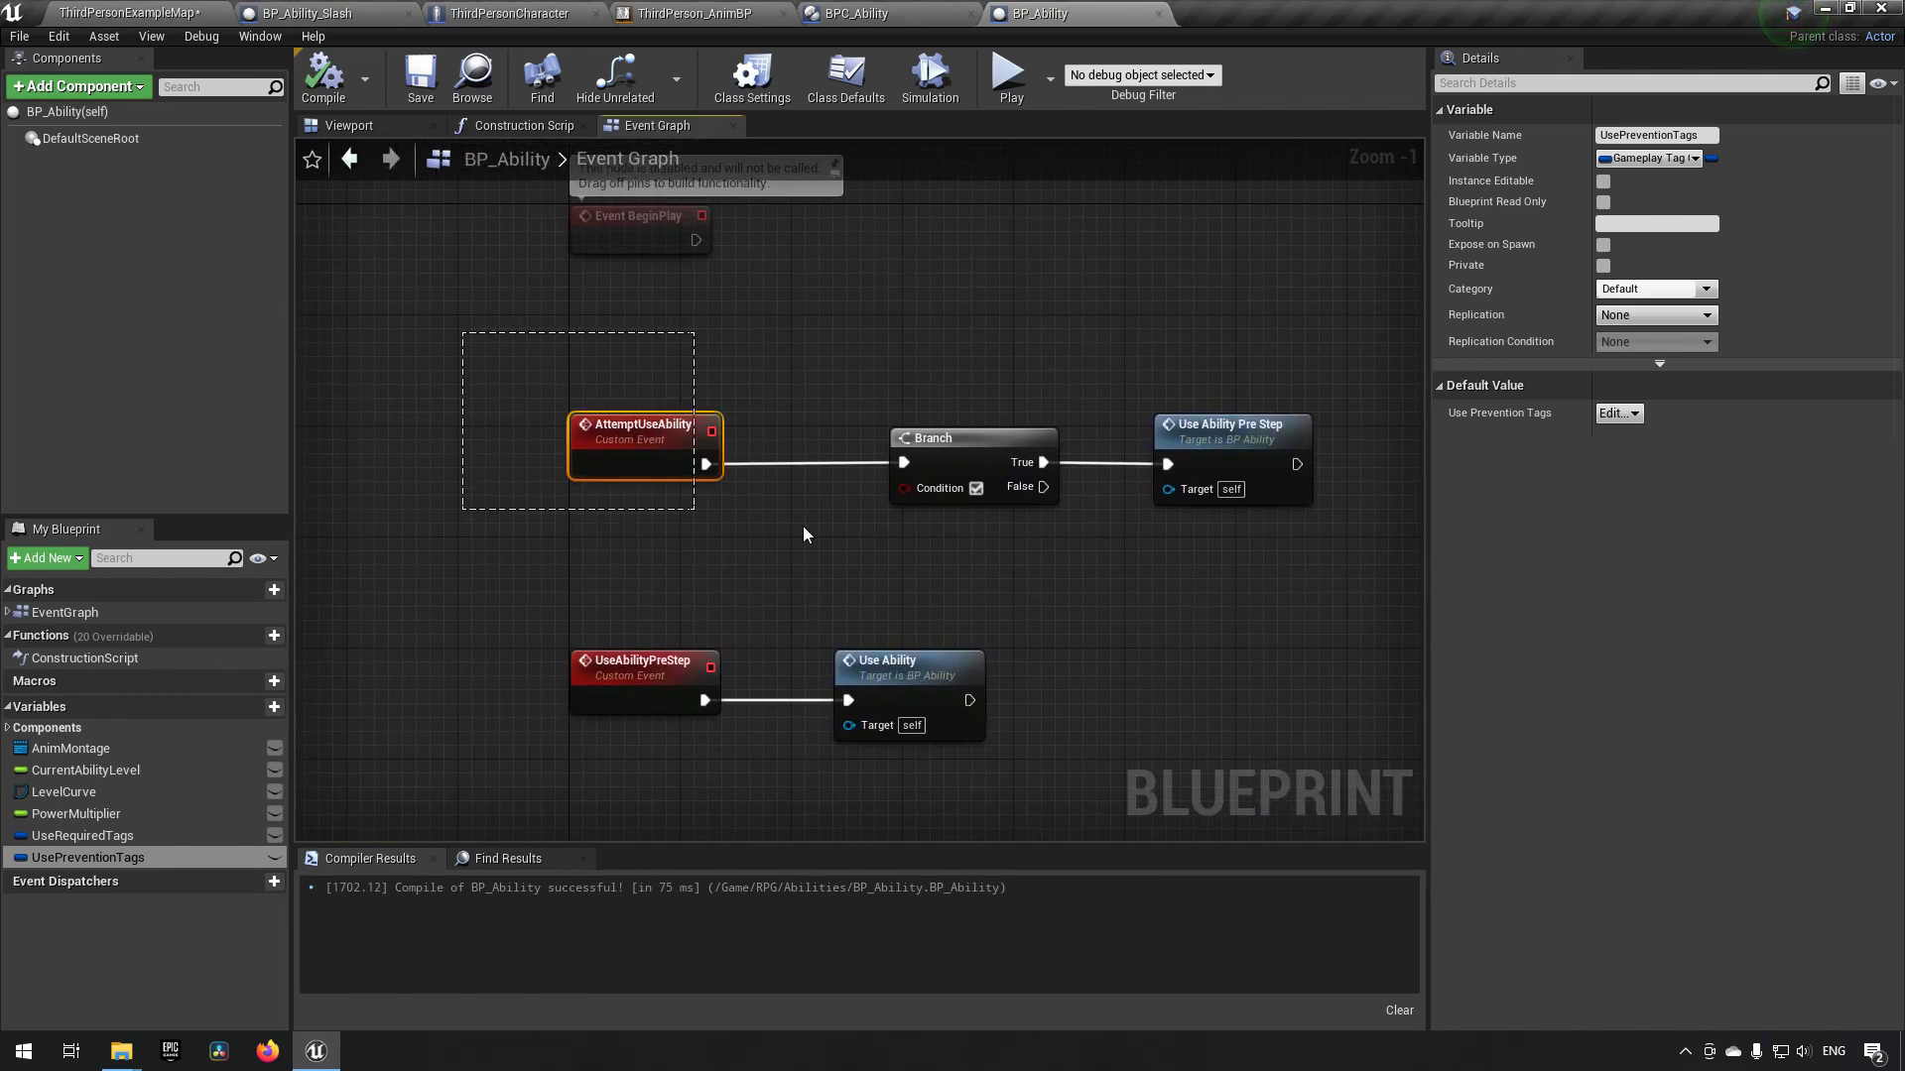
- Select the AttemptUseAbility event node, then add a new function graph to BP_Ability
left_click(642, 431)
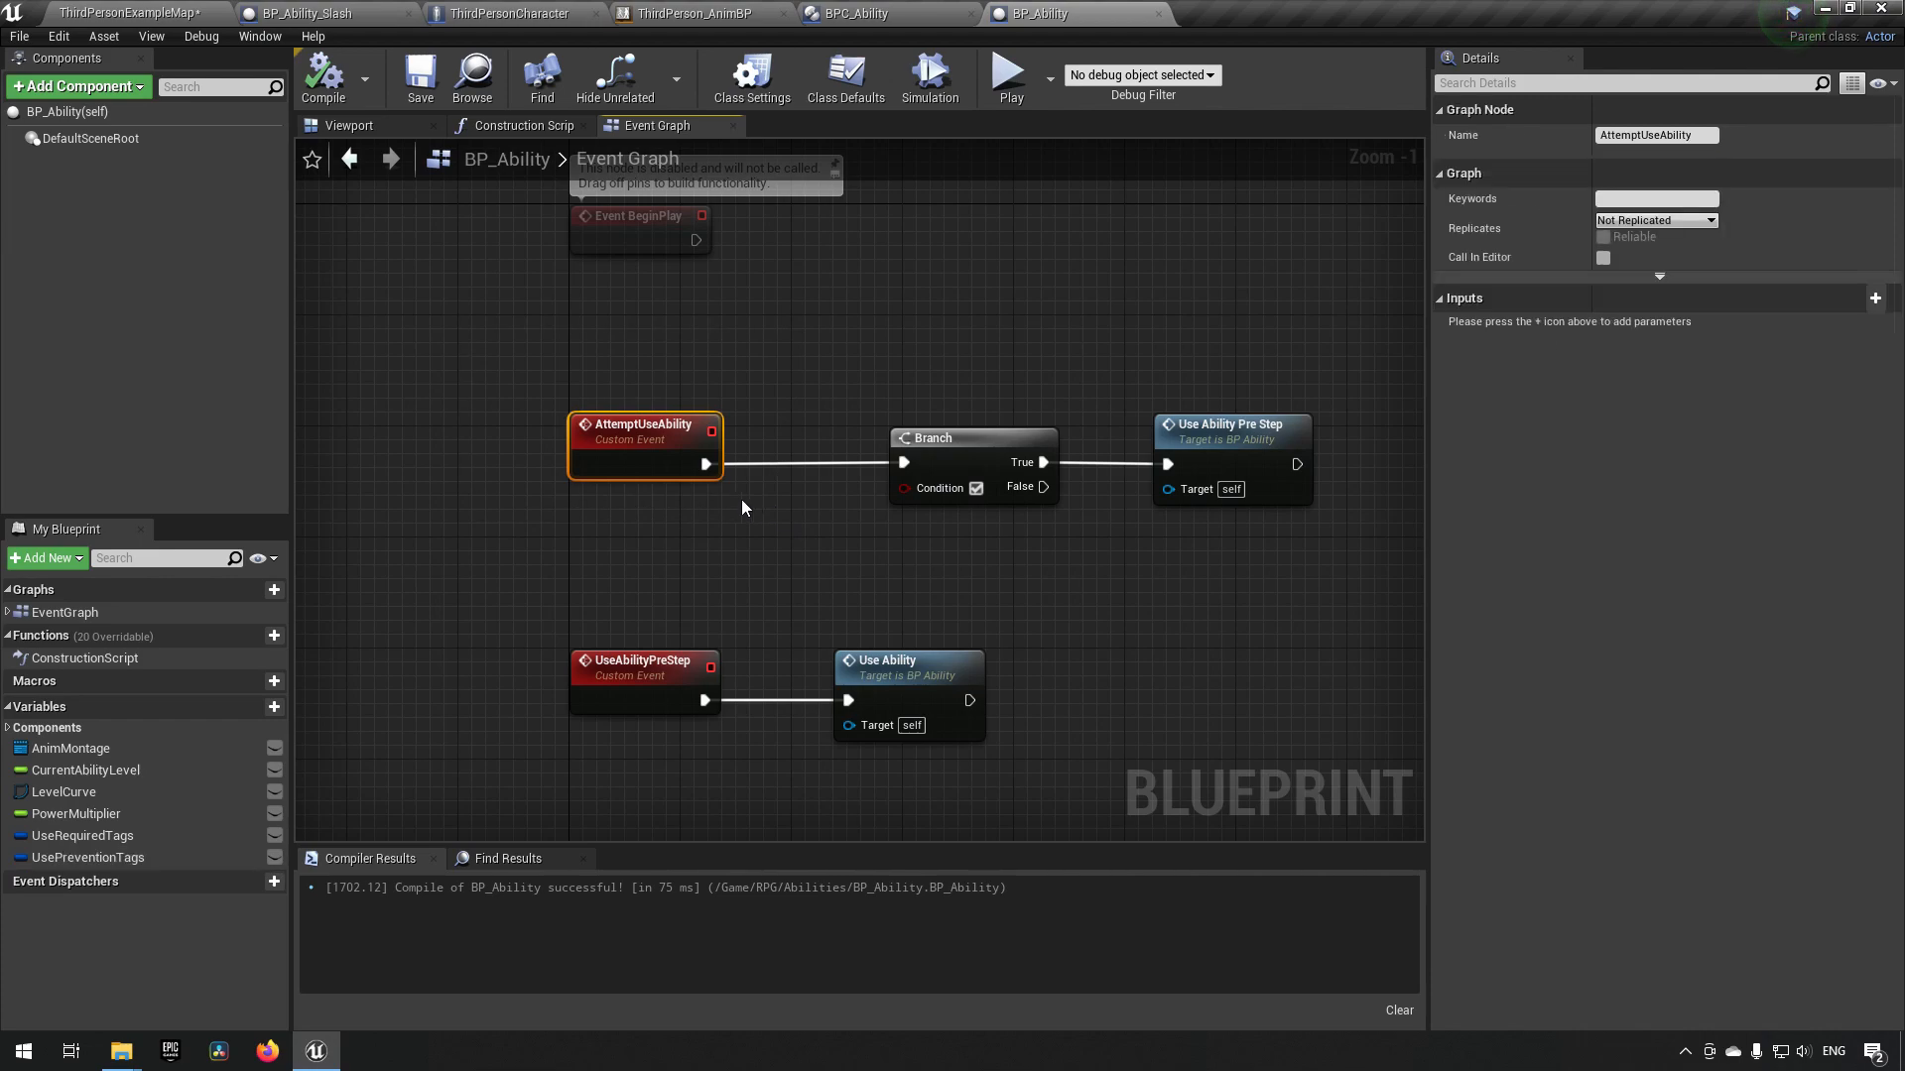
mouse_move(645, 516)
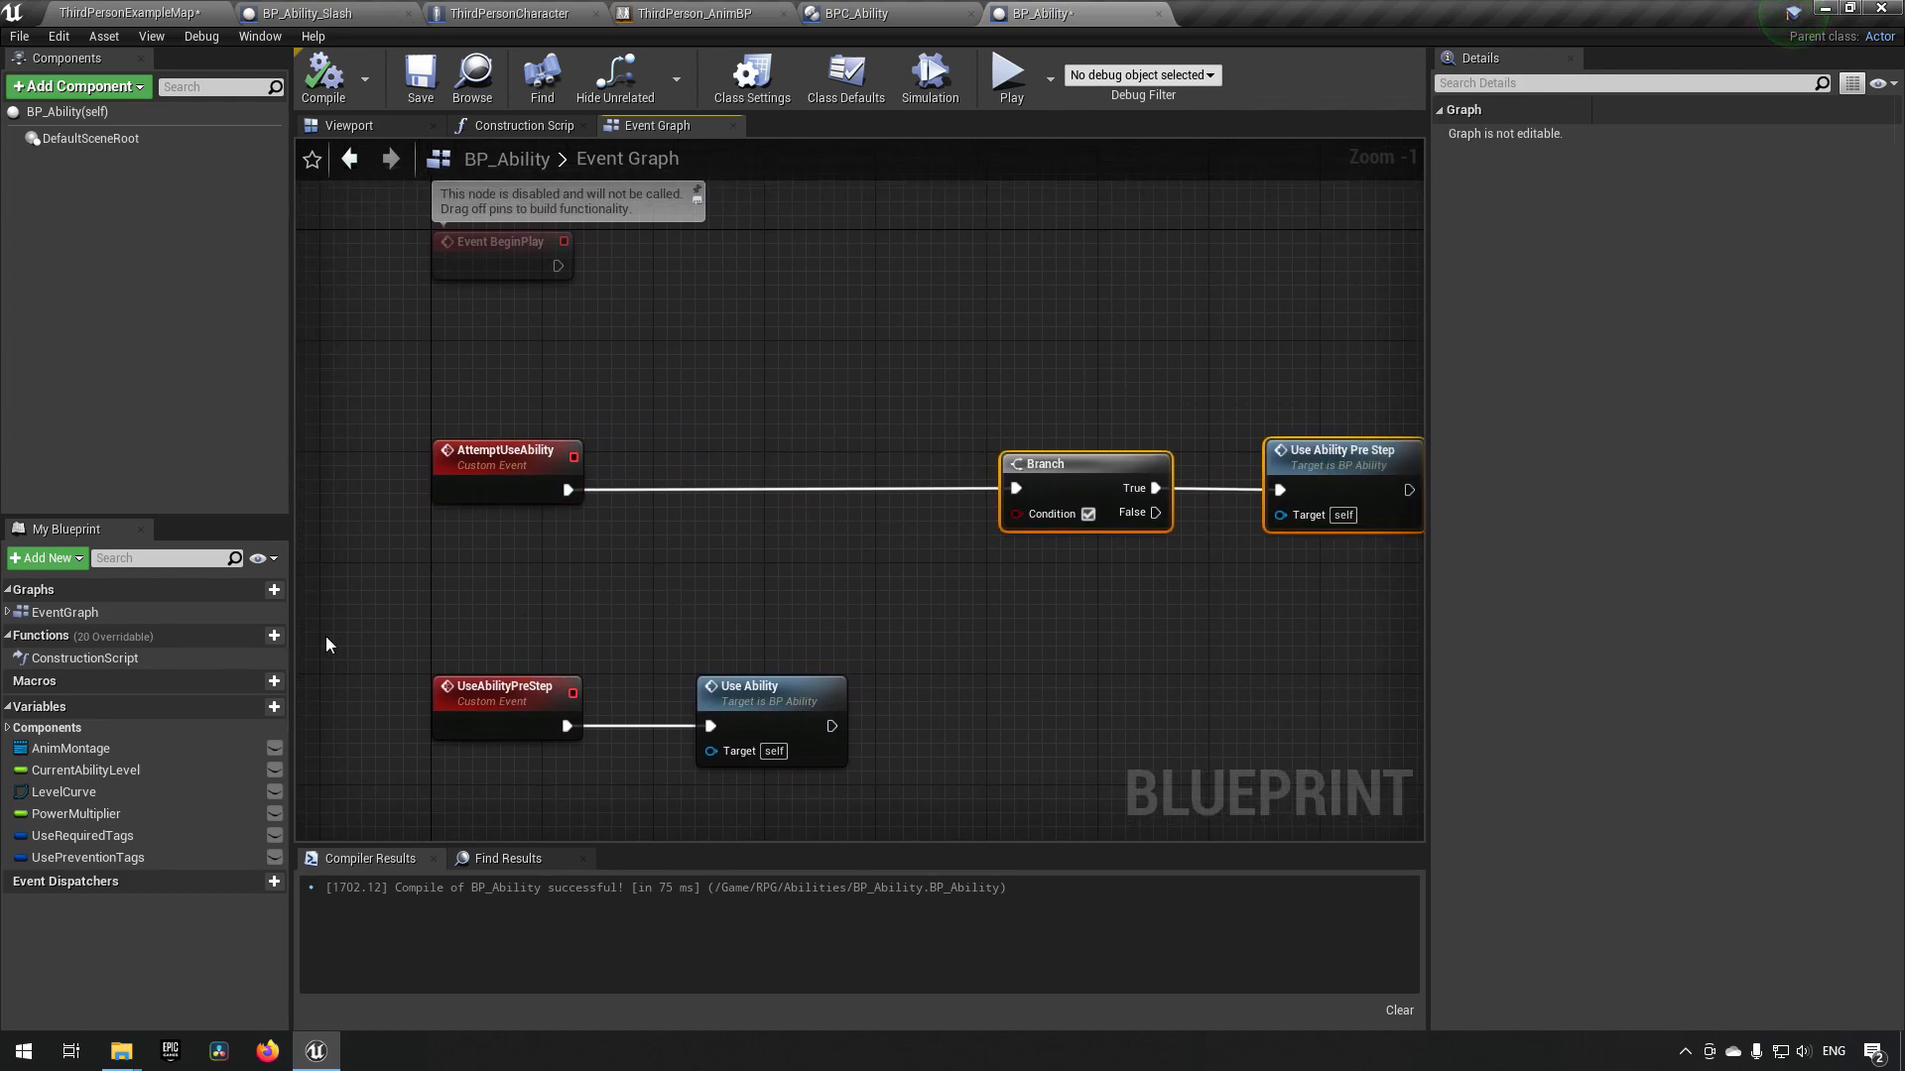
left_click(256, 635)
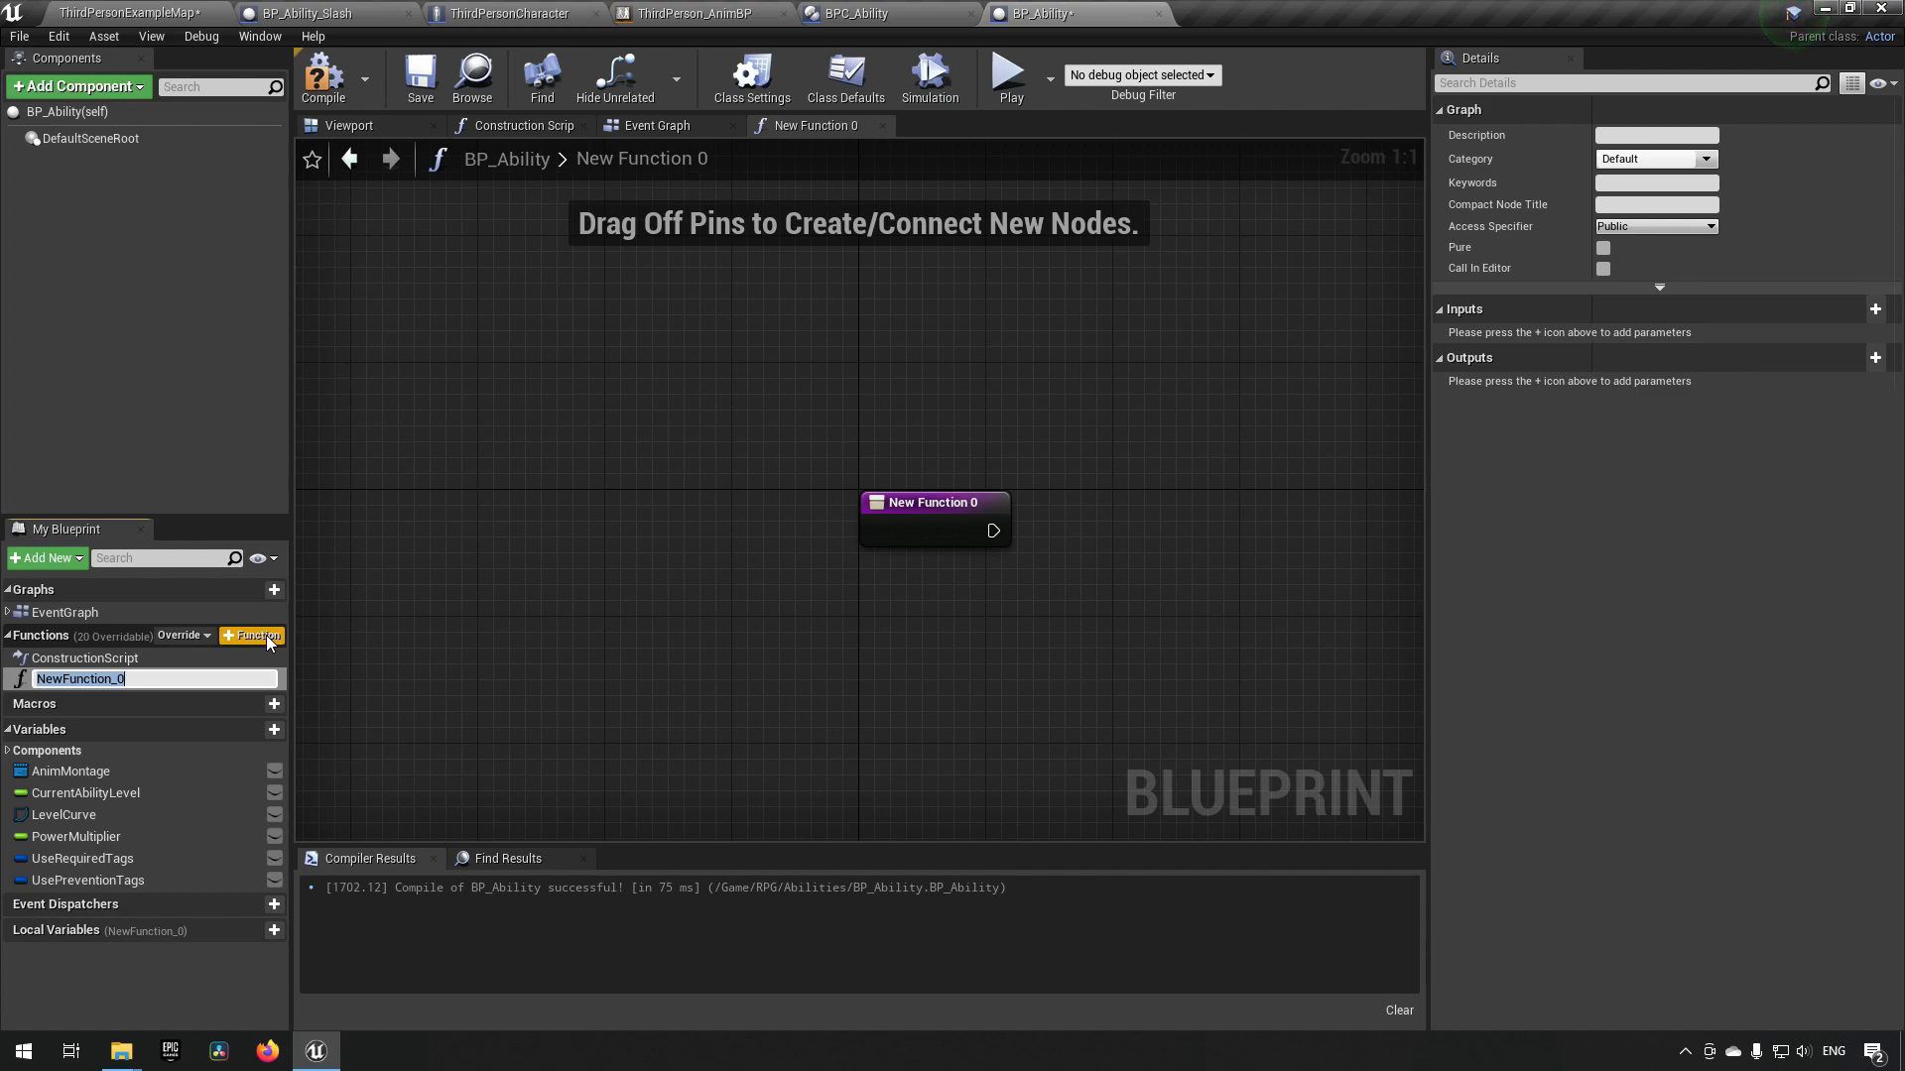
- Name the function IsUsingAbilityRestricted and place a UsePreventionTags getter in its graph
type("IsUsingAbilityRestricted")
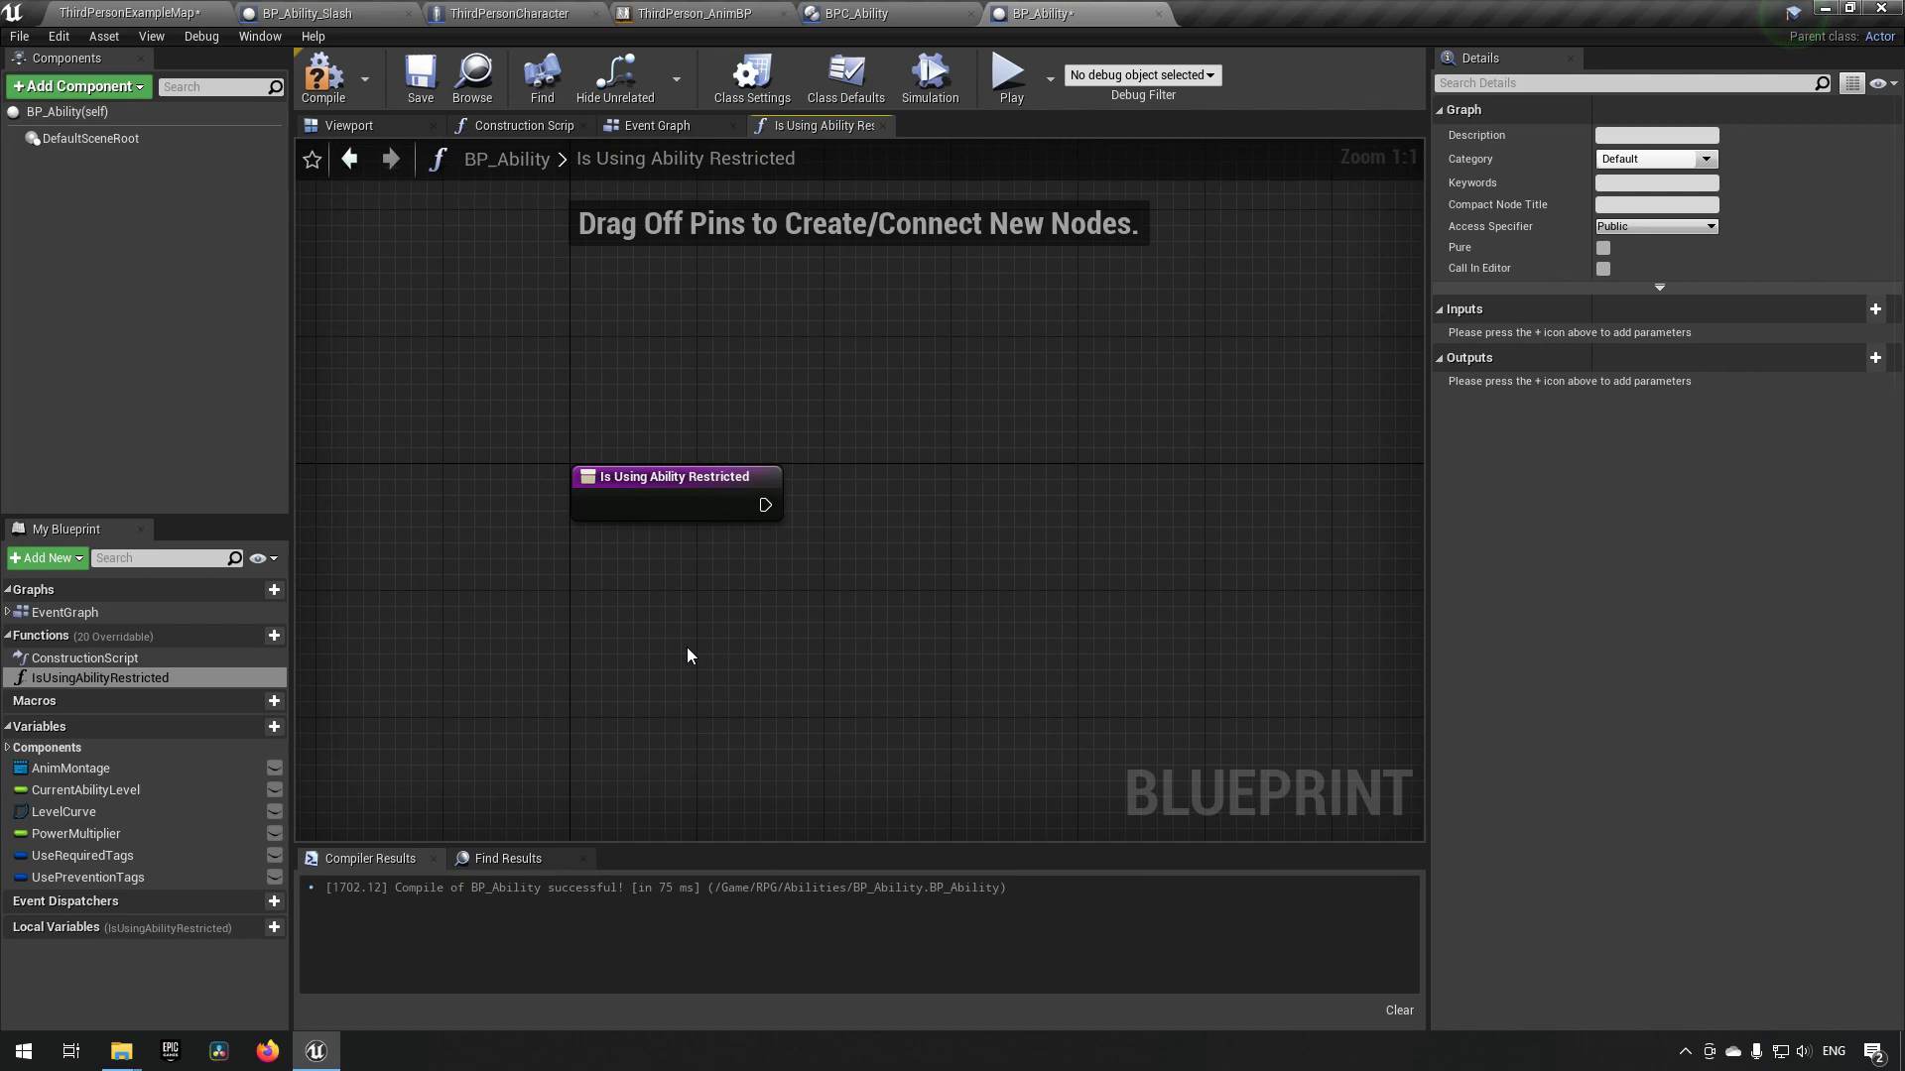
mouse_move(645, 675)
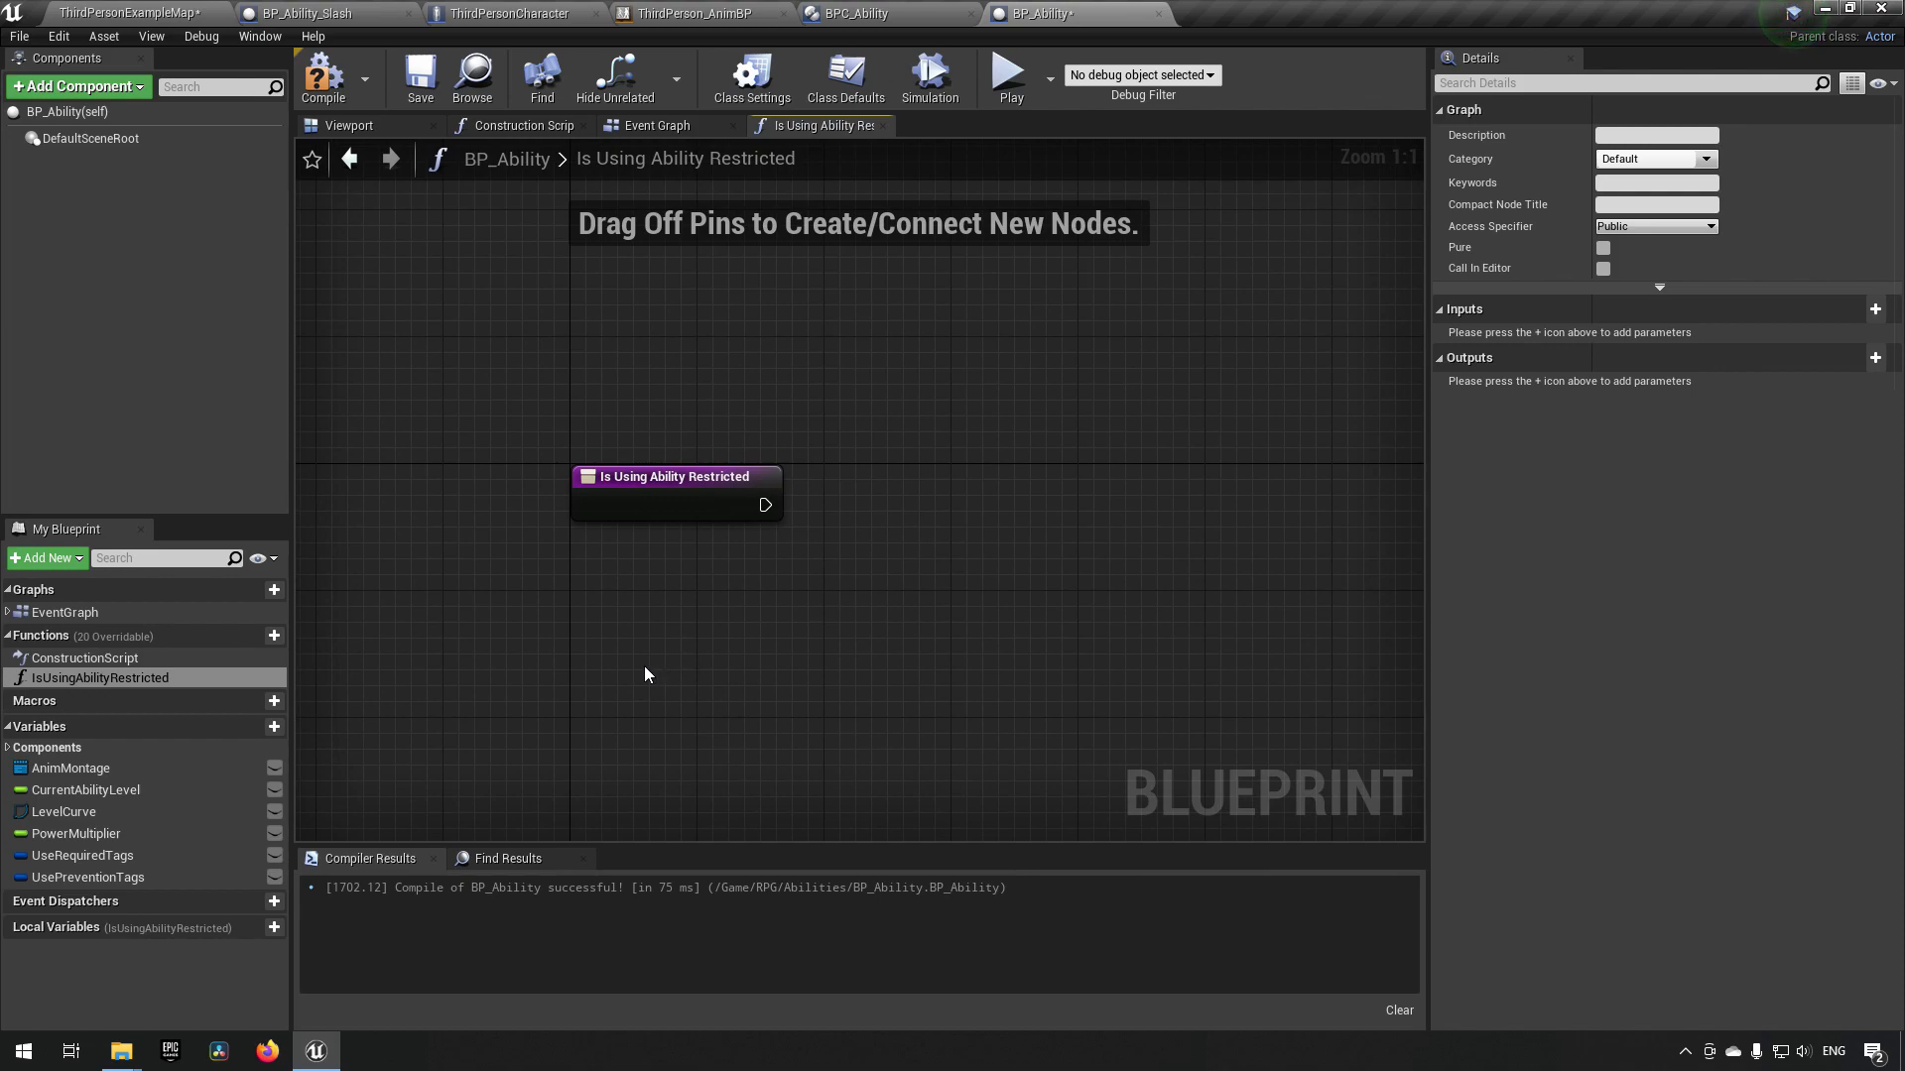
mouse_move(562, 676)
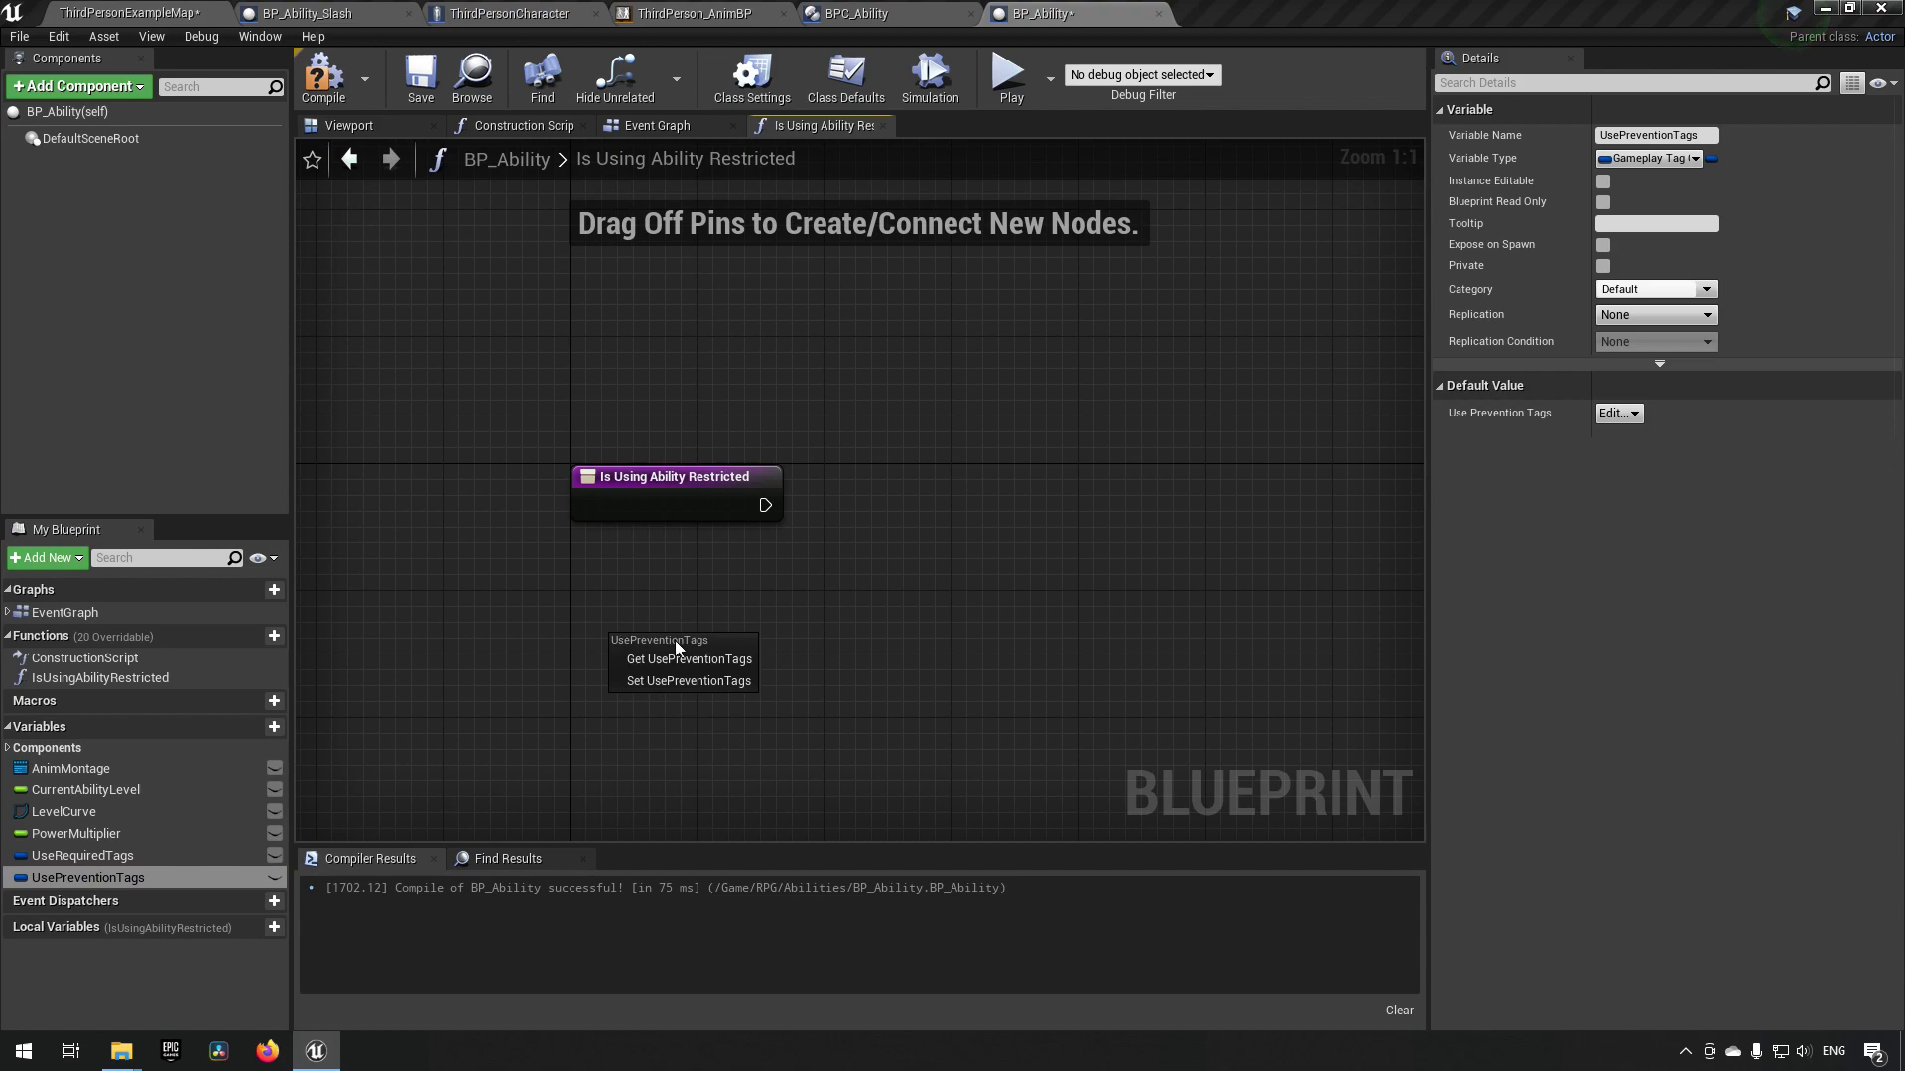
left_click(687, 659)
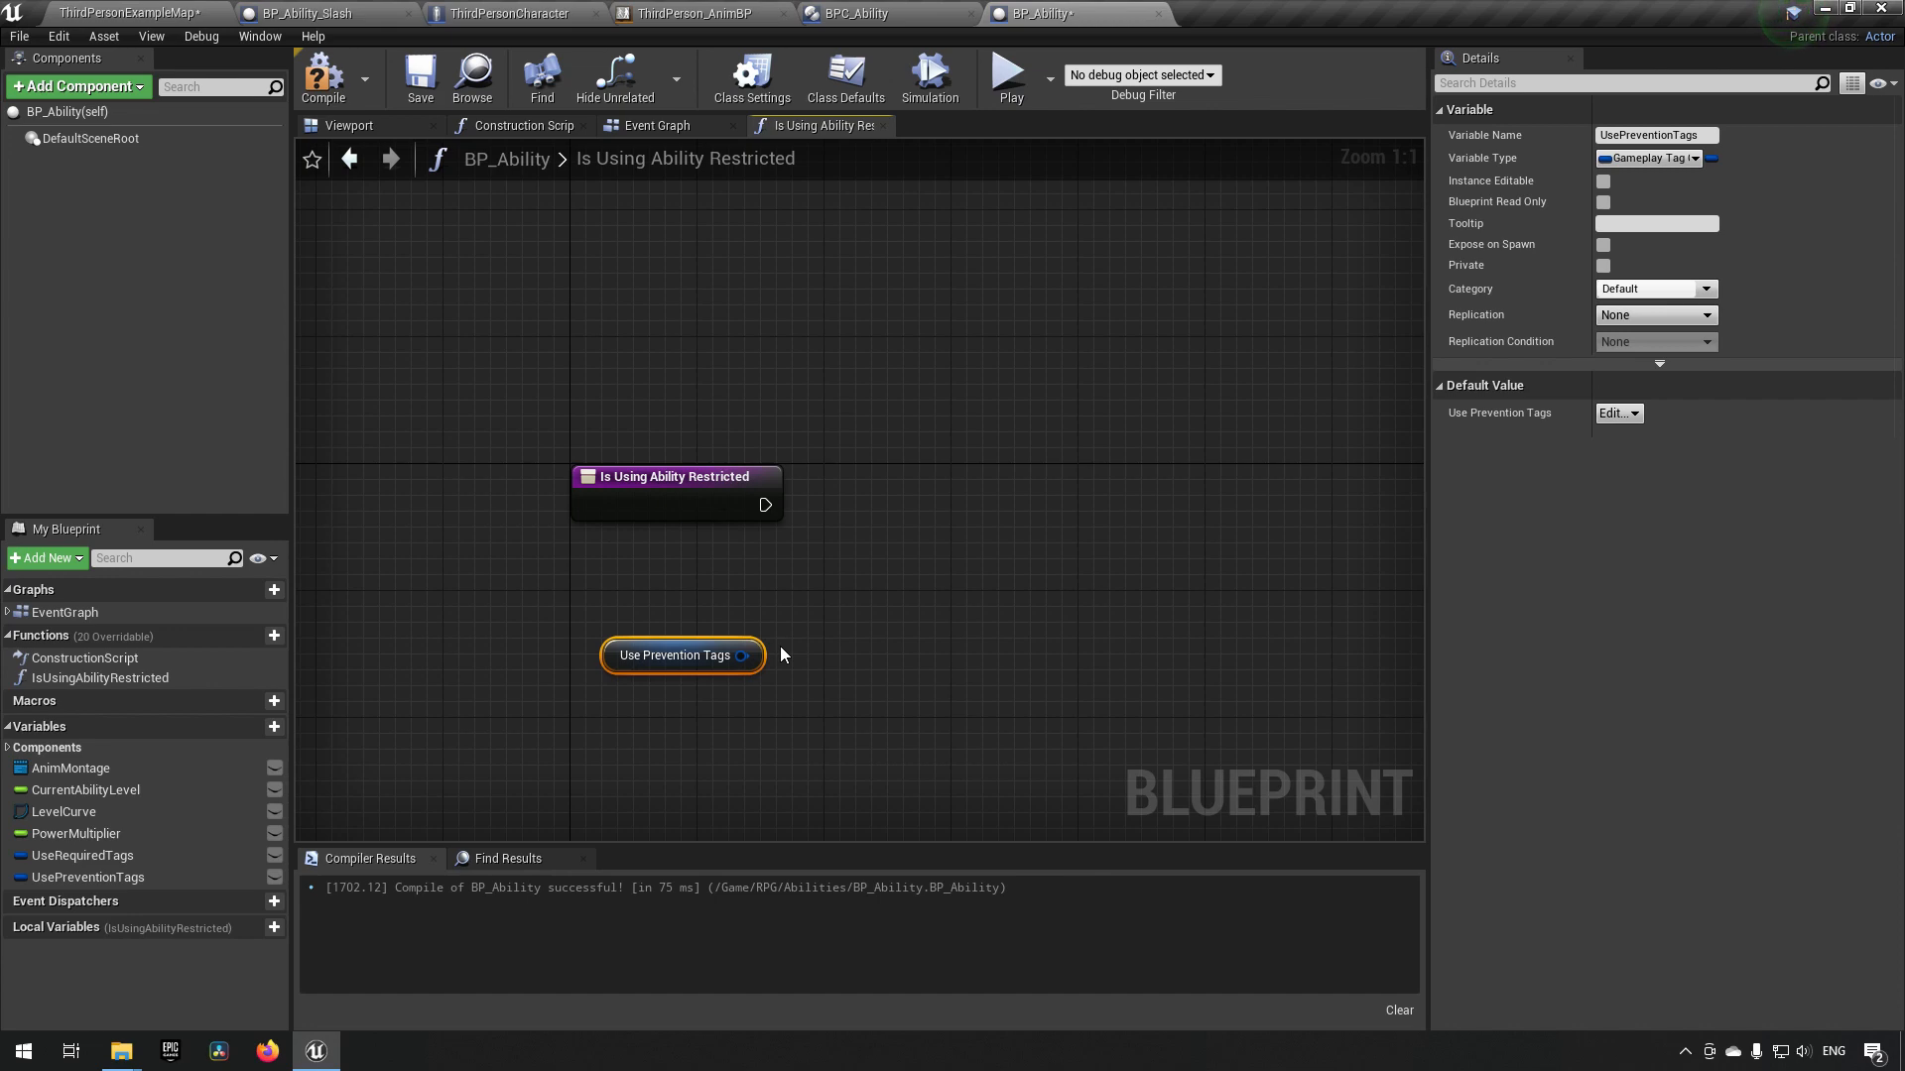
mouse_move(577, 617)
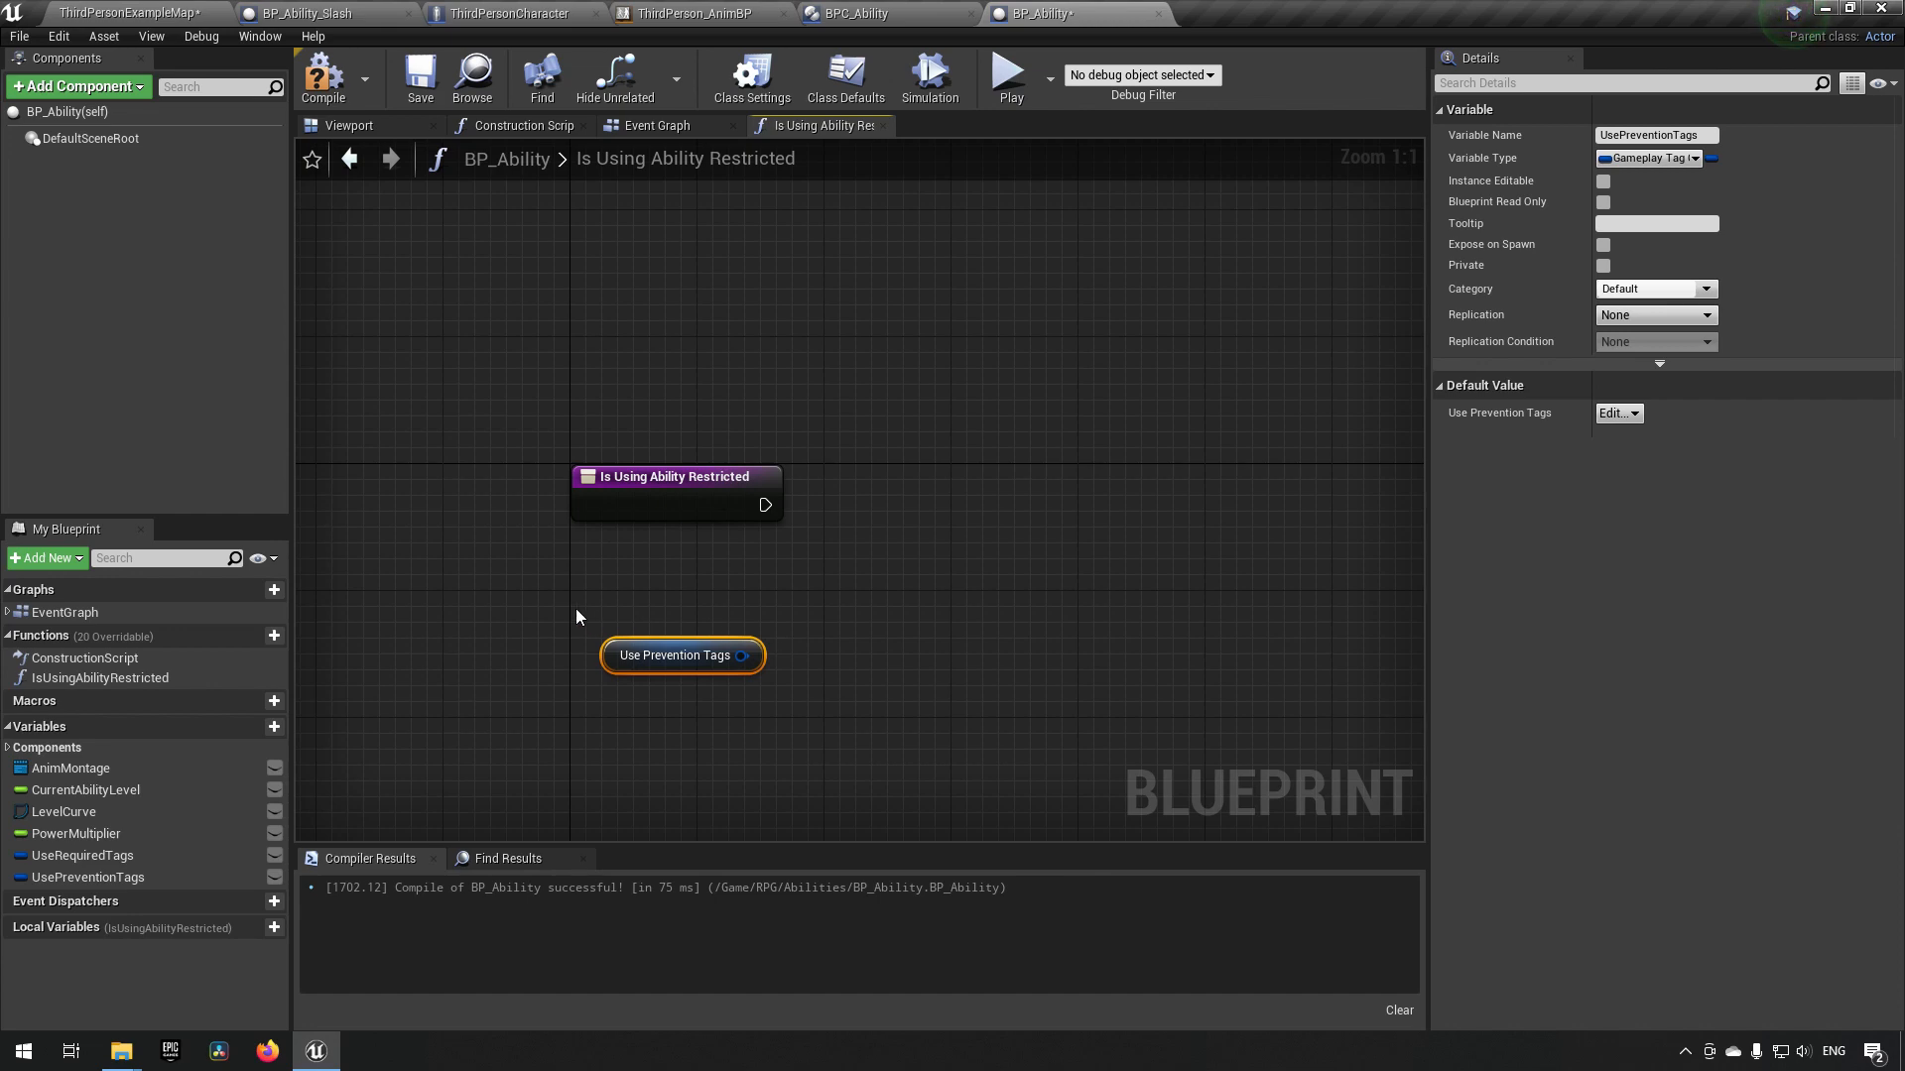
mouse_move(560, 612)
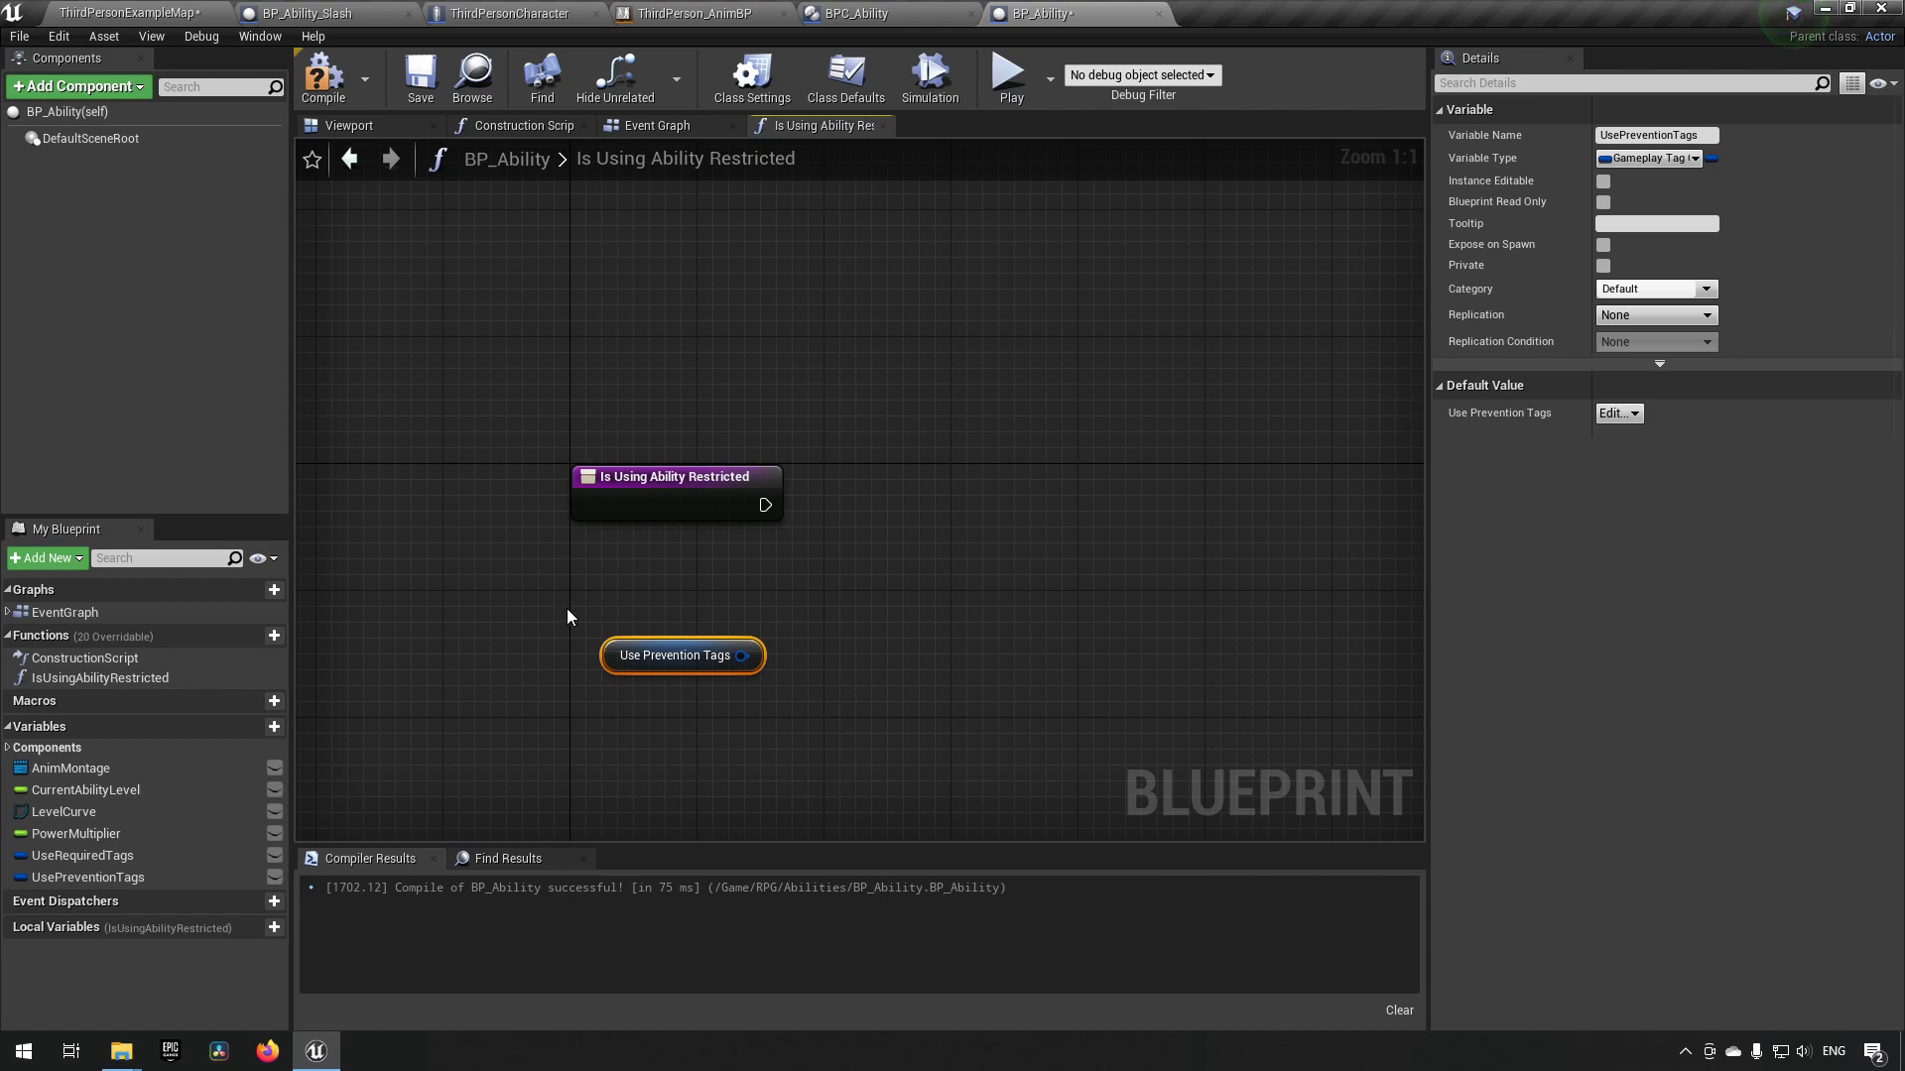
- Add Get Owner feeding Get Component by Class, with Component Class set to BPC Gameplay Tags
right_click(571, 613)
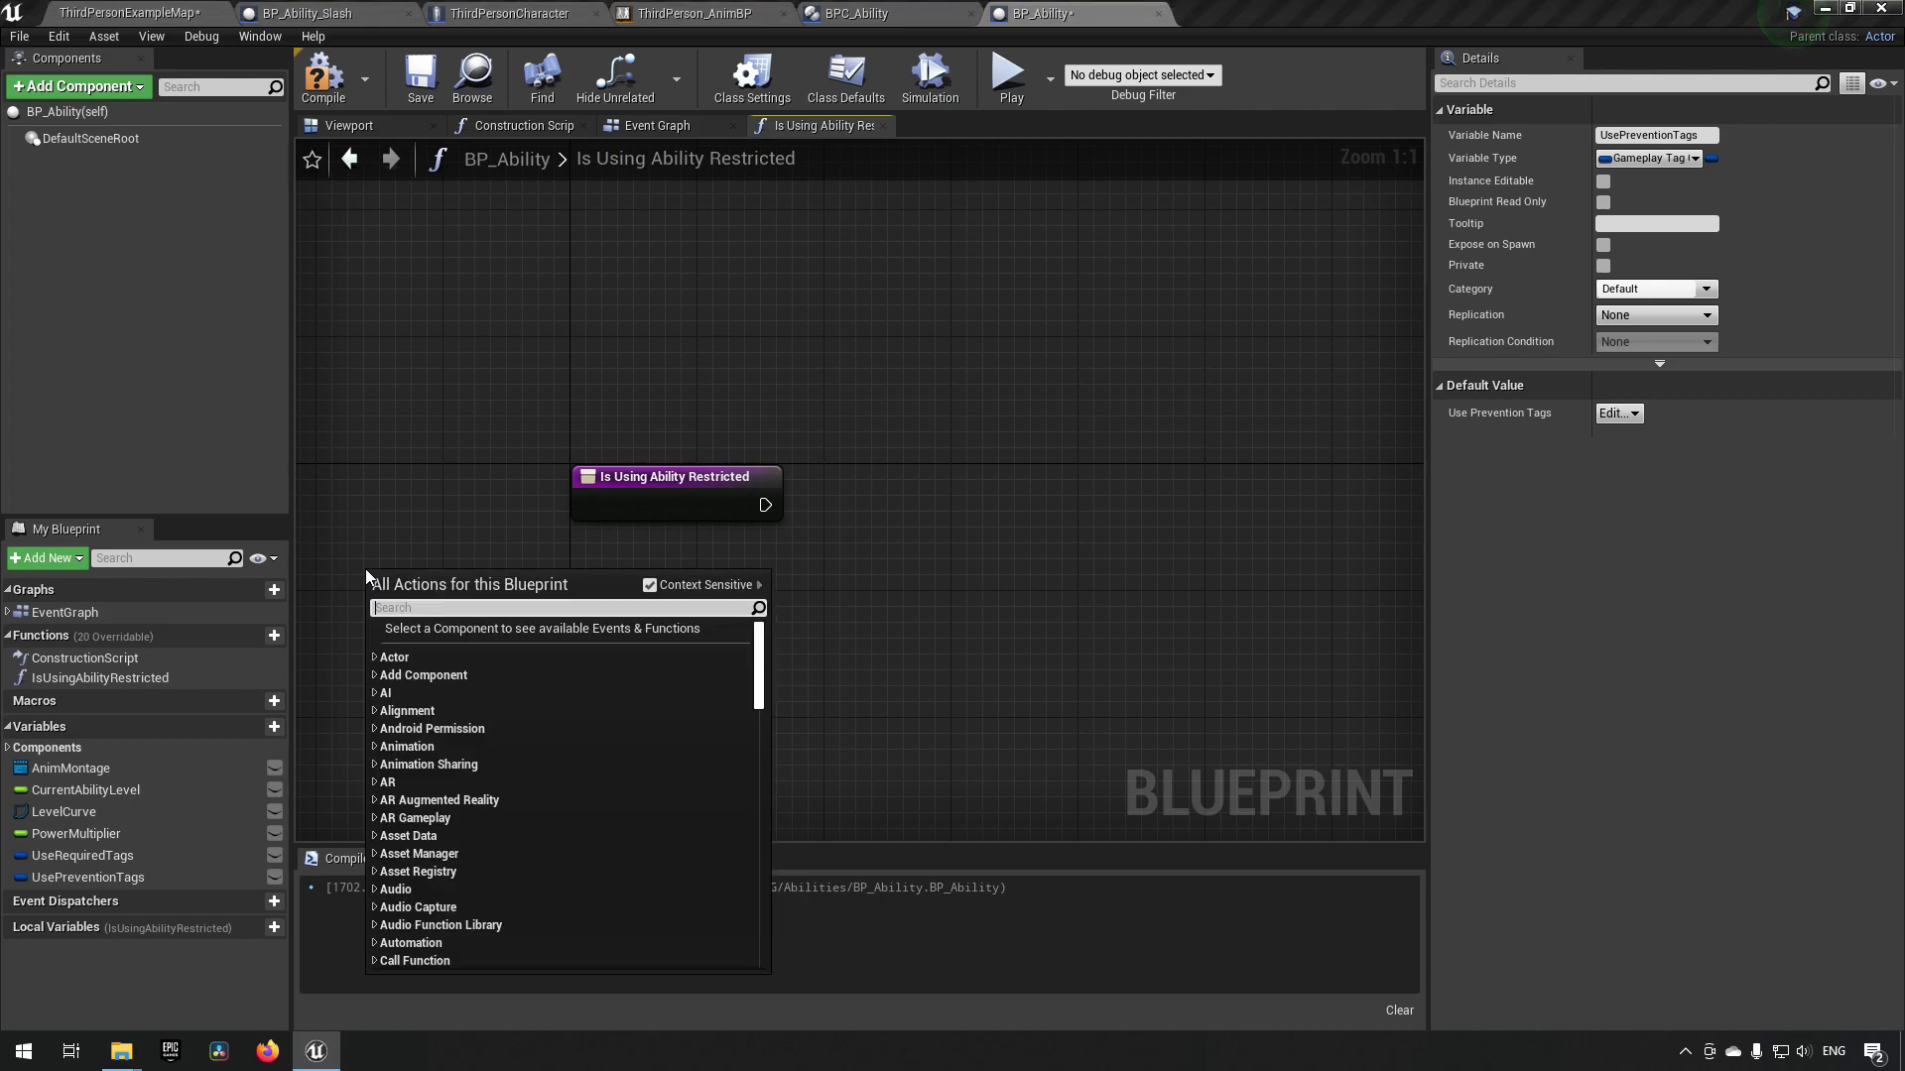
type("get woe")
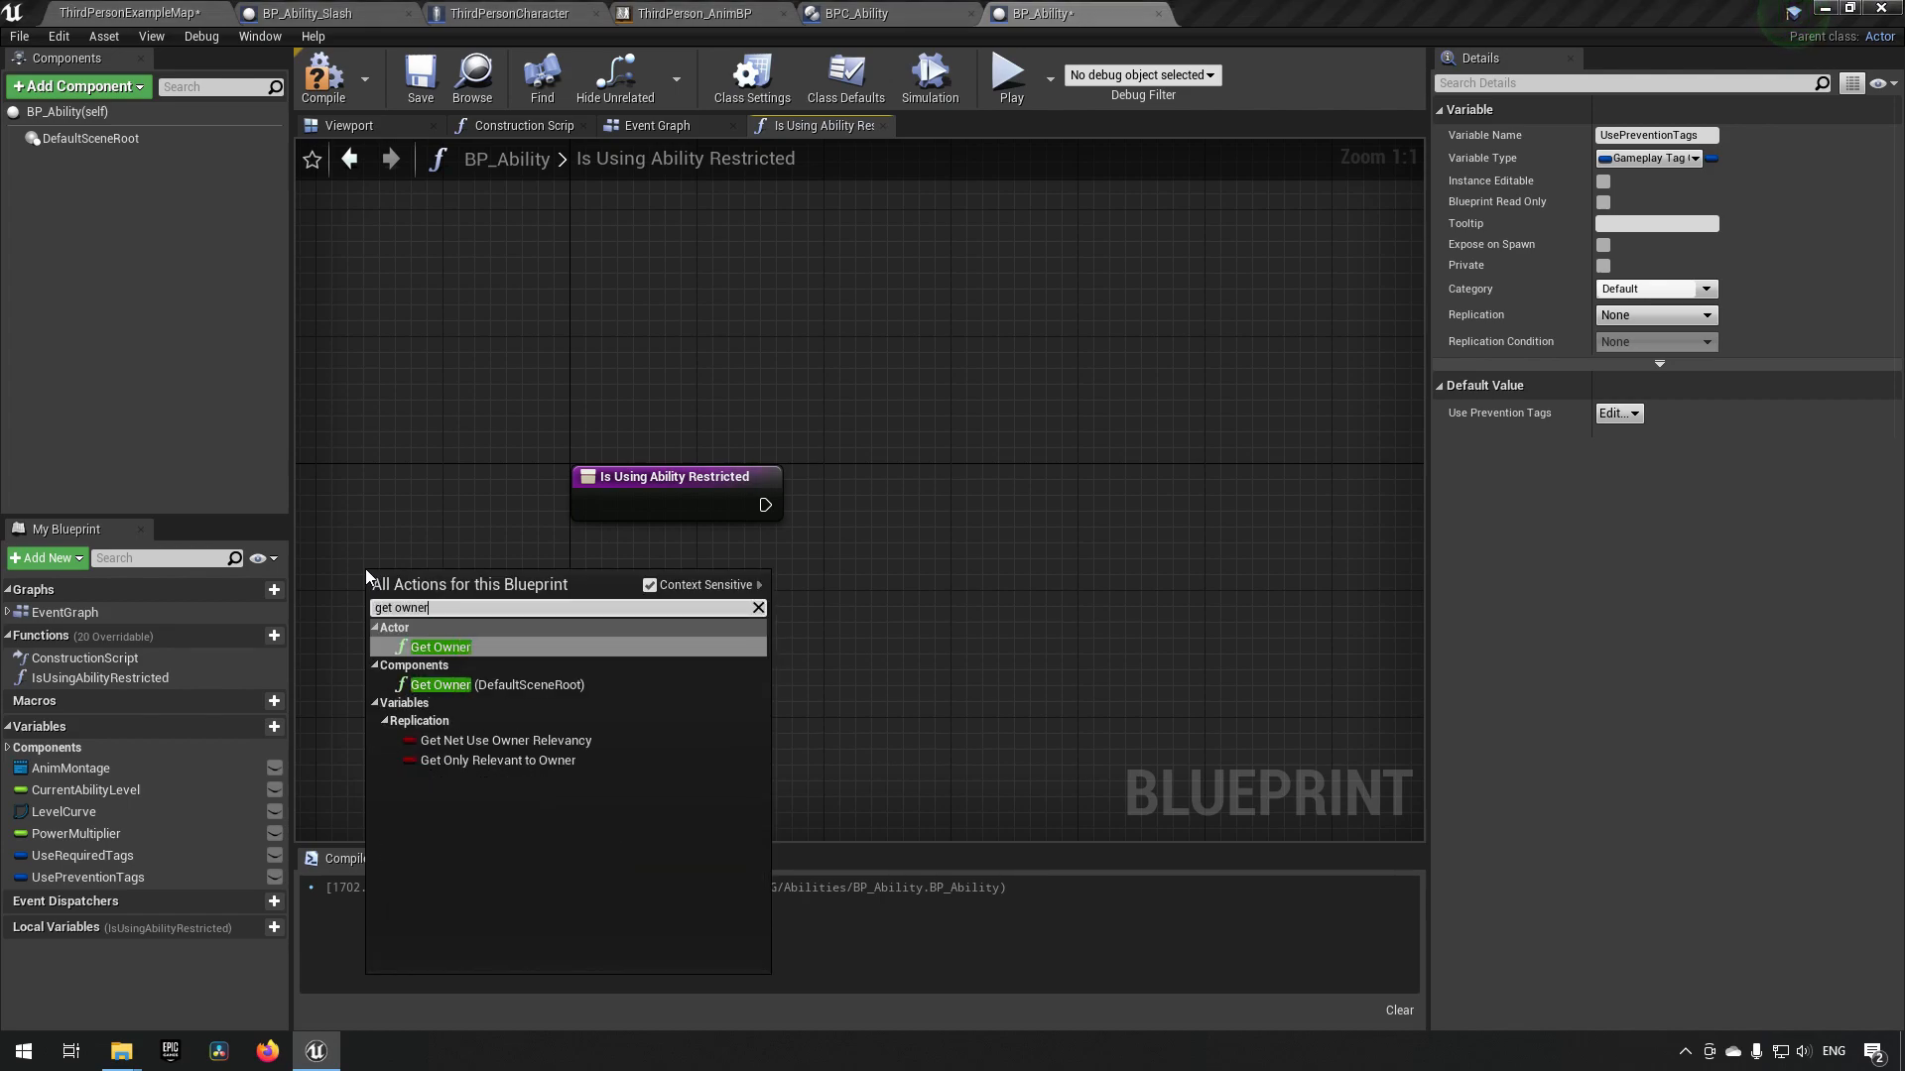
left_click(440, 646)
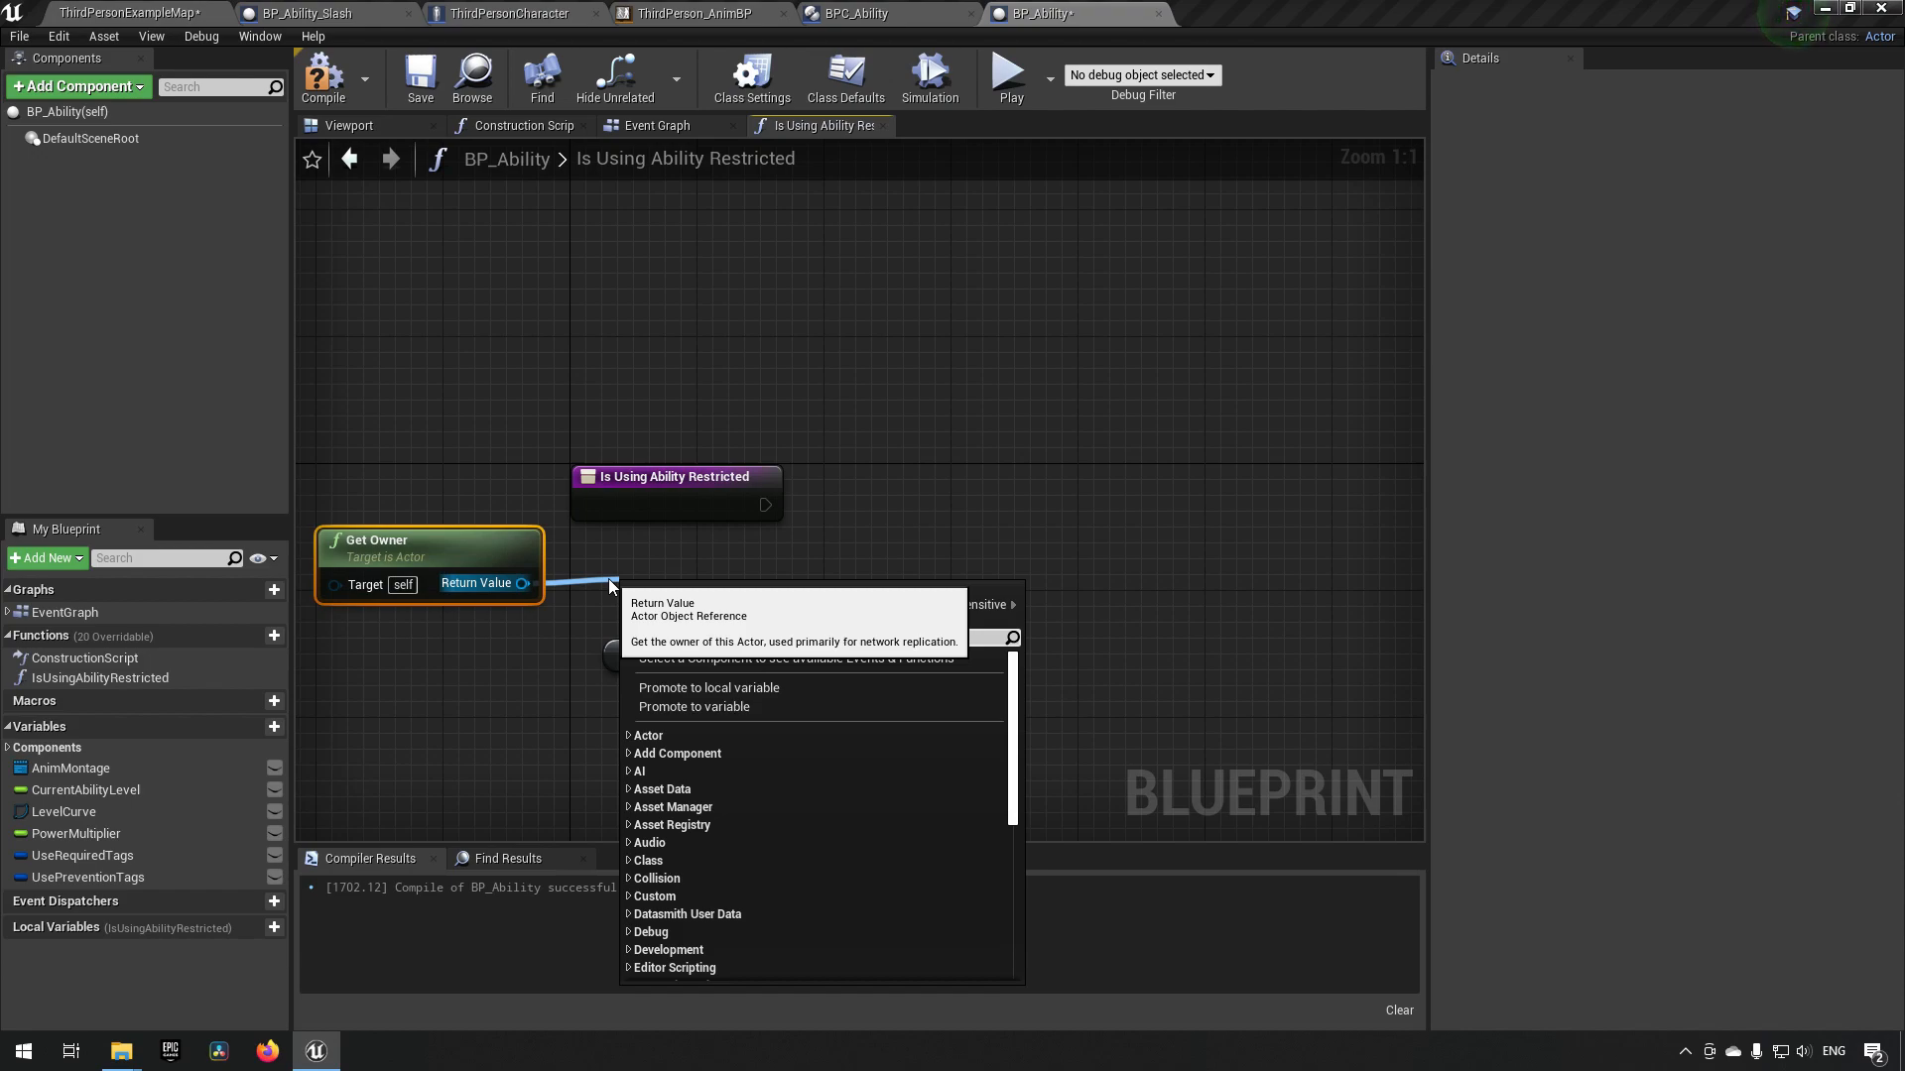
type("get component")
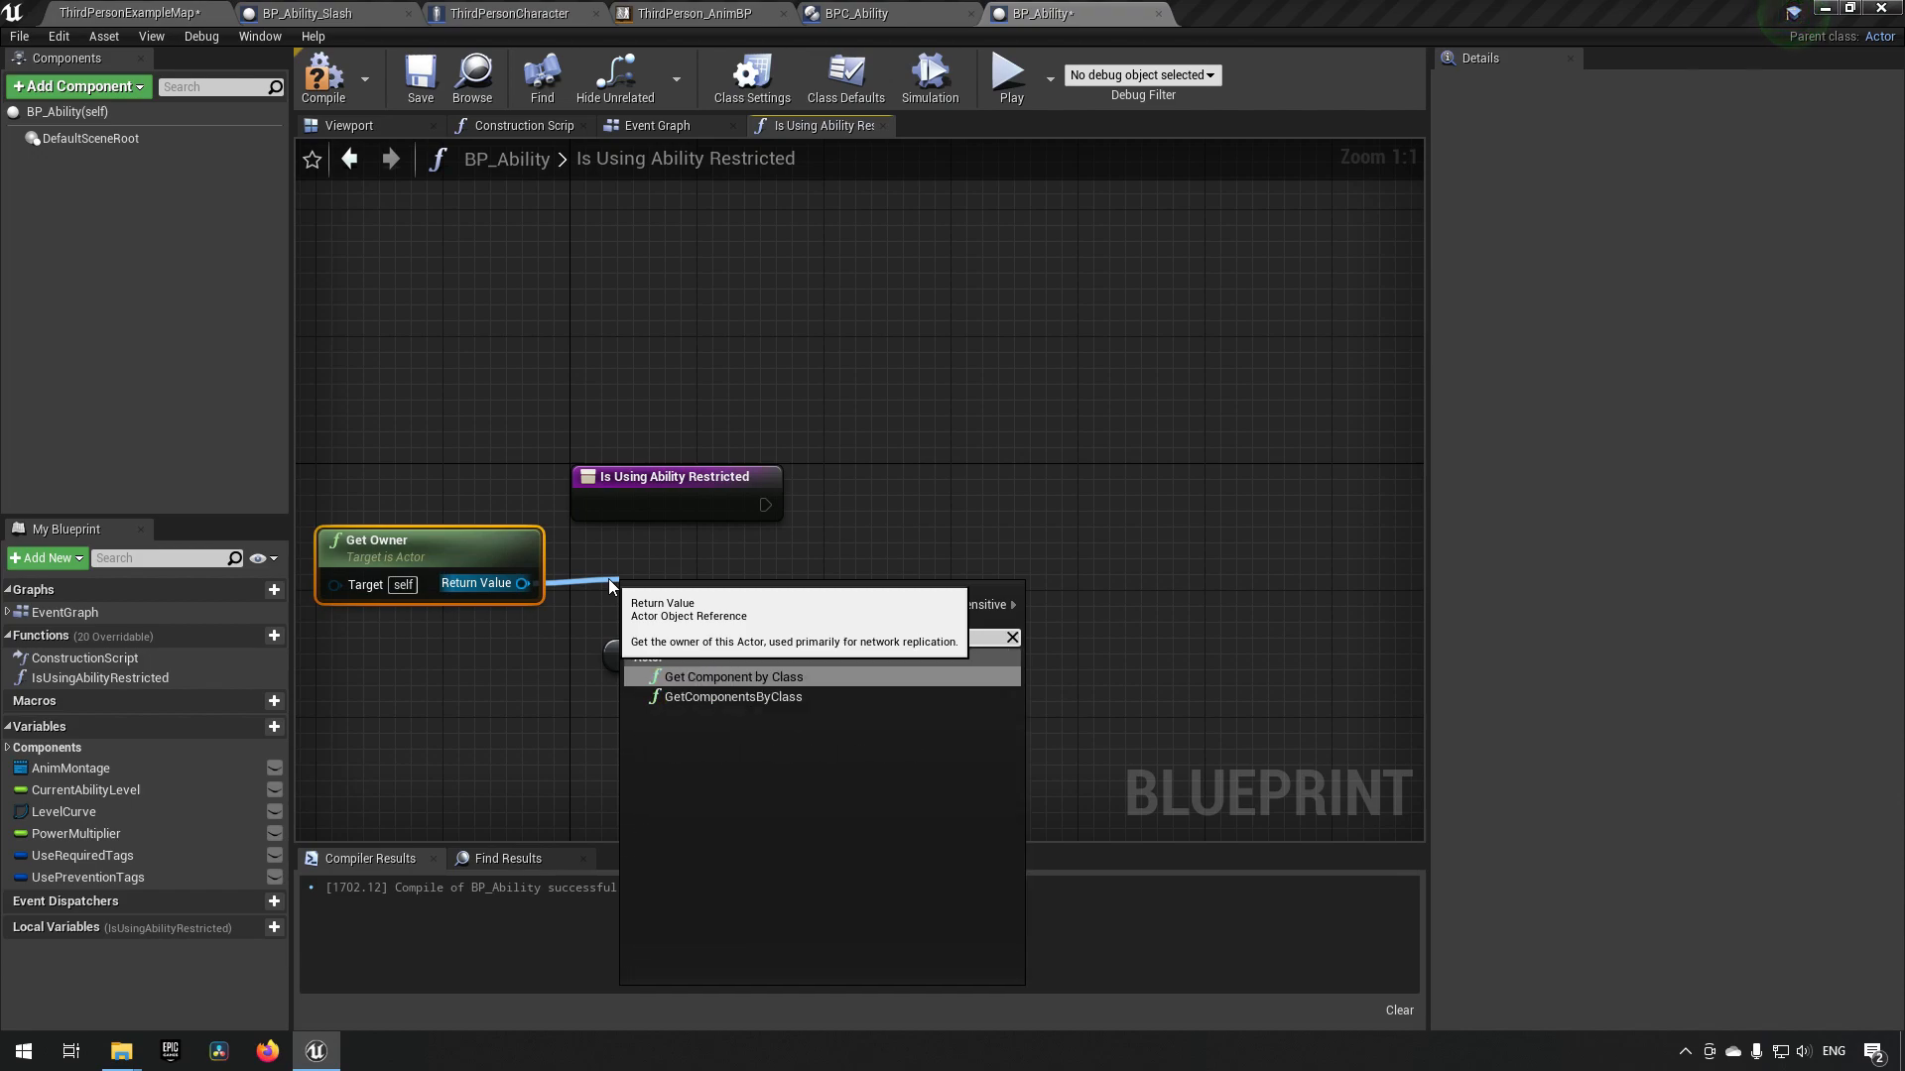
left_click(734, 677)
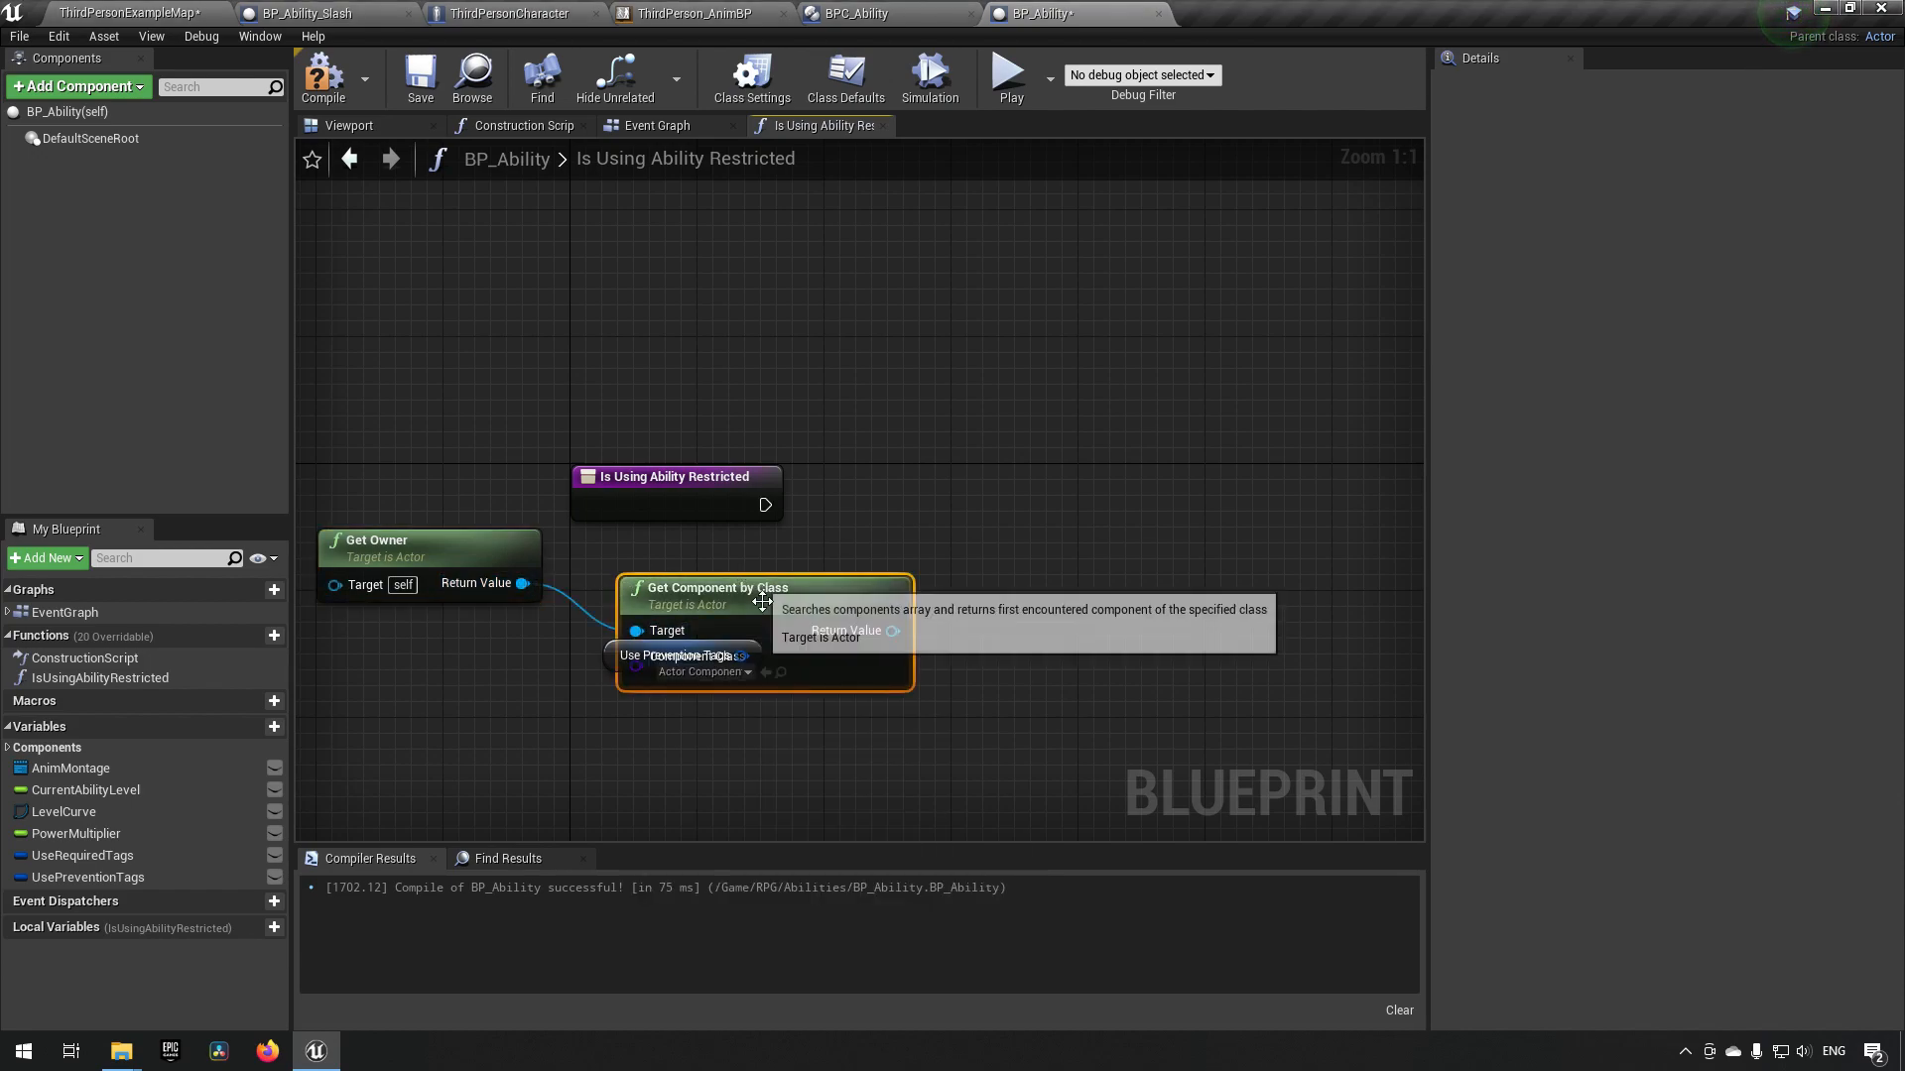
left_click_drag(716, 586, 652, 540)
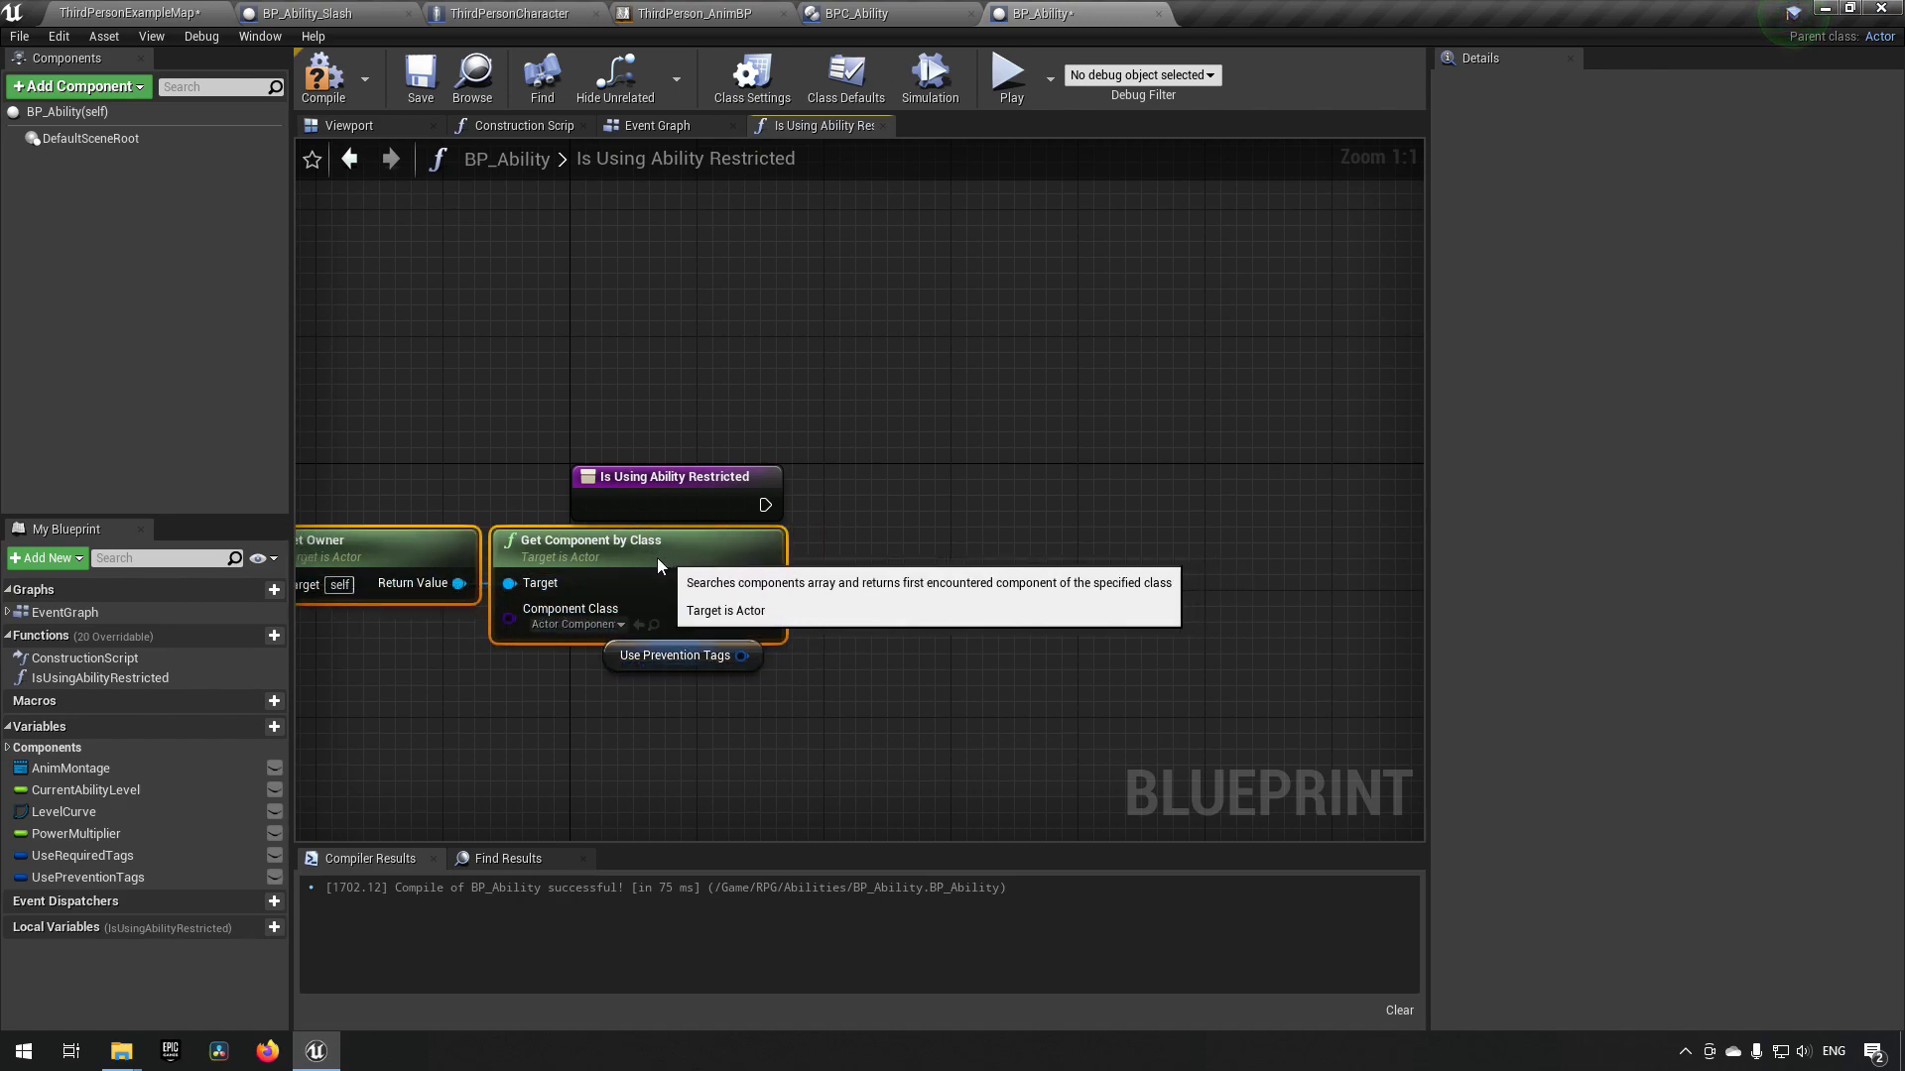
left_click(572, 623)
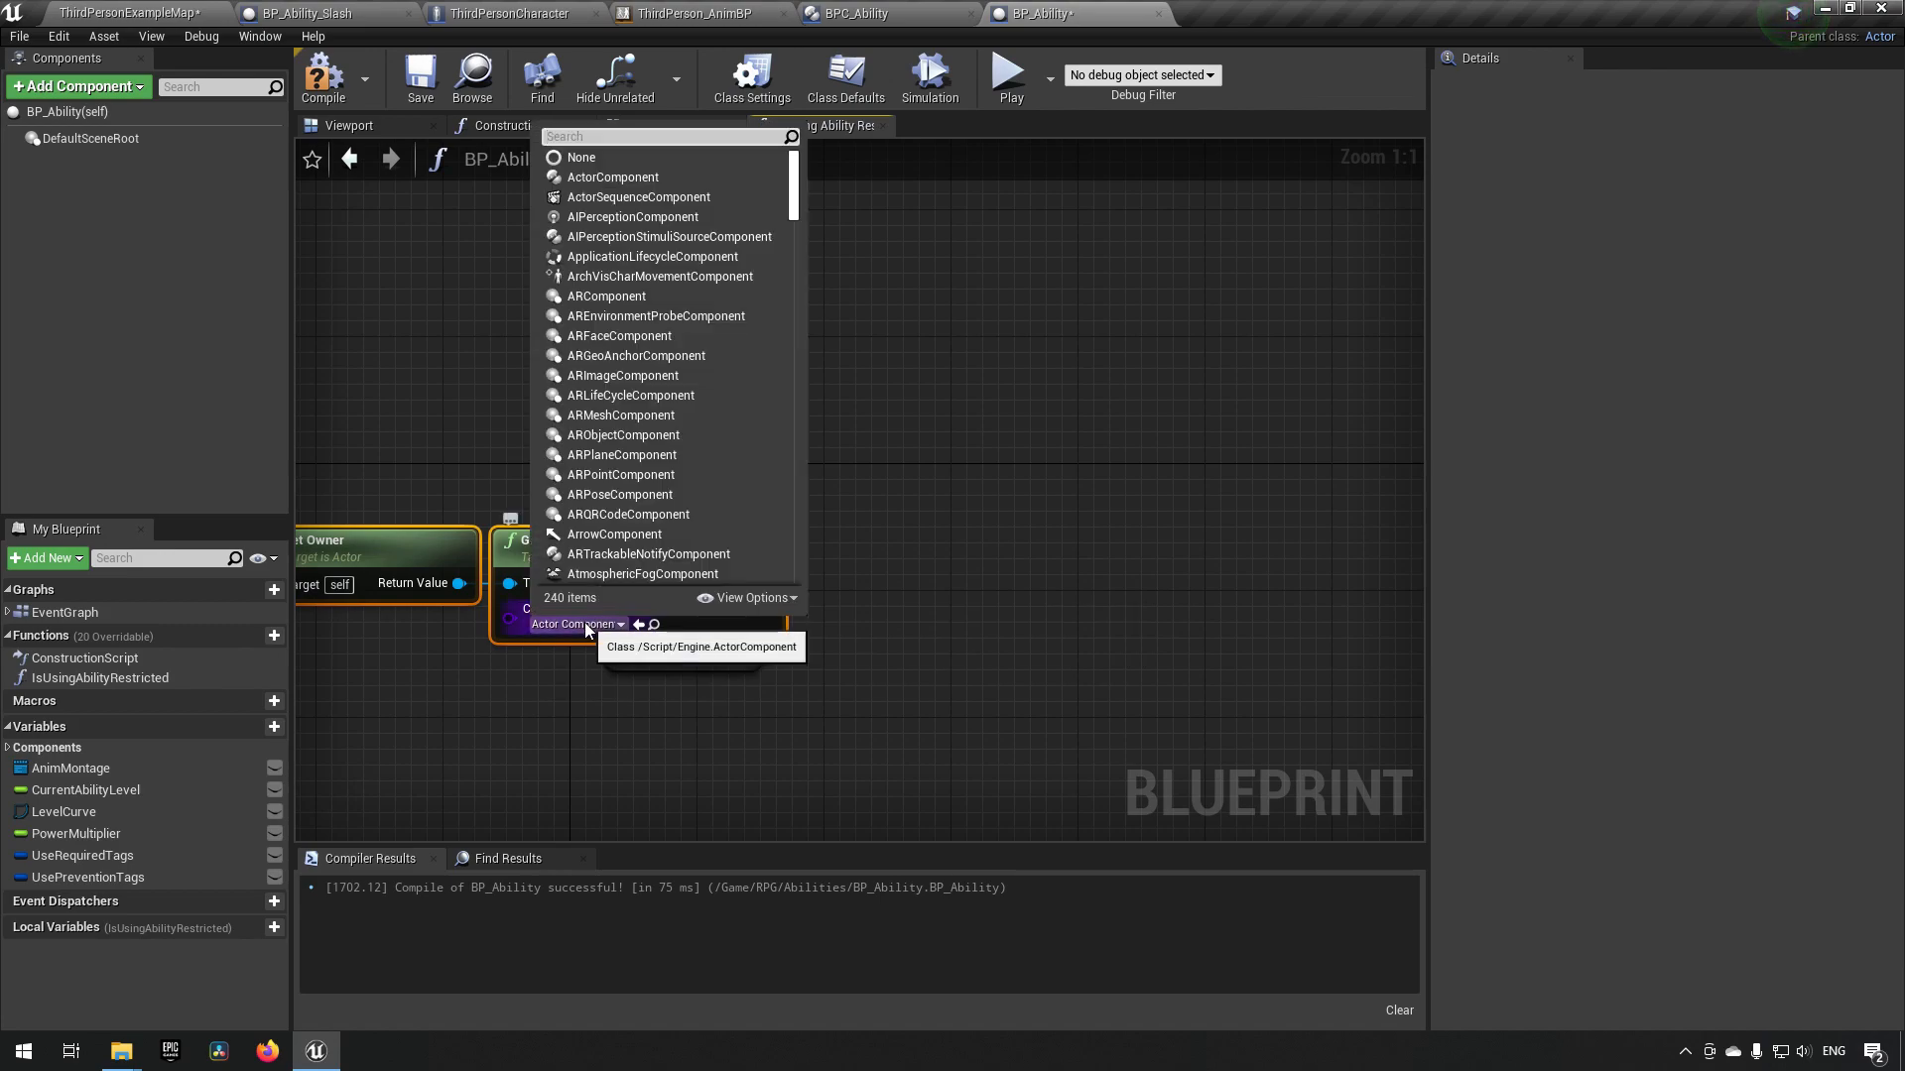
type("game")
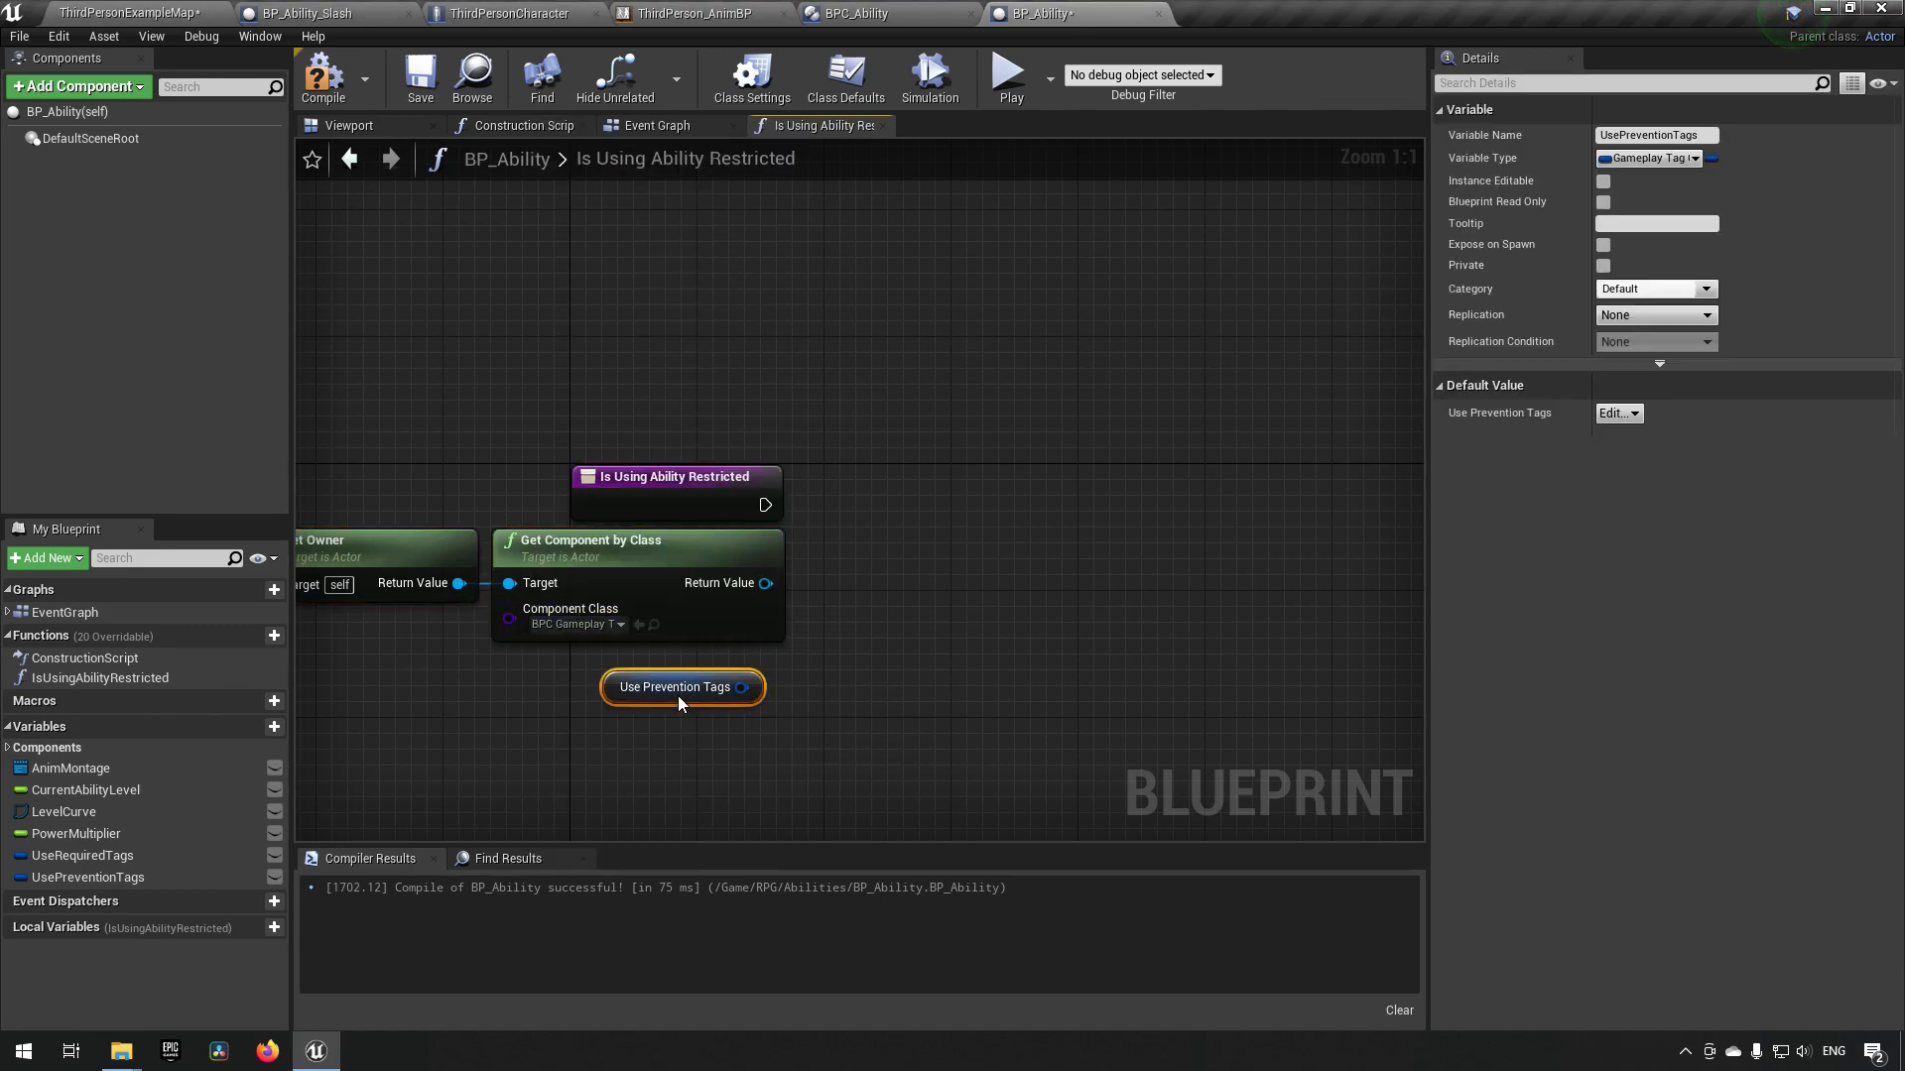
mouse_move(678, 687)
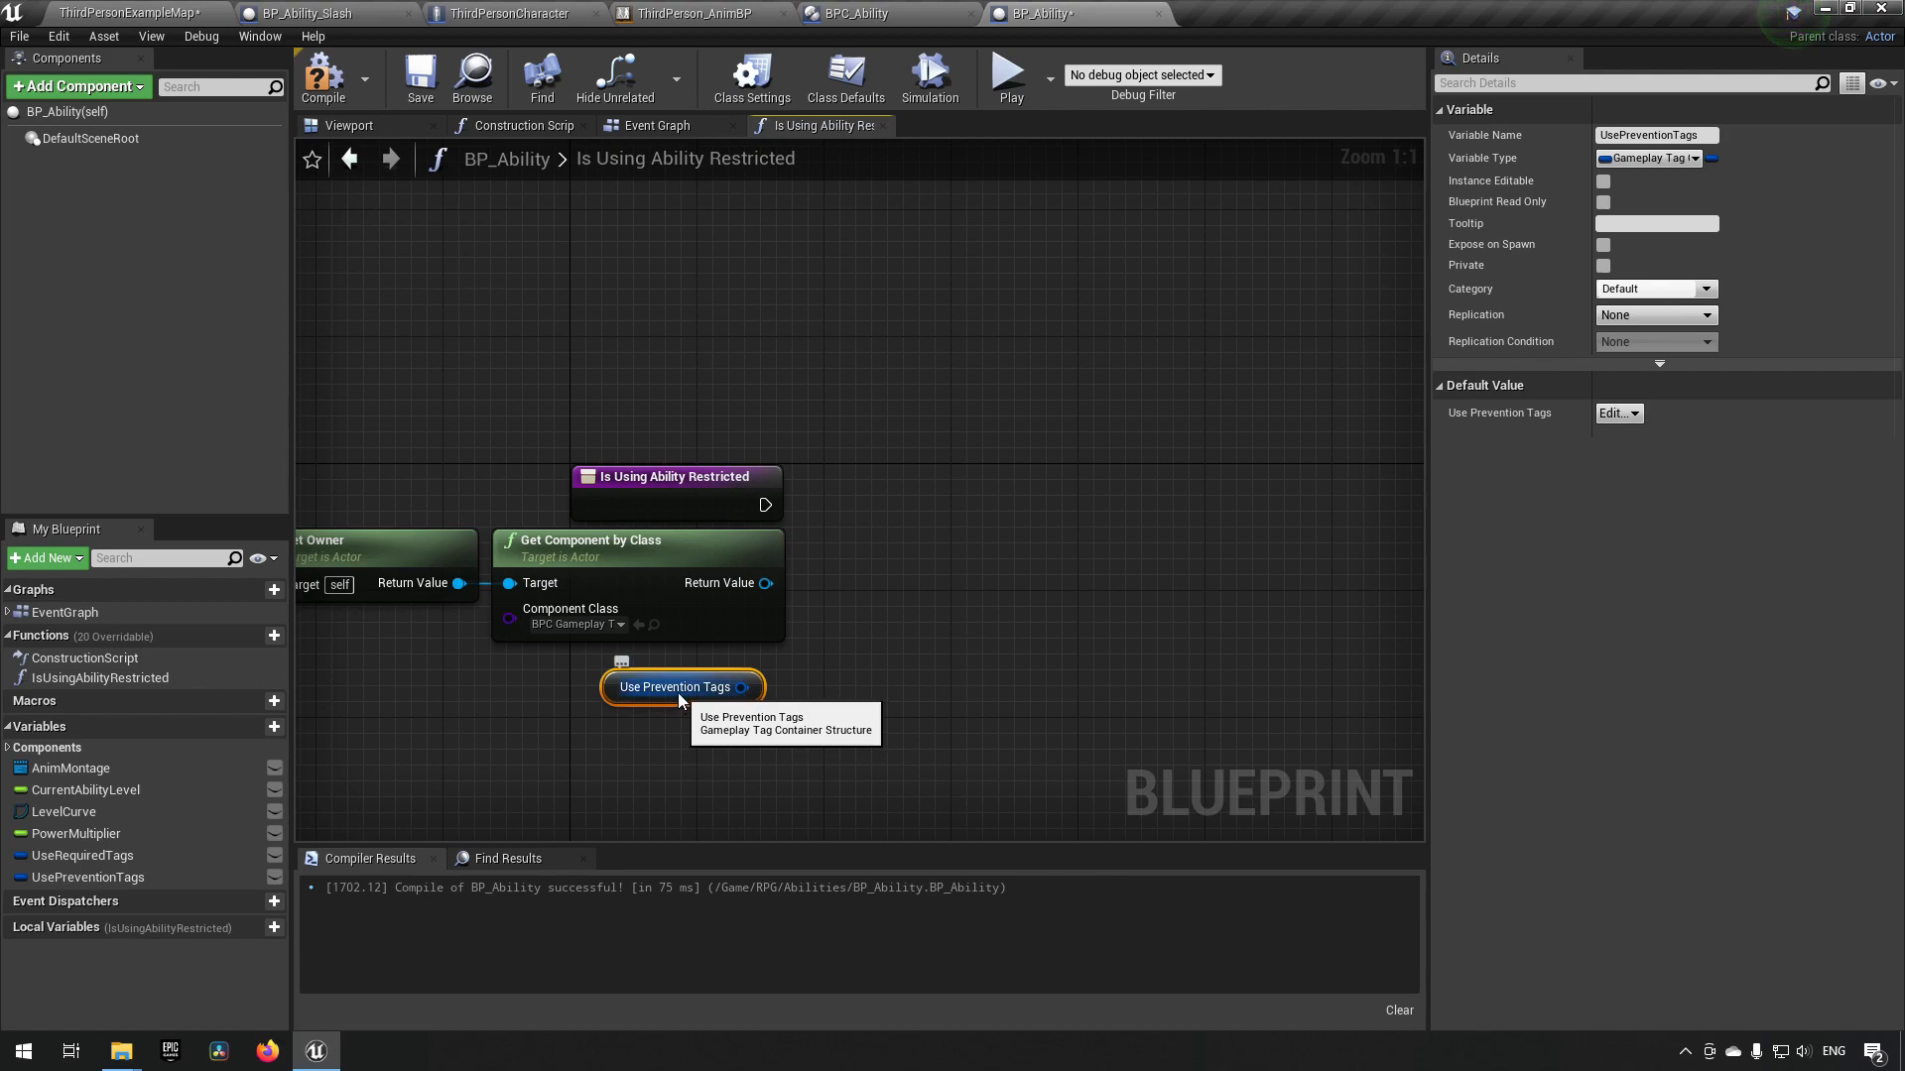
mouse_move(525, 702)
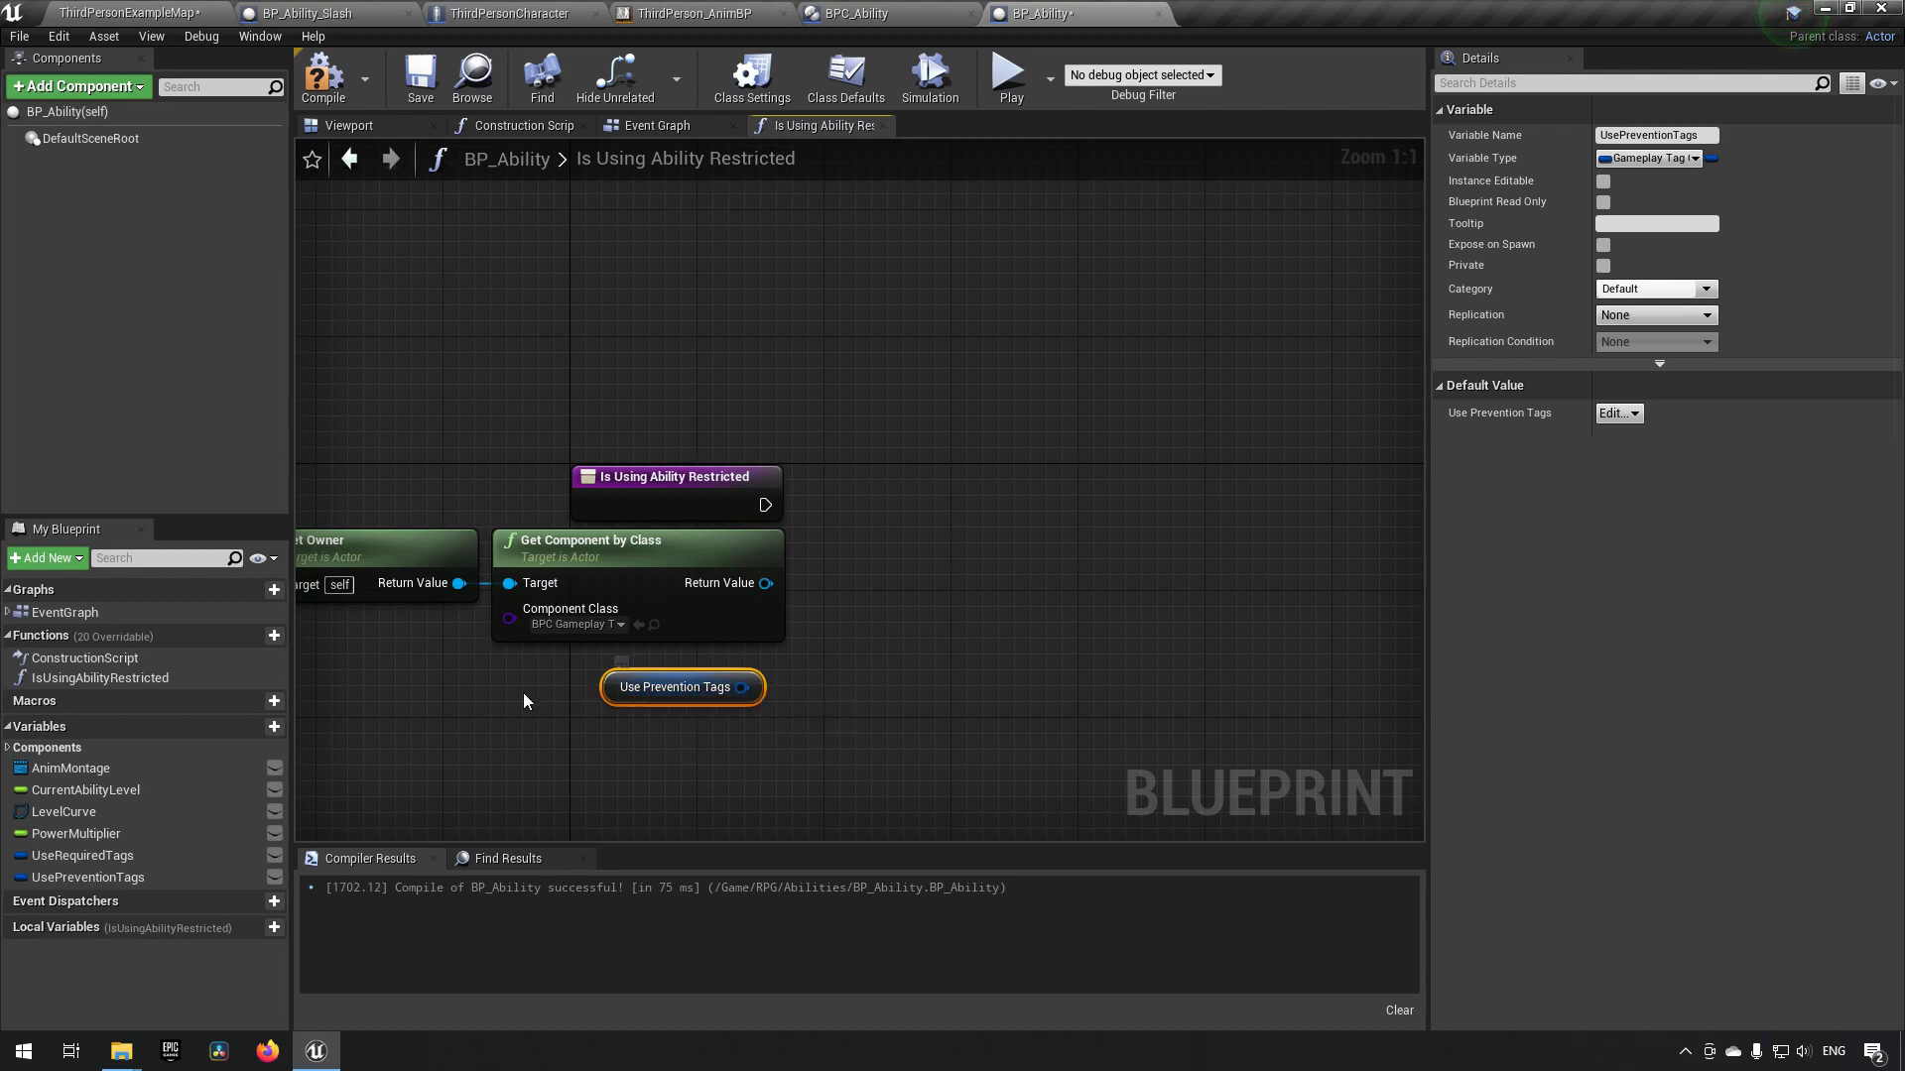
mouse_move(774, 697)
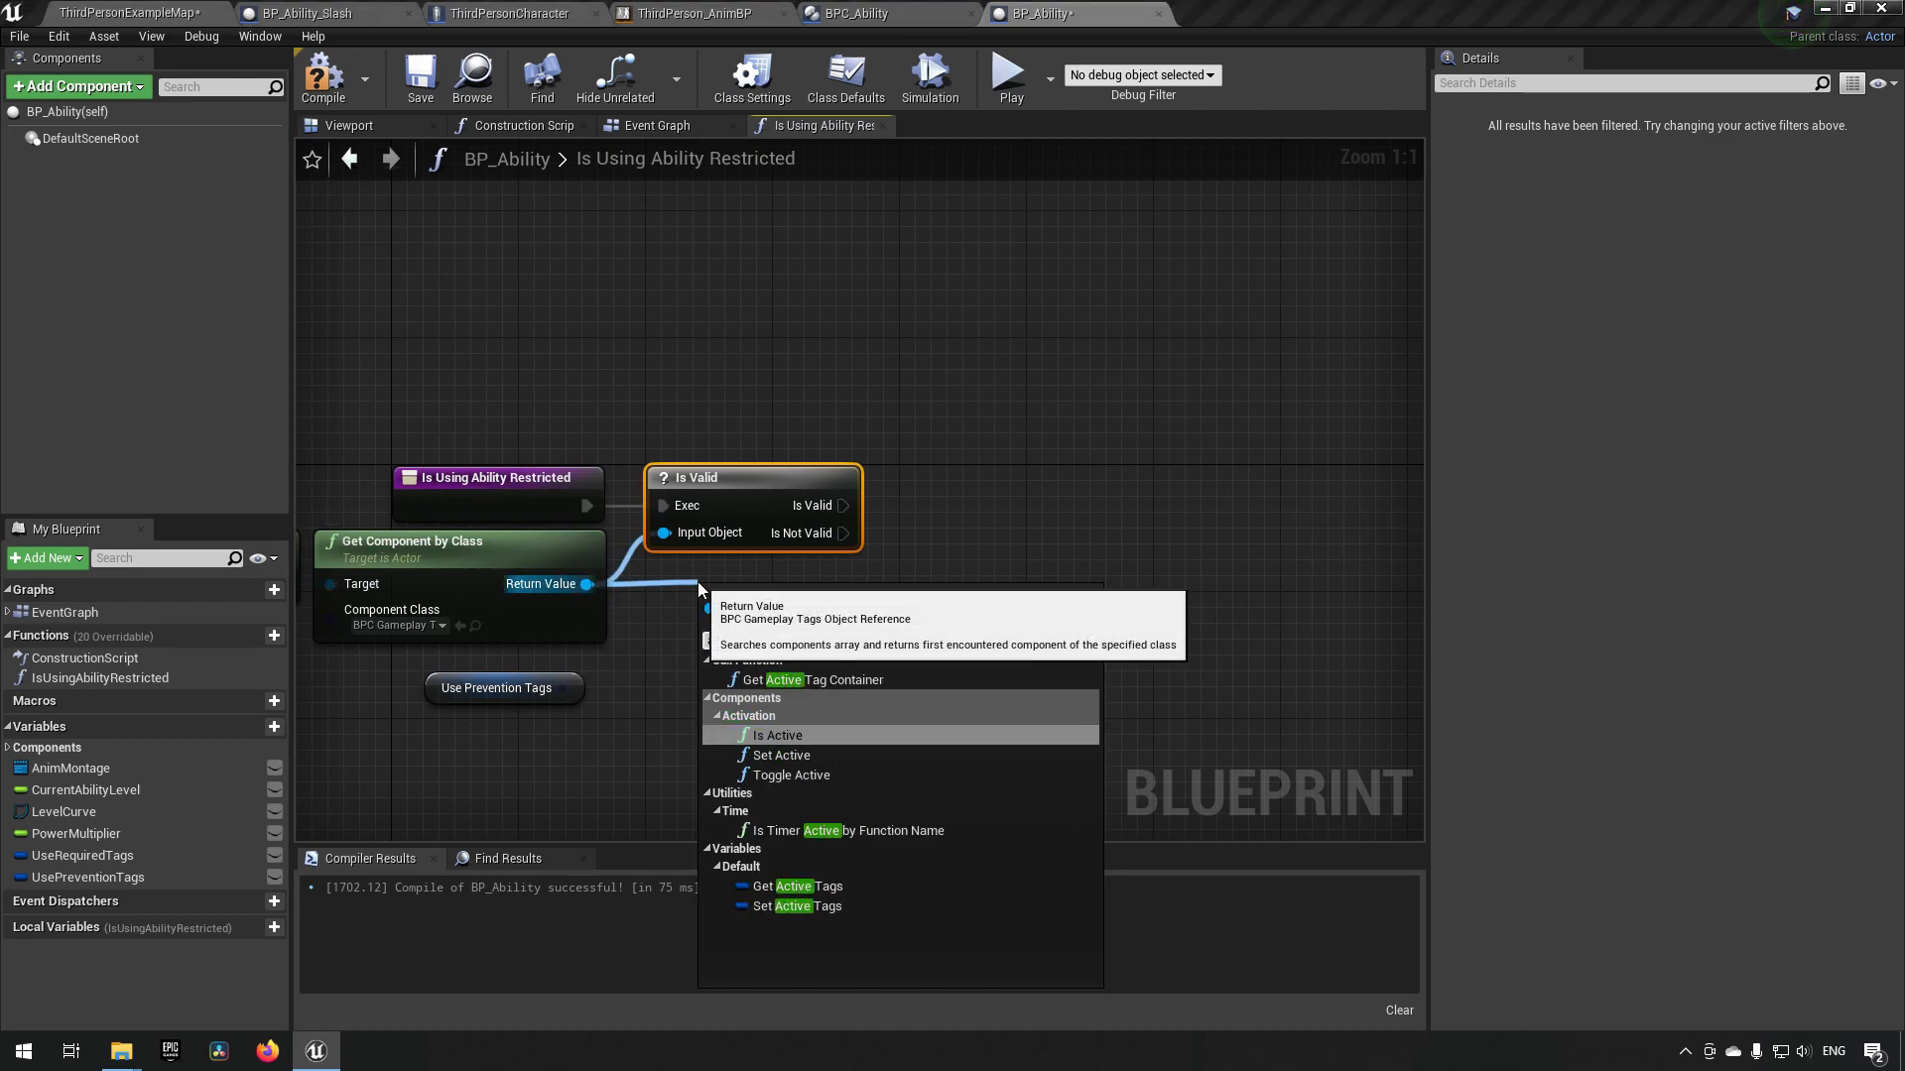
- Add Get Active Tag Container, review BPC_Ability's Use Ability function, and add a function output
left_click(809, 678)
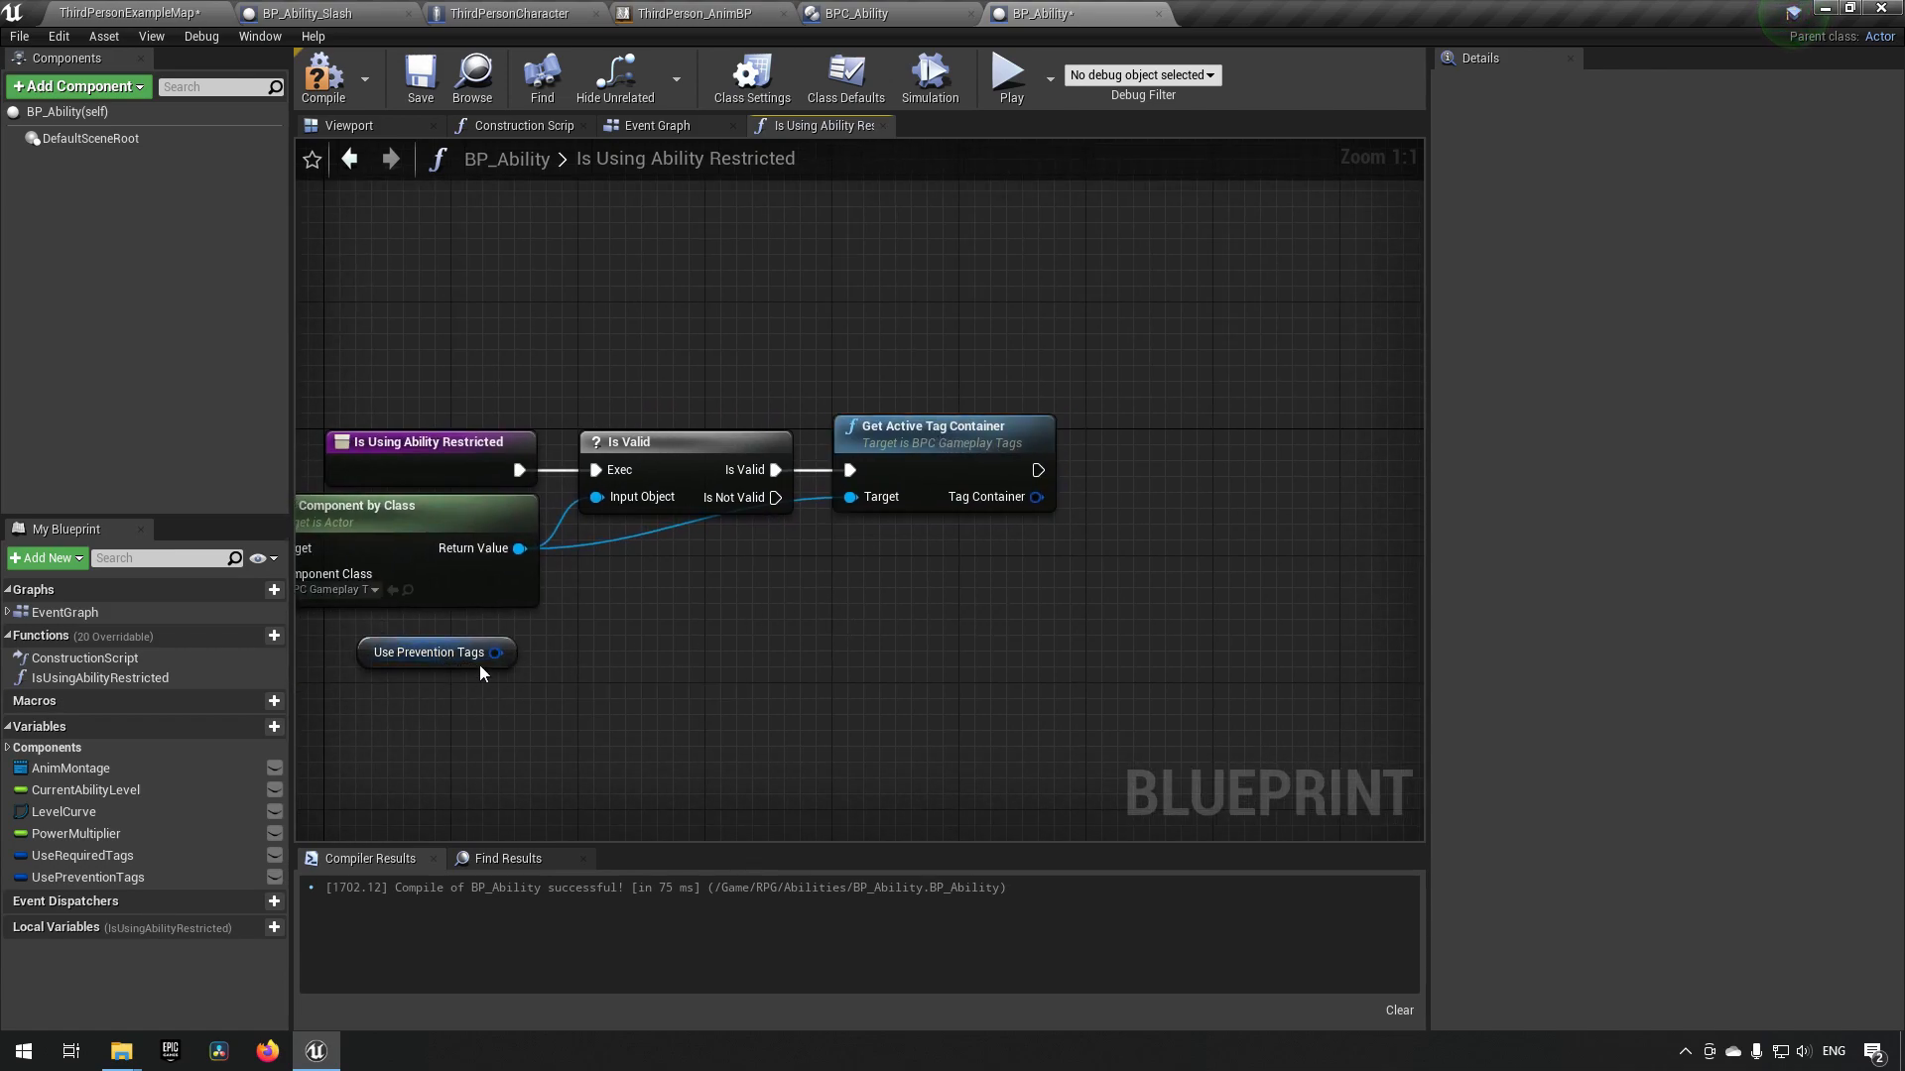
left_click(428, 653)
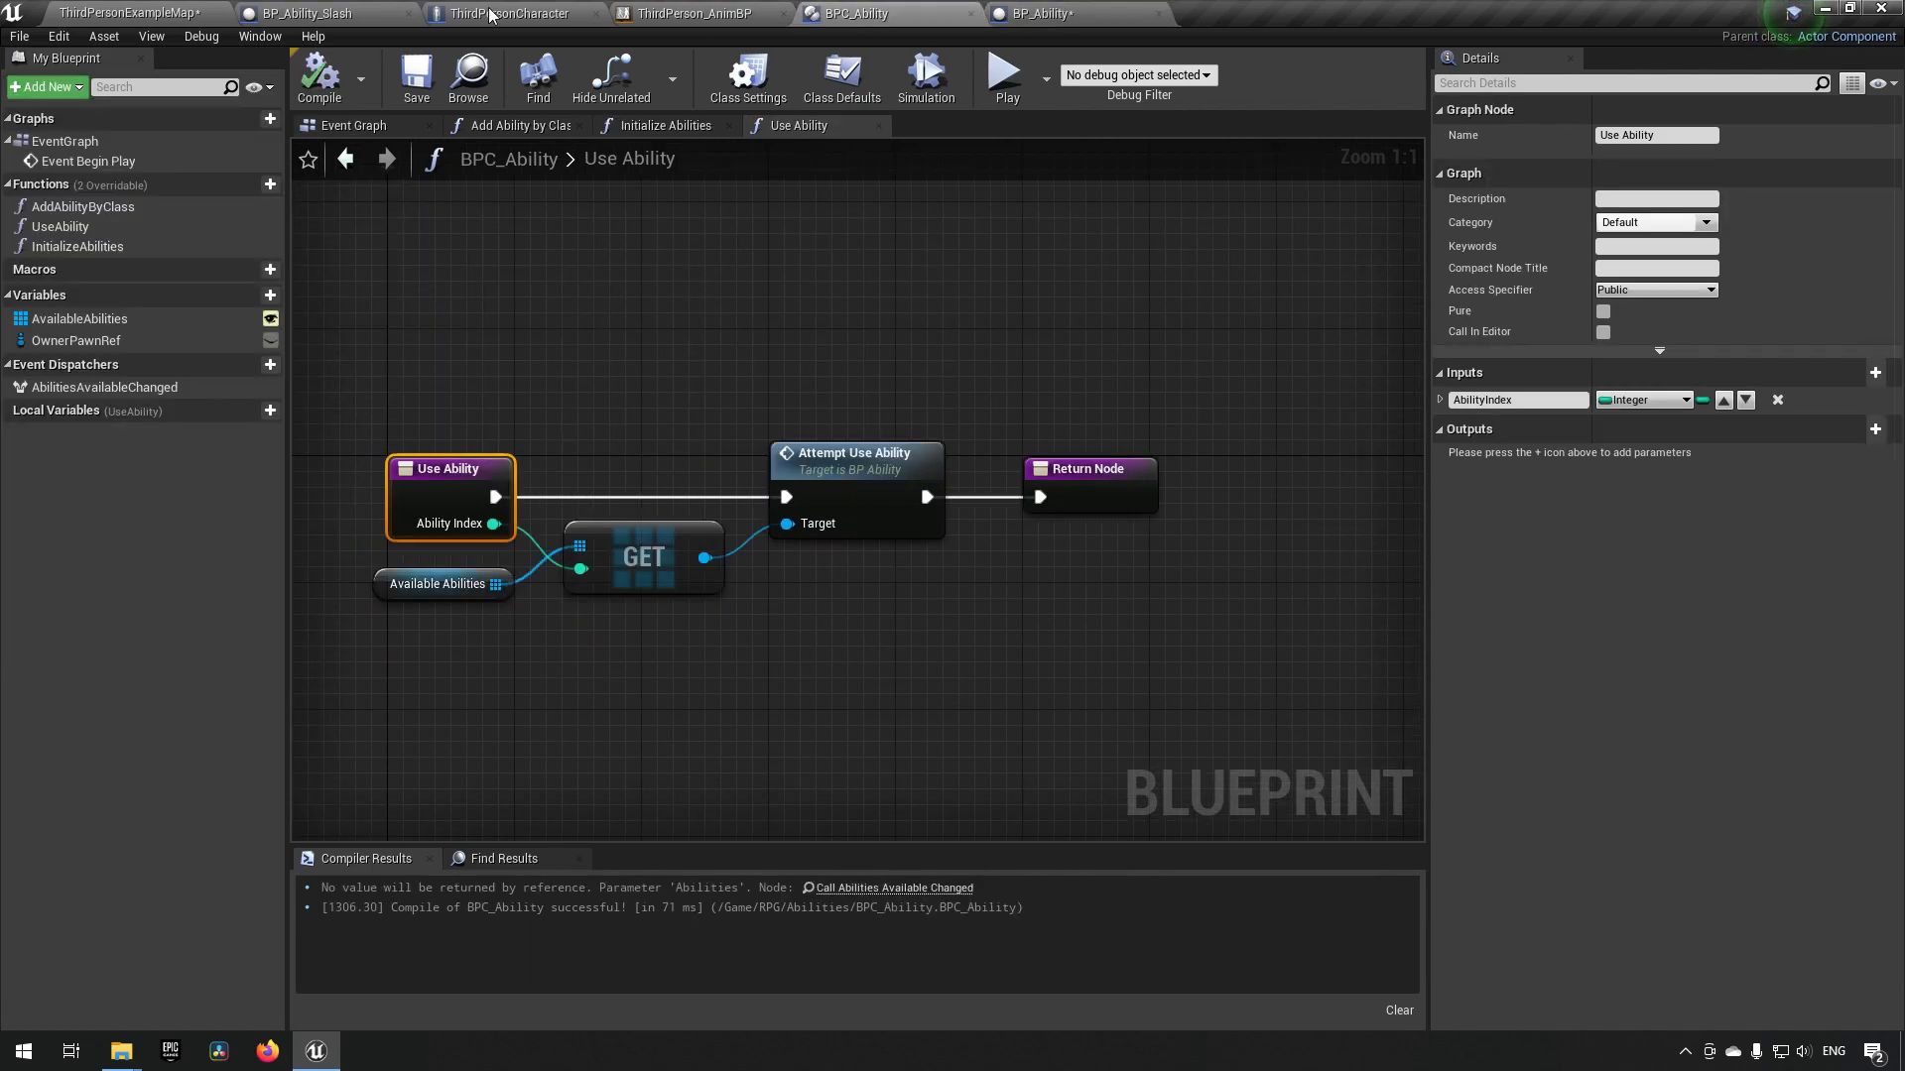
mouse_move(954, 11)
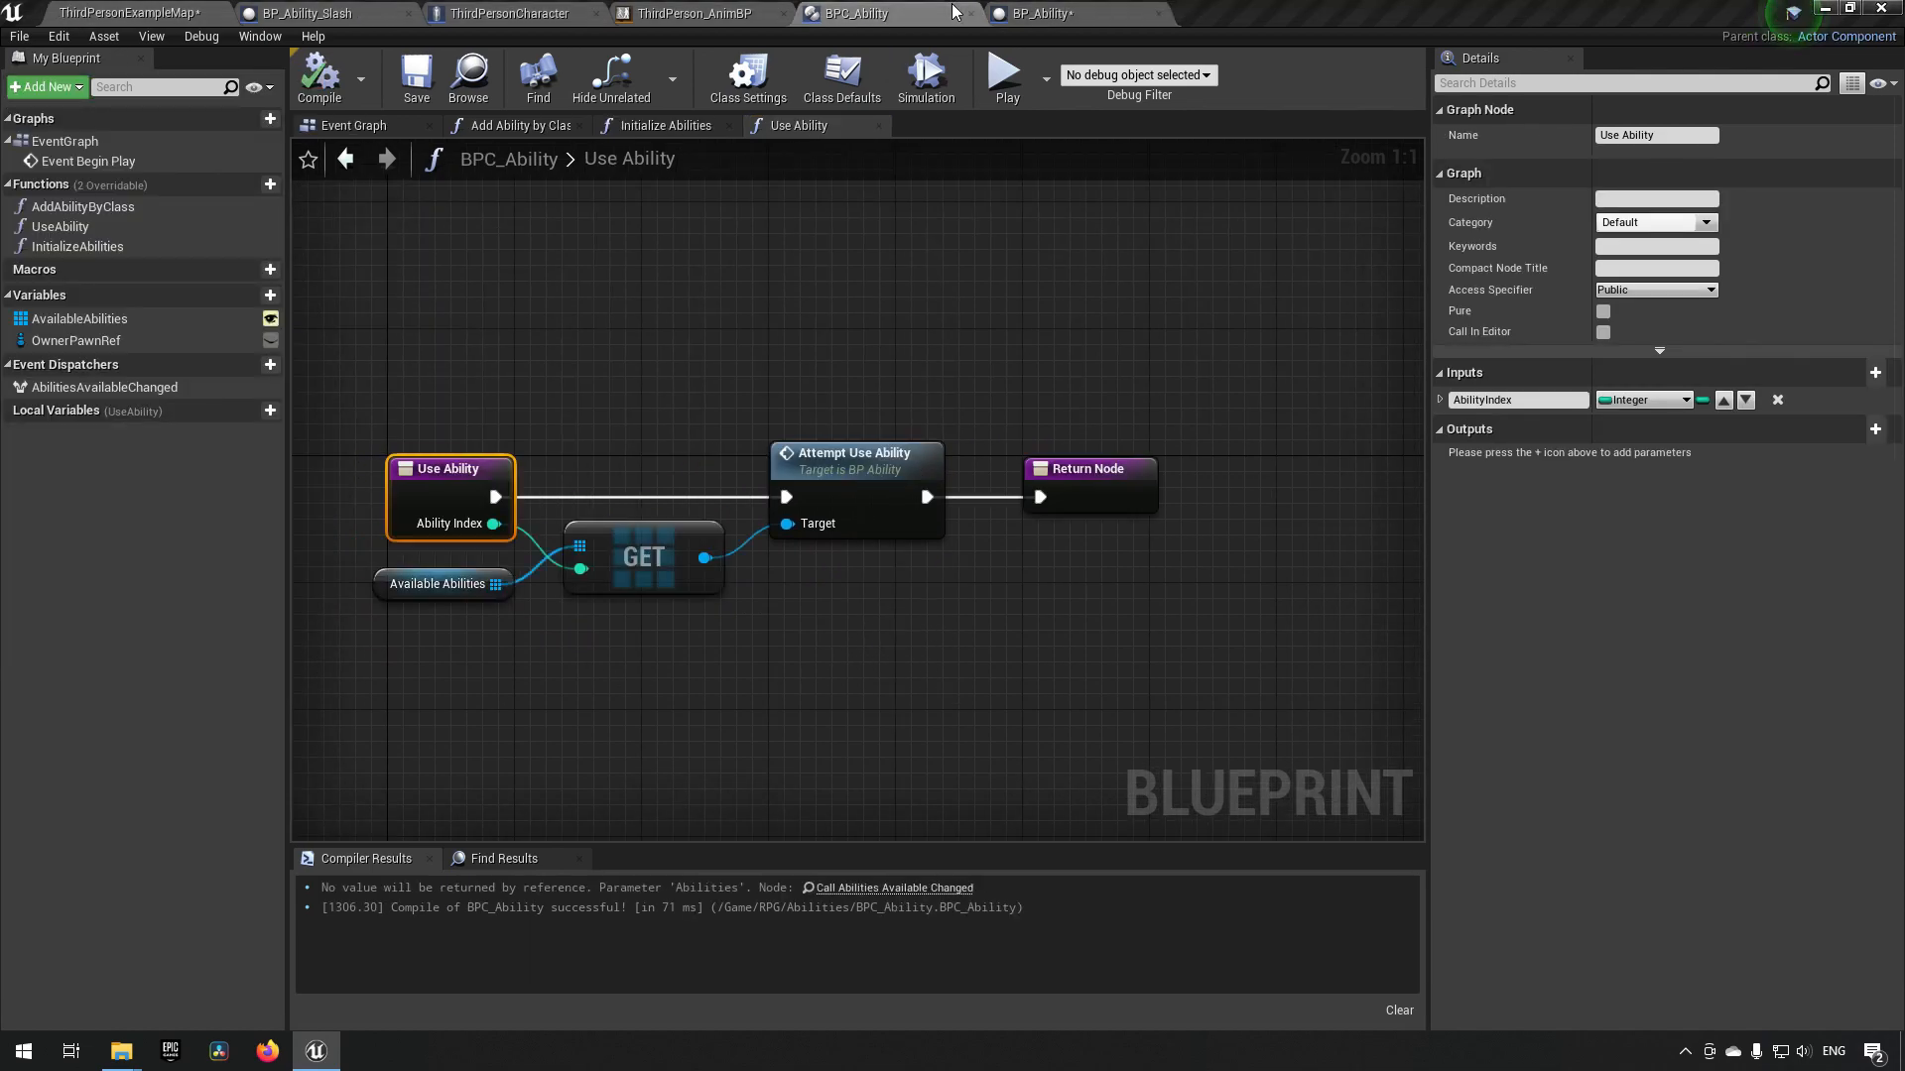
left_click(1027, 13)
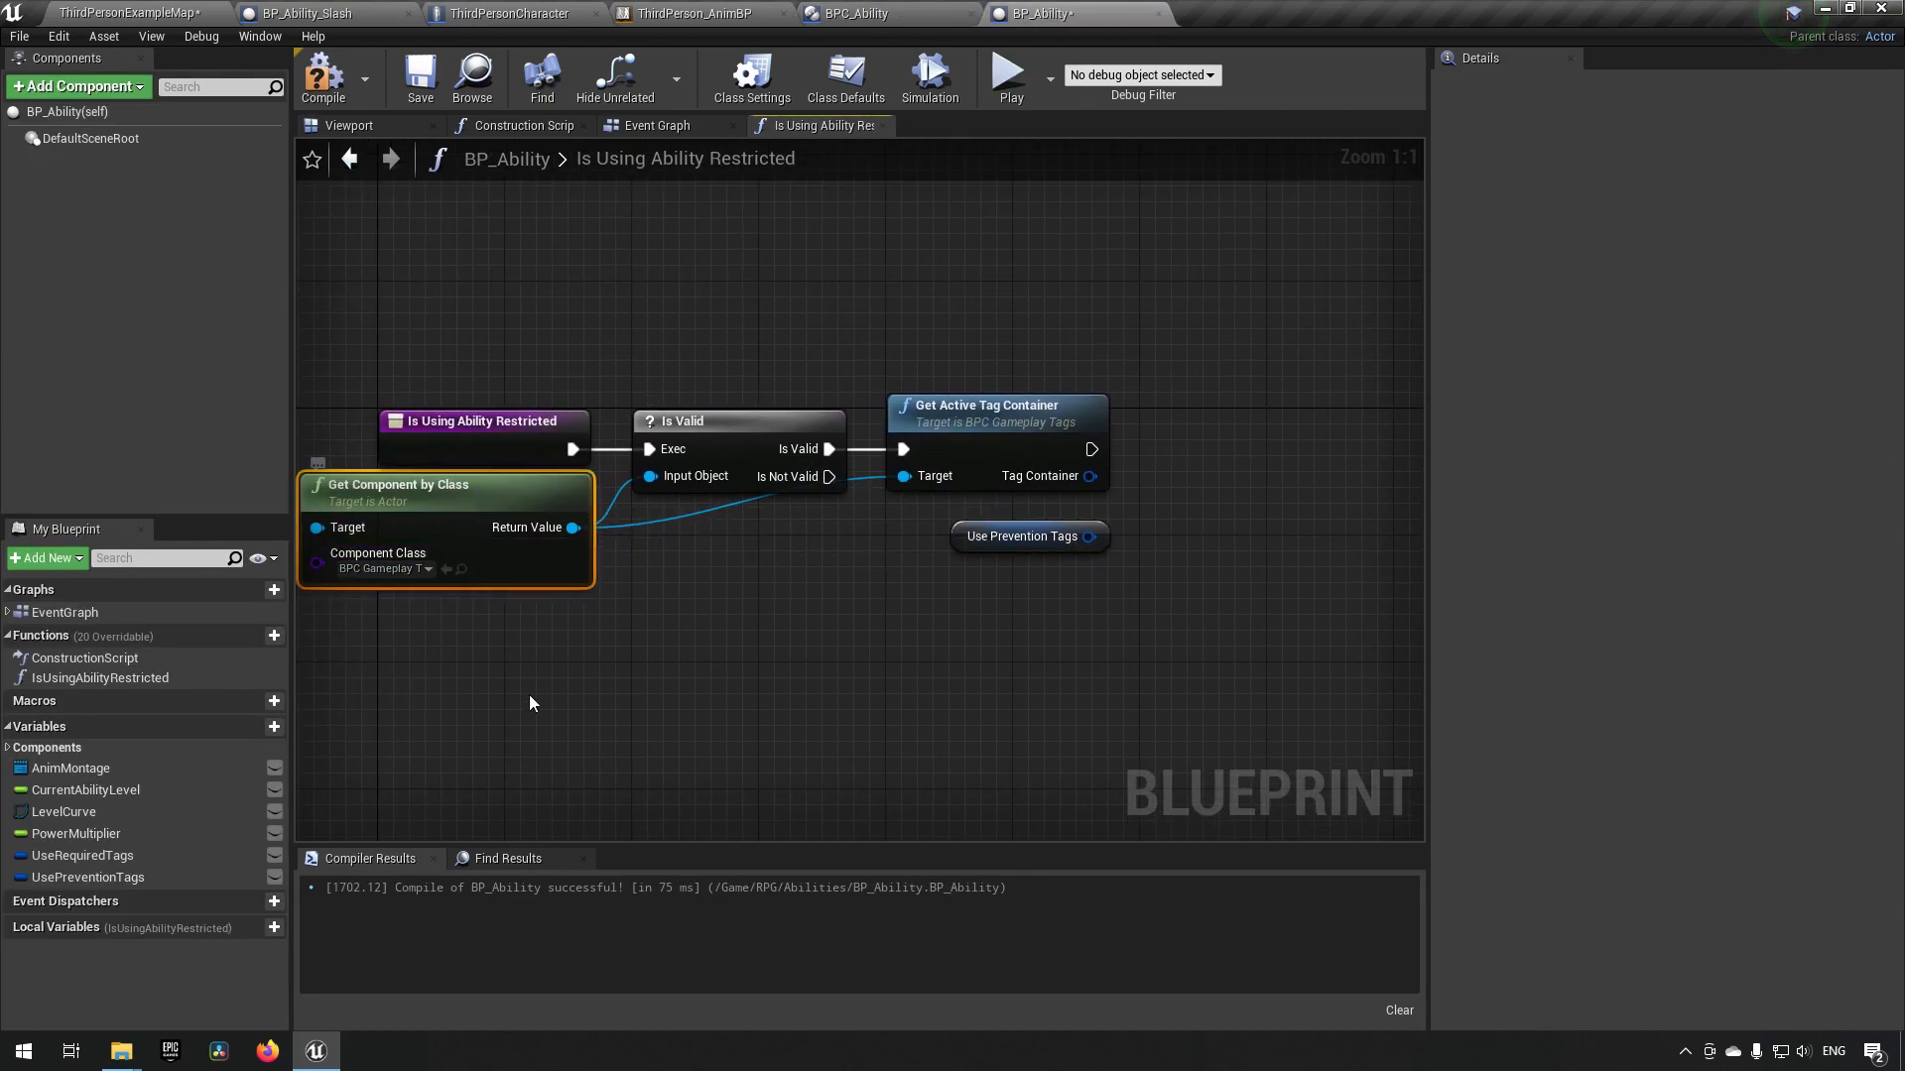
mouse_move(717, 602)
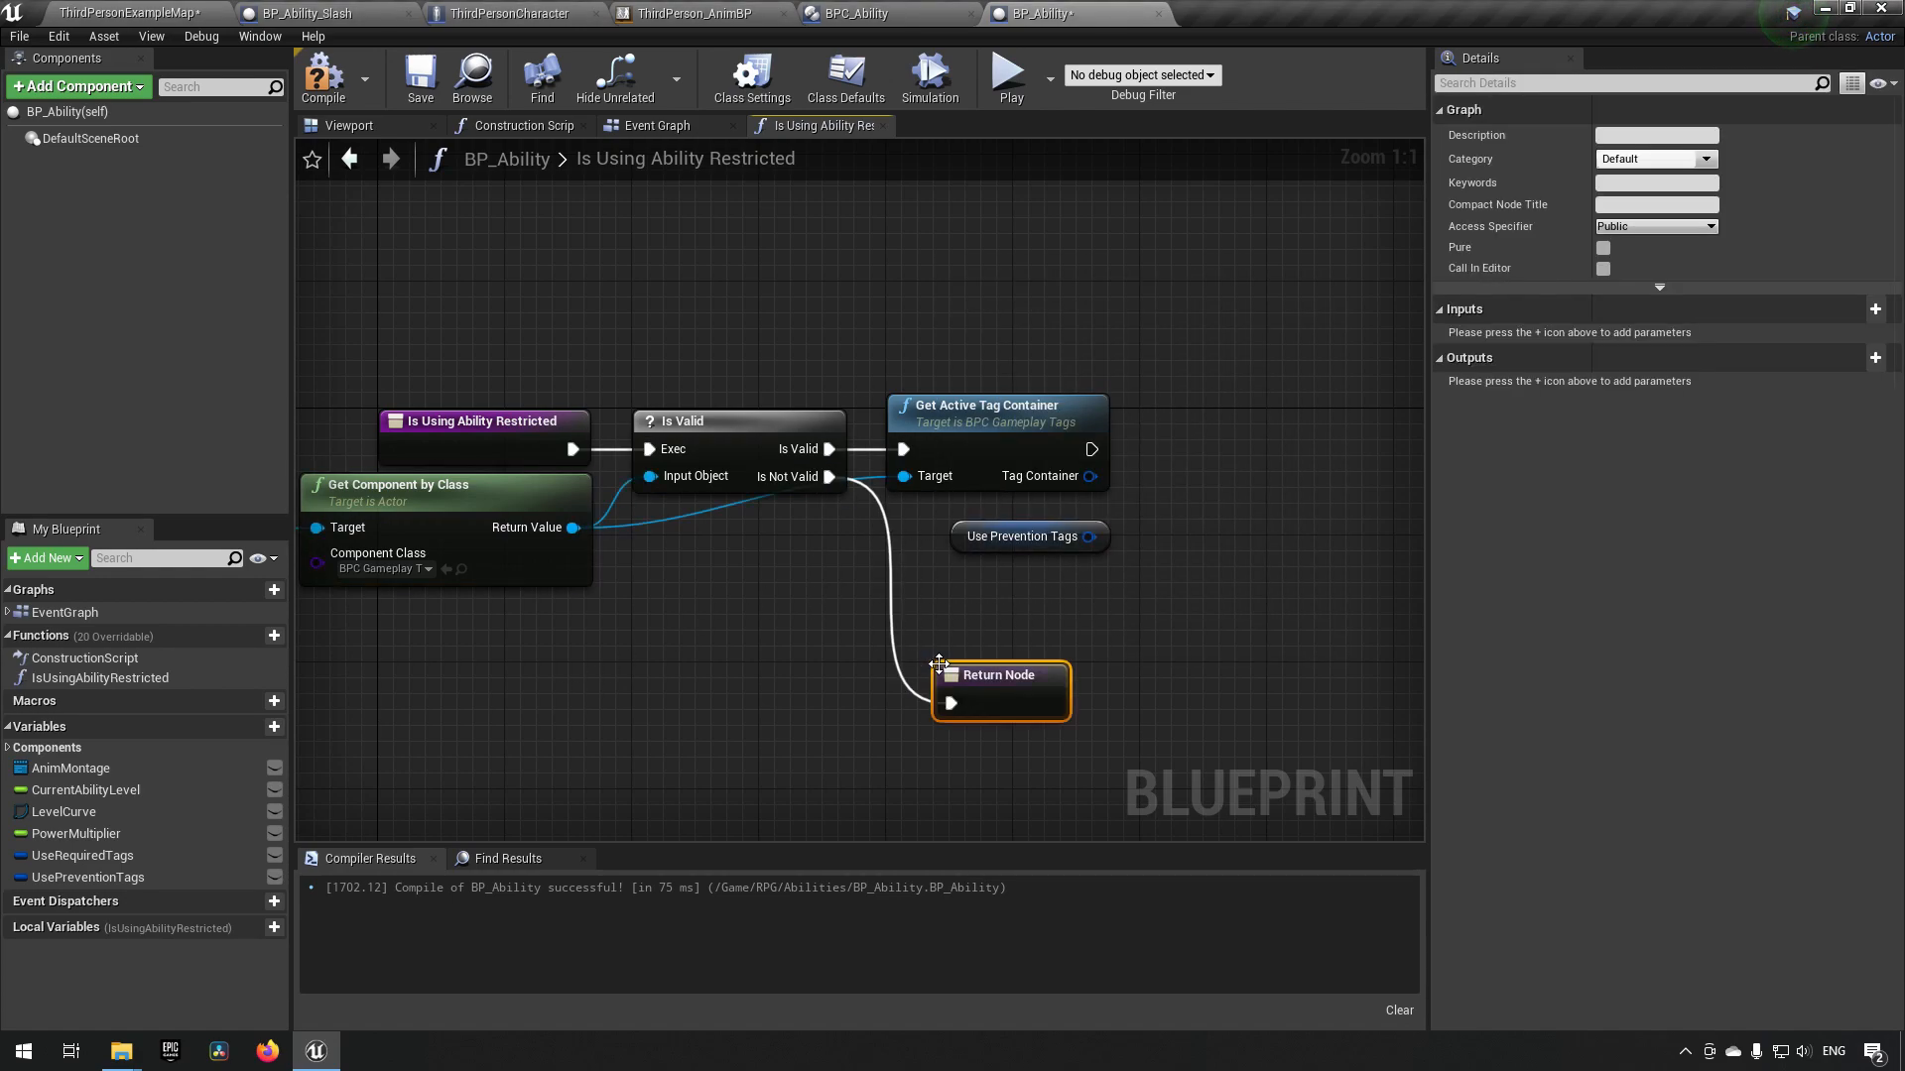
left_click(1836, 357)
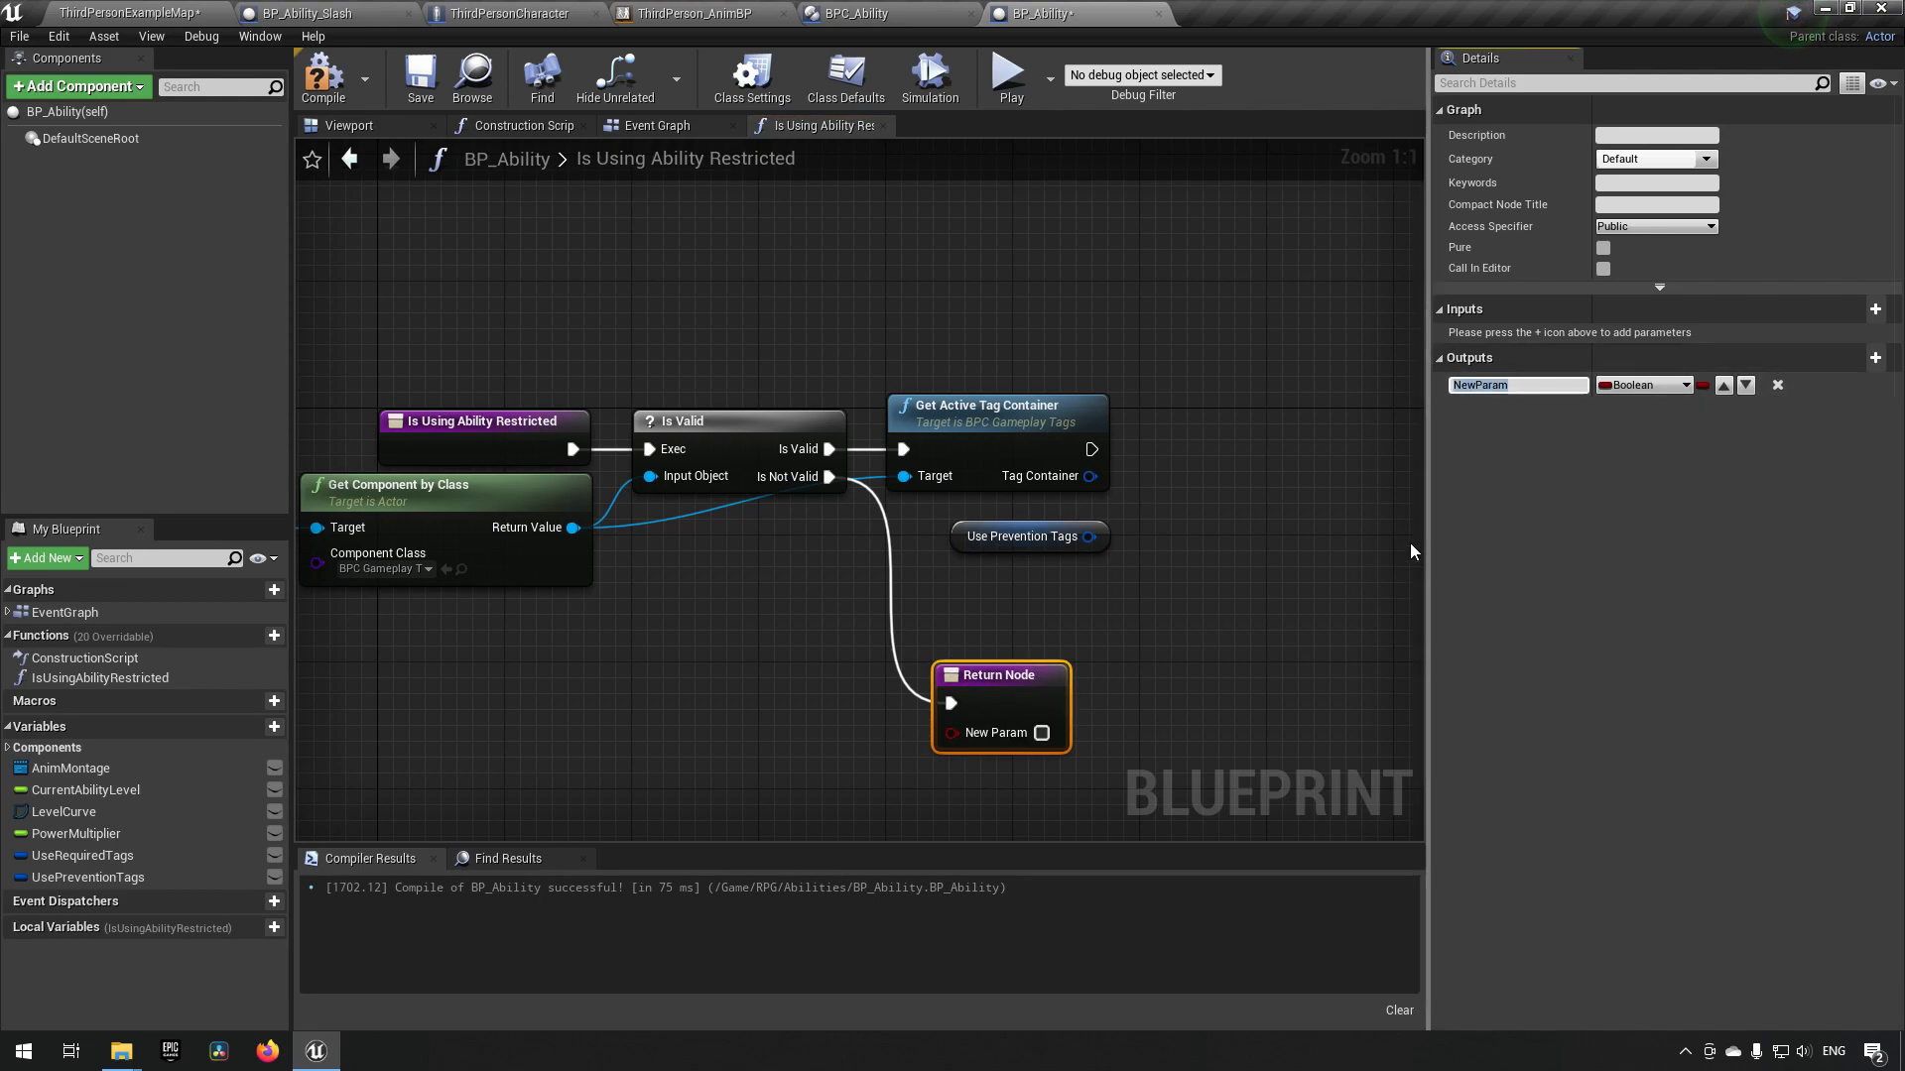
mouse_move(1398, 583)
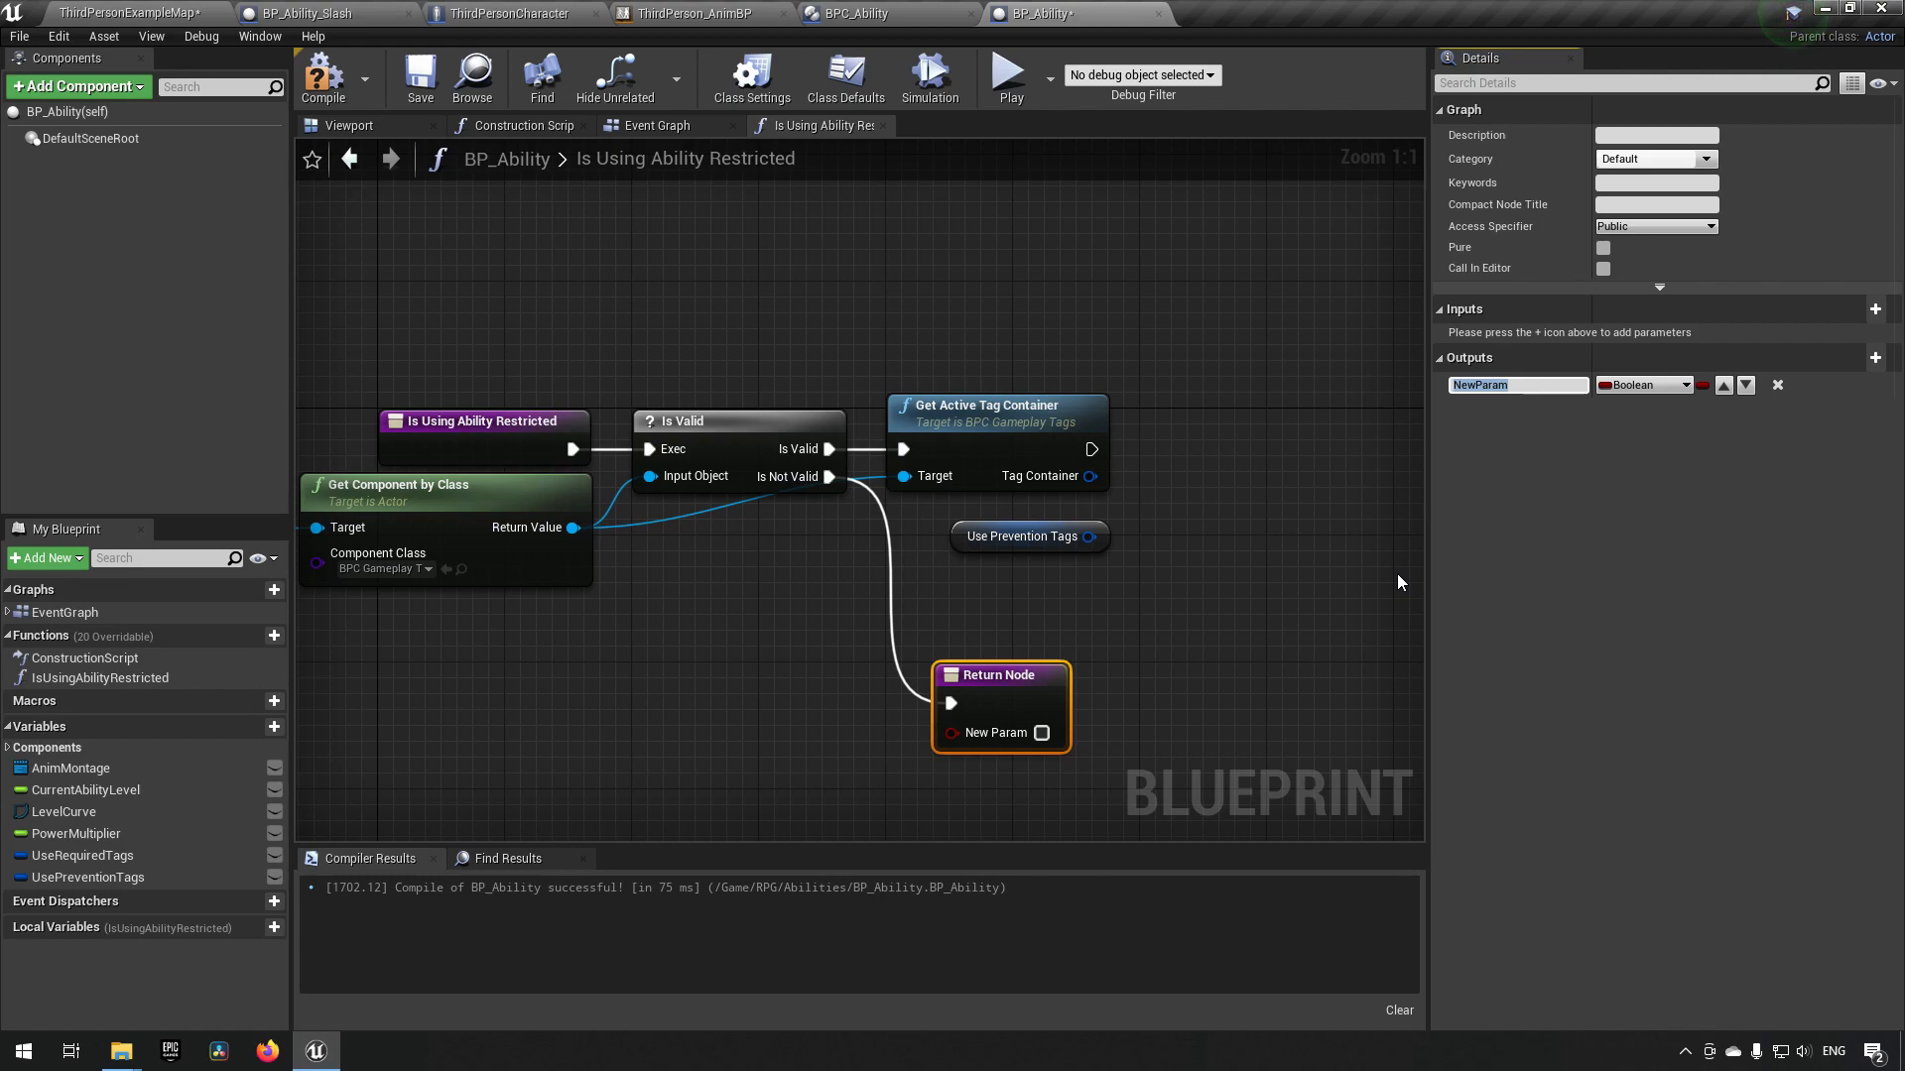
- Name the function's Boolean output Restricted
type("restricted")
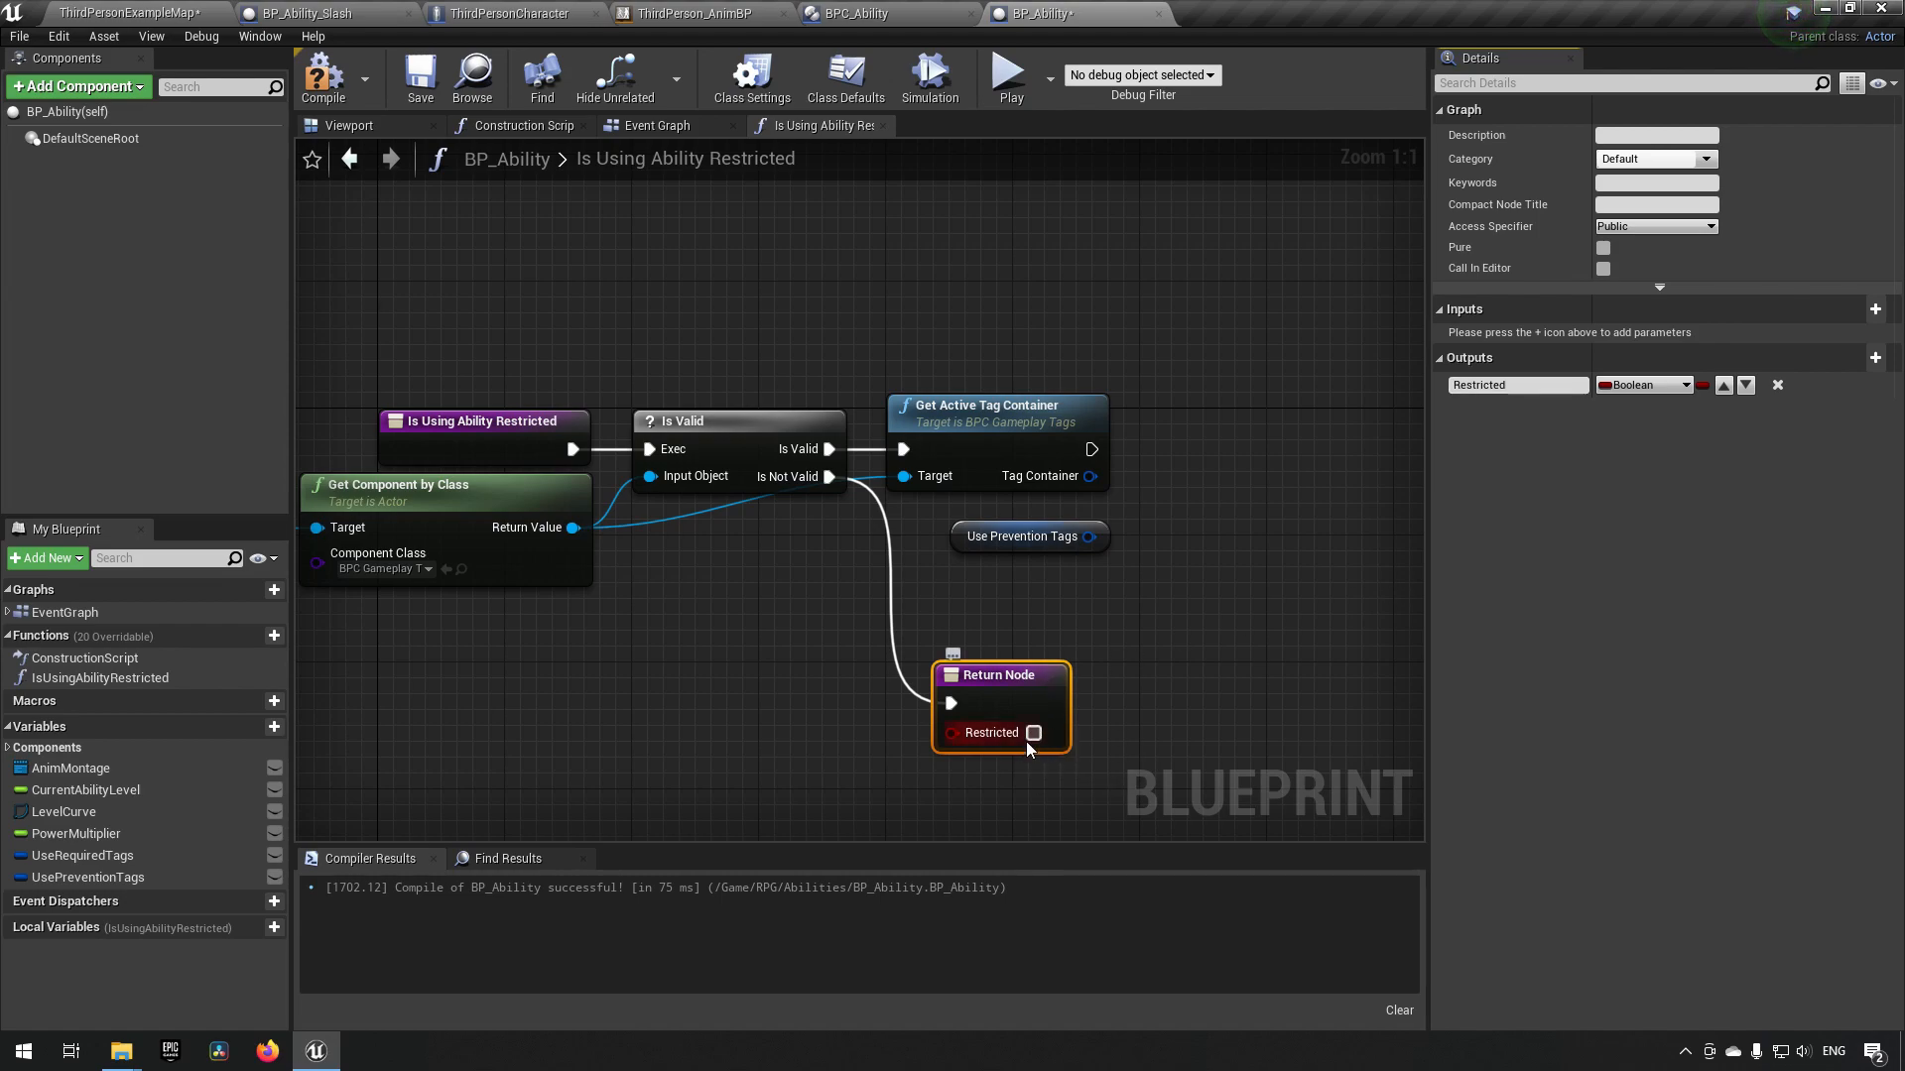
mouse_move(1033, 732)
type("has")
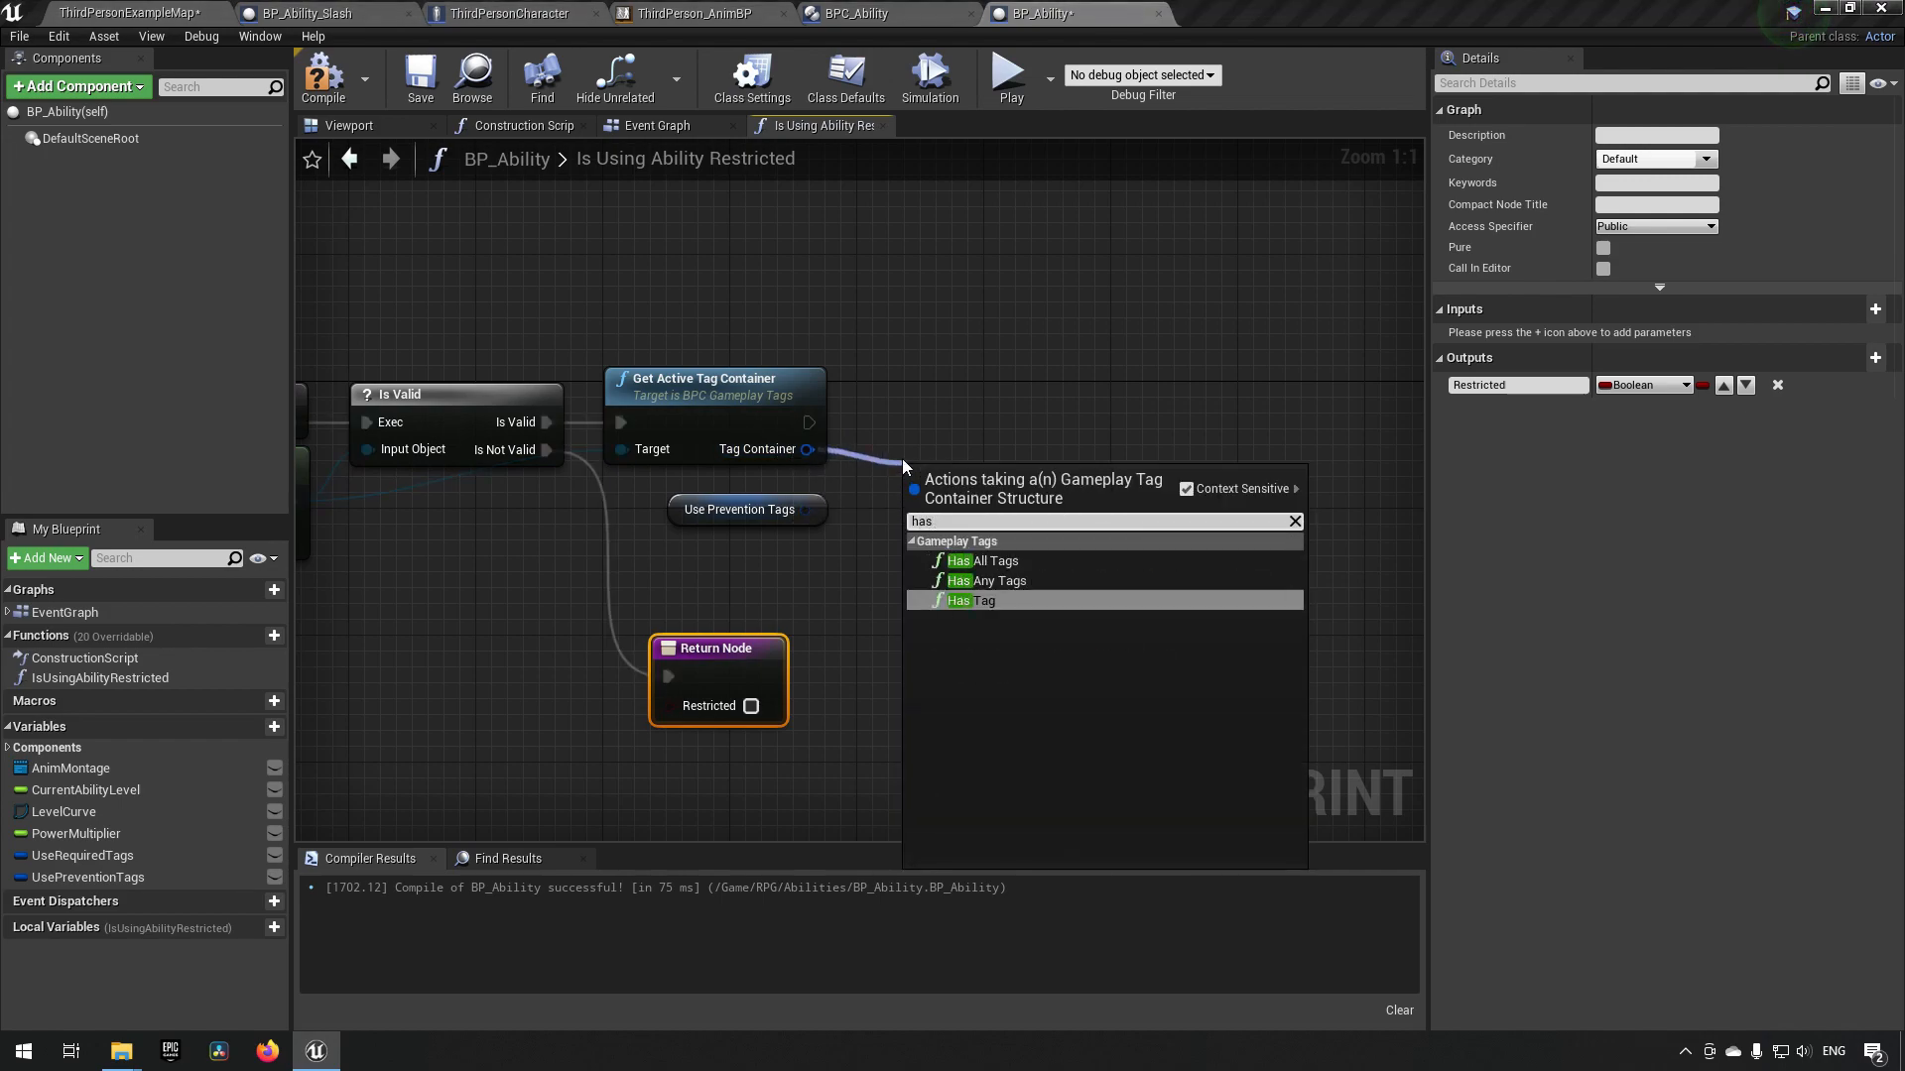
- Return Restricted from Has Any Tags against Use Prevention Tags, then compile BP_Ability
left_click(988, 580)
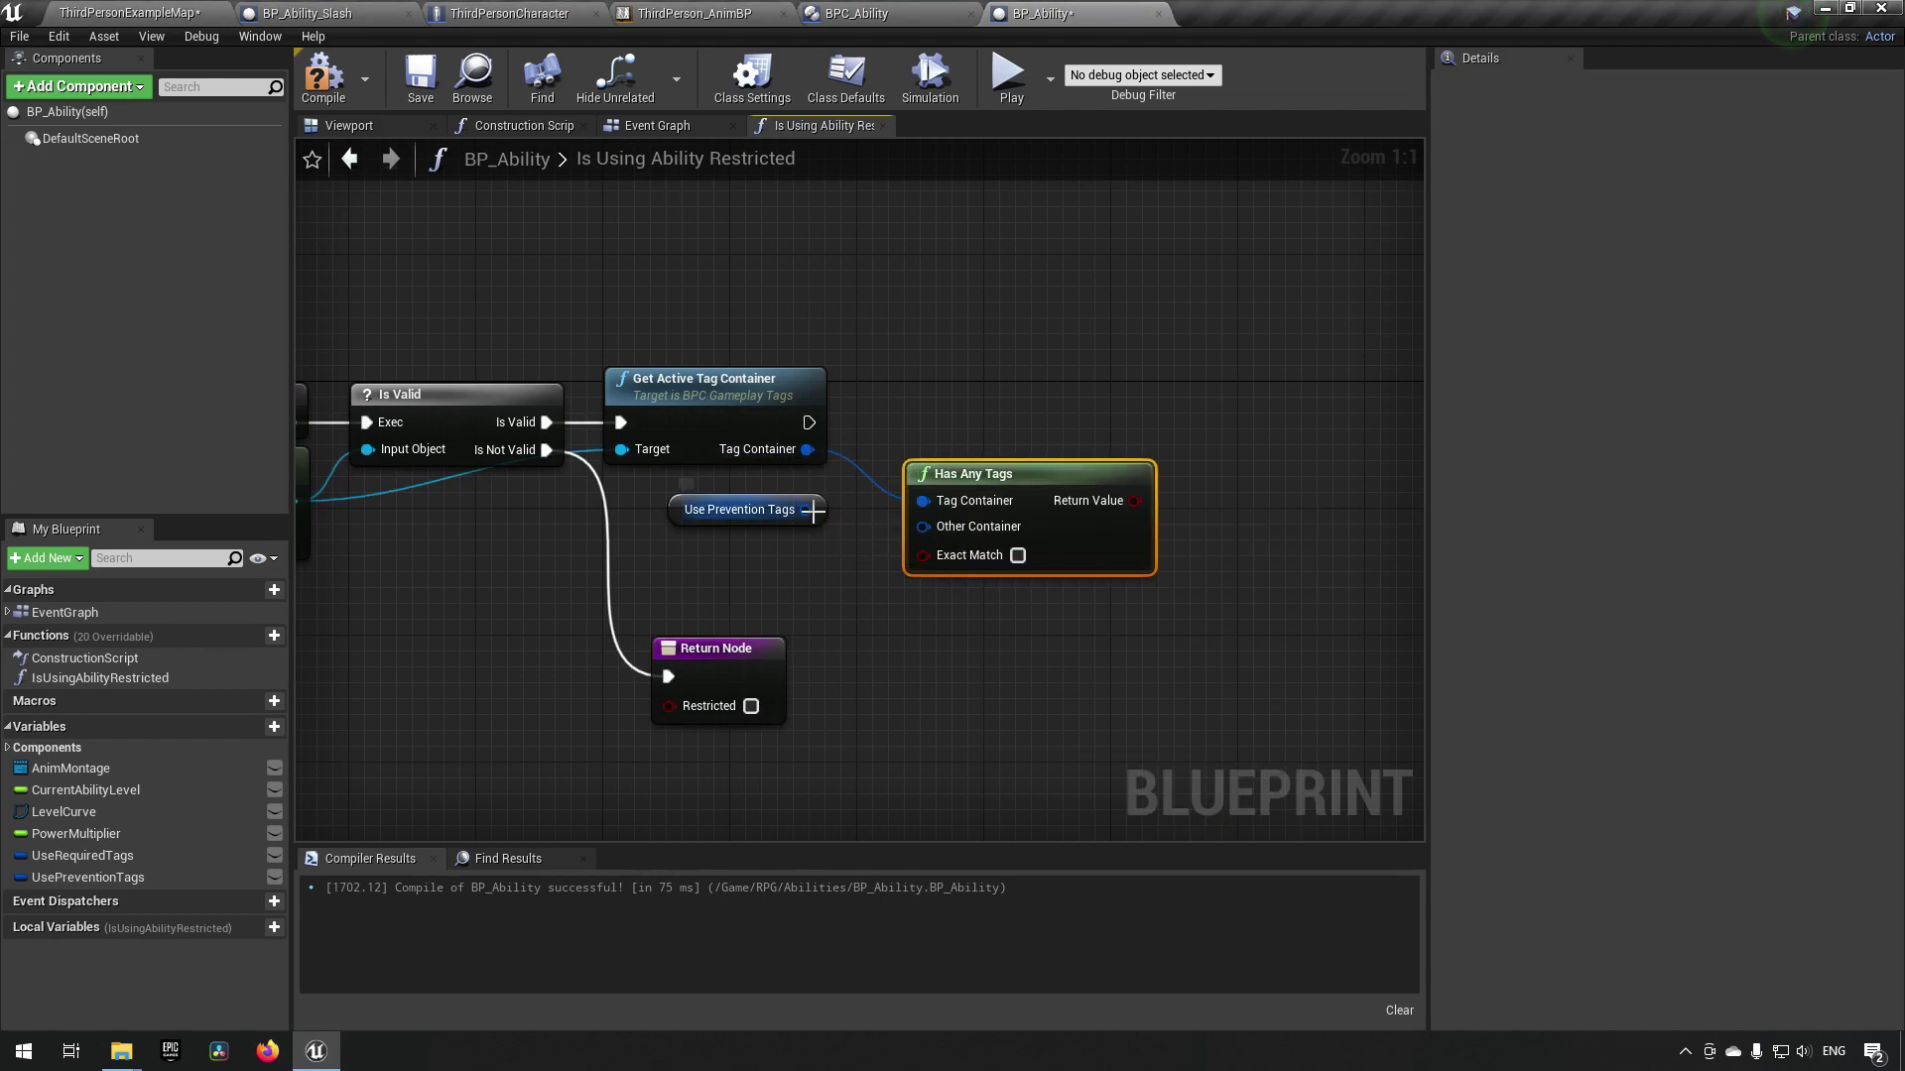
mouse_move(969, 480)
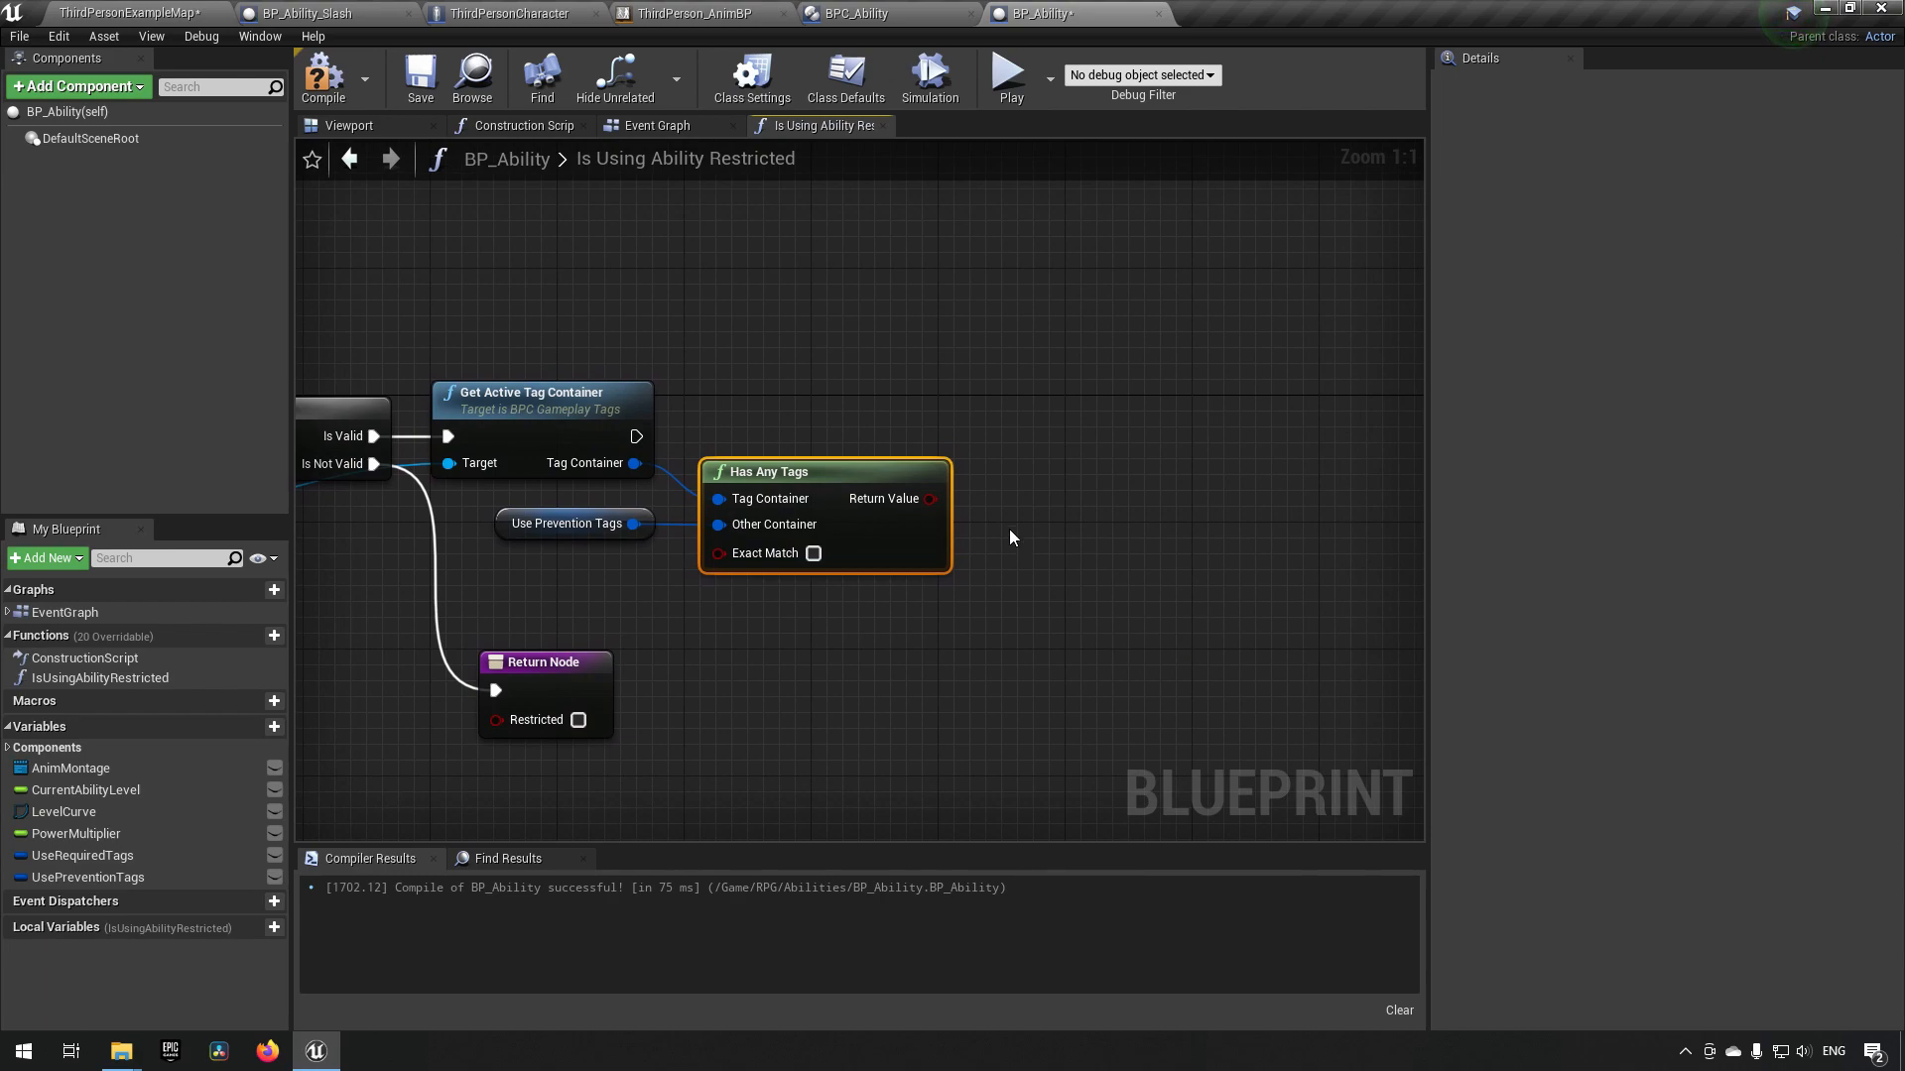
left_click(543, 692)
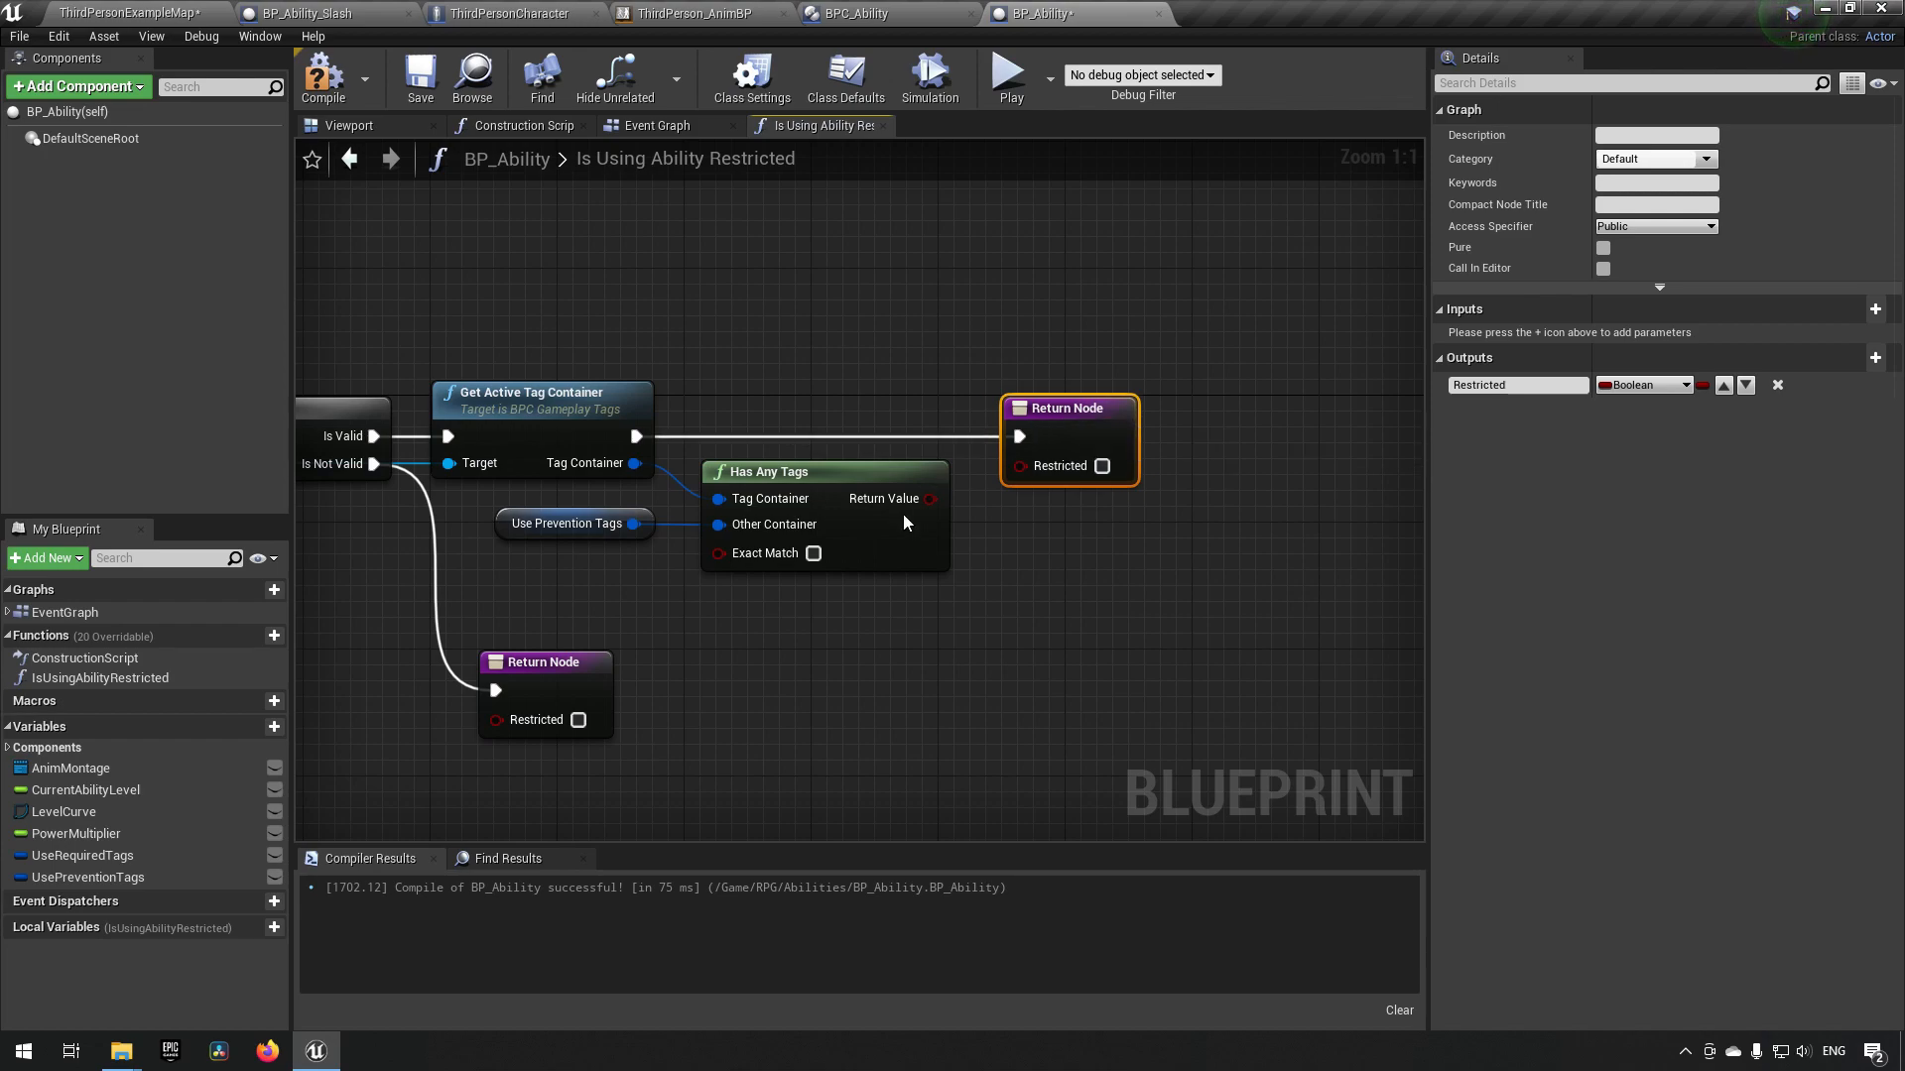
mouse_move(935, 498)
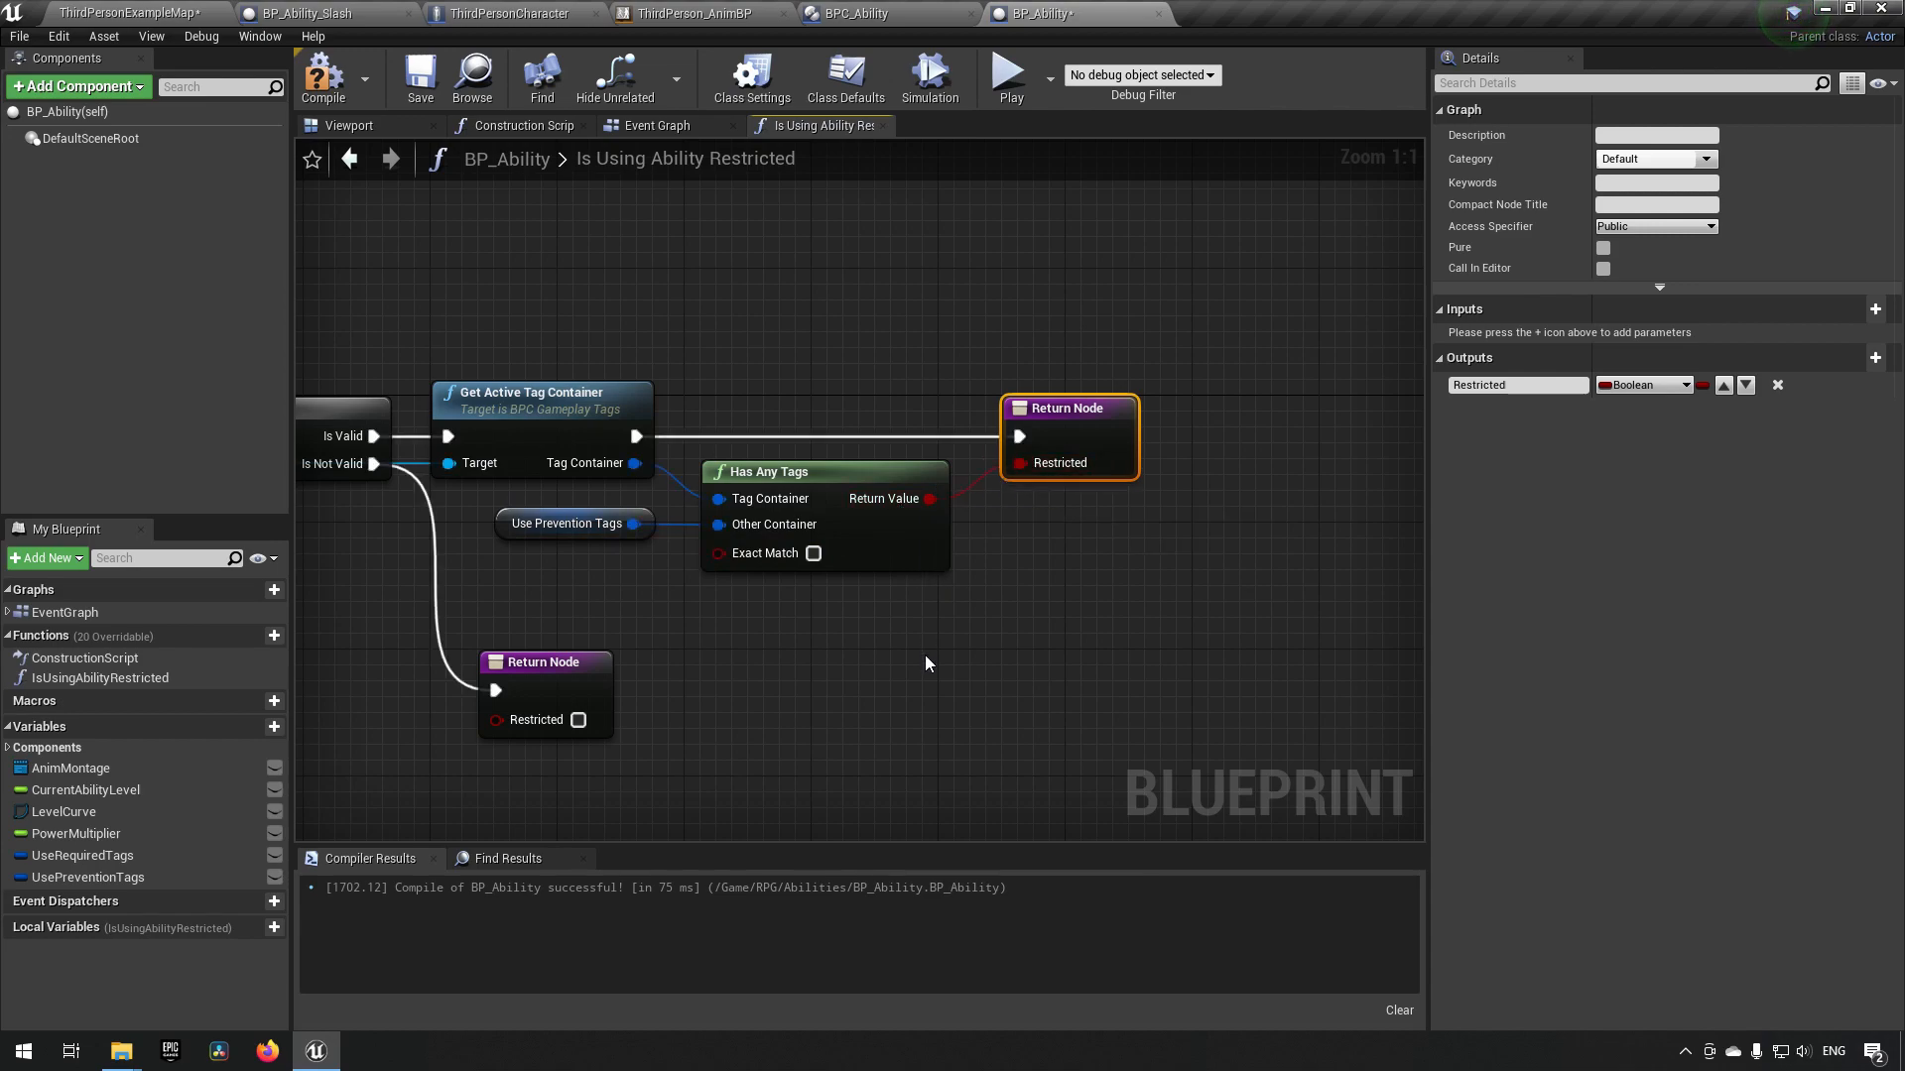
mouse_move(954, 10)
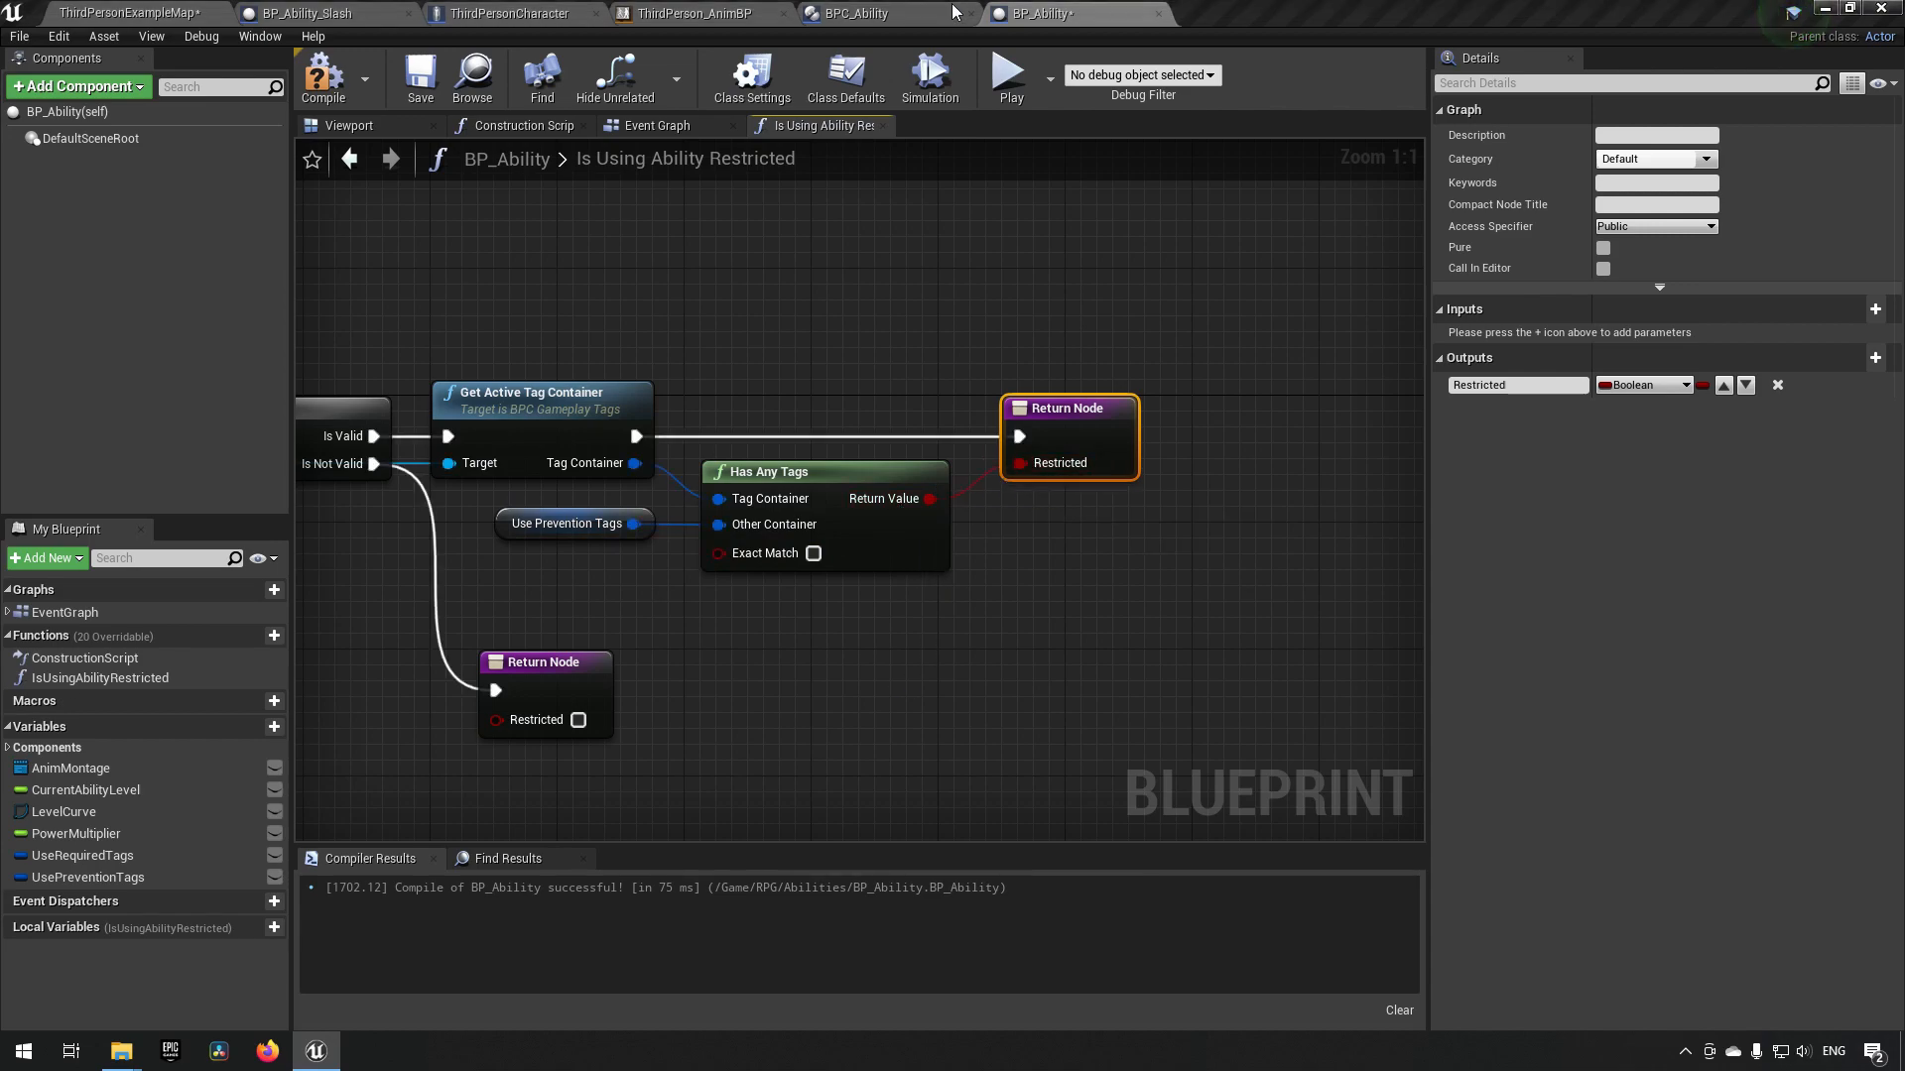
left_click(418, 76)
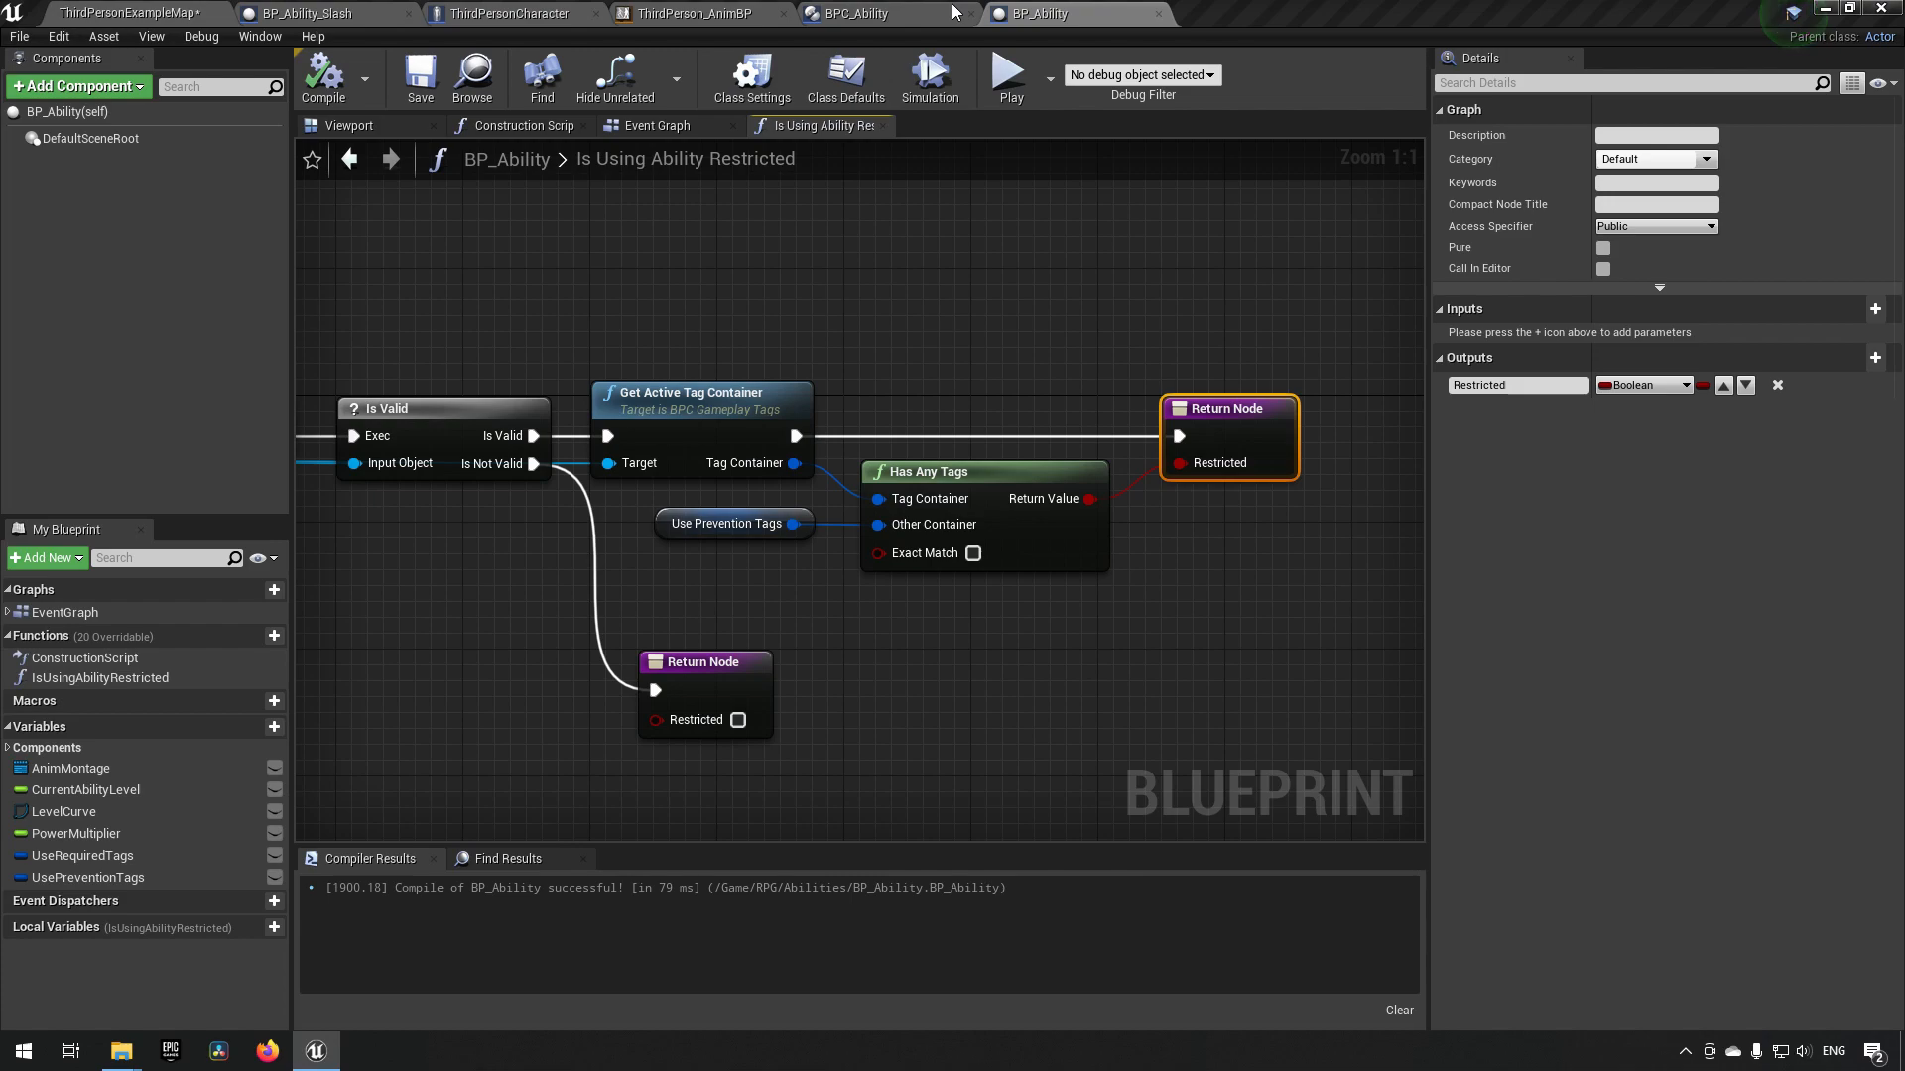
mouse_move(485, 735)
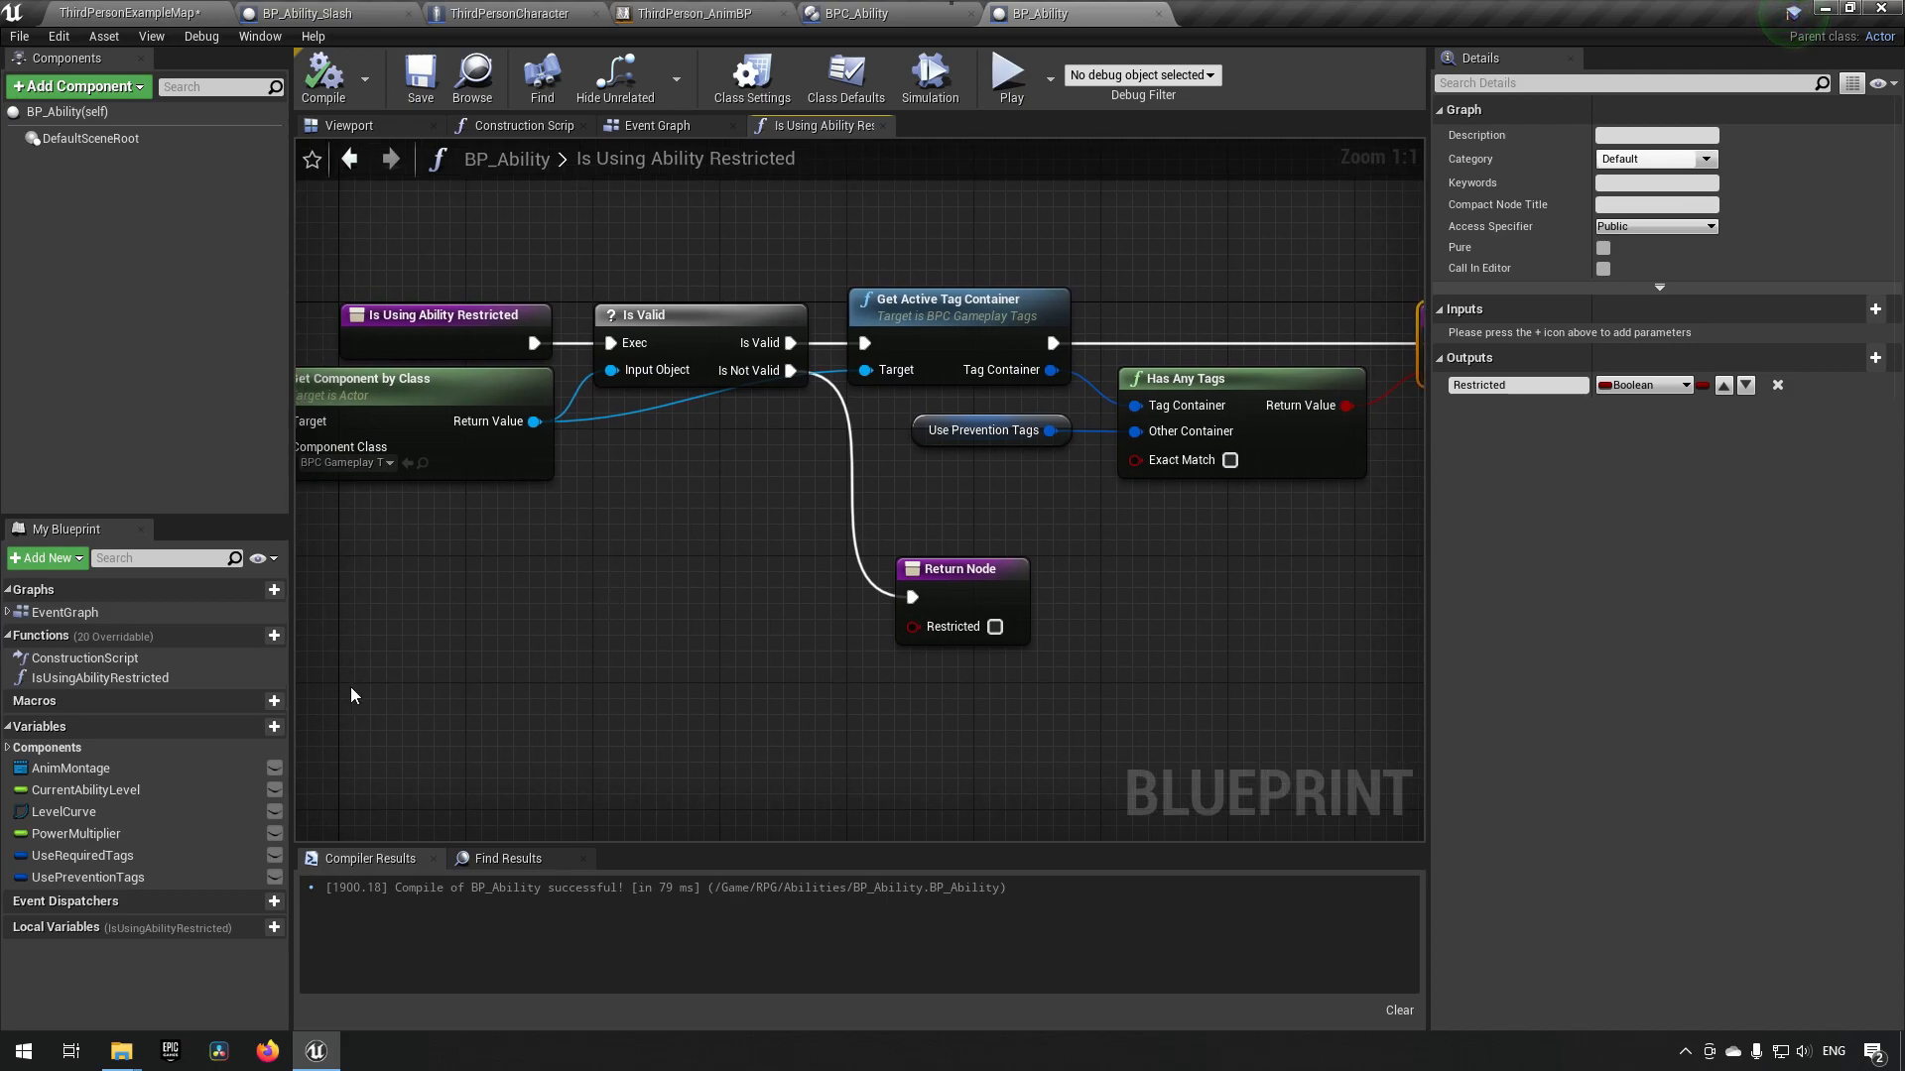
- Duplicate IsUsingAbilityRestricted and rename the copy IsUsingAbilityPrerequisetsFulfilled?
right_click(104, 678)
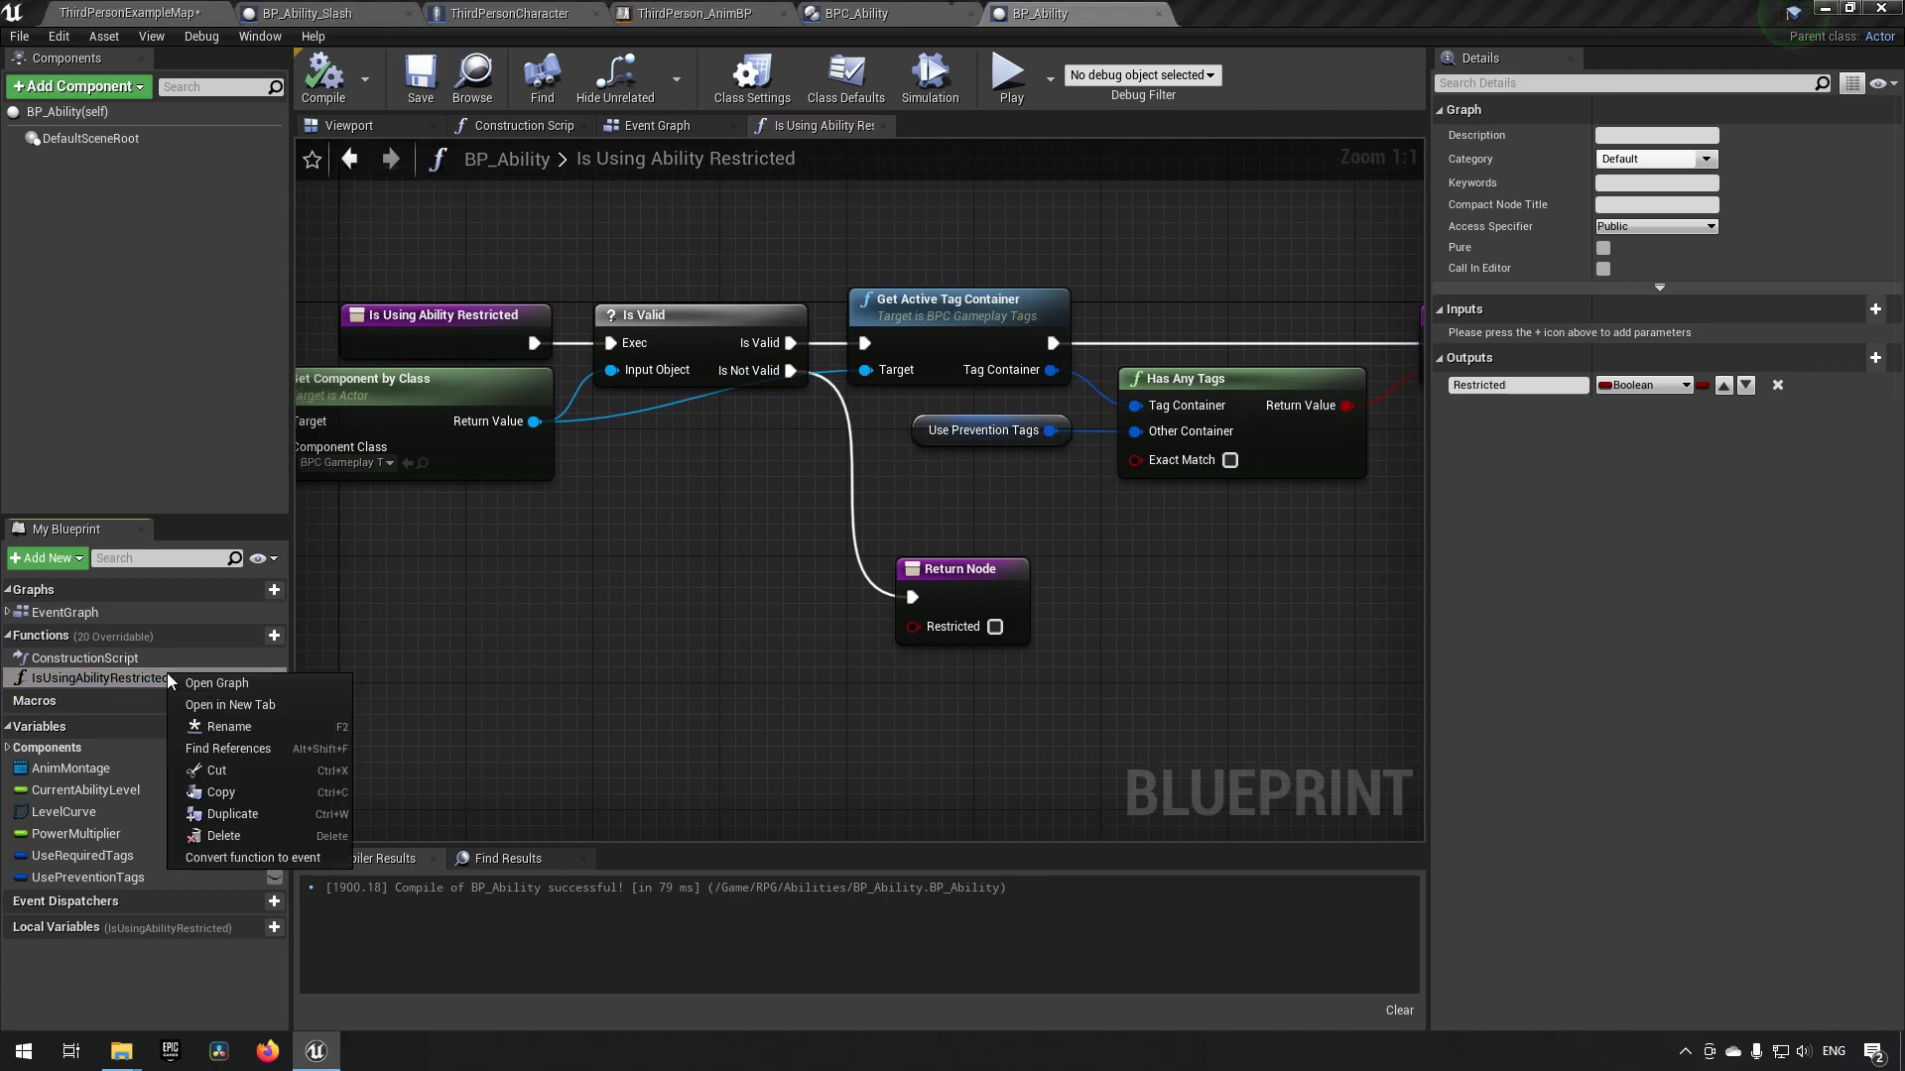
mouse_move(222, 791)
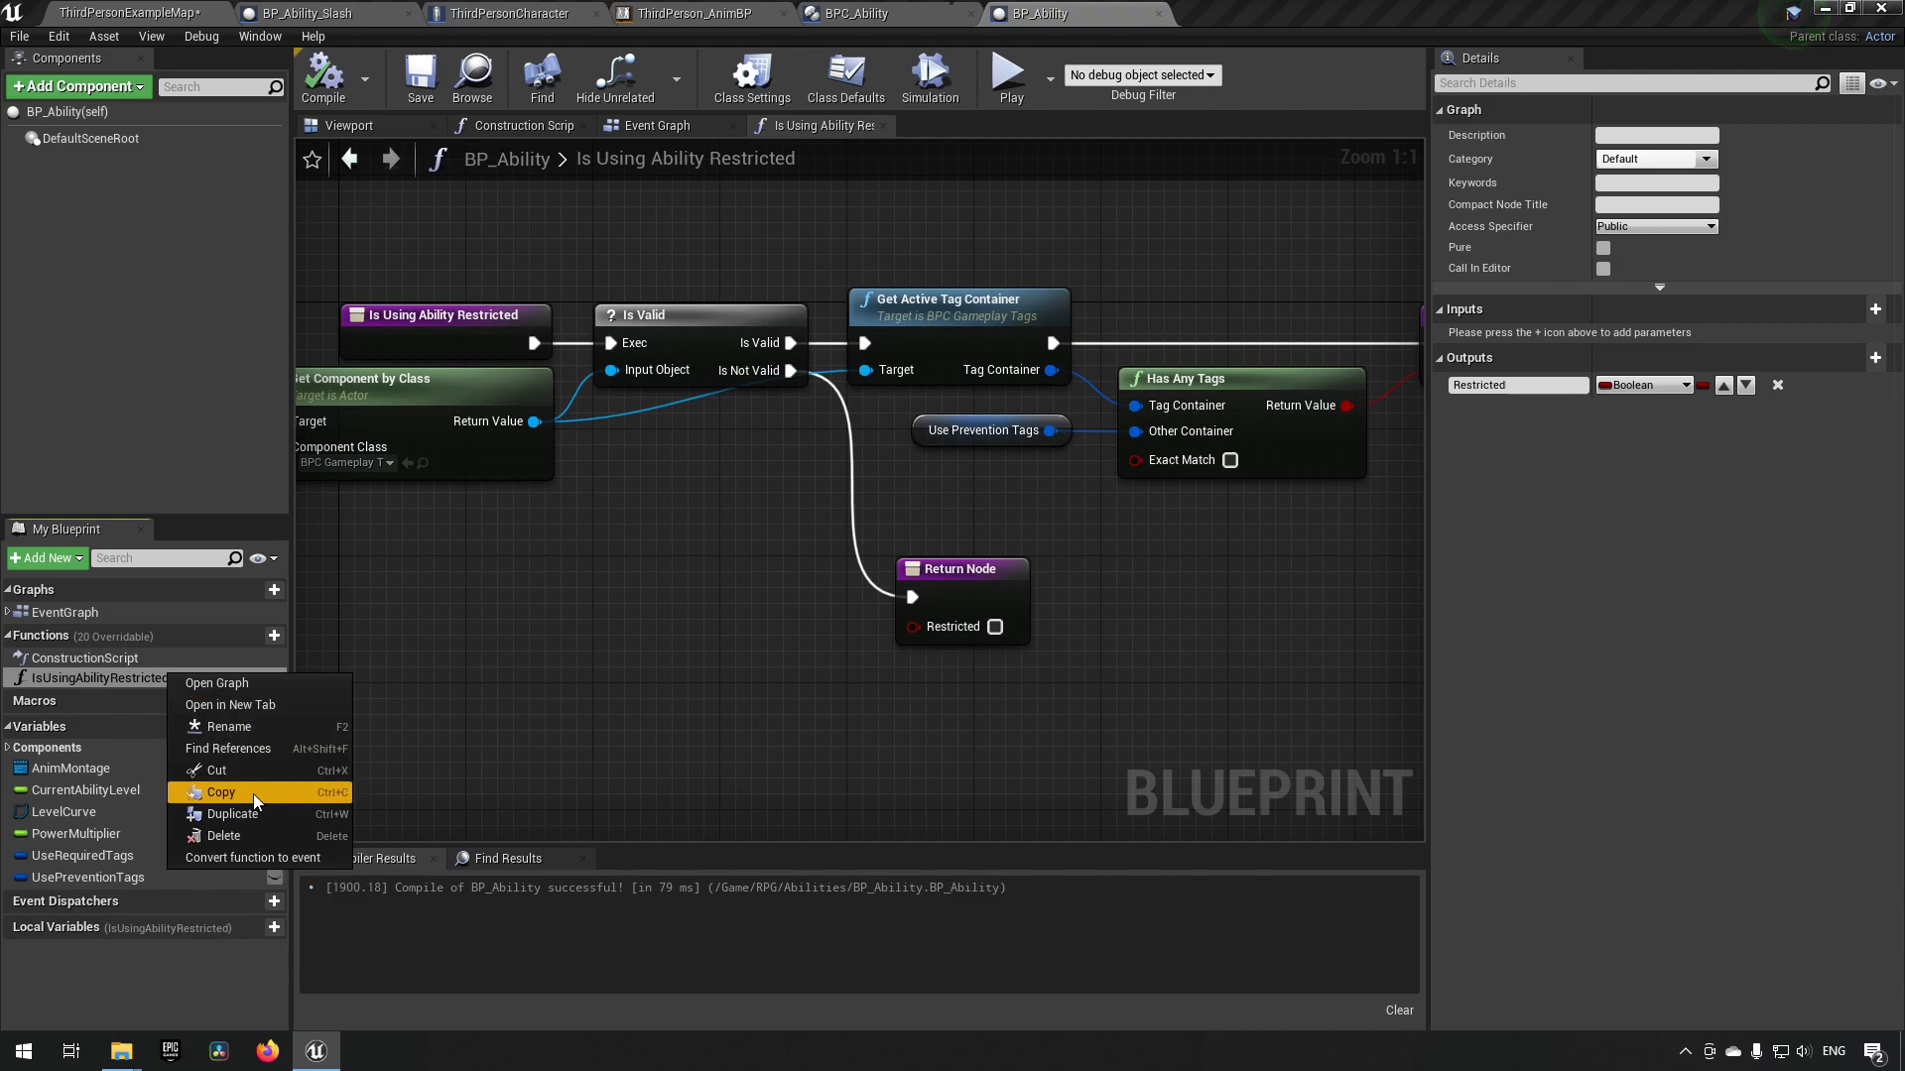
mouse_move(231, 814)
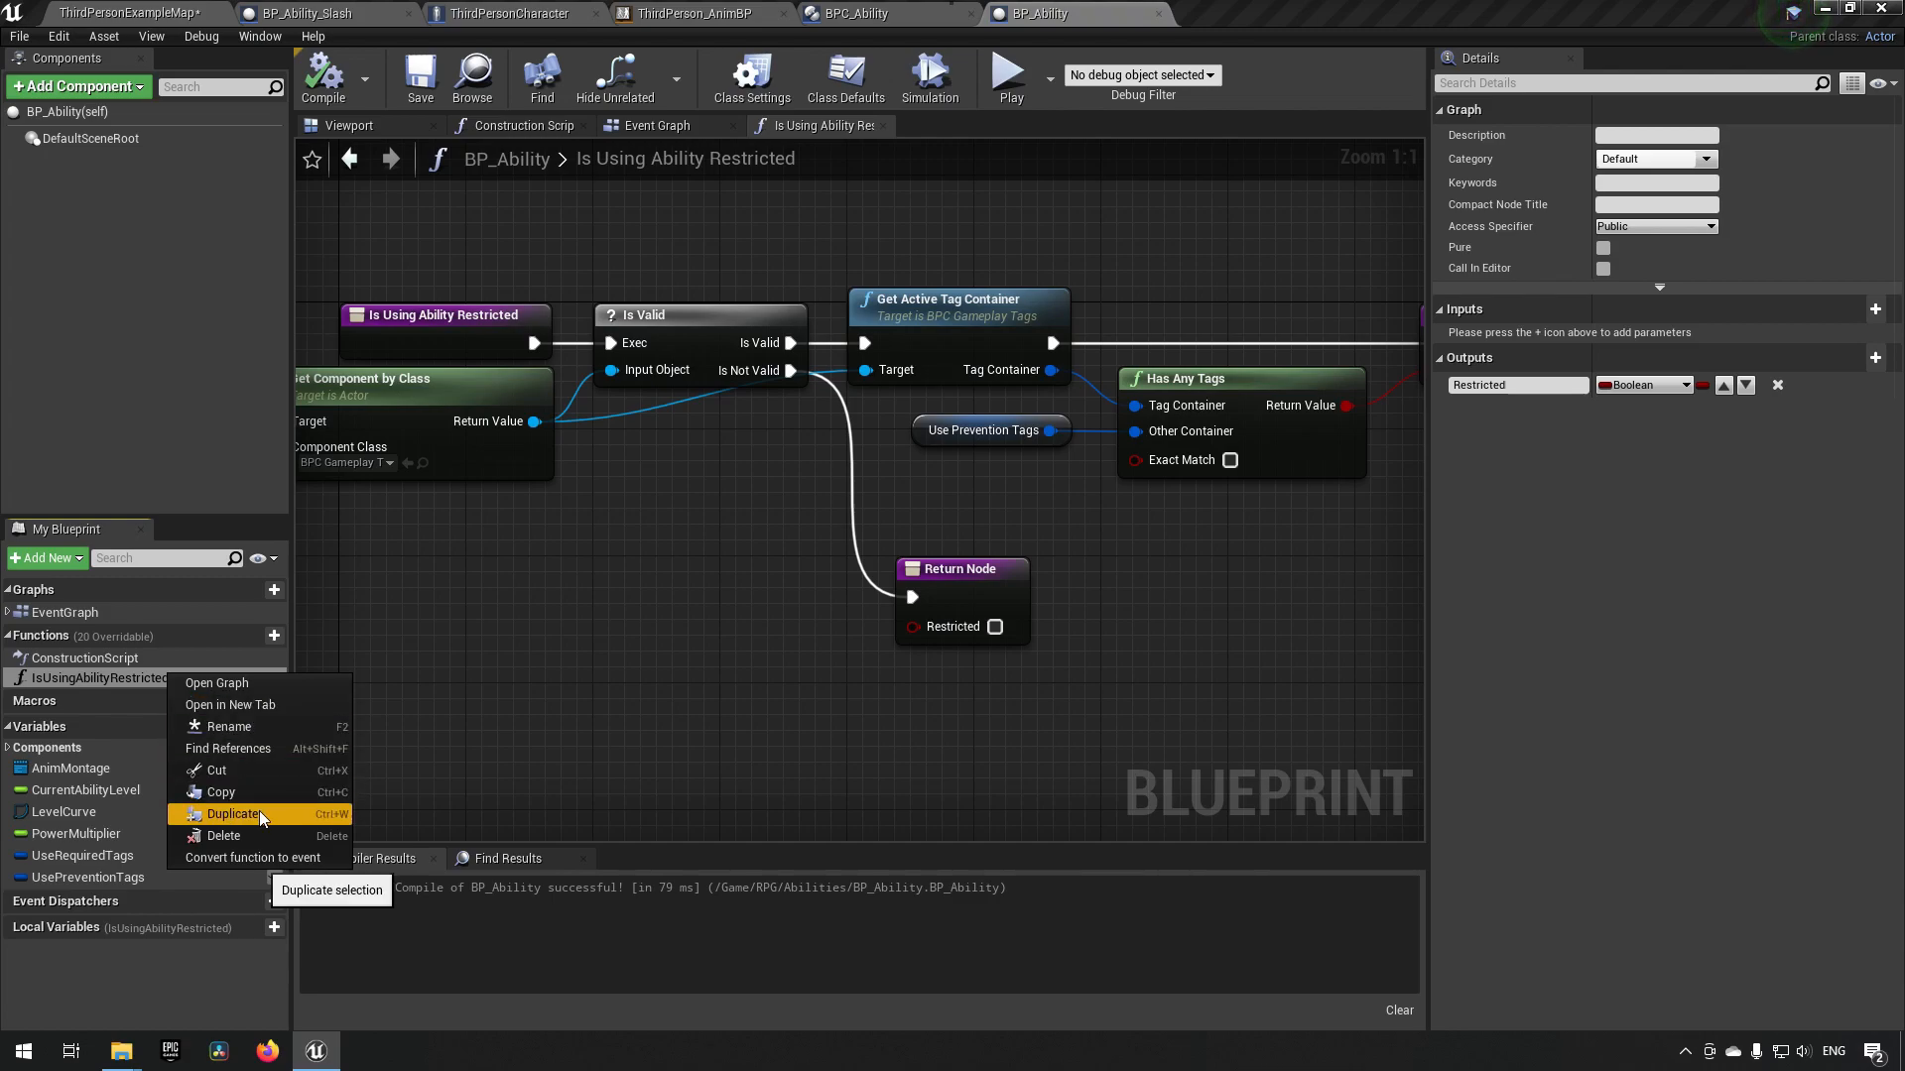
left_click(231, 813)
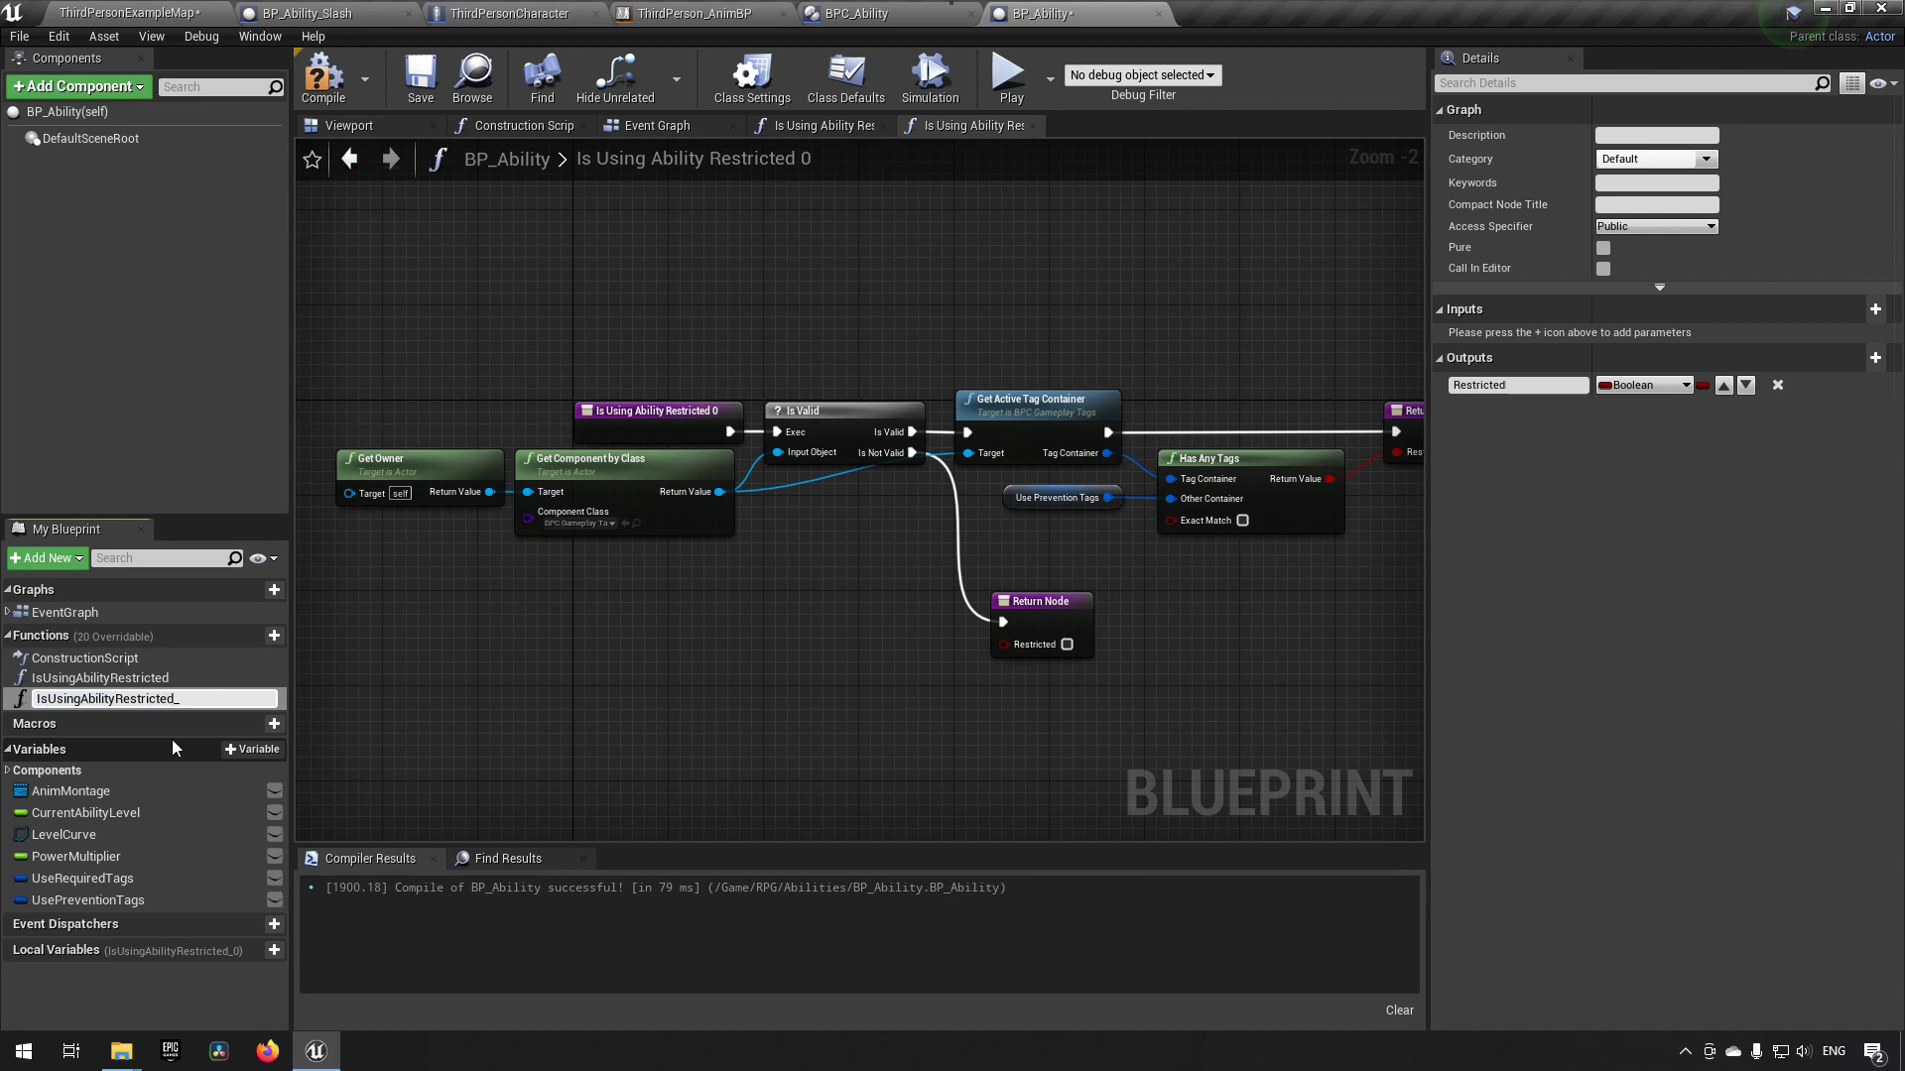
type("IsUsing")
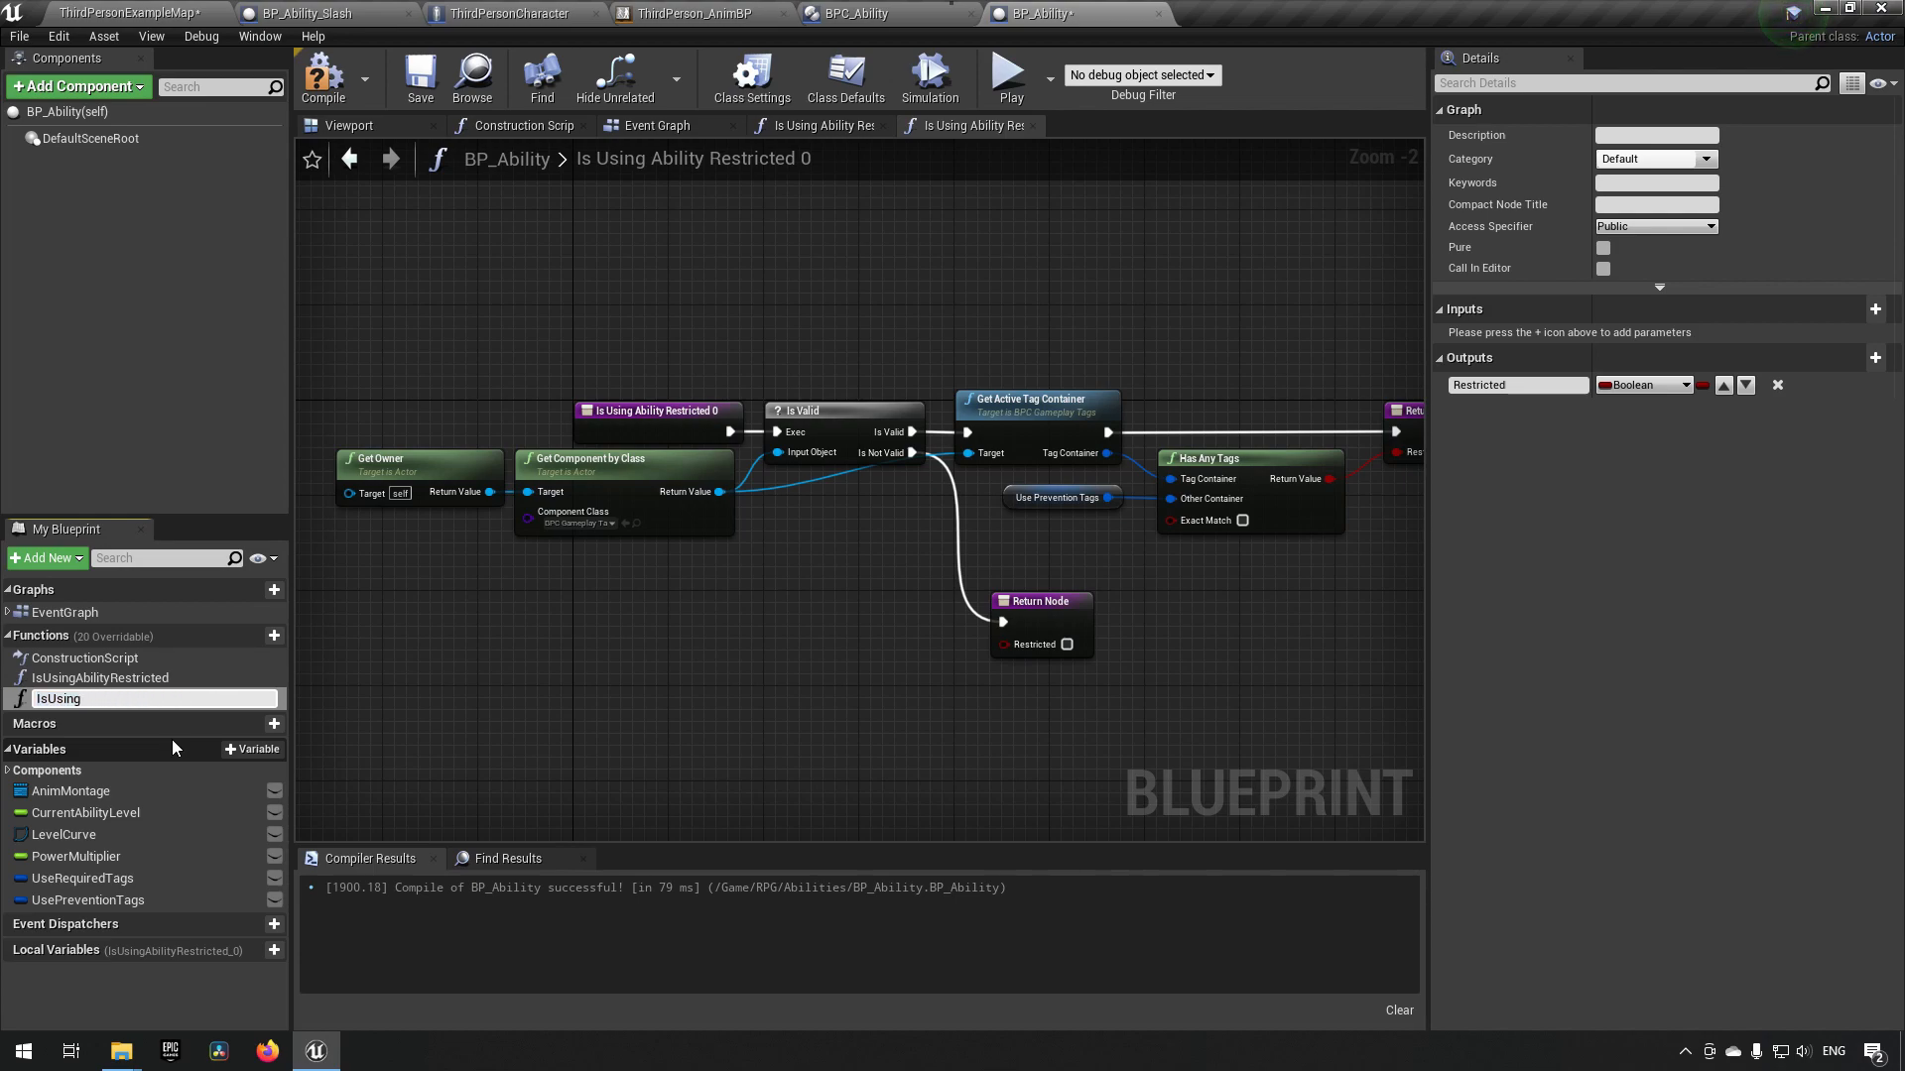
type("AbilityPrerequisetesFulfilled?")
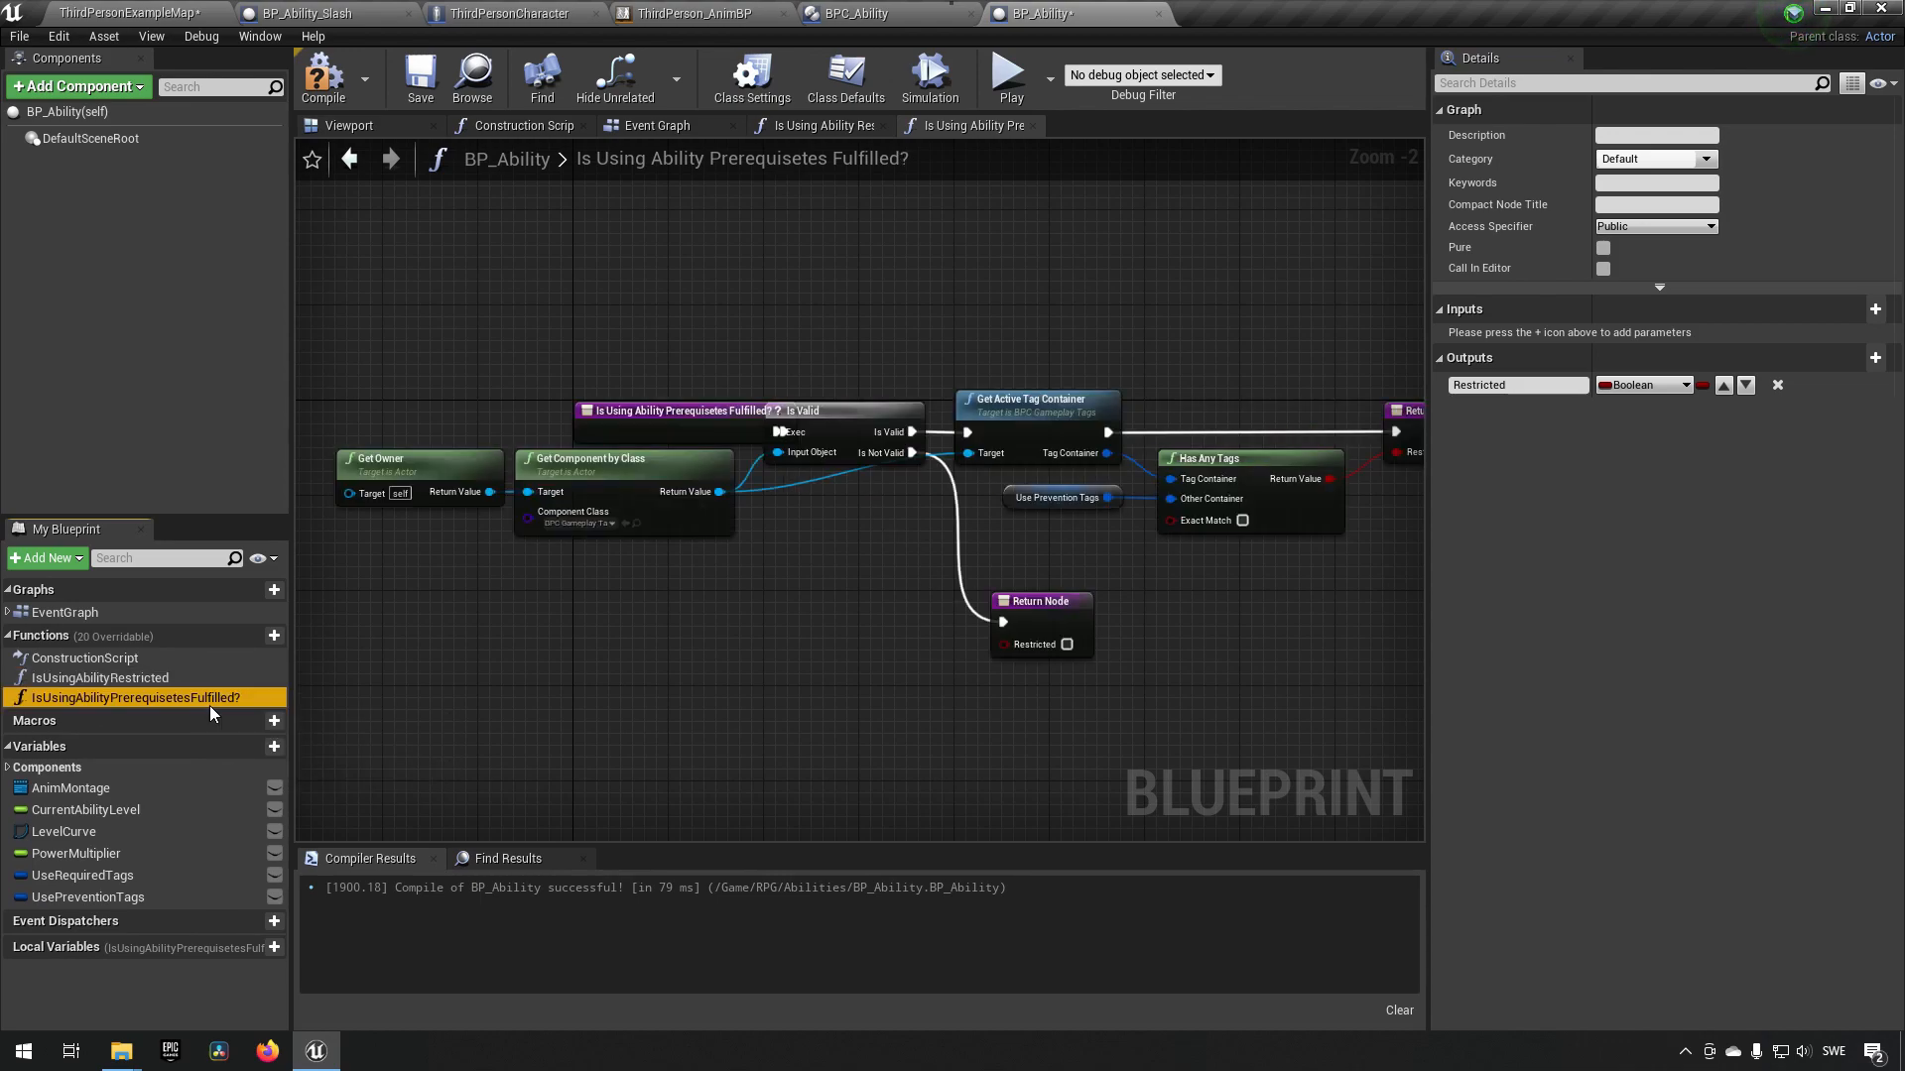
mouse_move(201, 697)
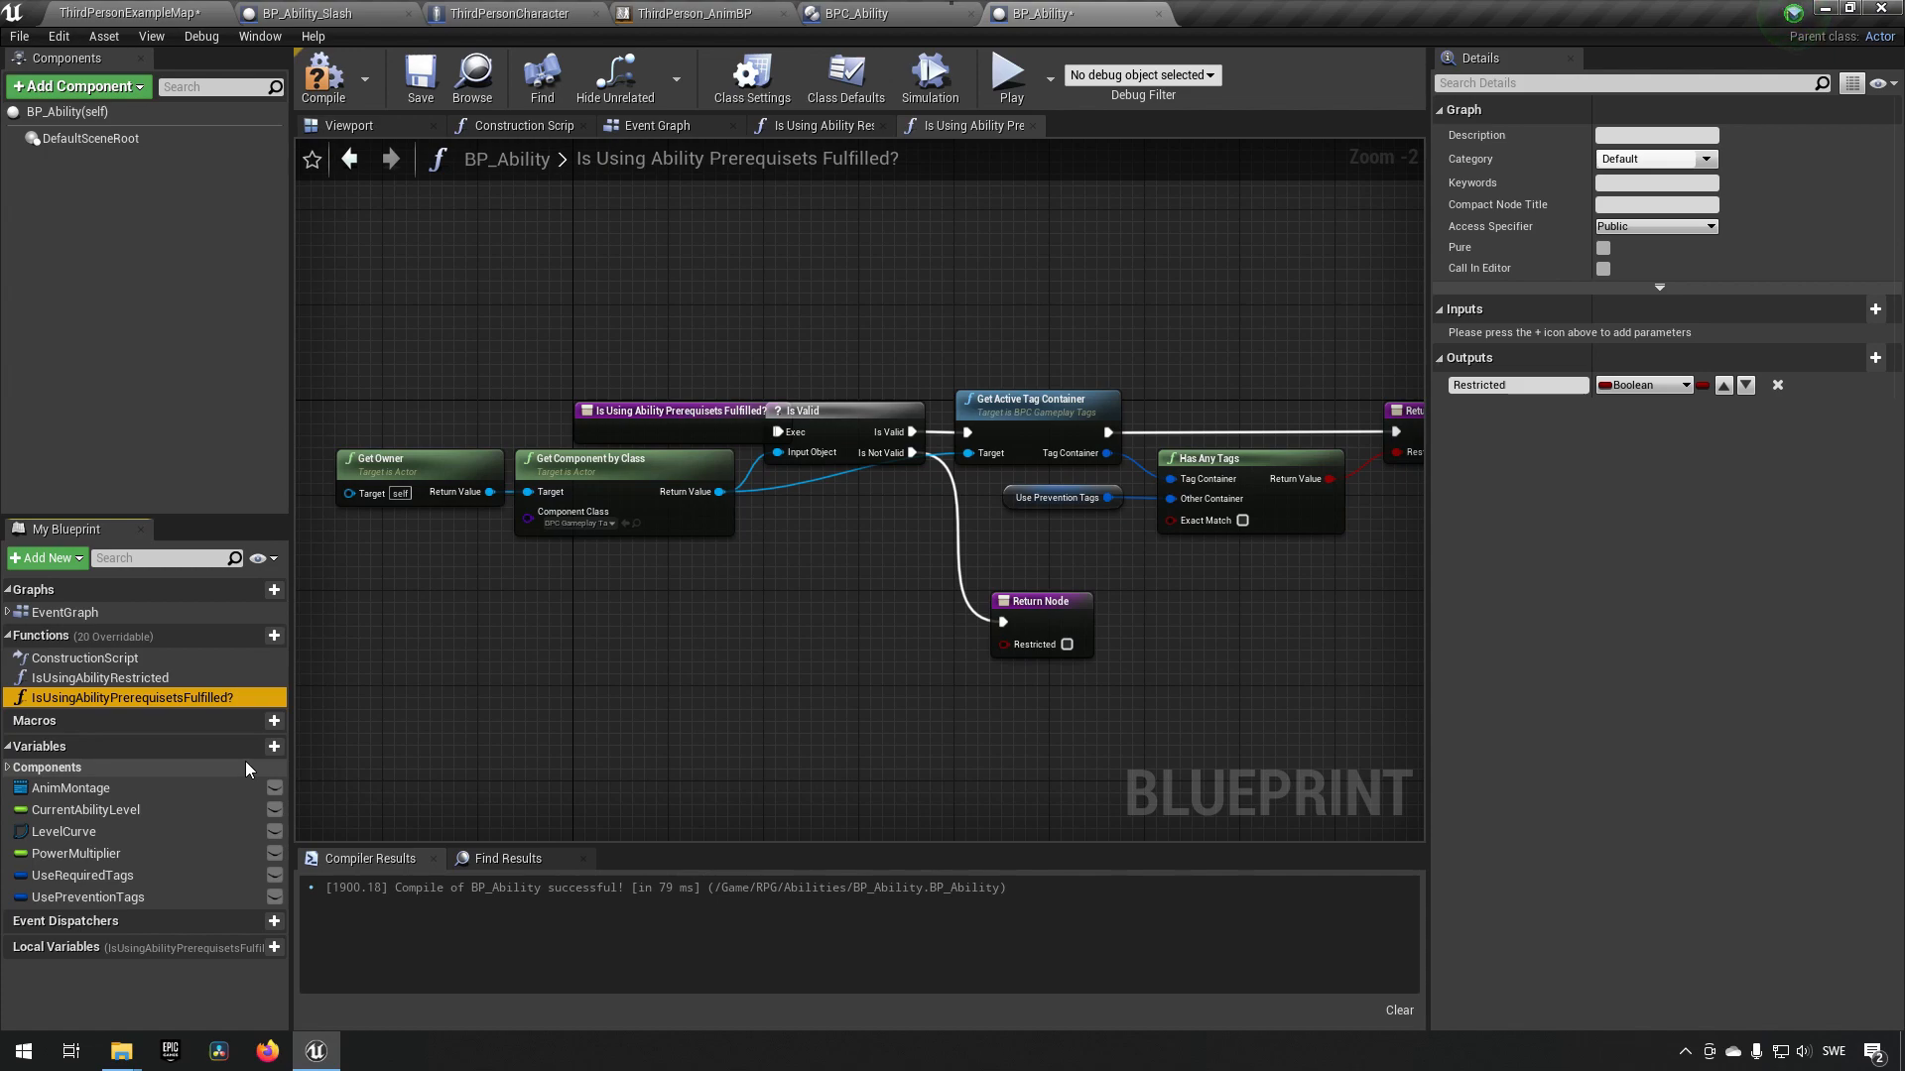
mouse_move(258, 802)
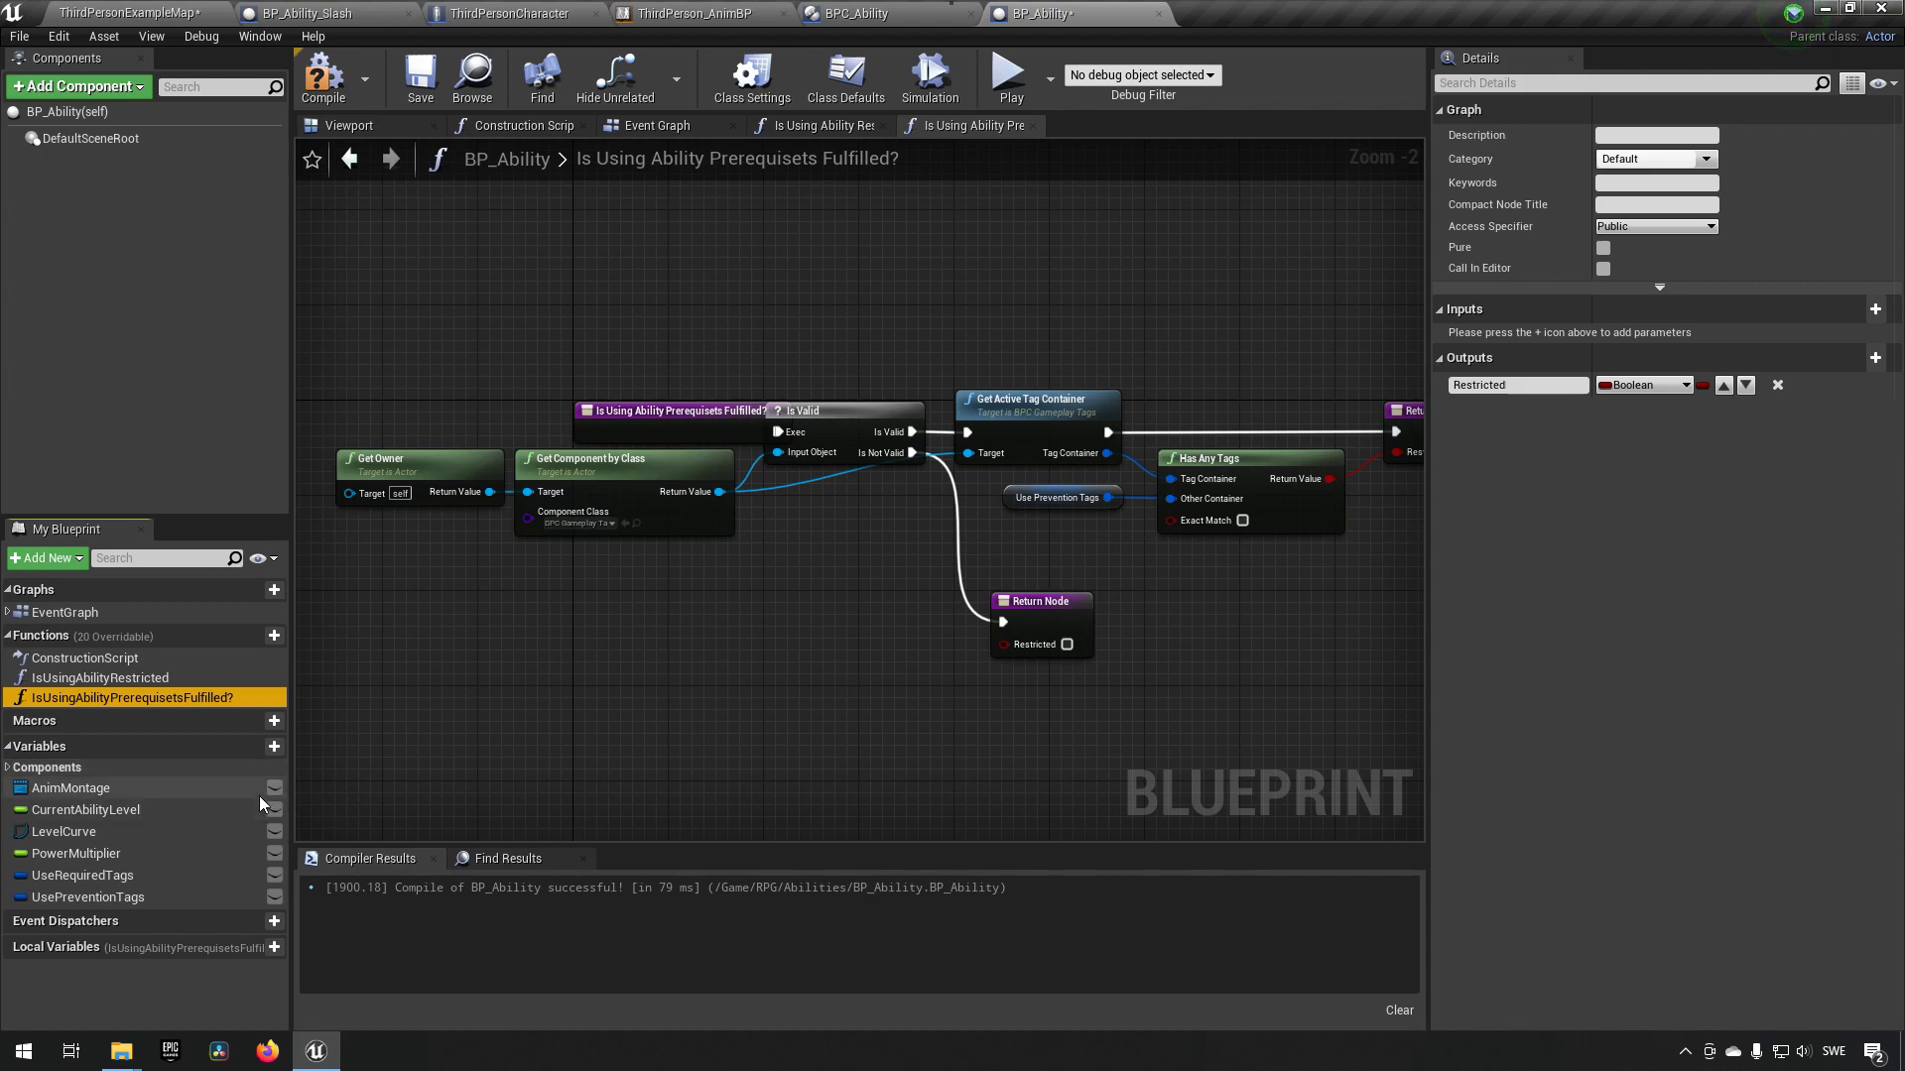
mouse_move(166, 708)
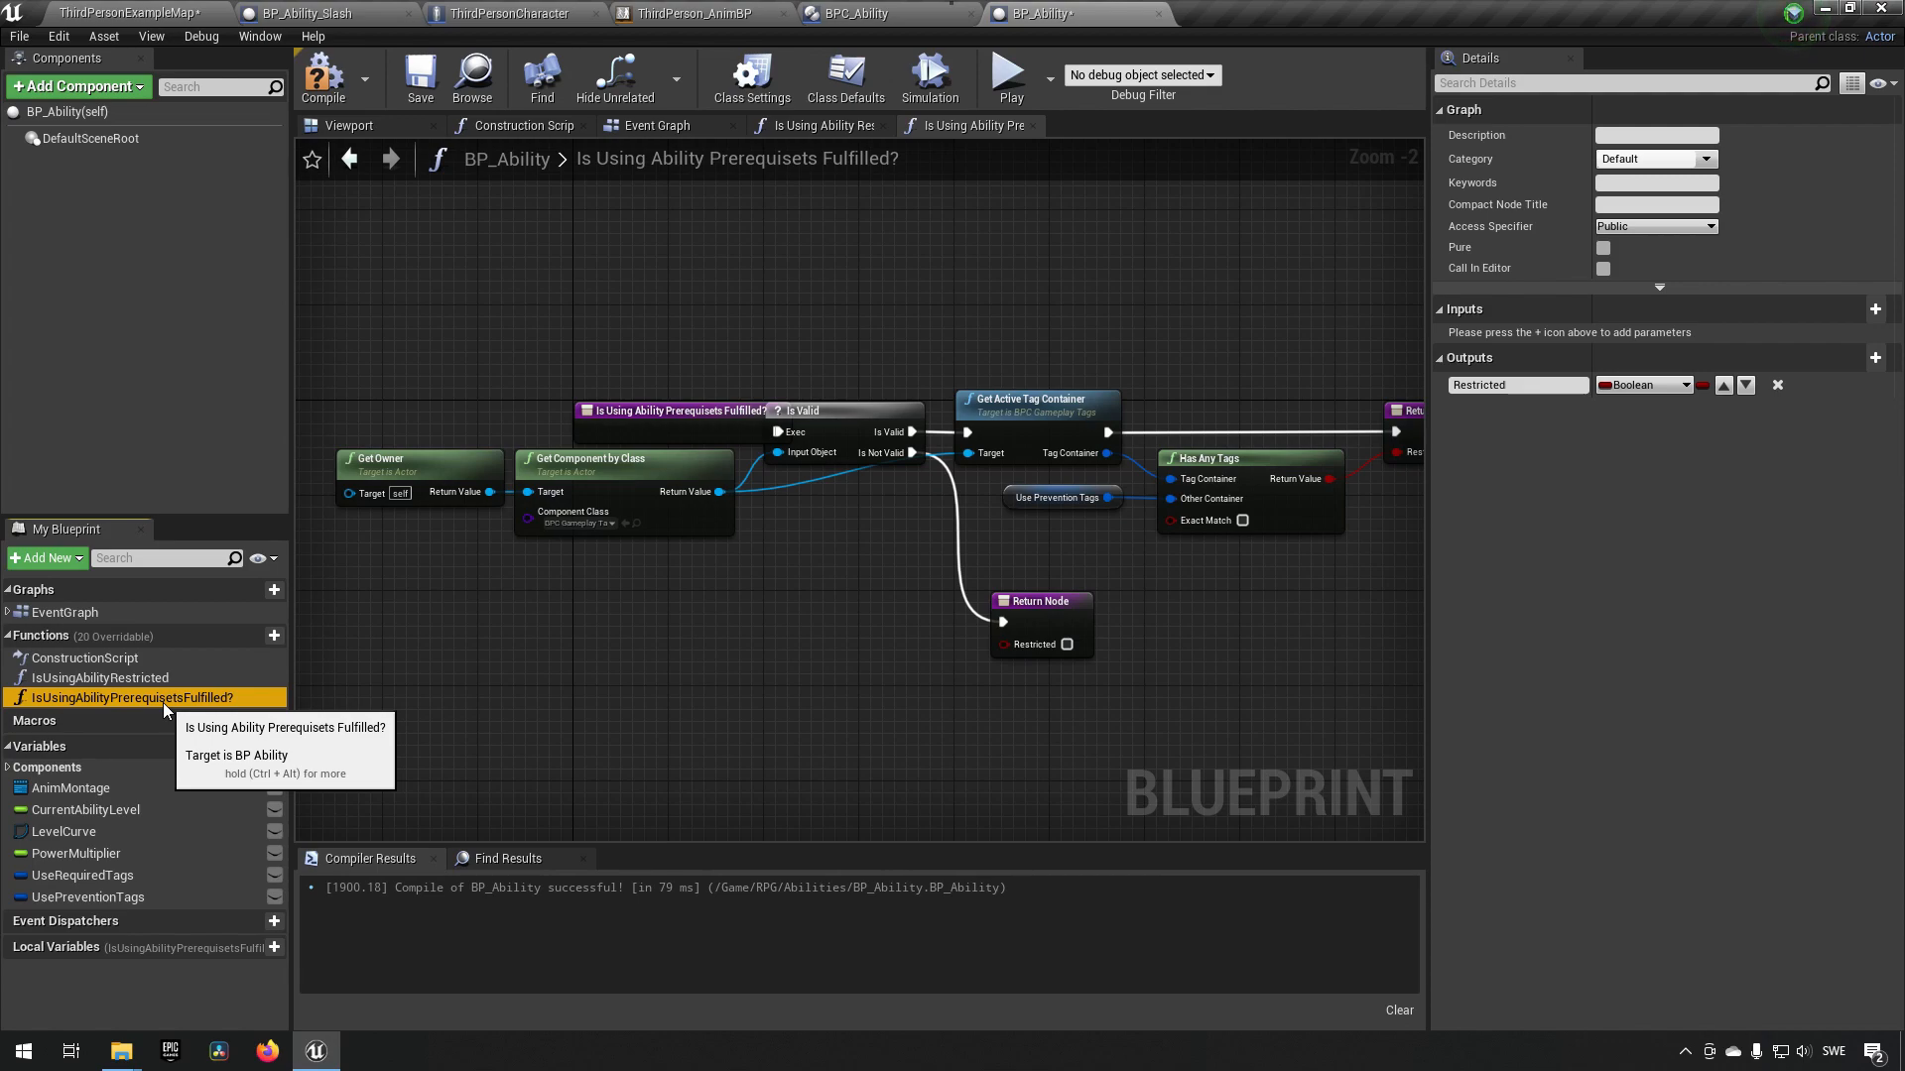
mouse_move(218, 696)
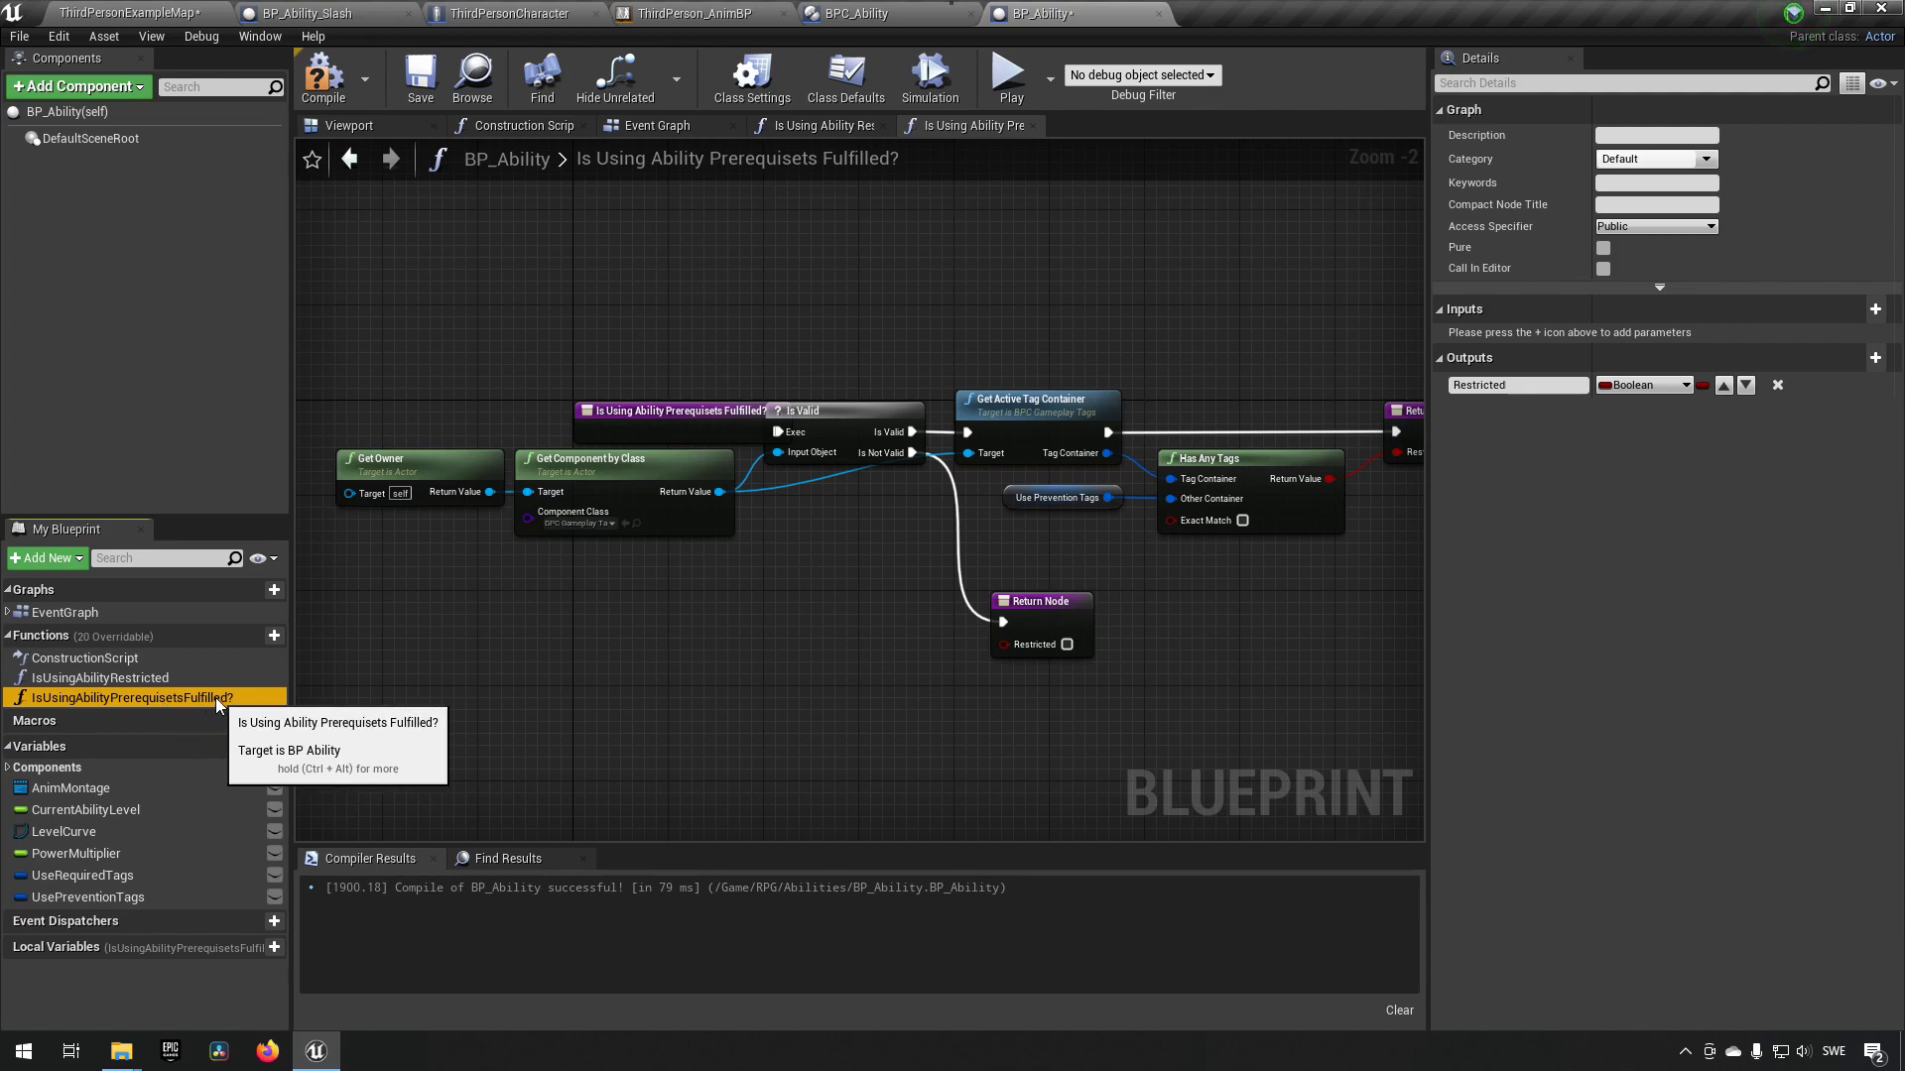
mouse_move(161, 705)
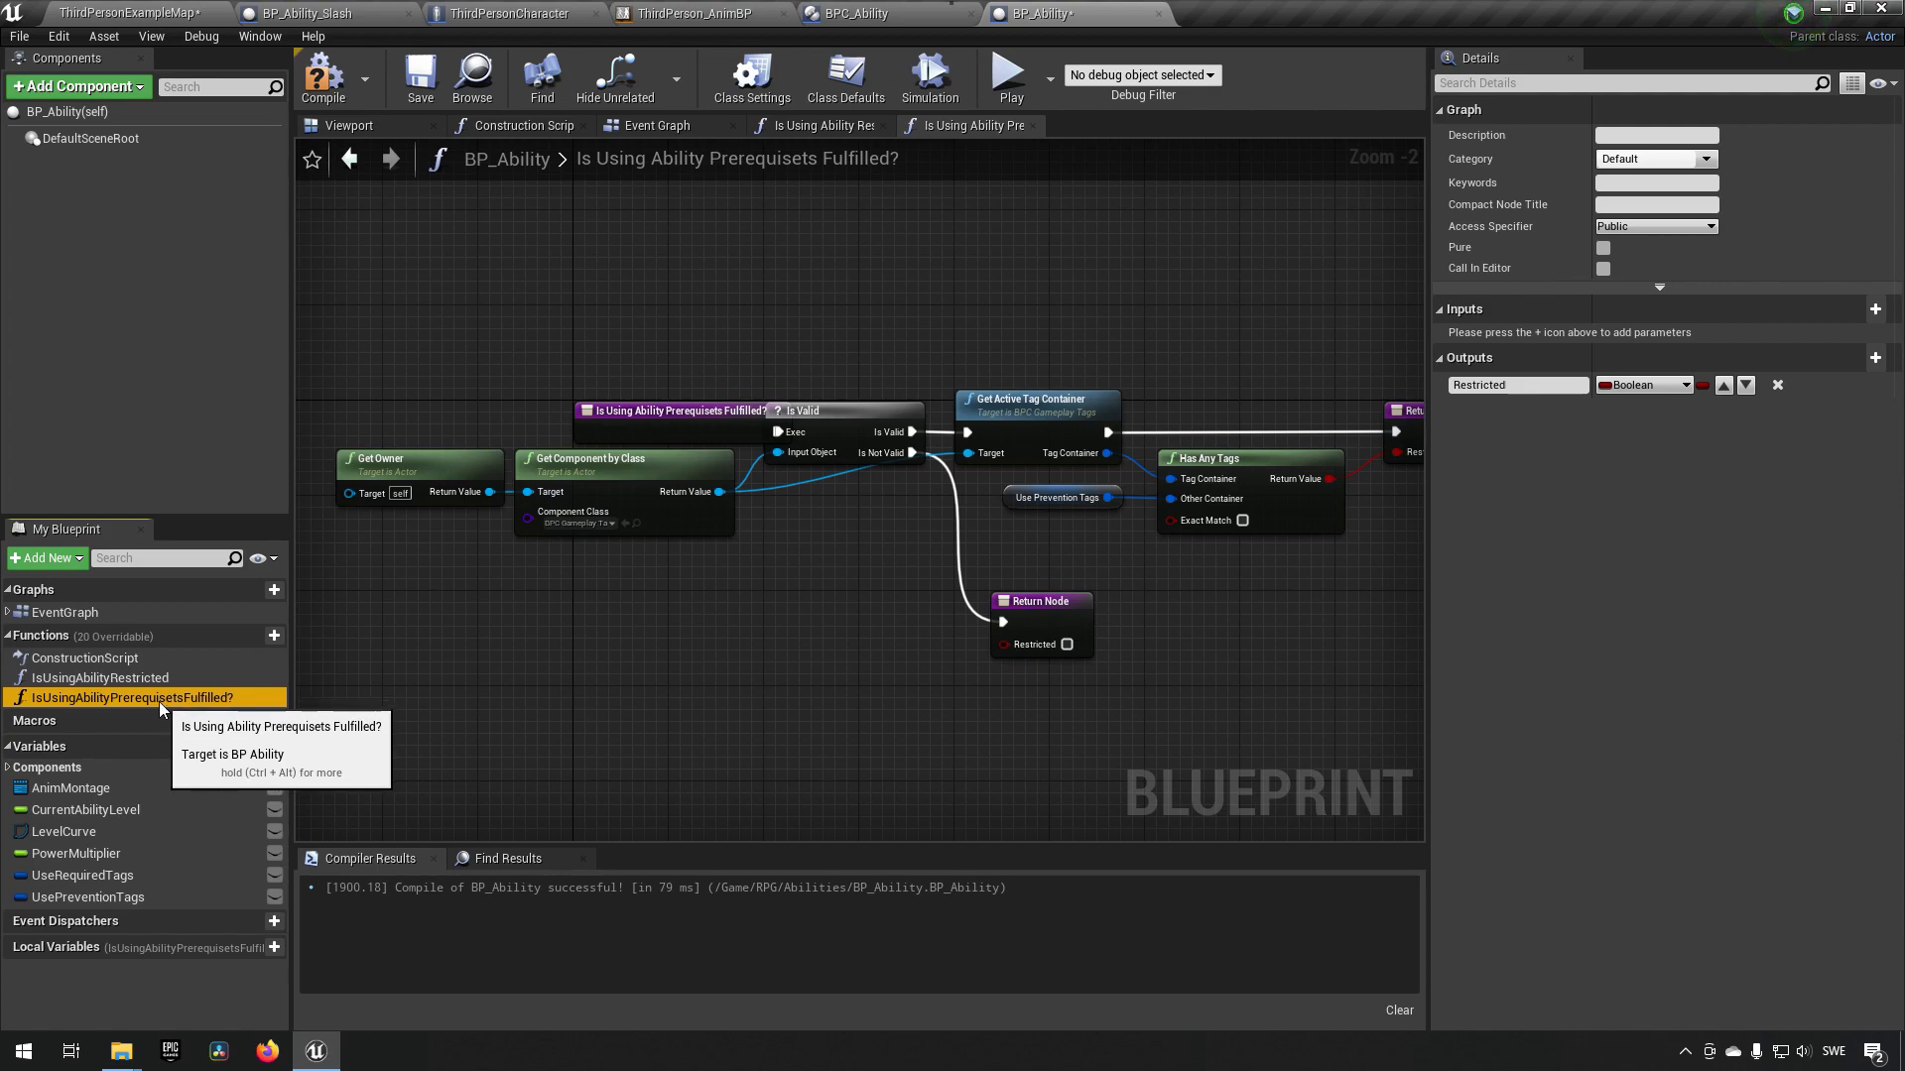
mouse_move(833, 378)
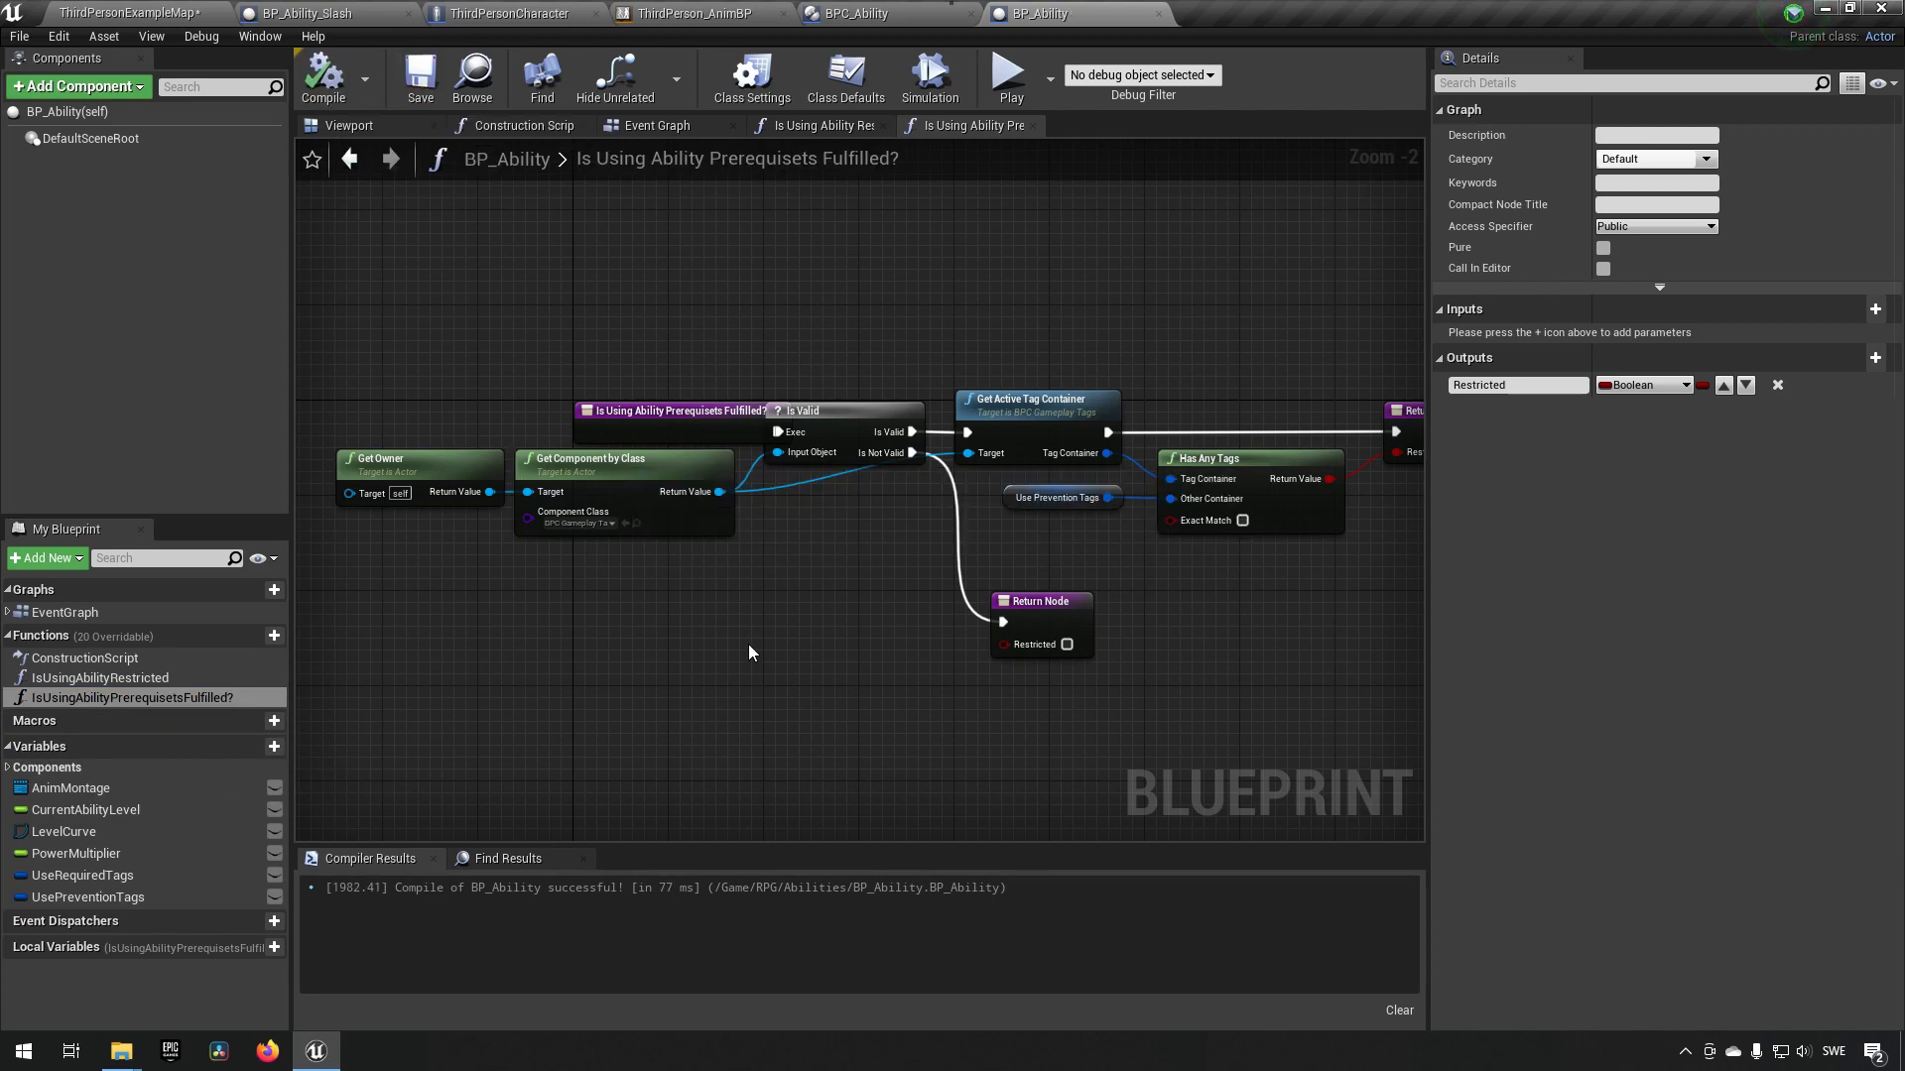
- Change the copied prerequisites check to Has All Tags against the Use Required Tags getter
double_click(135, 698)
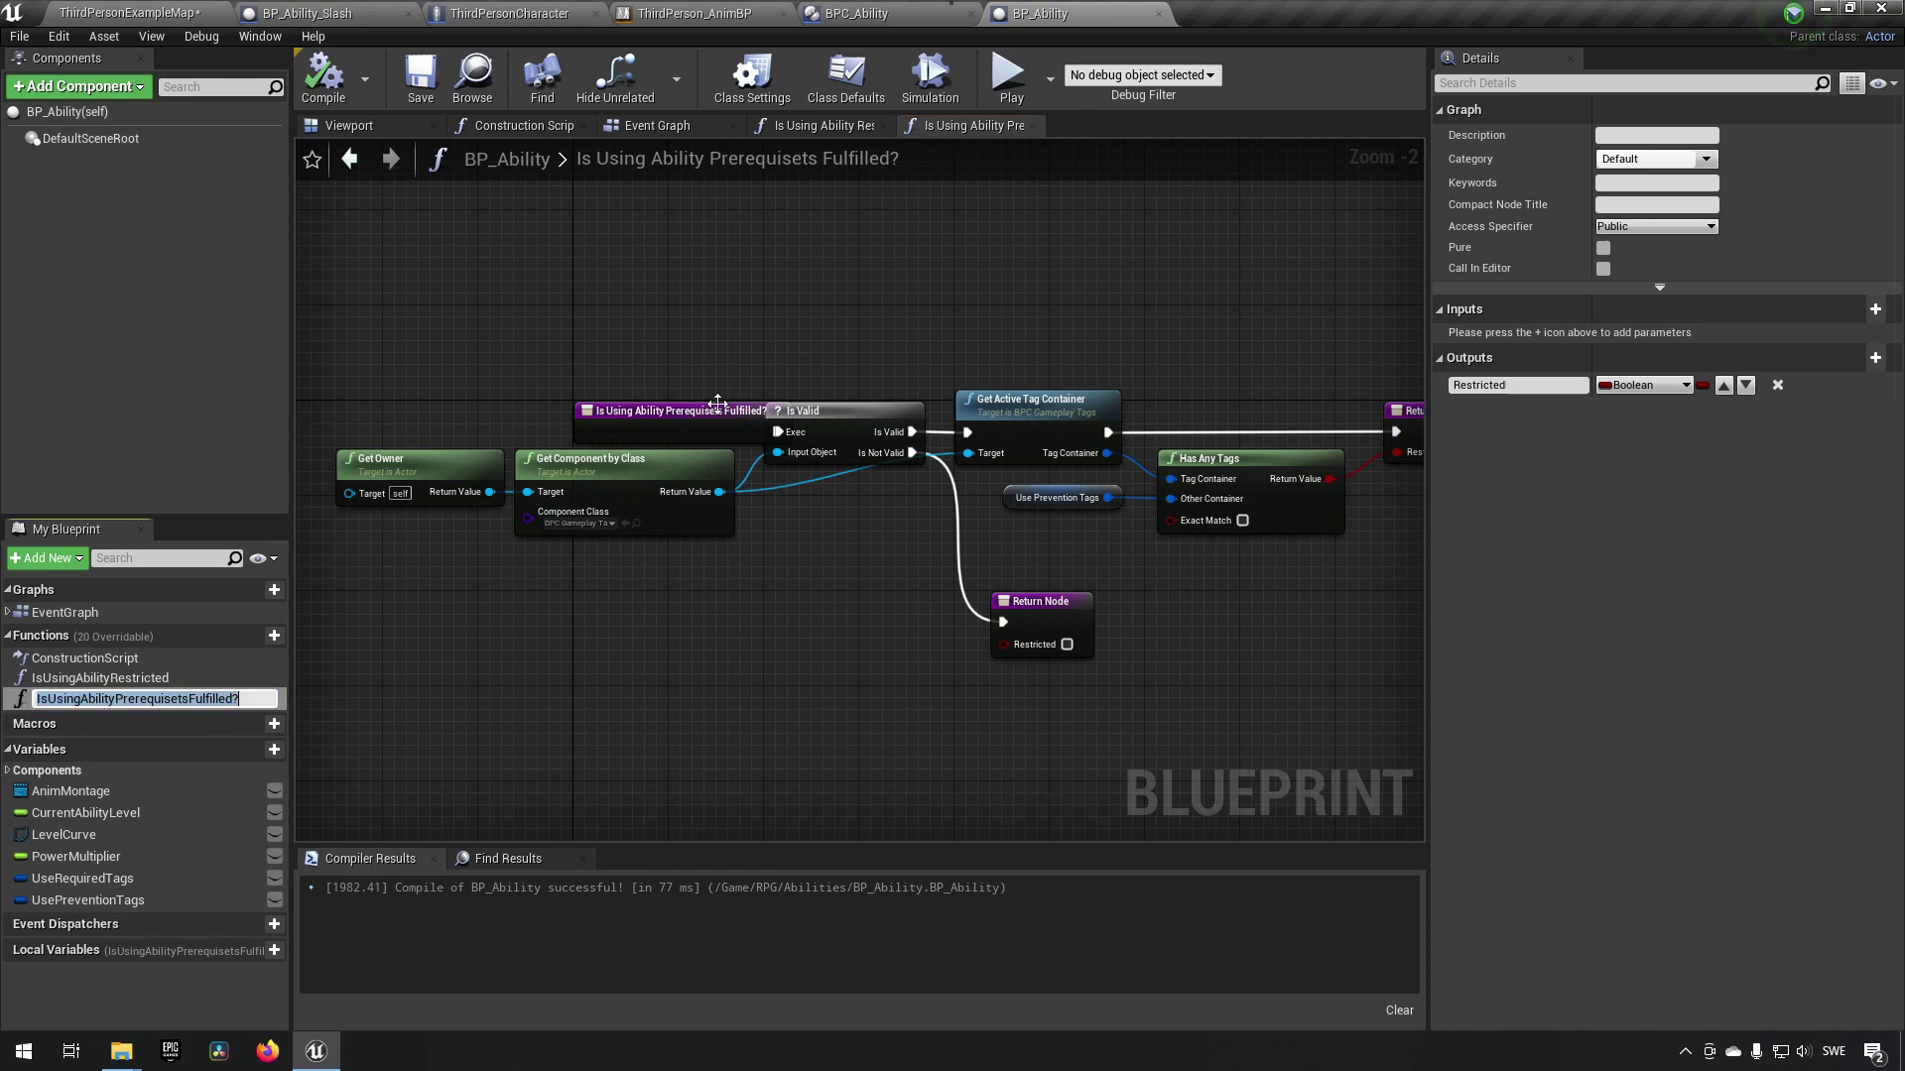
left_click(604, 409)
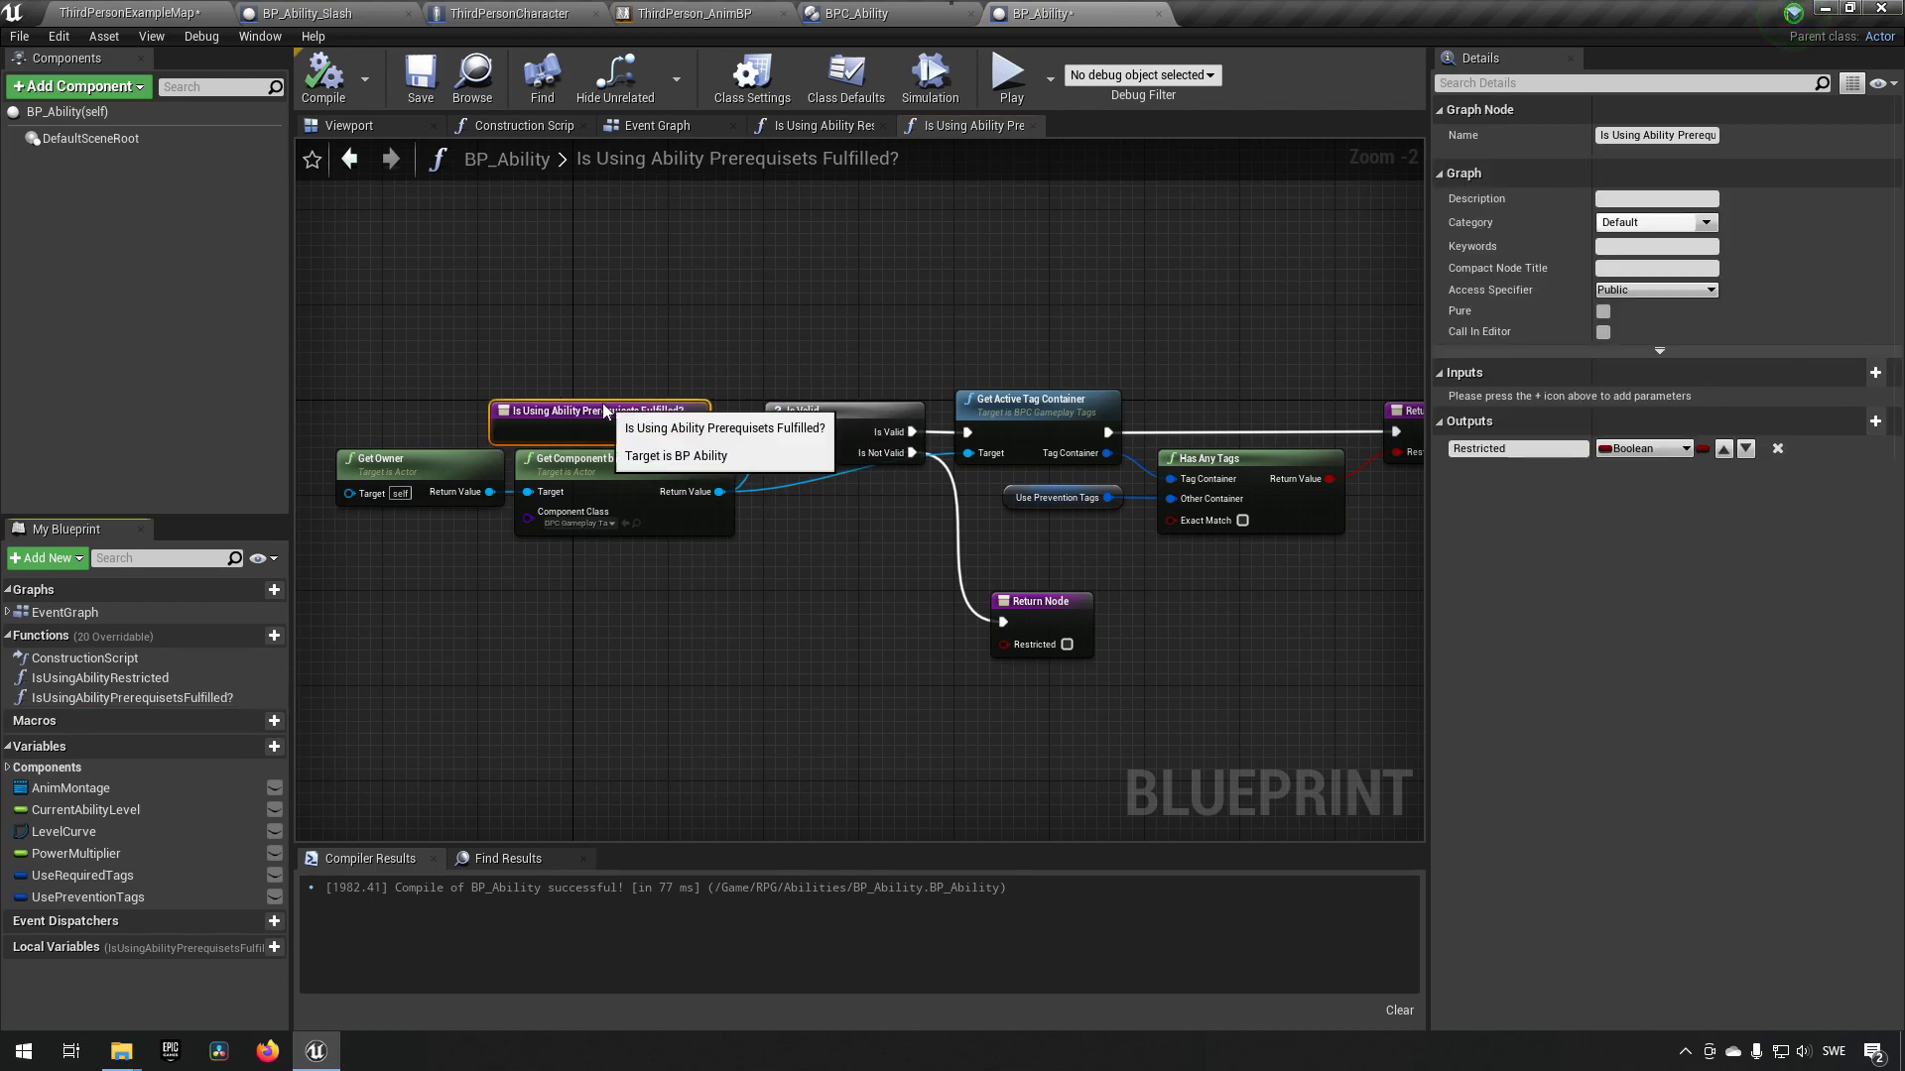
mouse_move(954, 11)
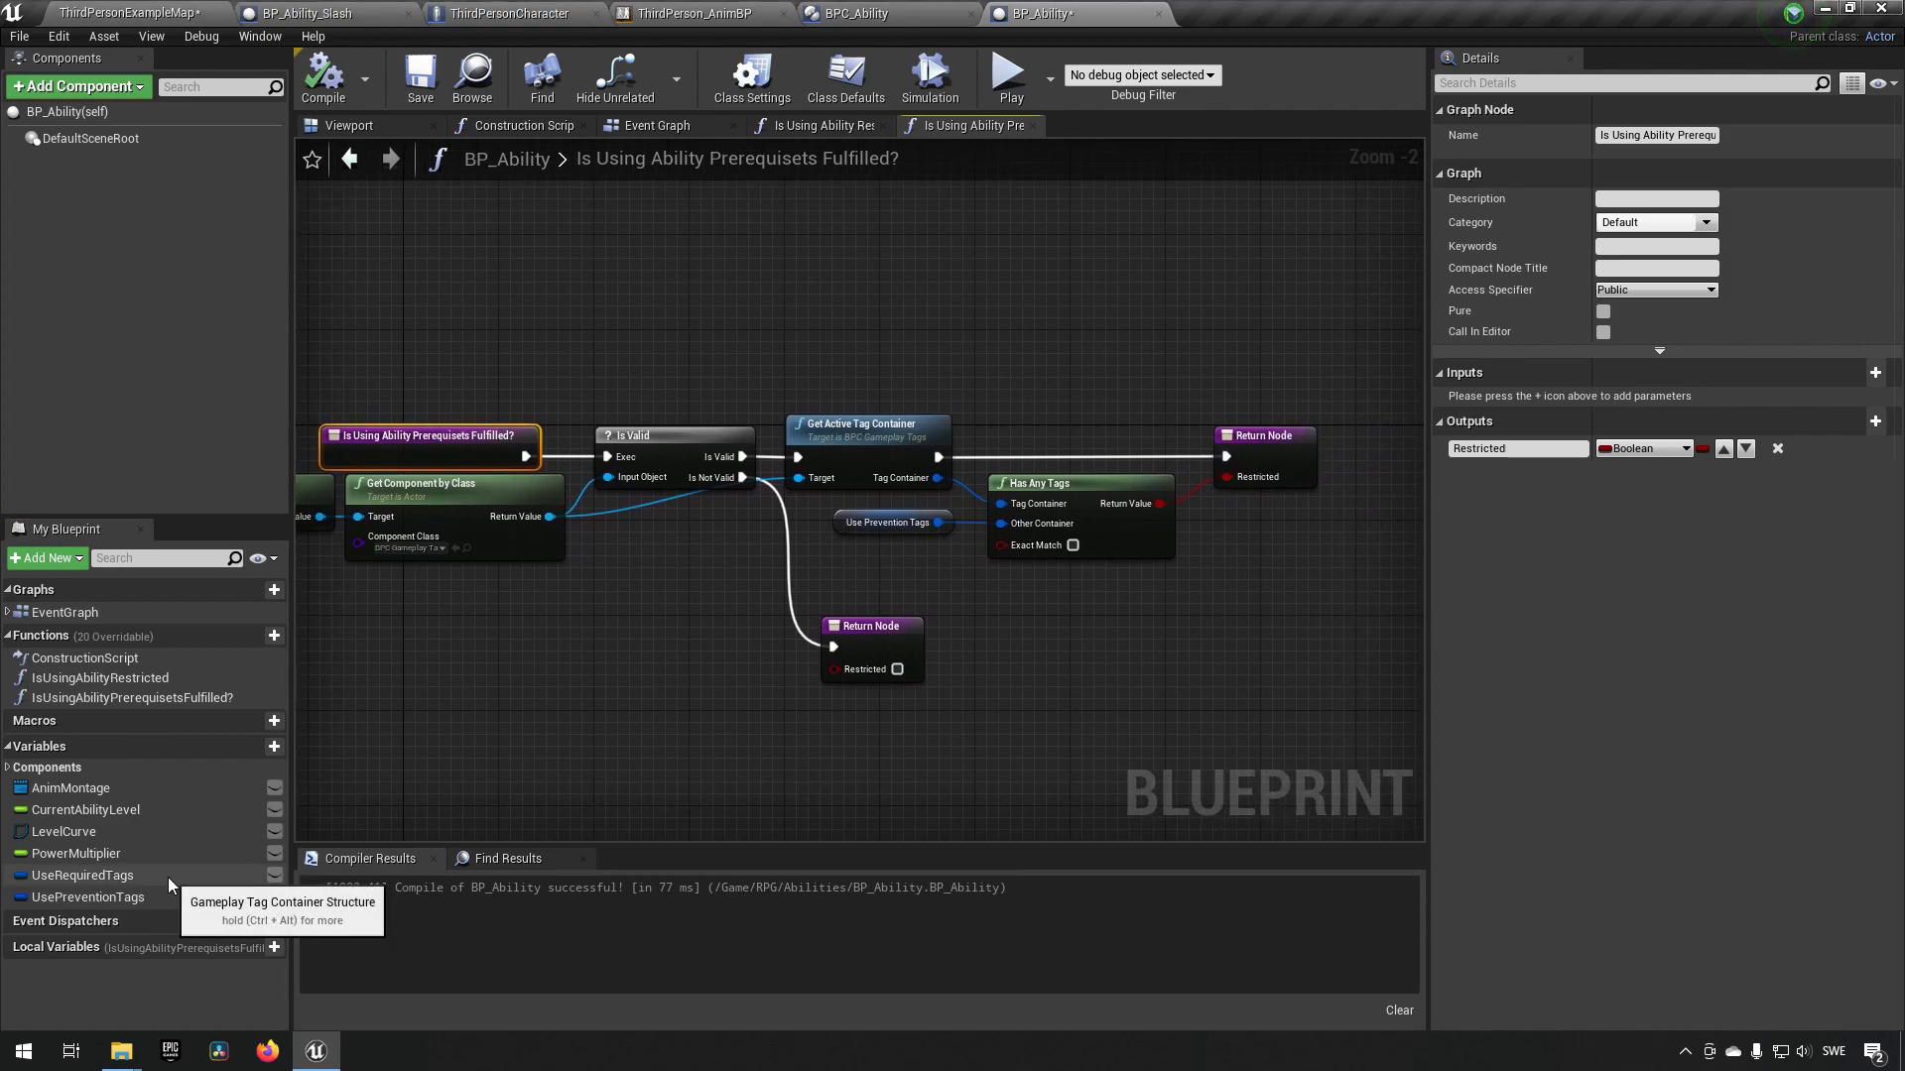
left_click(83, 875)
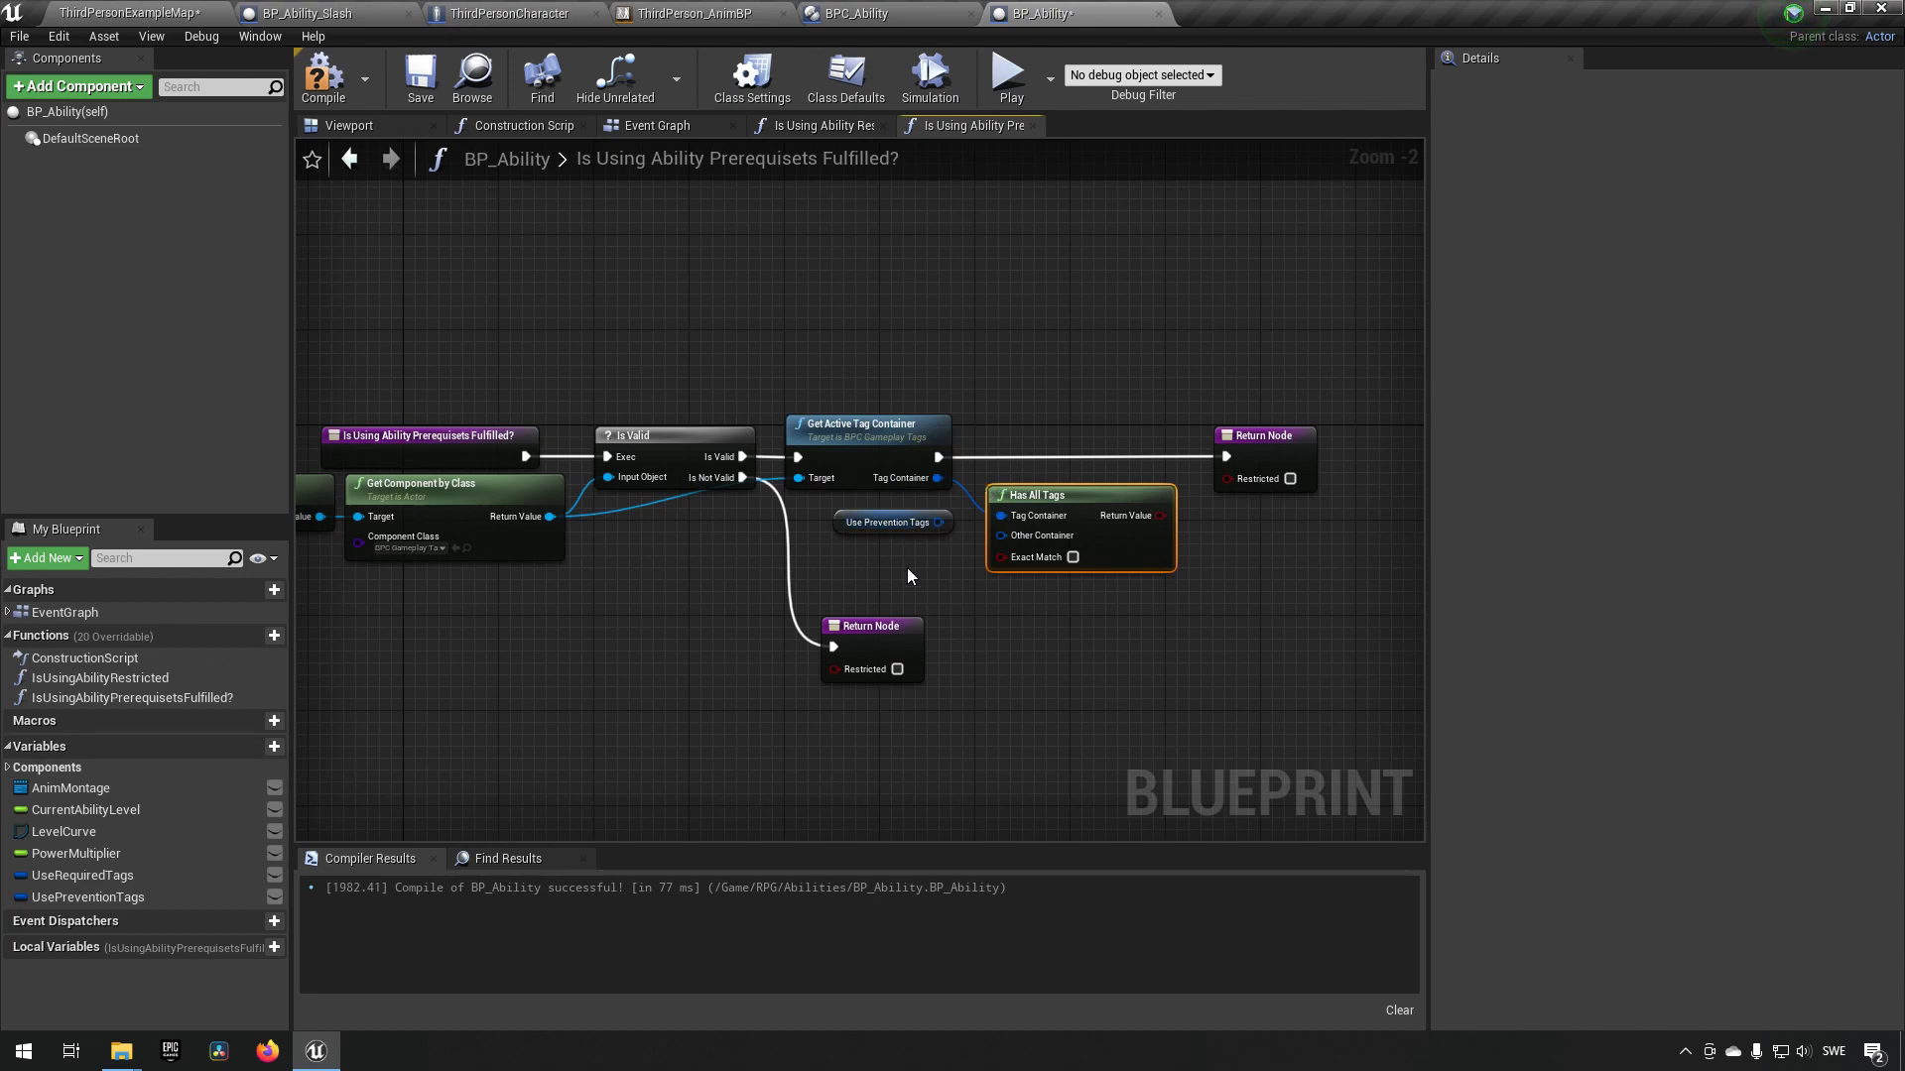
left_click(83, 875)
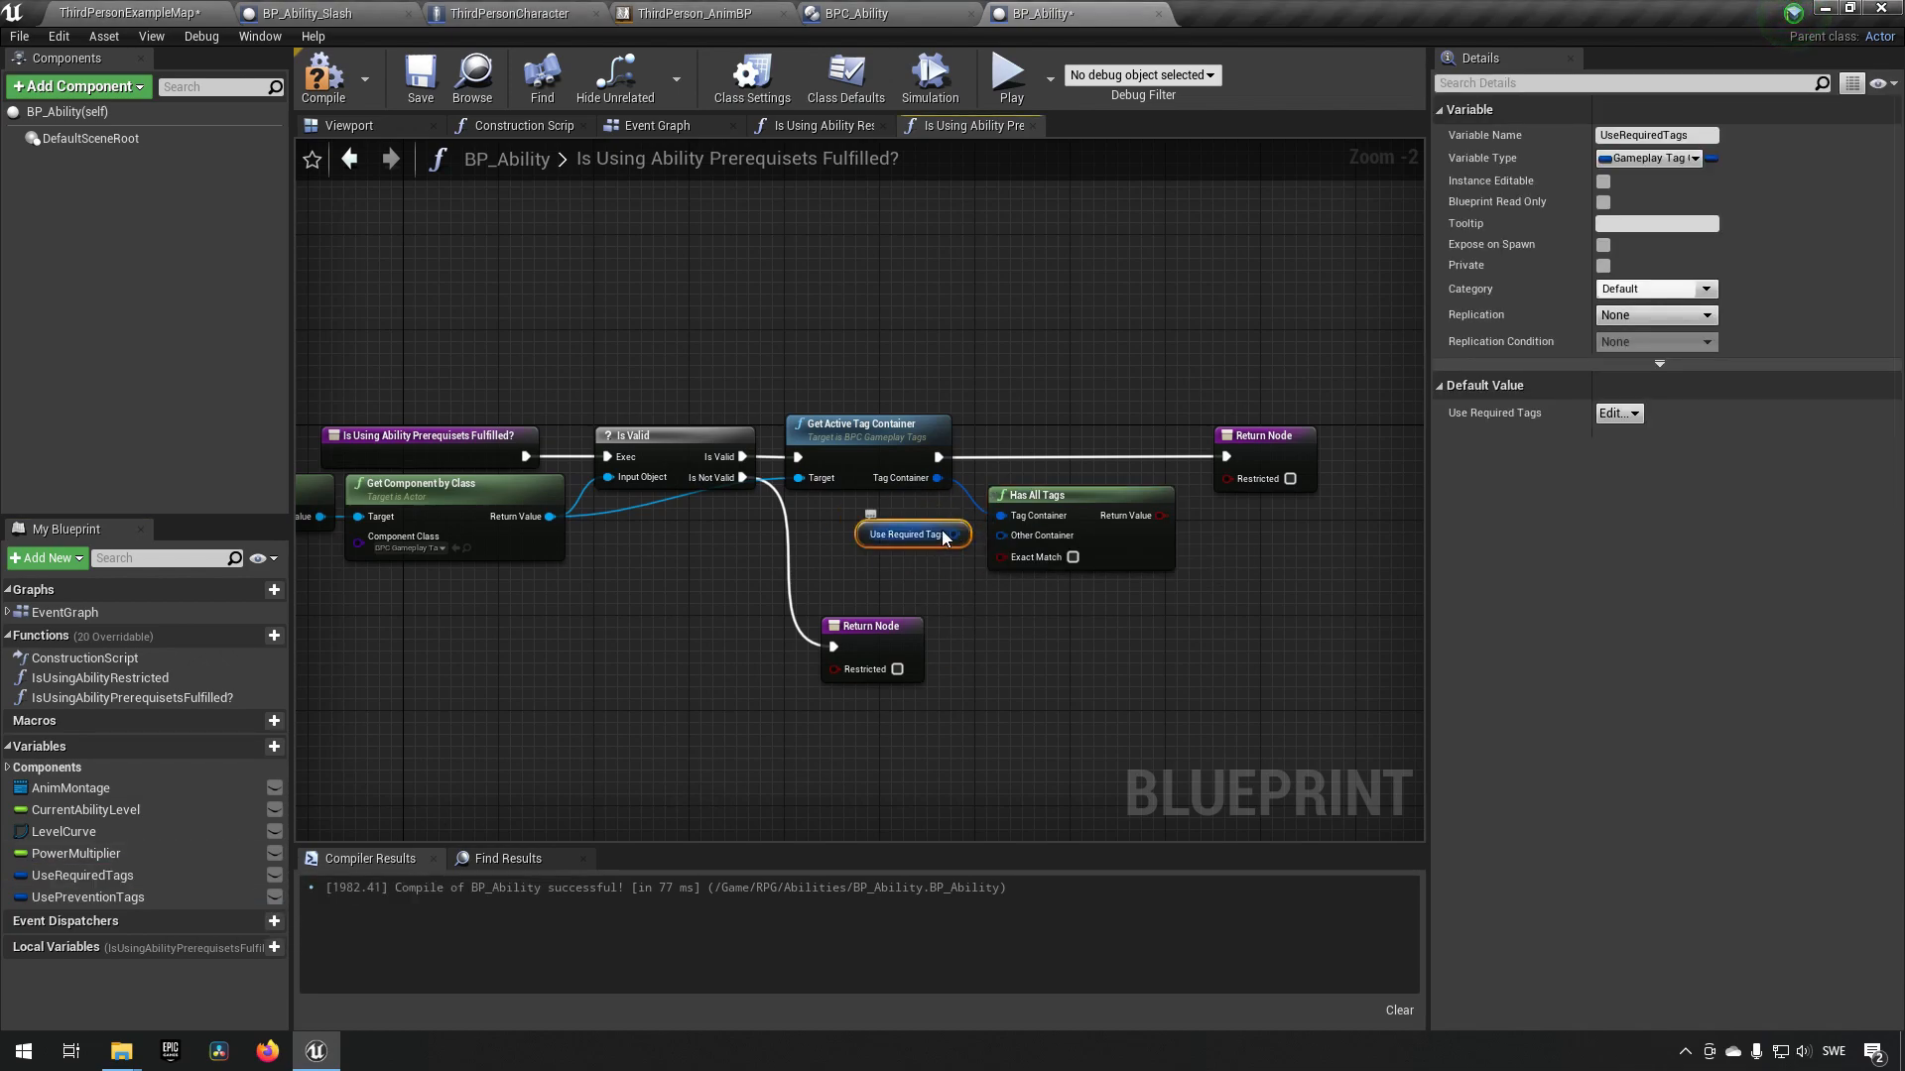
mouse_move(1084, 504)
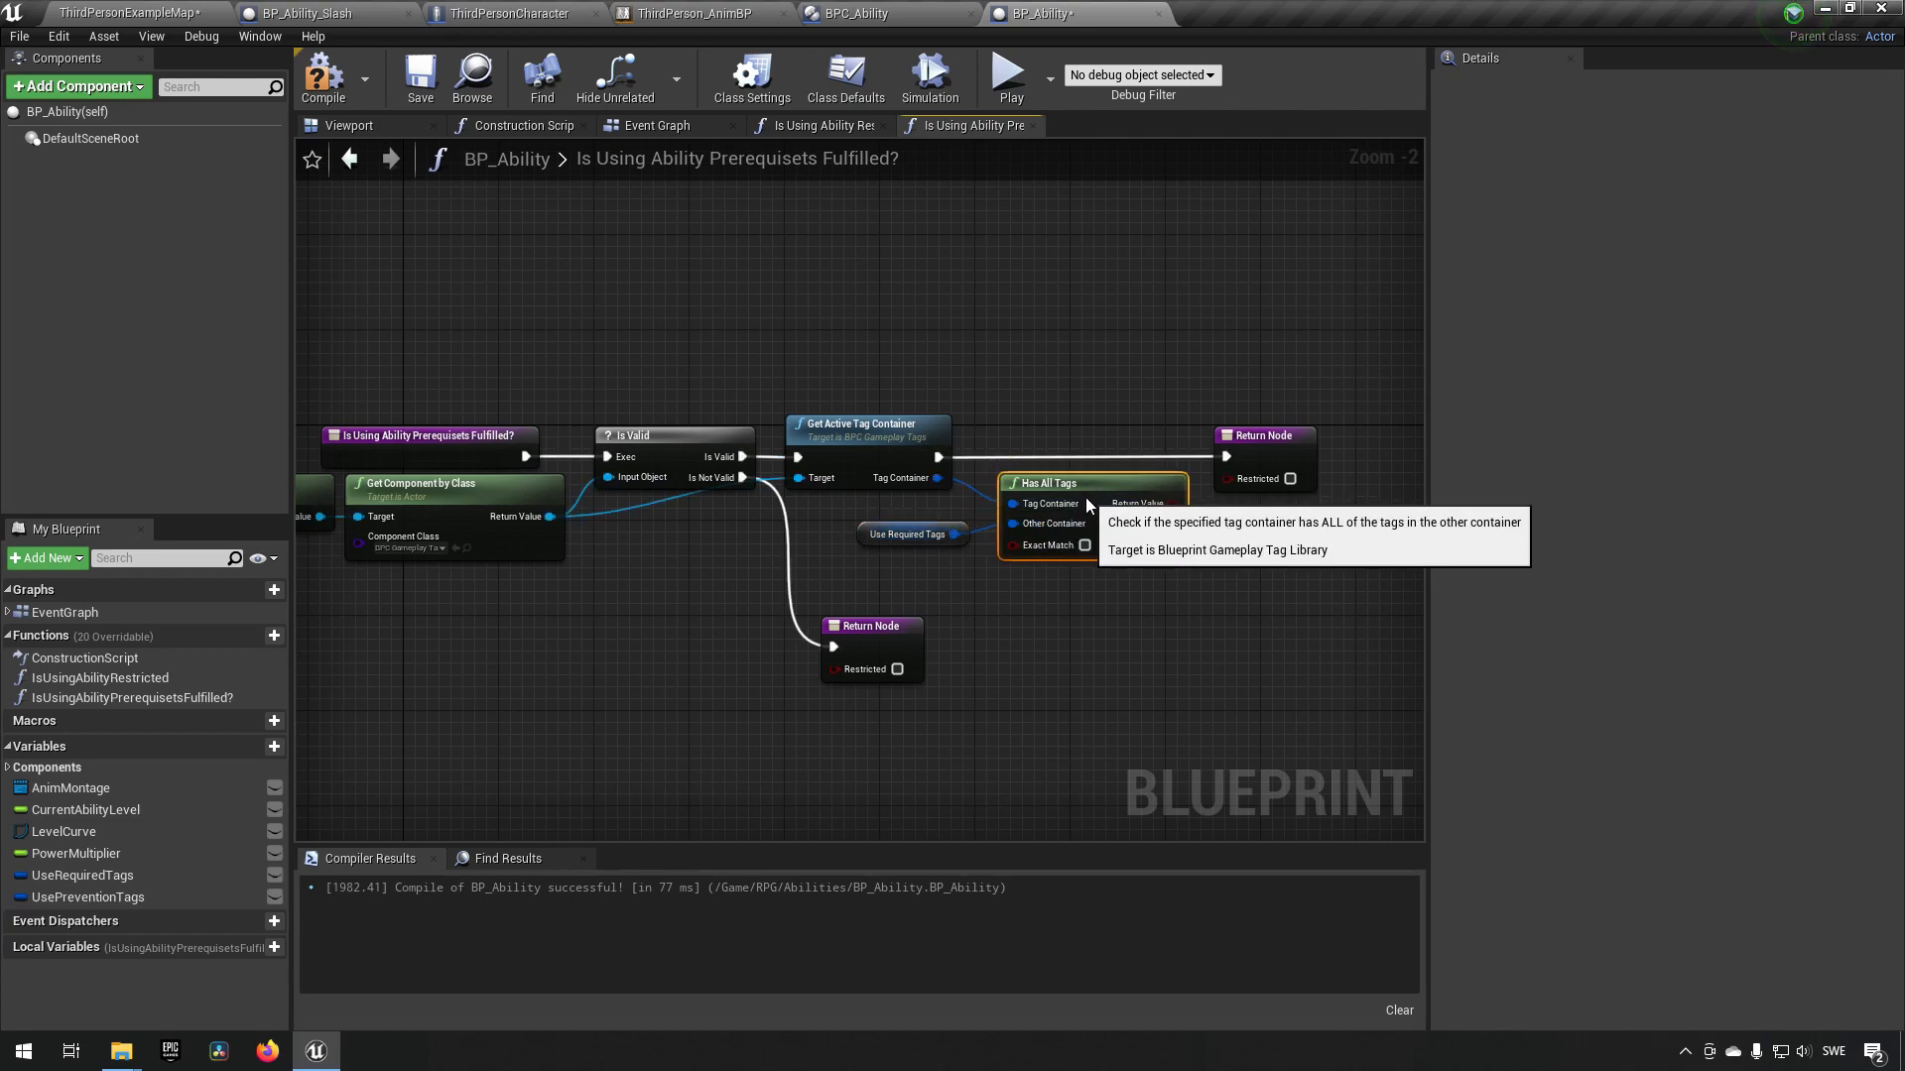
left_click(1263, 434)
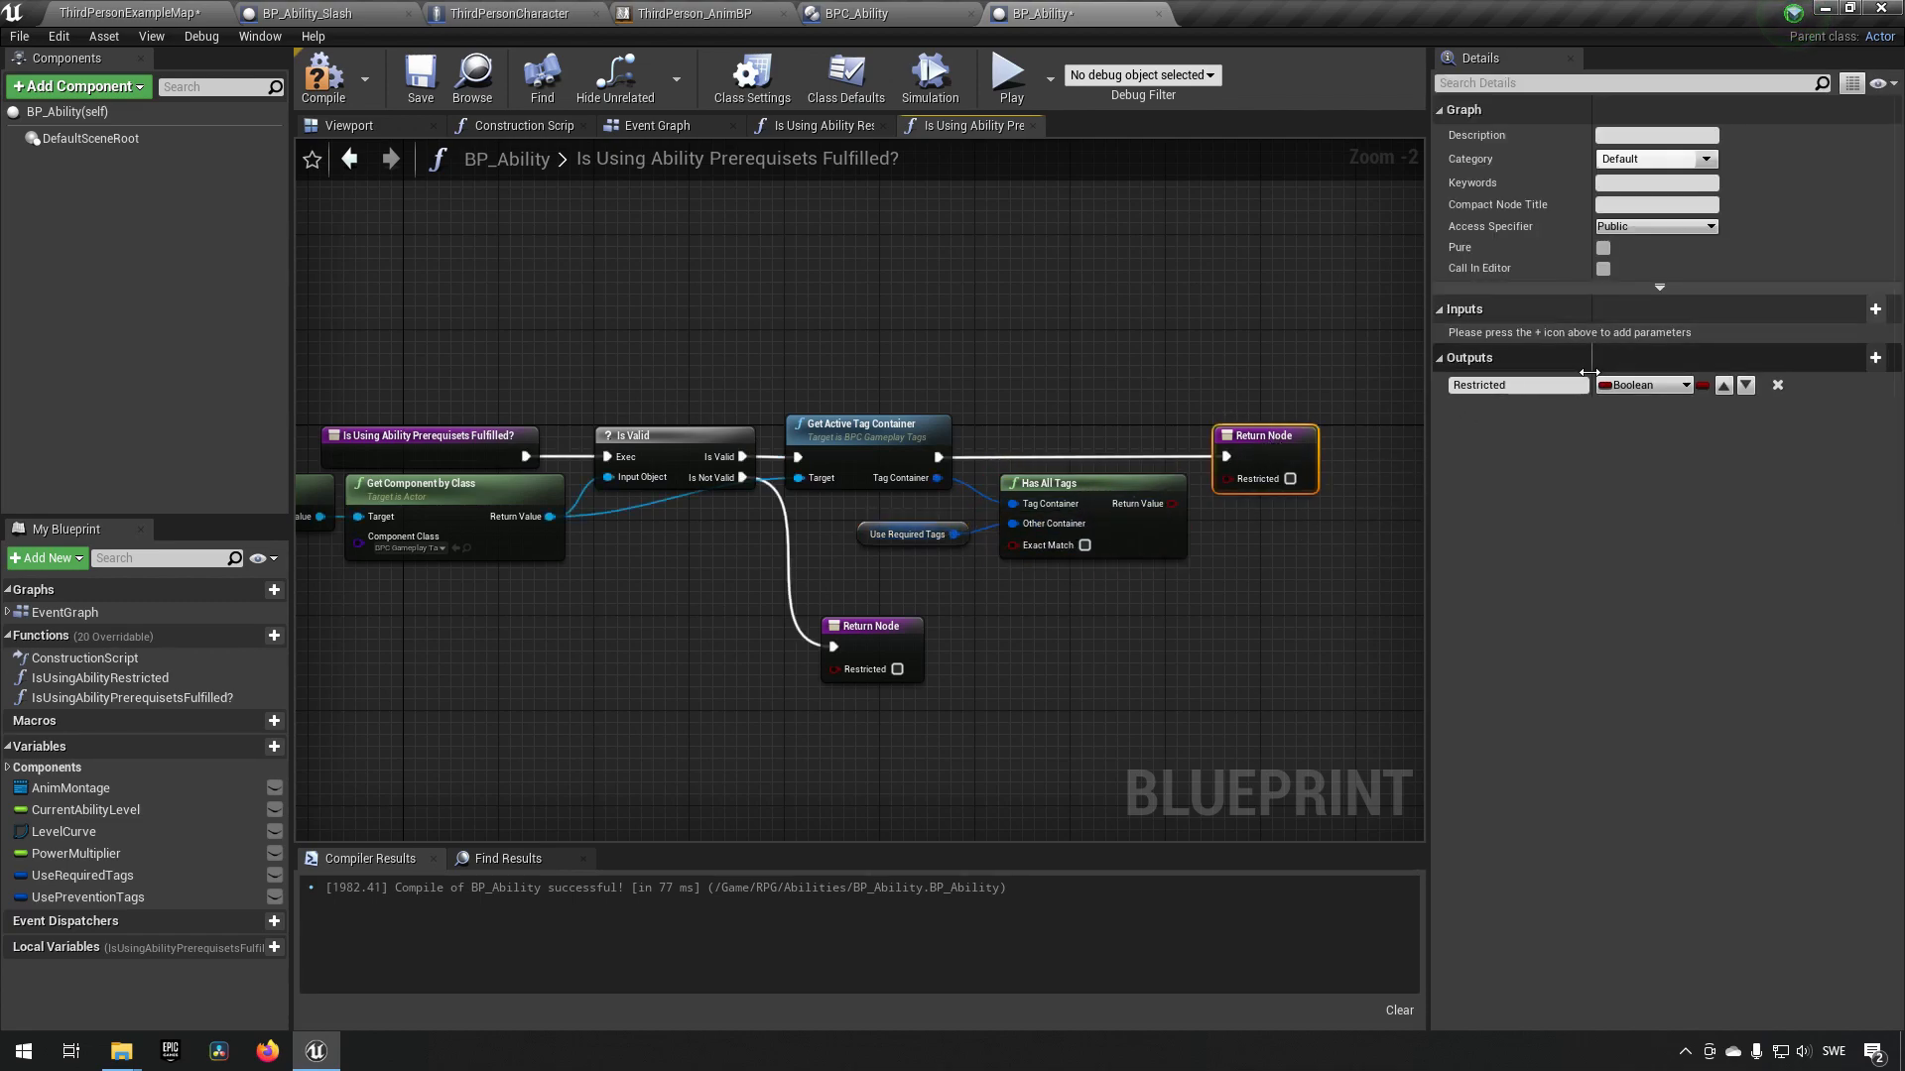
- Rename the Restricted output to Allowed and return Allowed true when the component is invalid
double_click(1516, 385)
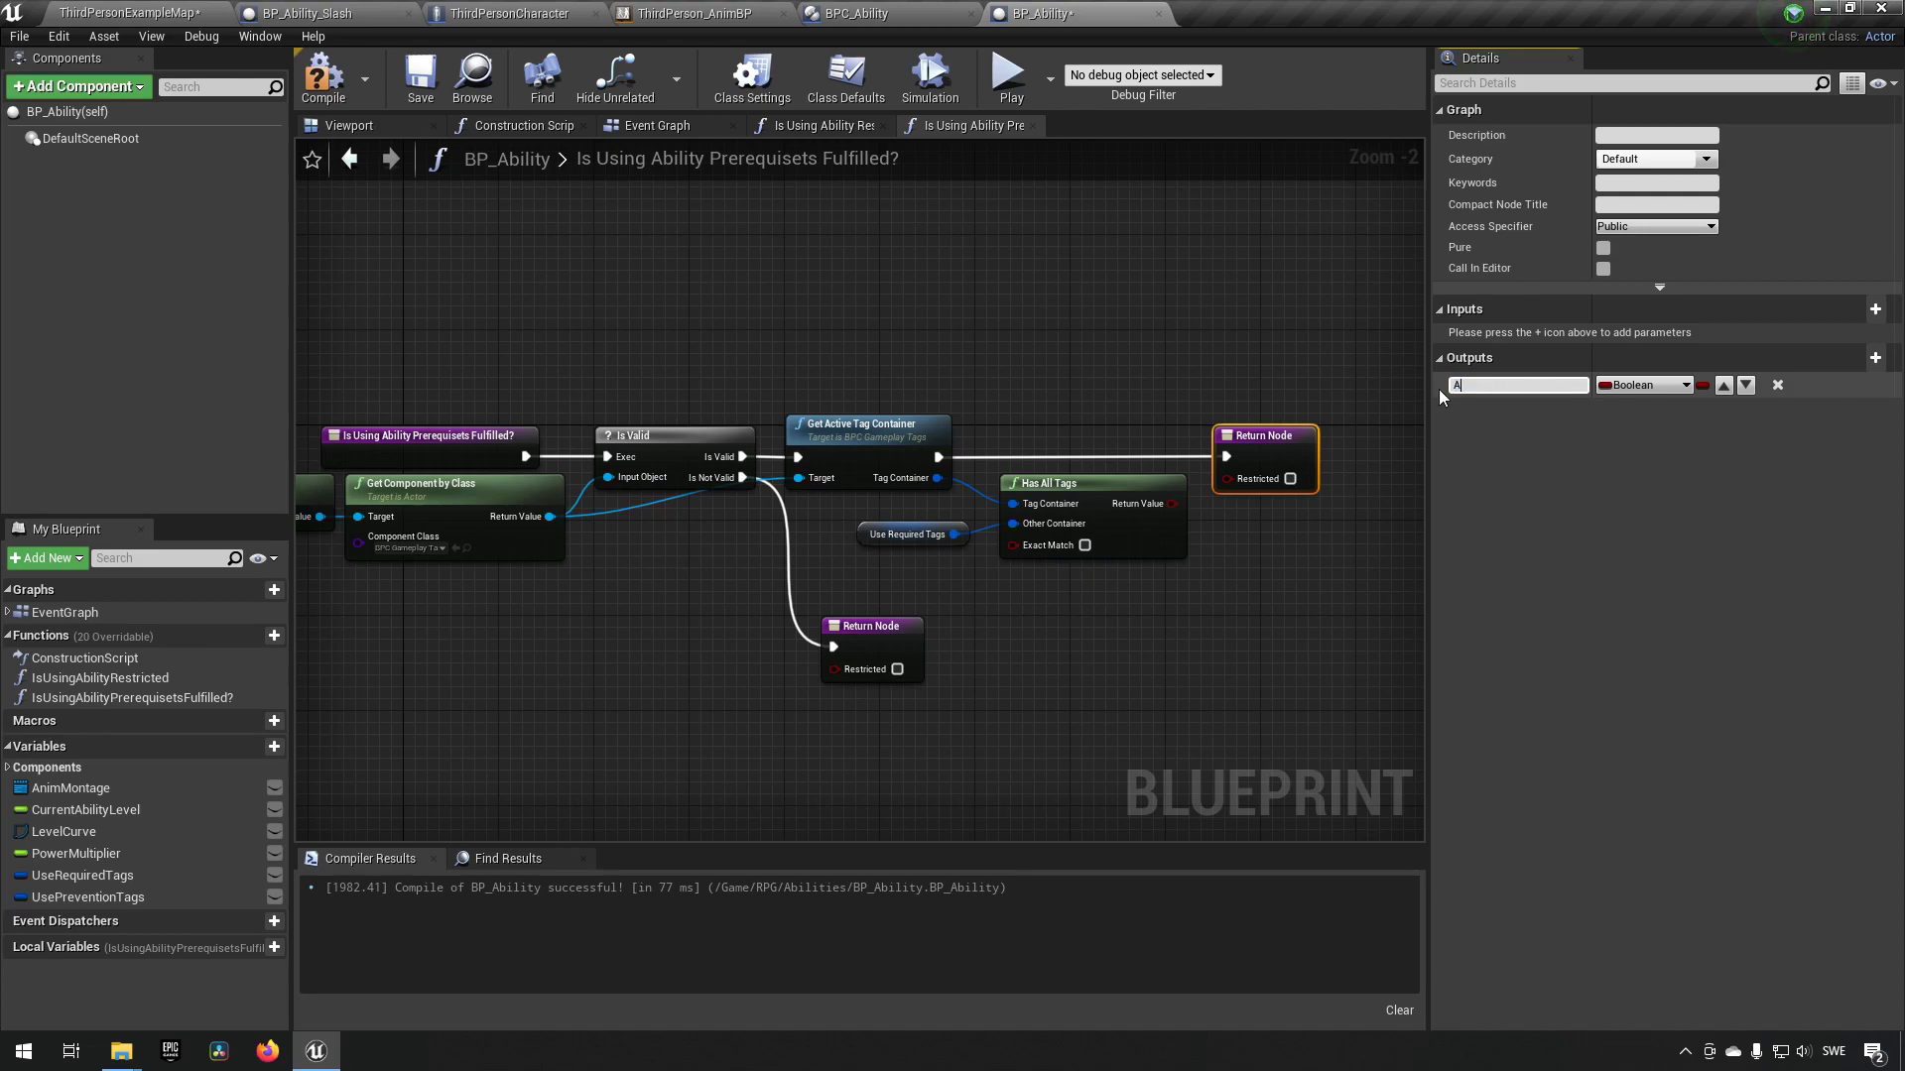
type("Allowed")
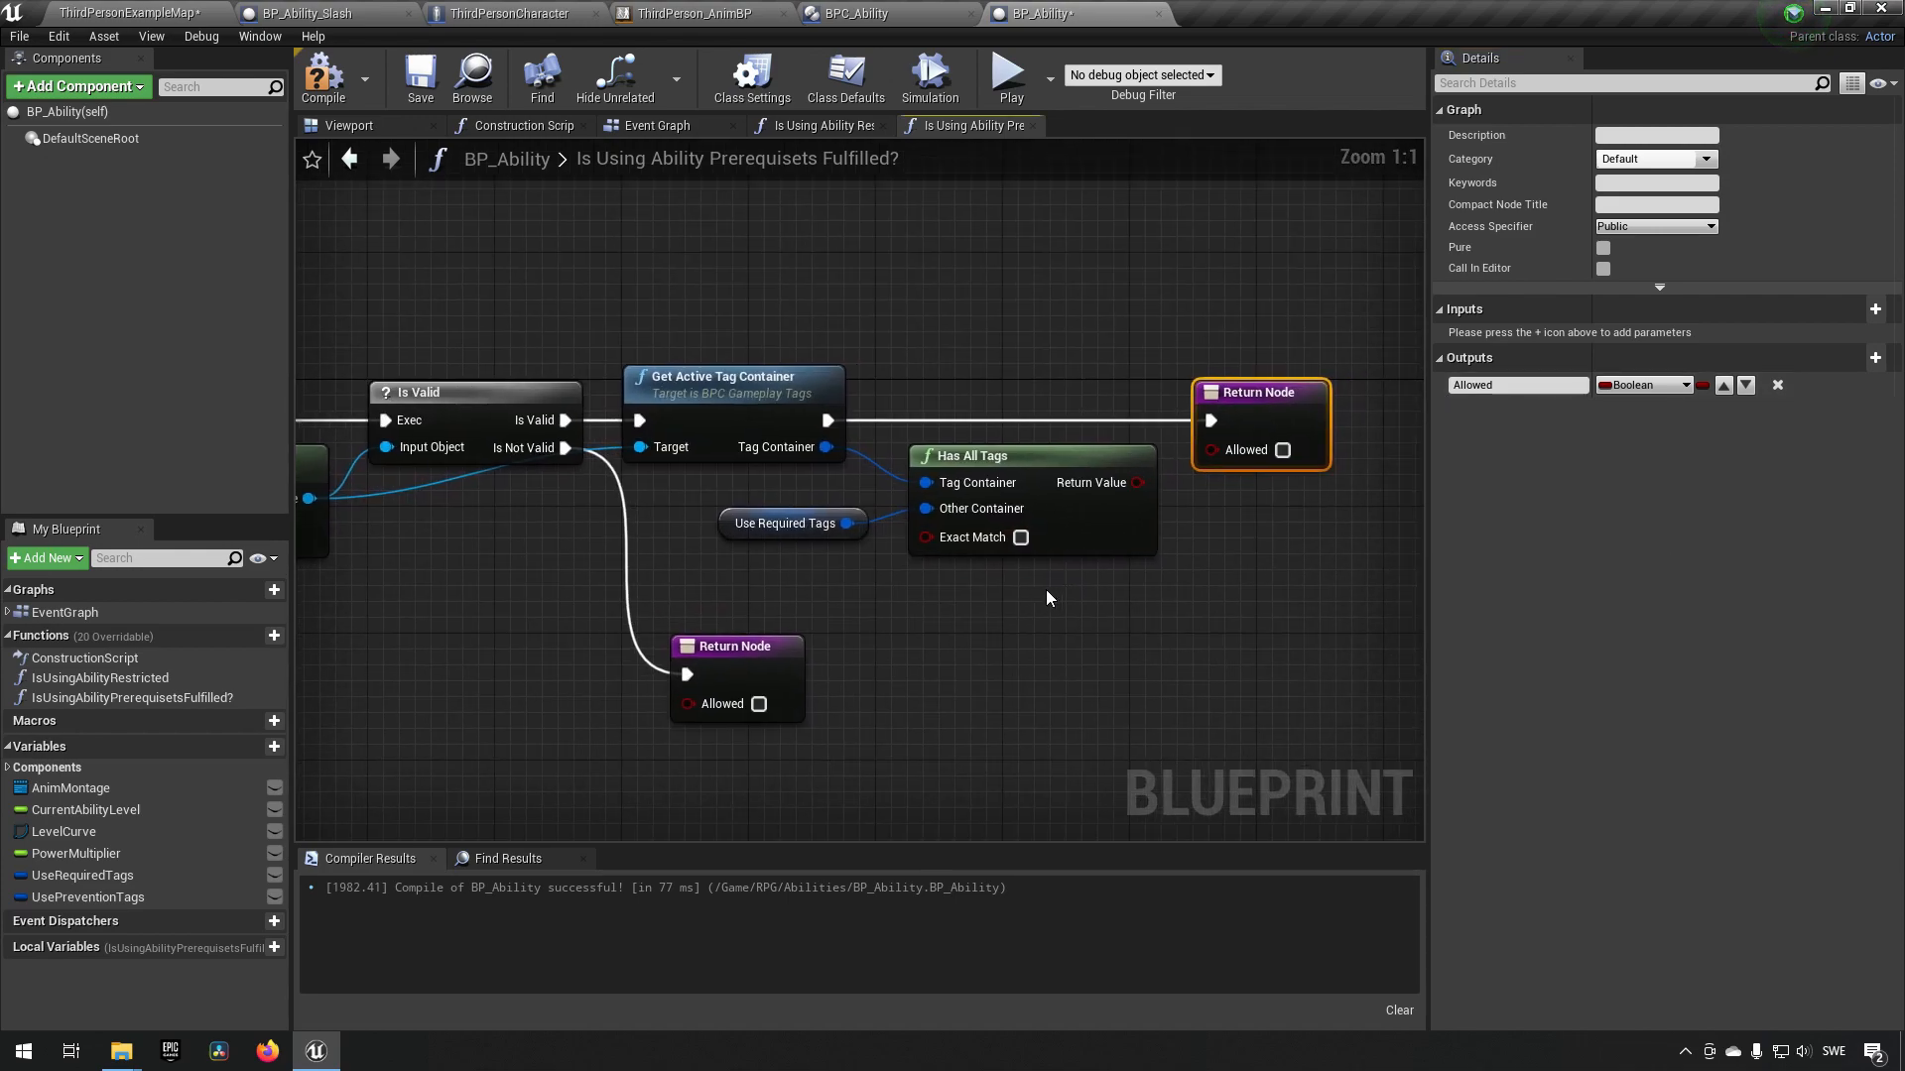
mouse_move(953, 512)
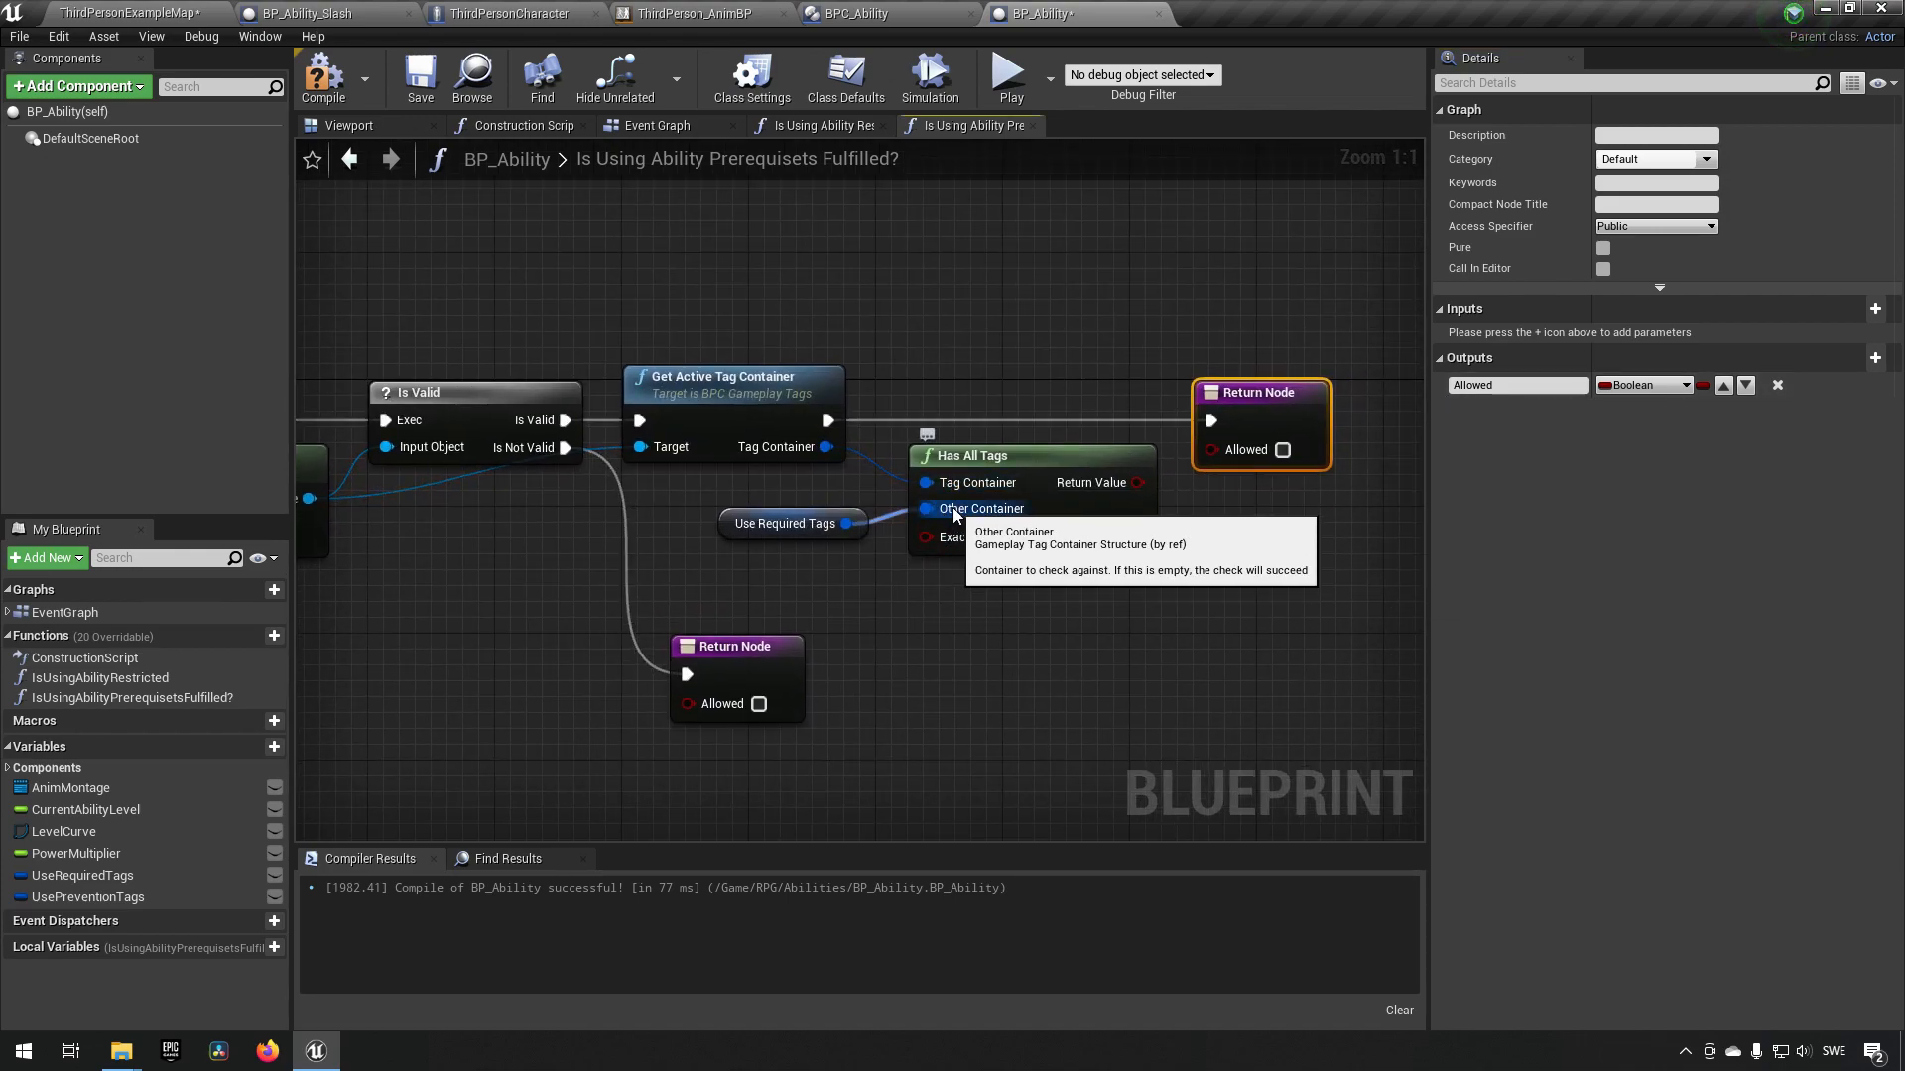
mouse_move(1136, 482)
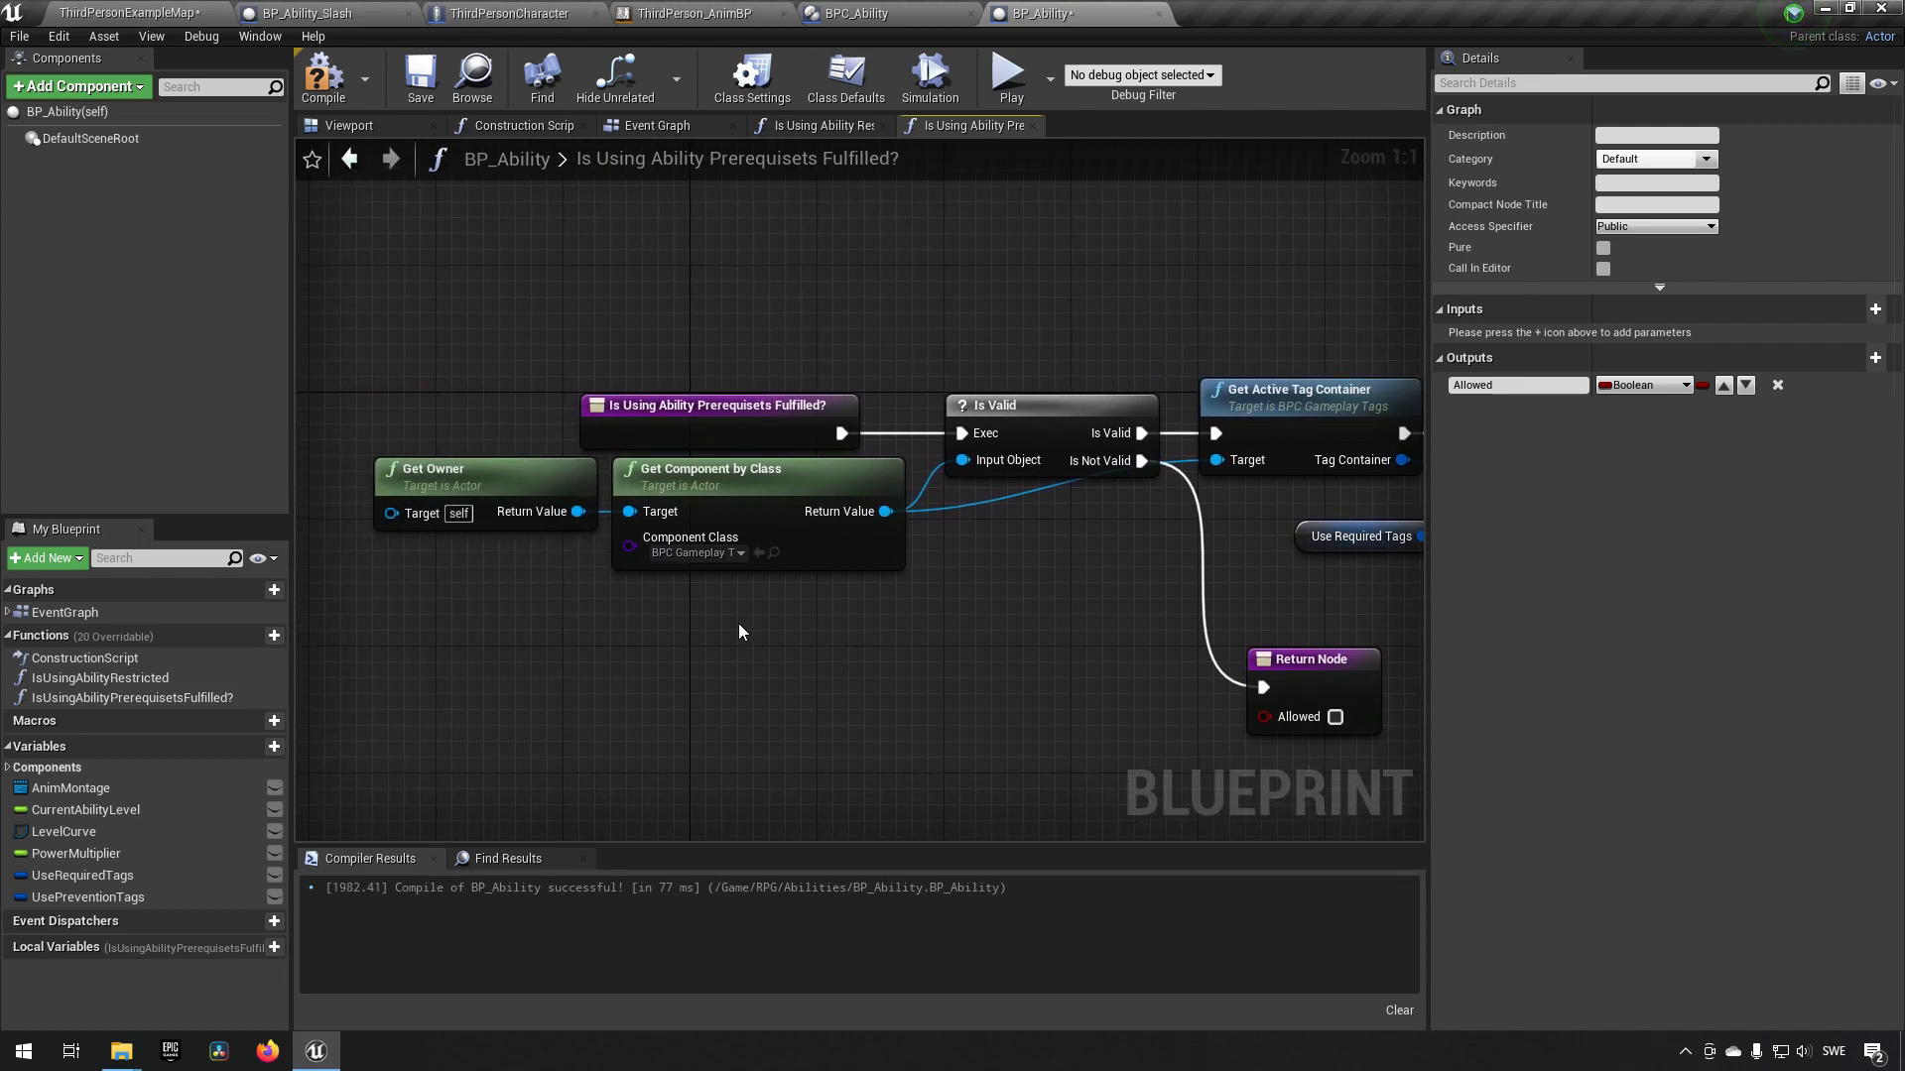
mouse_move(509, 604)
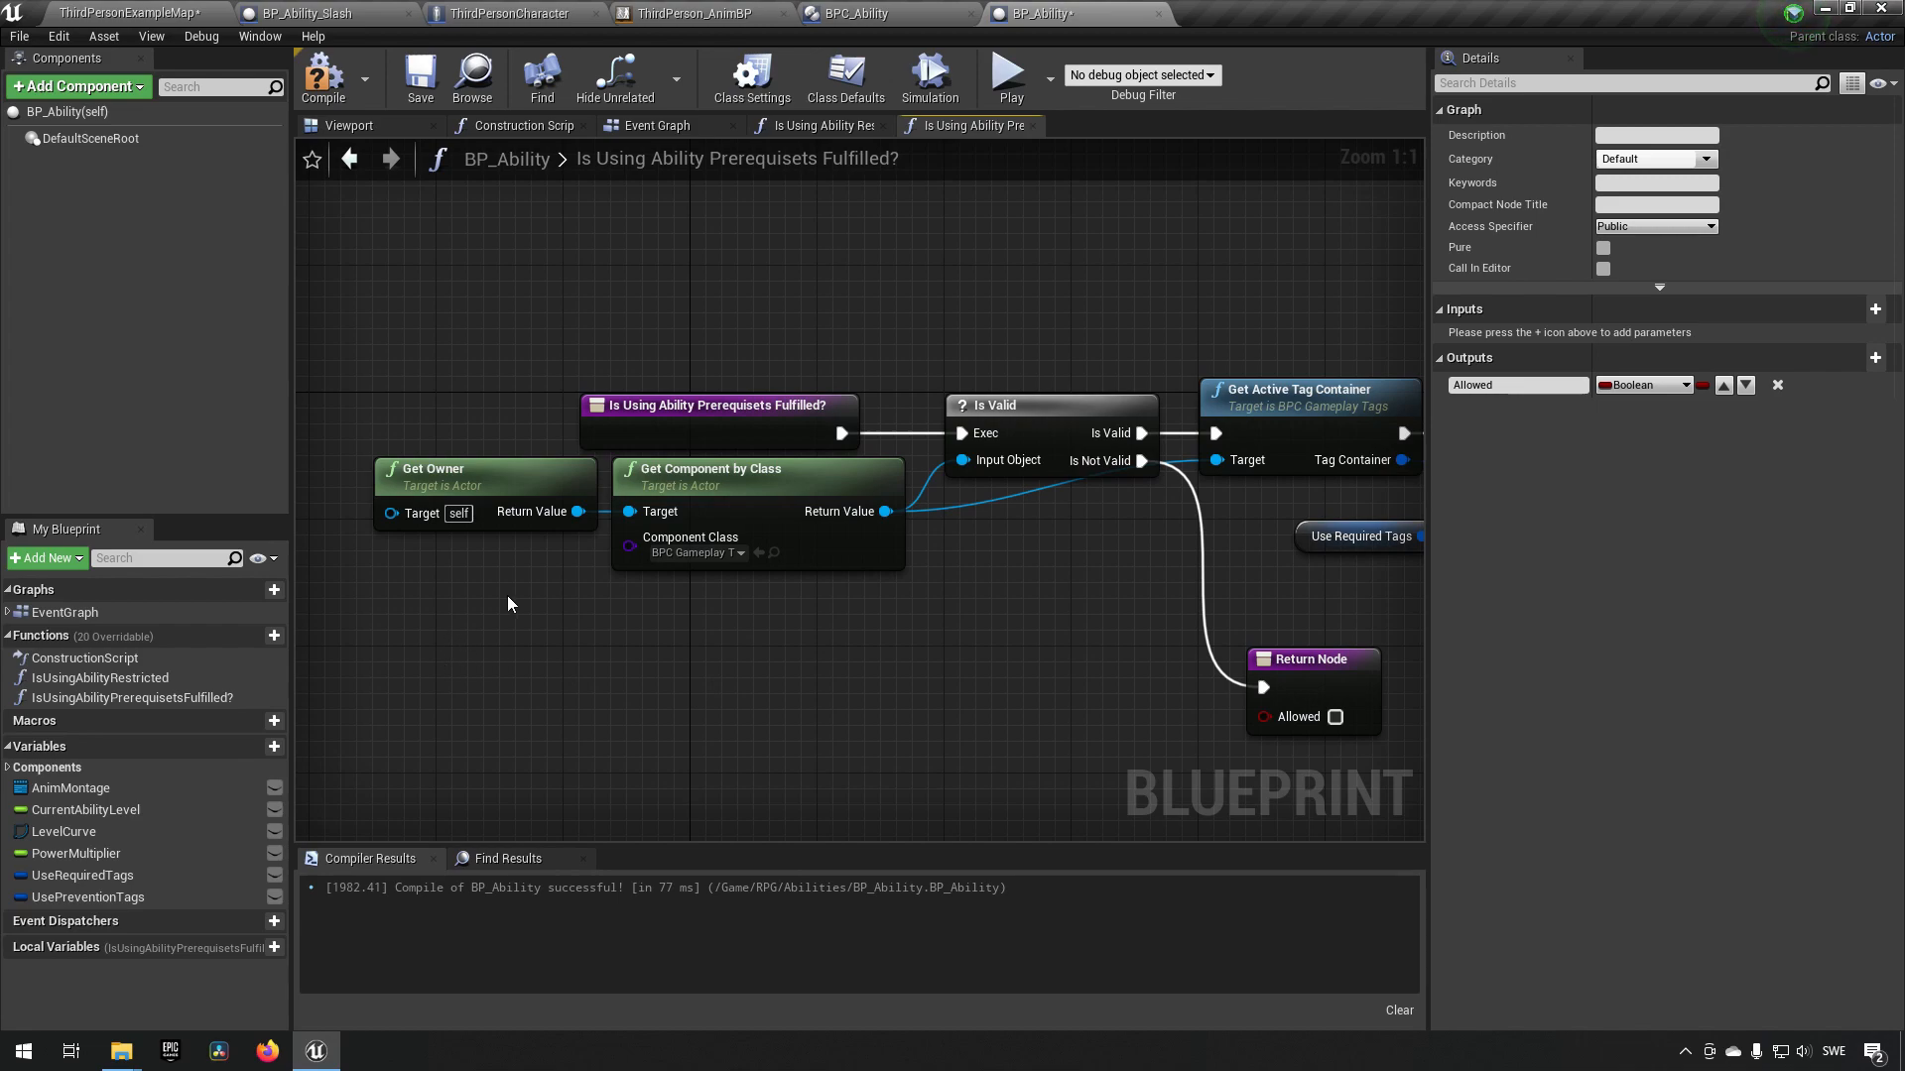
mouse_move(862, 512)
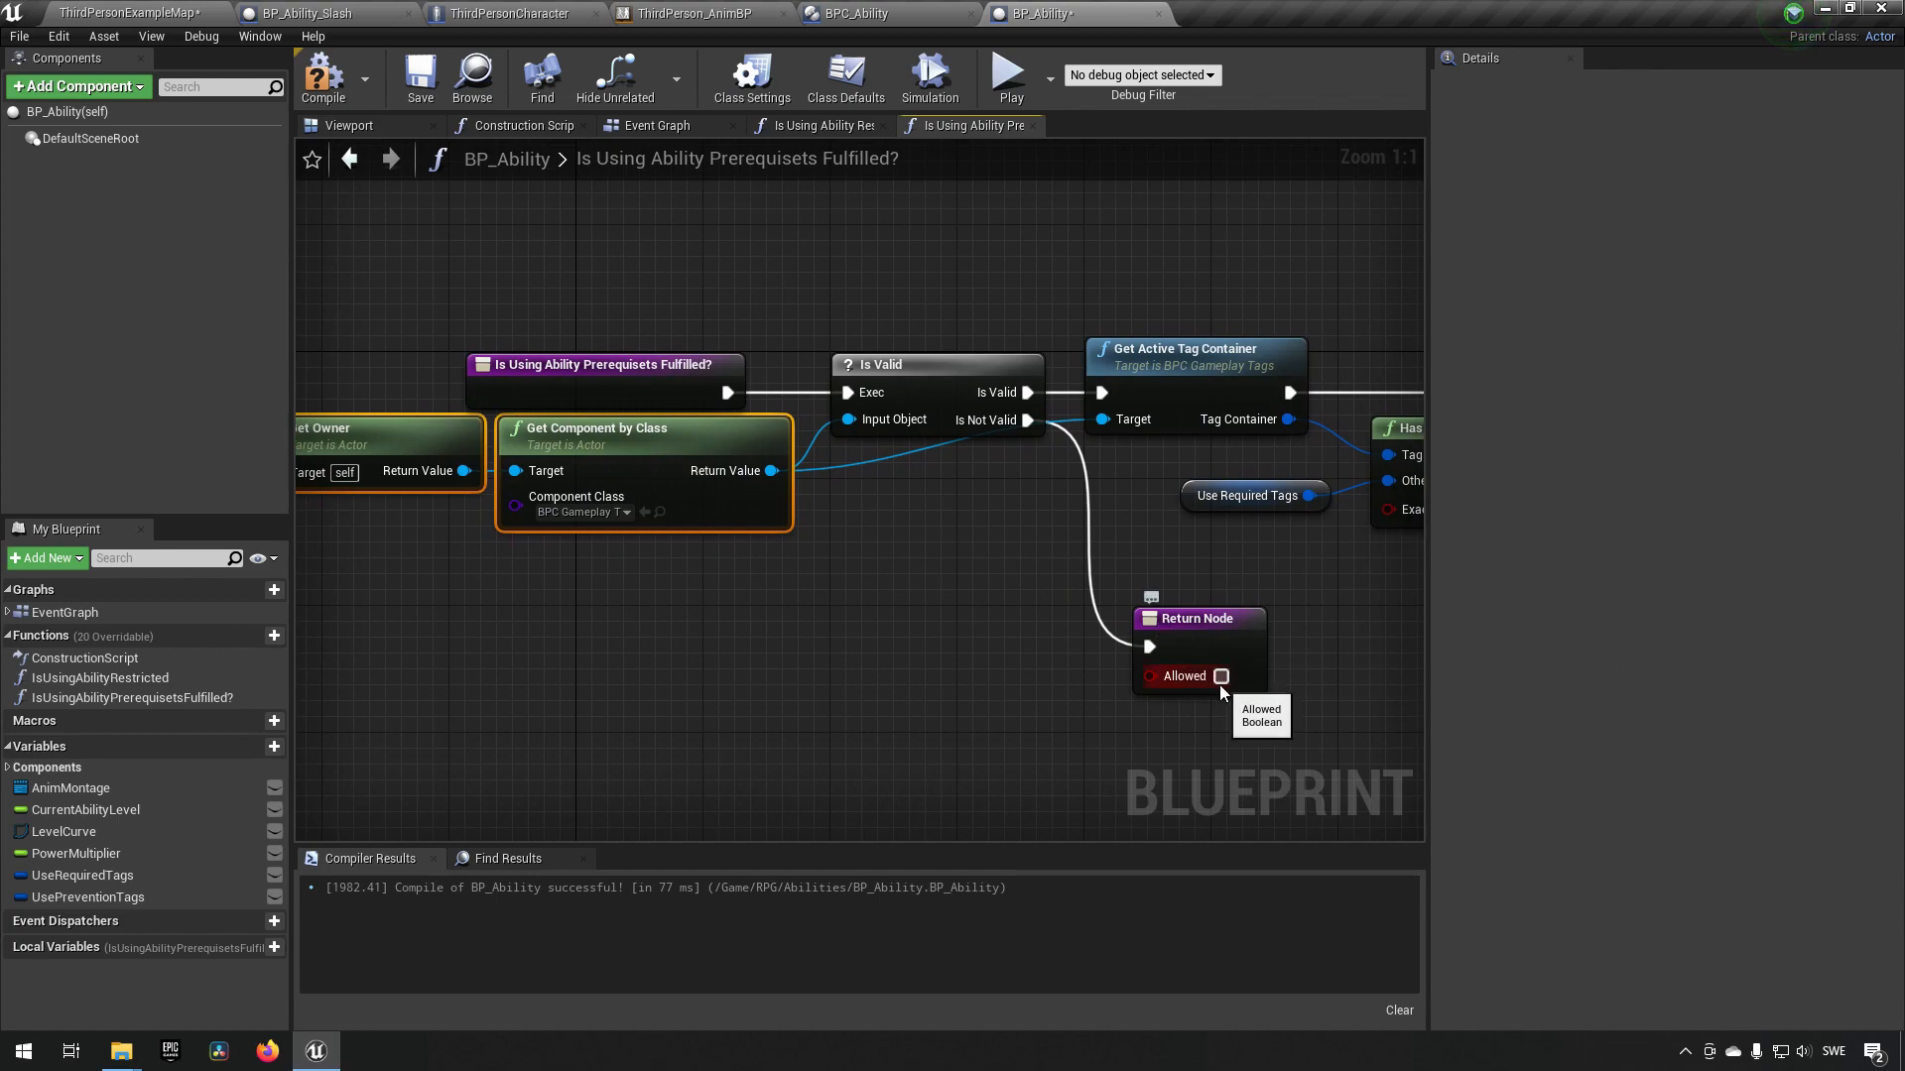
left_click(1221, 676)
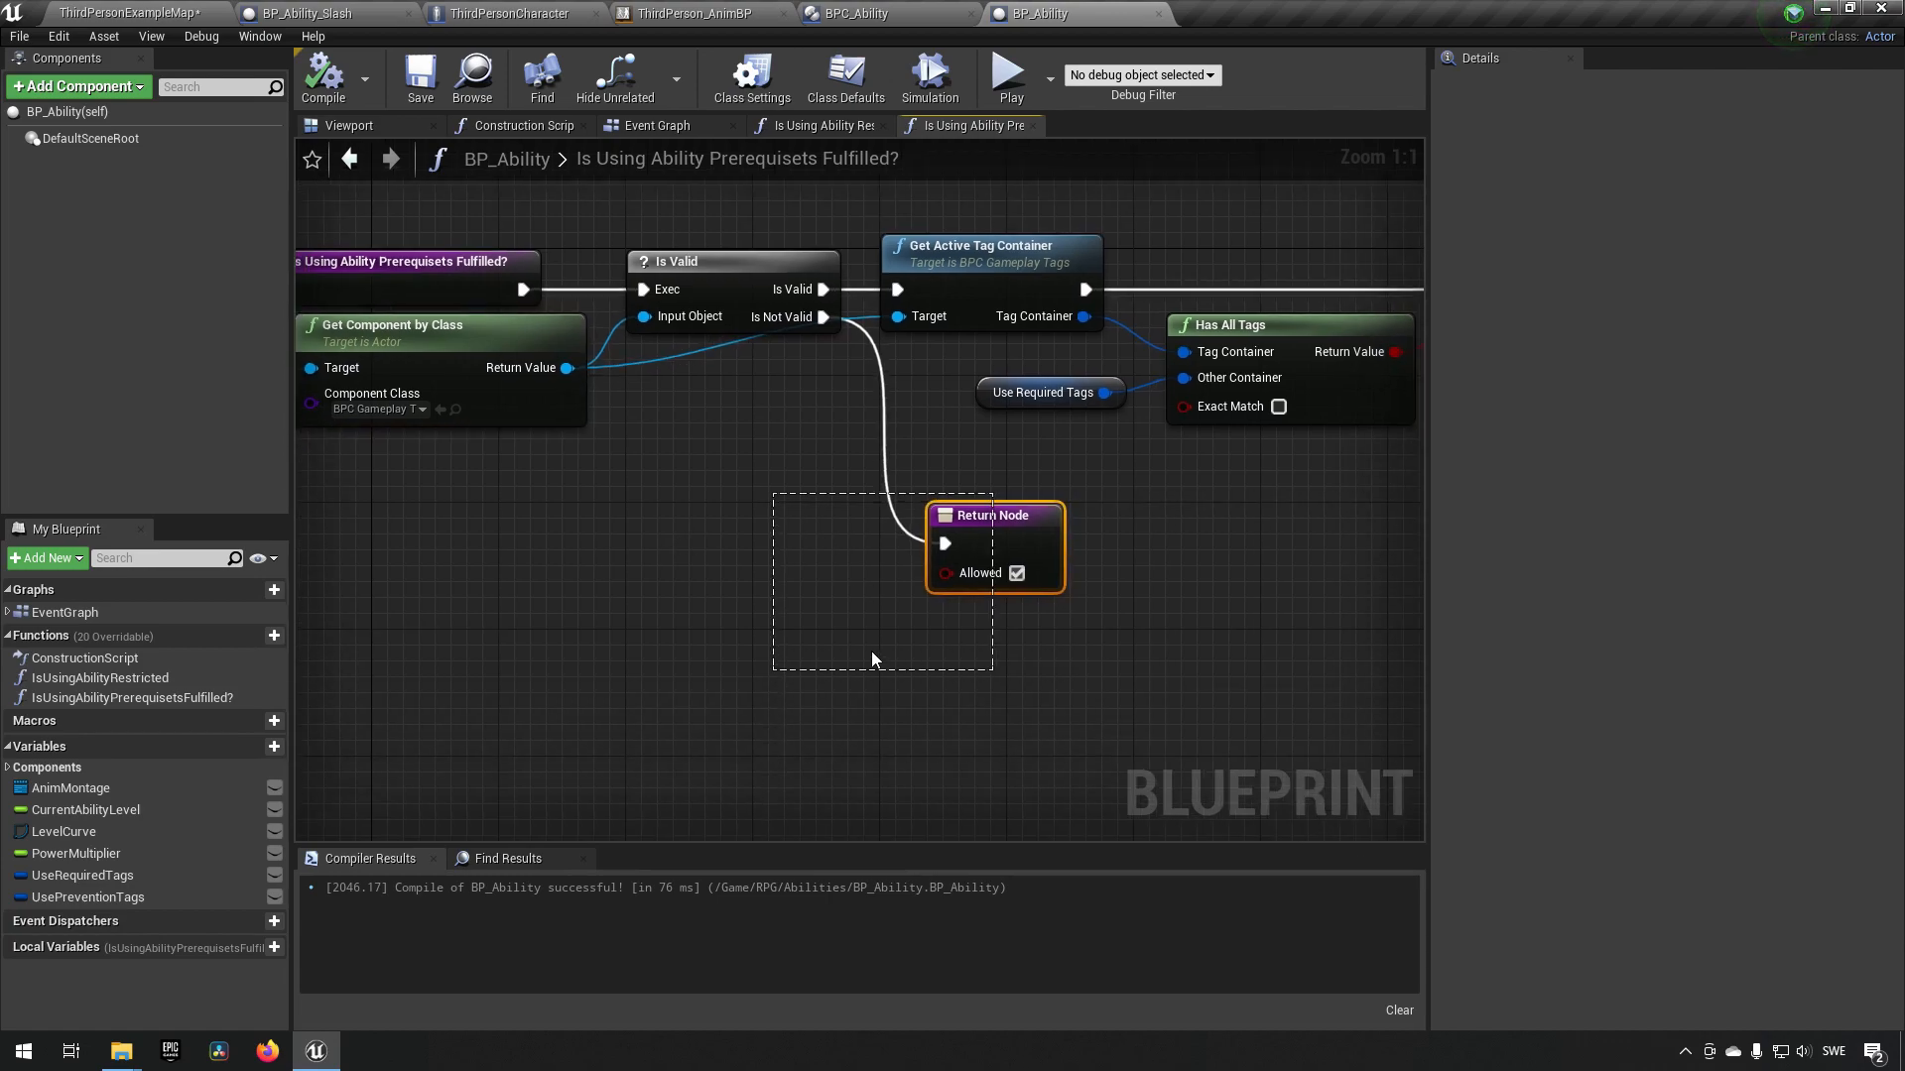
left_click(654, 482)
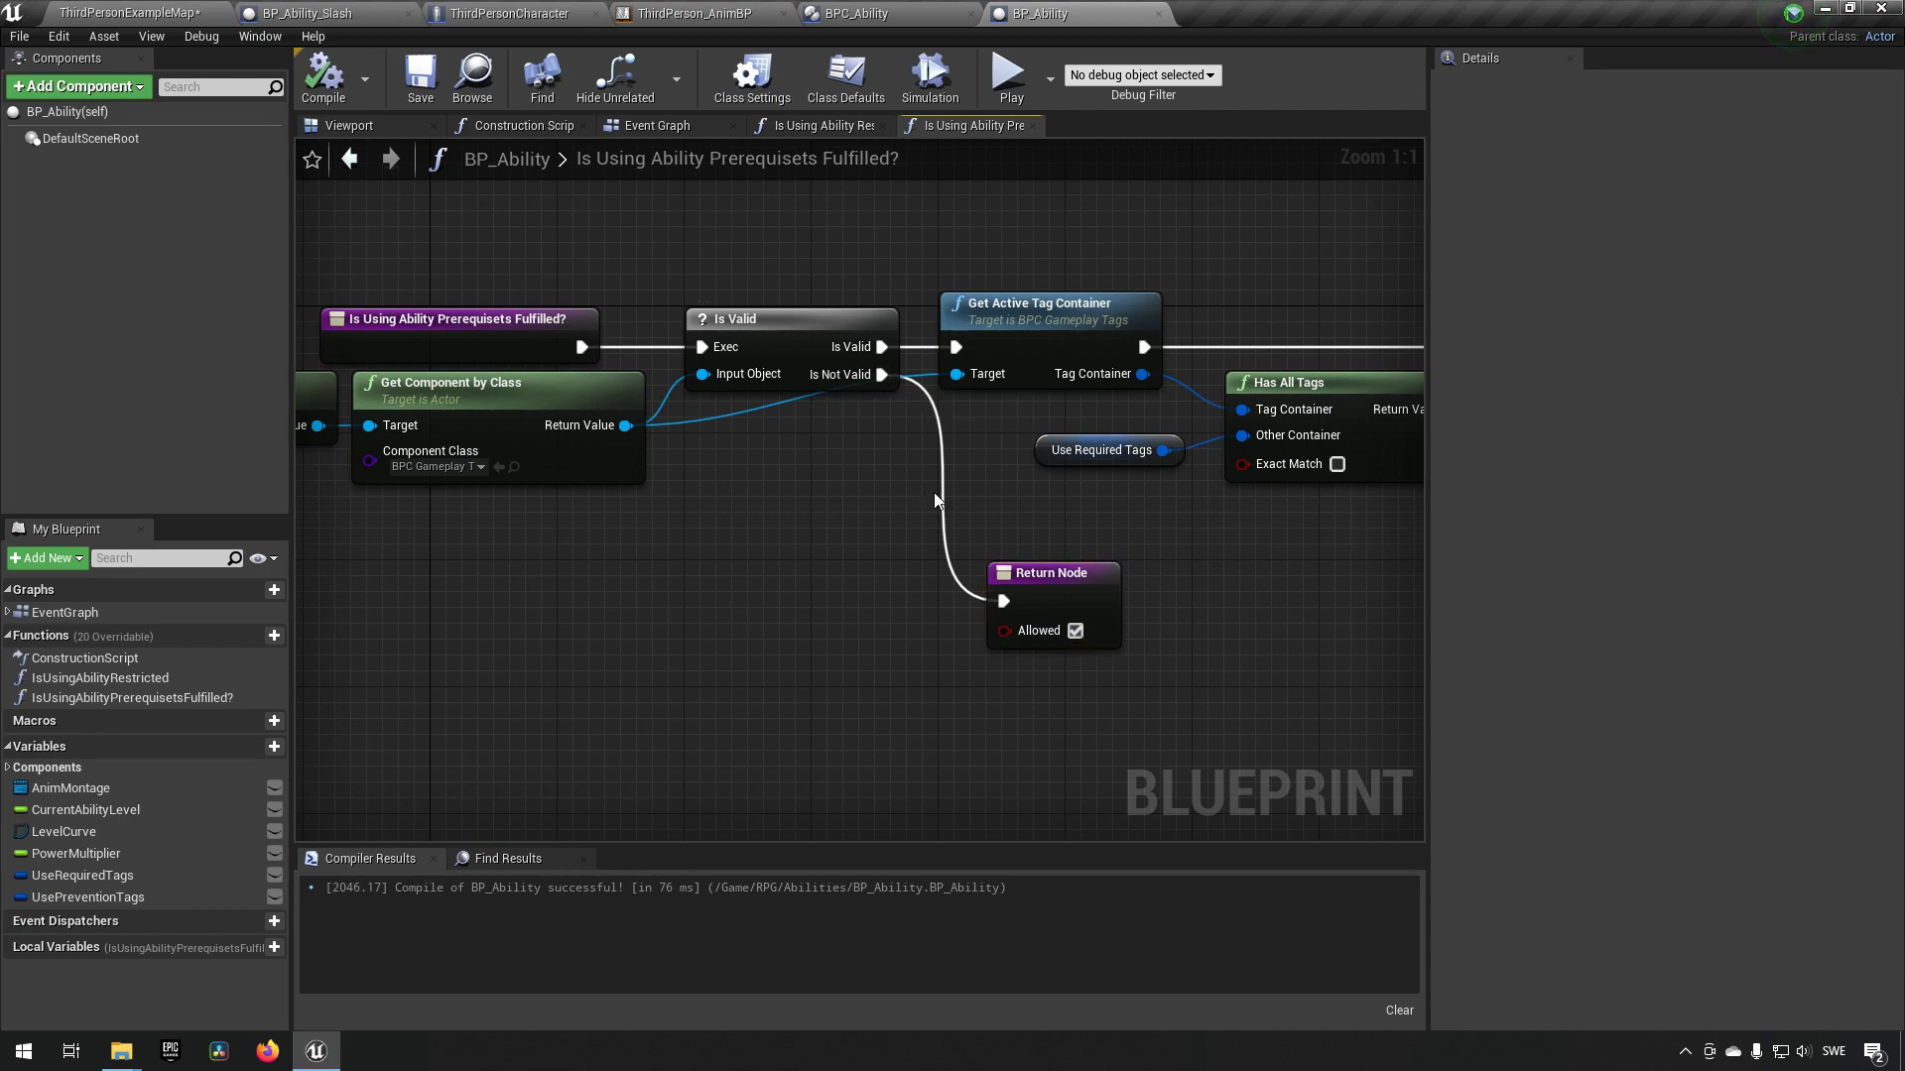
mouse_move(1184, 520)
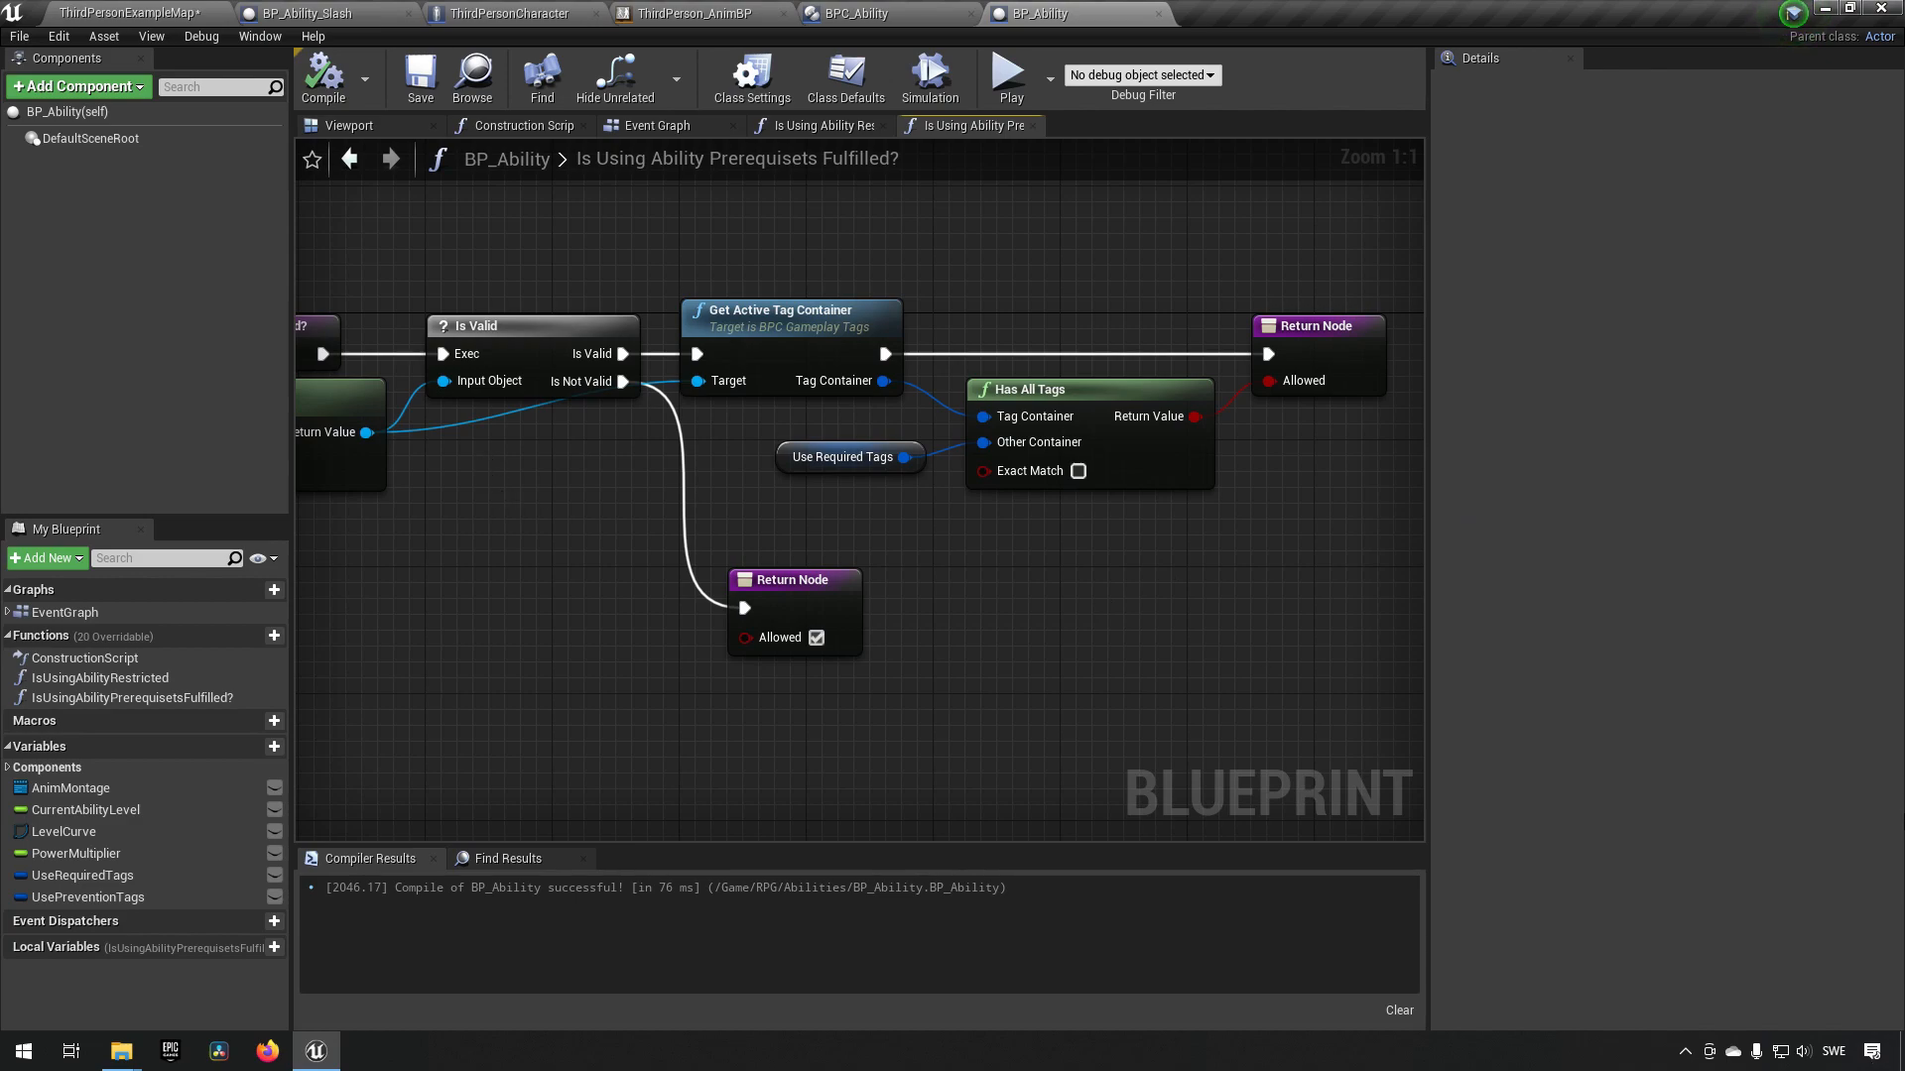
mouse_move(796, 750)
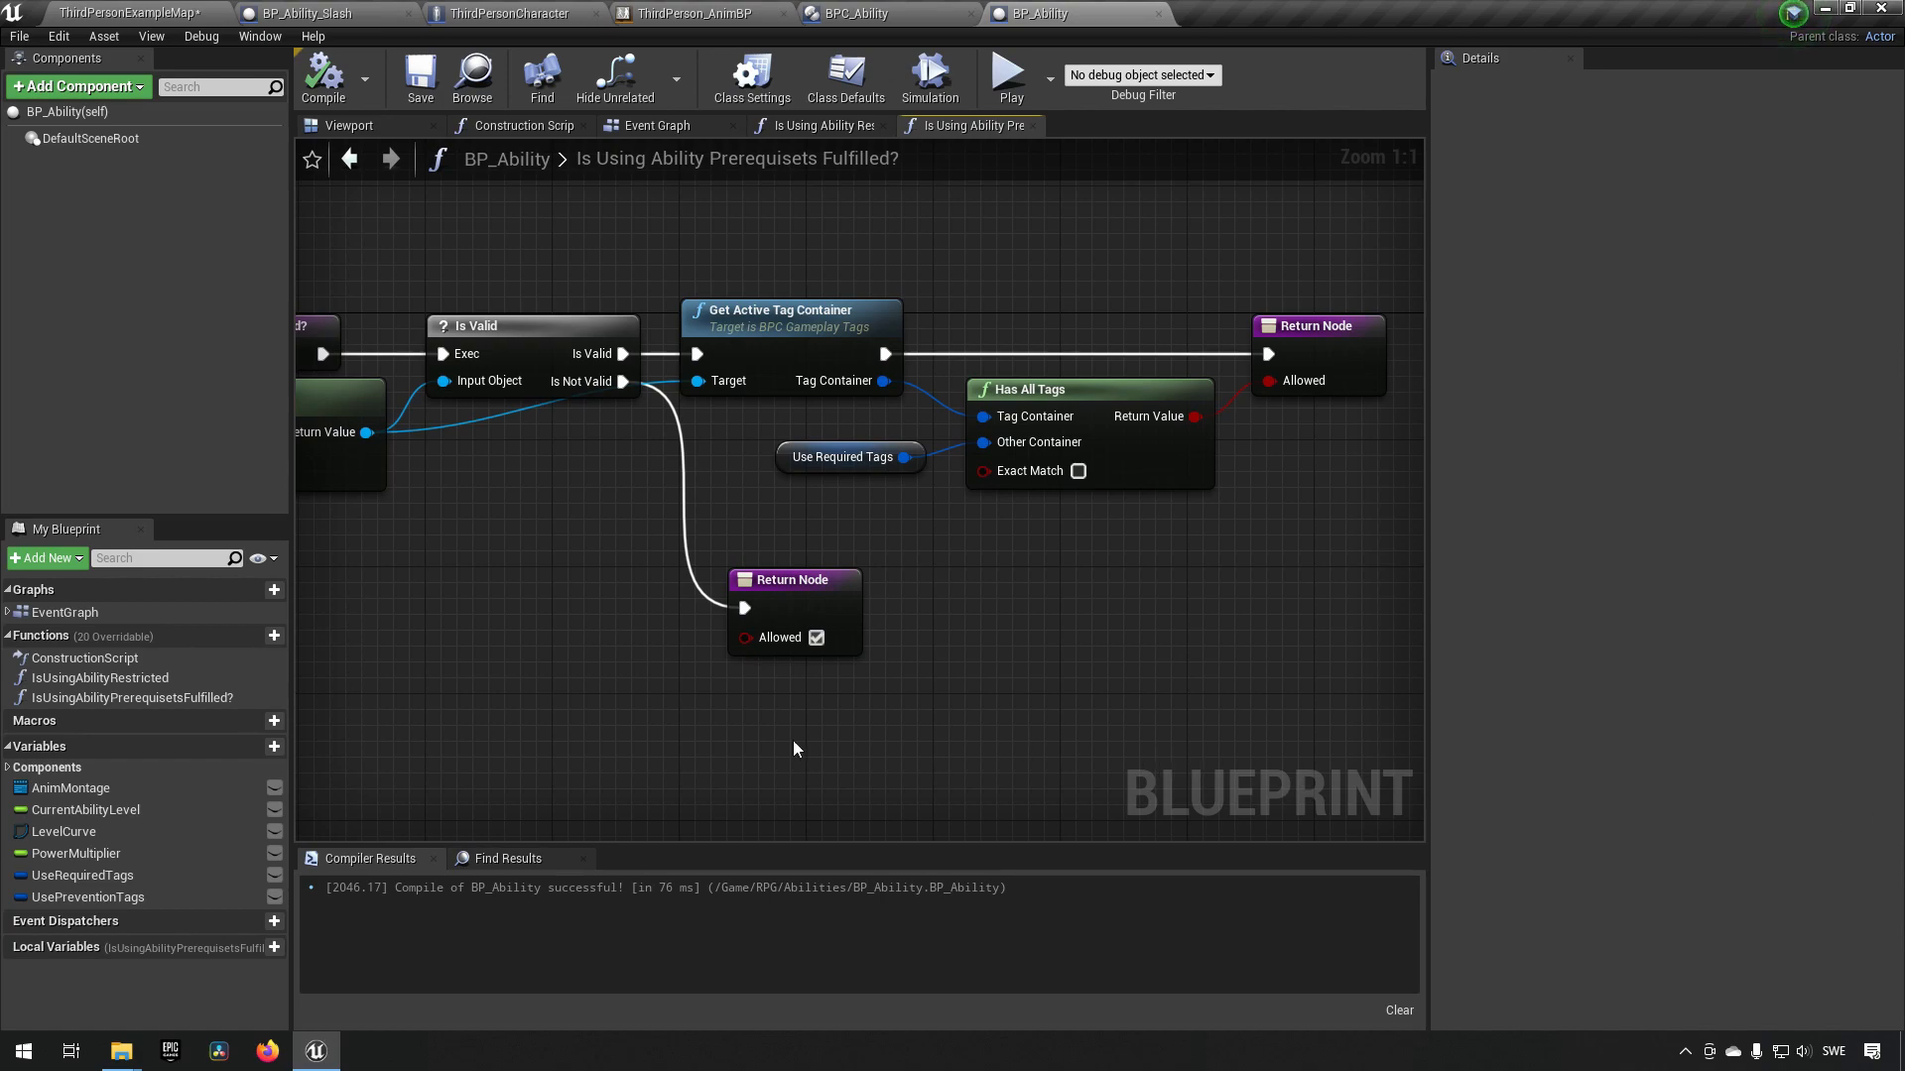
- Create the CanUseAbility? function with a boolean output named CanUseAbility
left_click(274, 635)
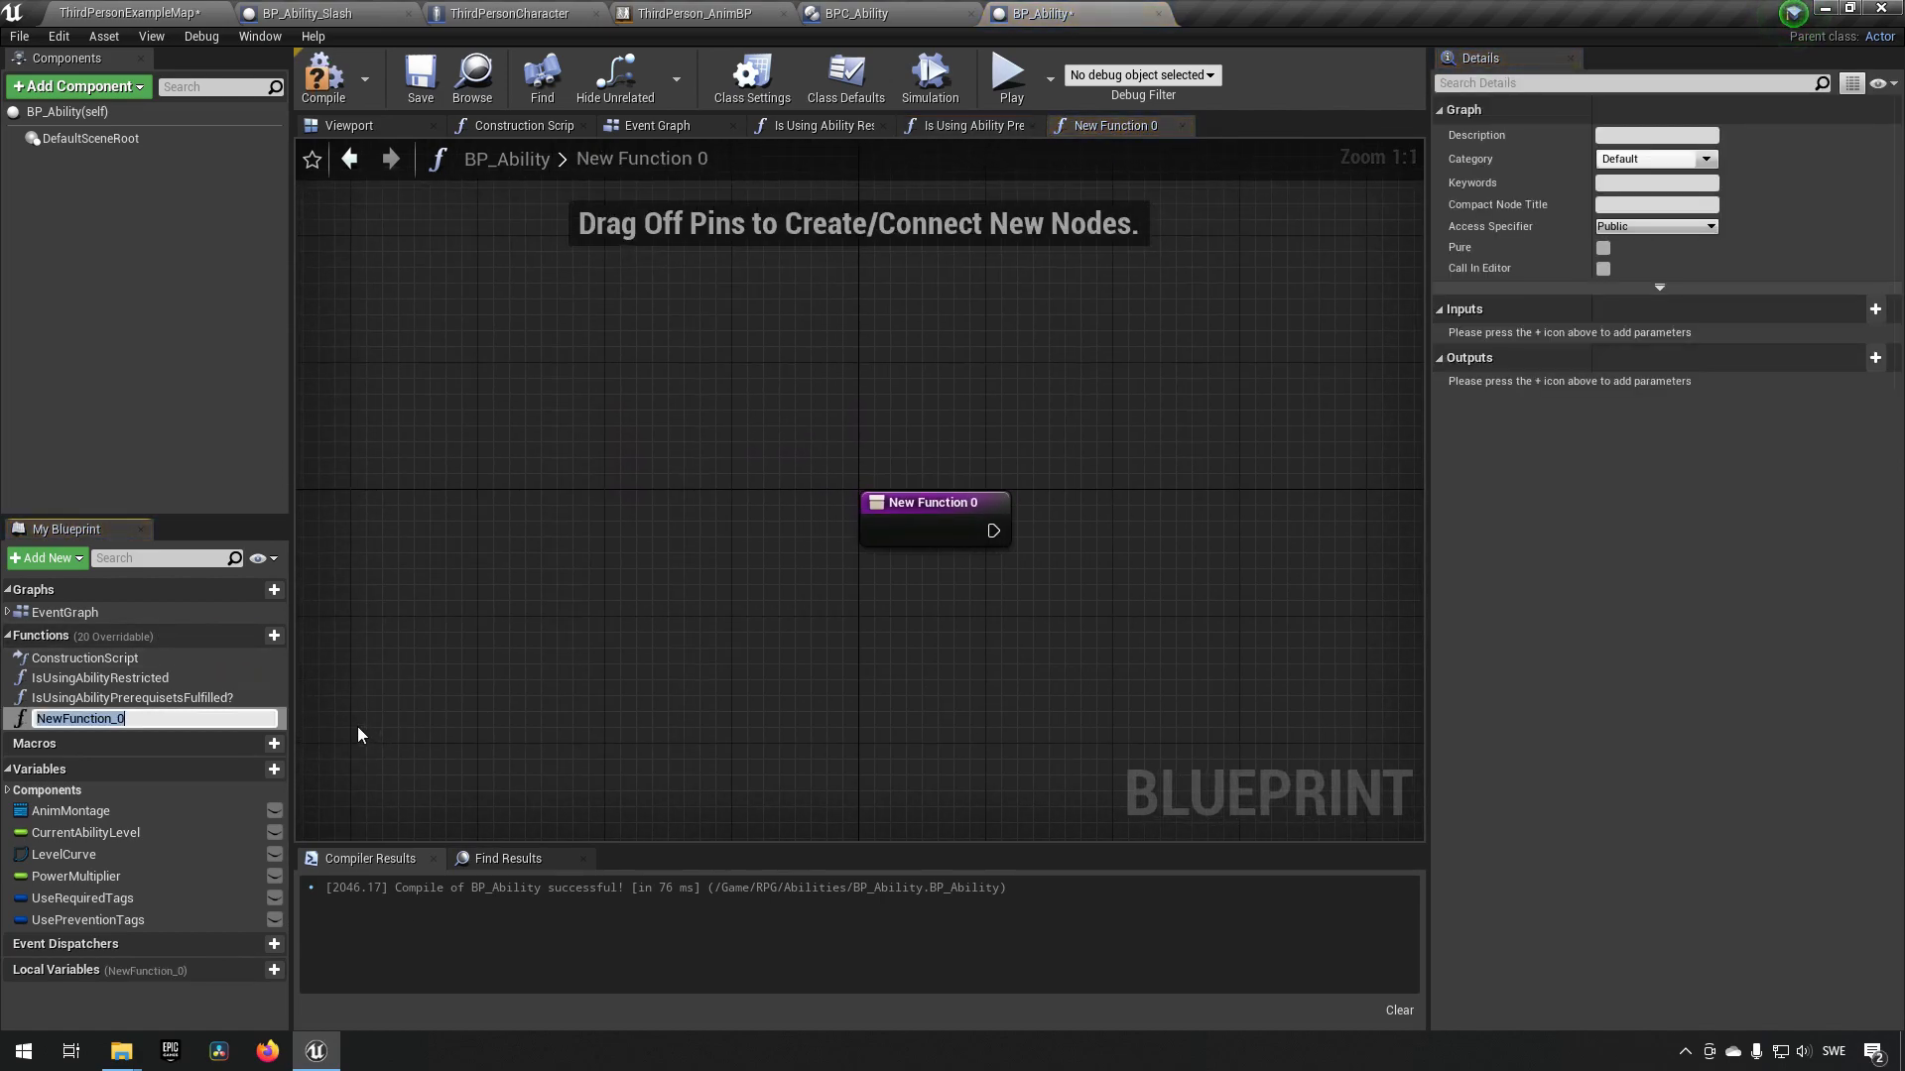
type("CanUseAbility?")
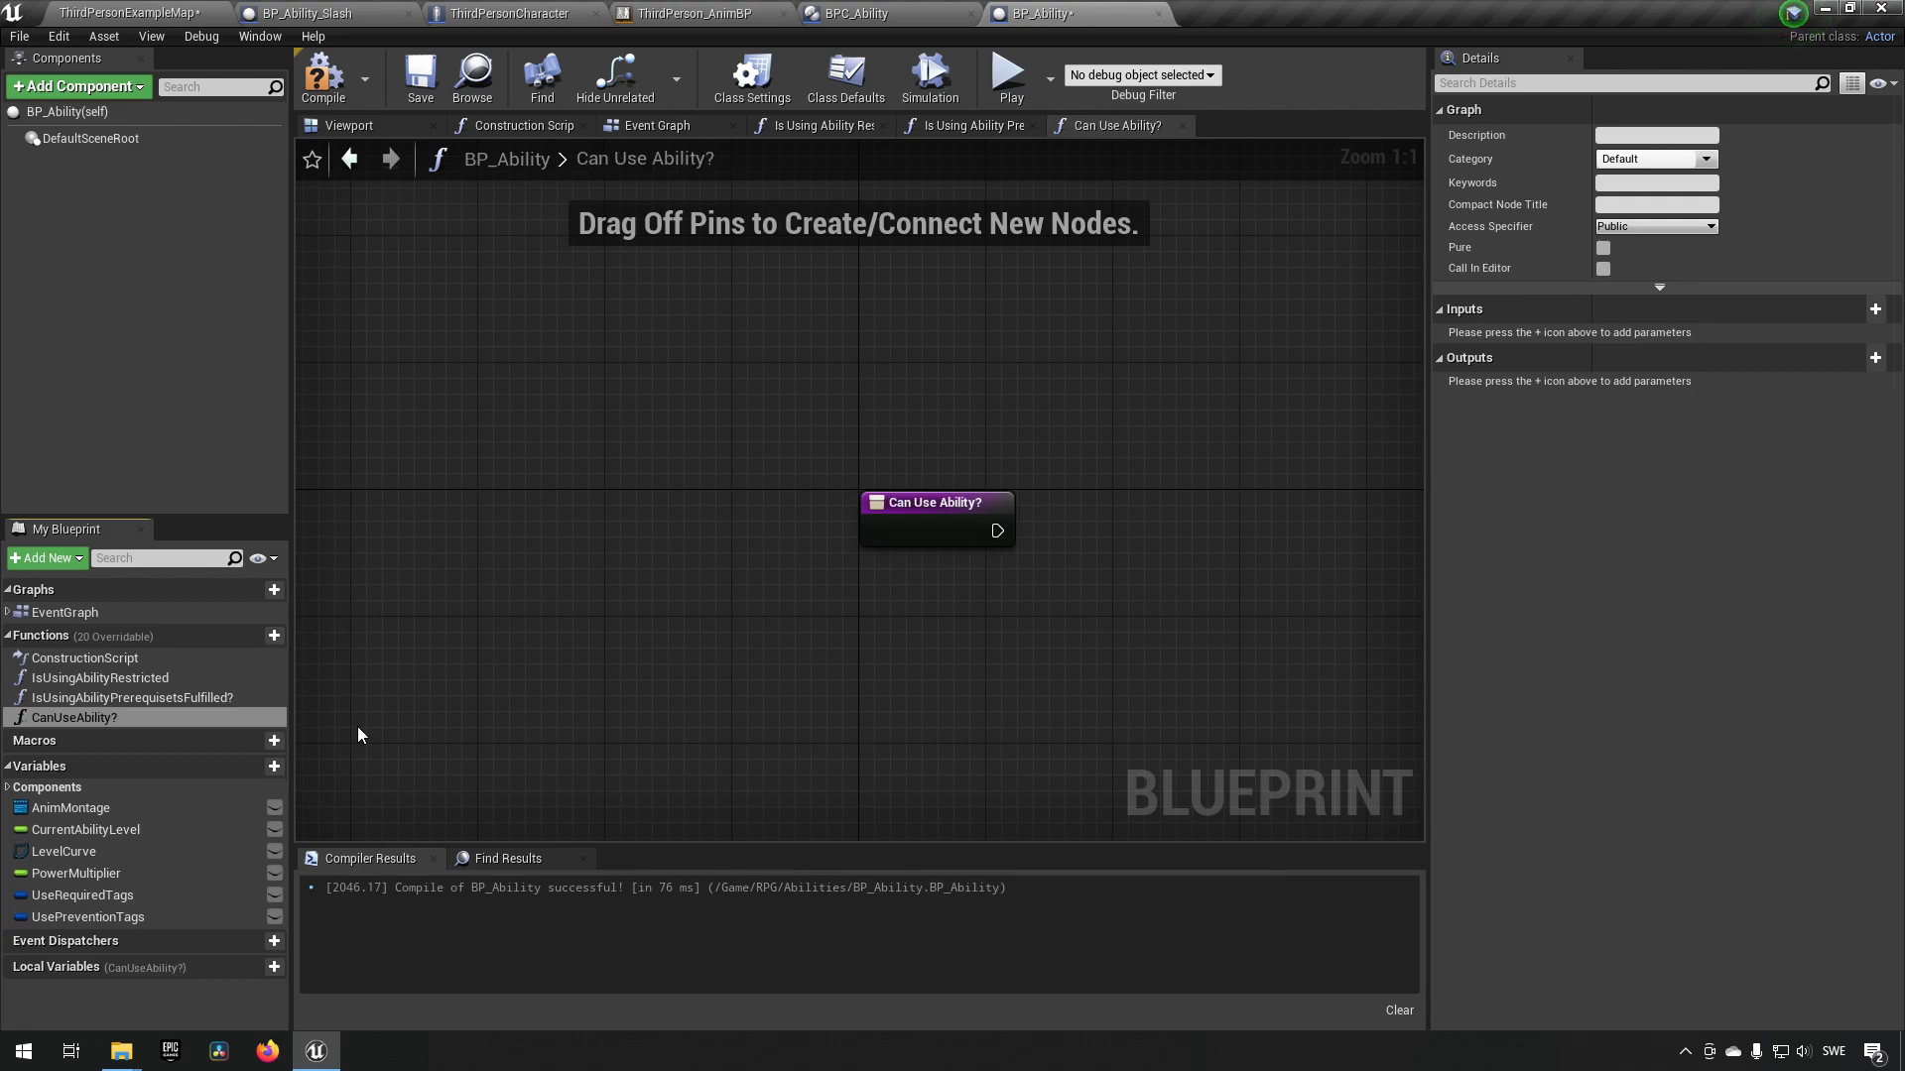
left_click(99, 678)
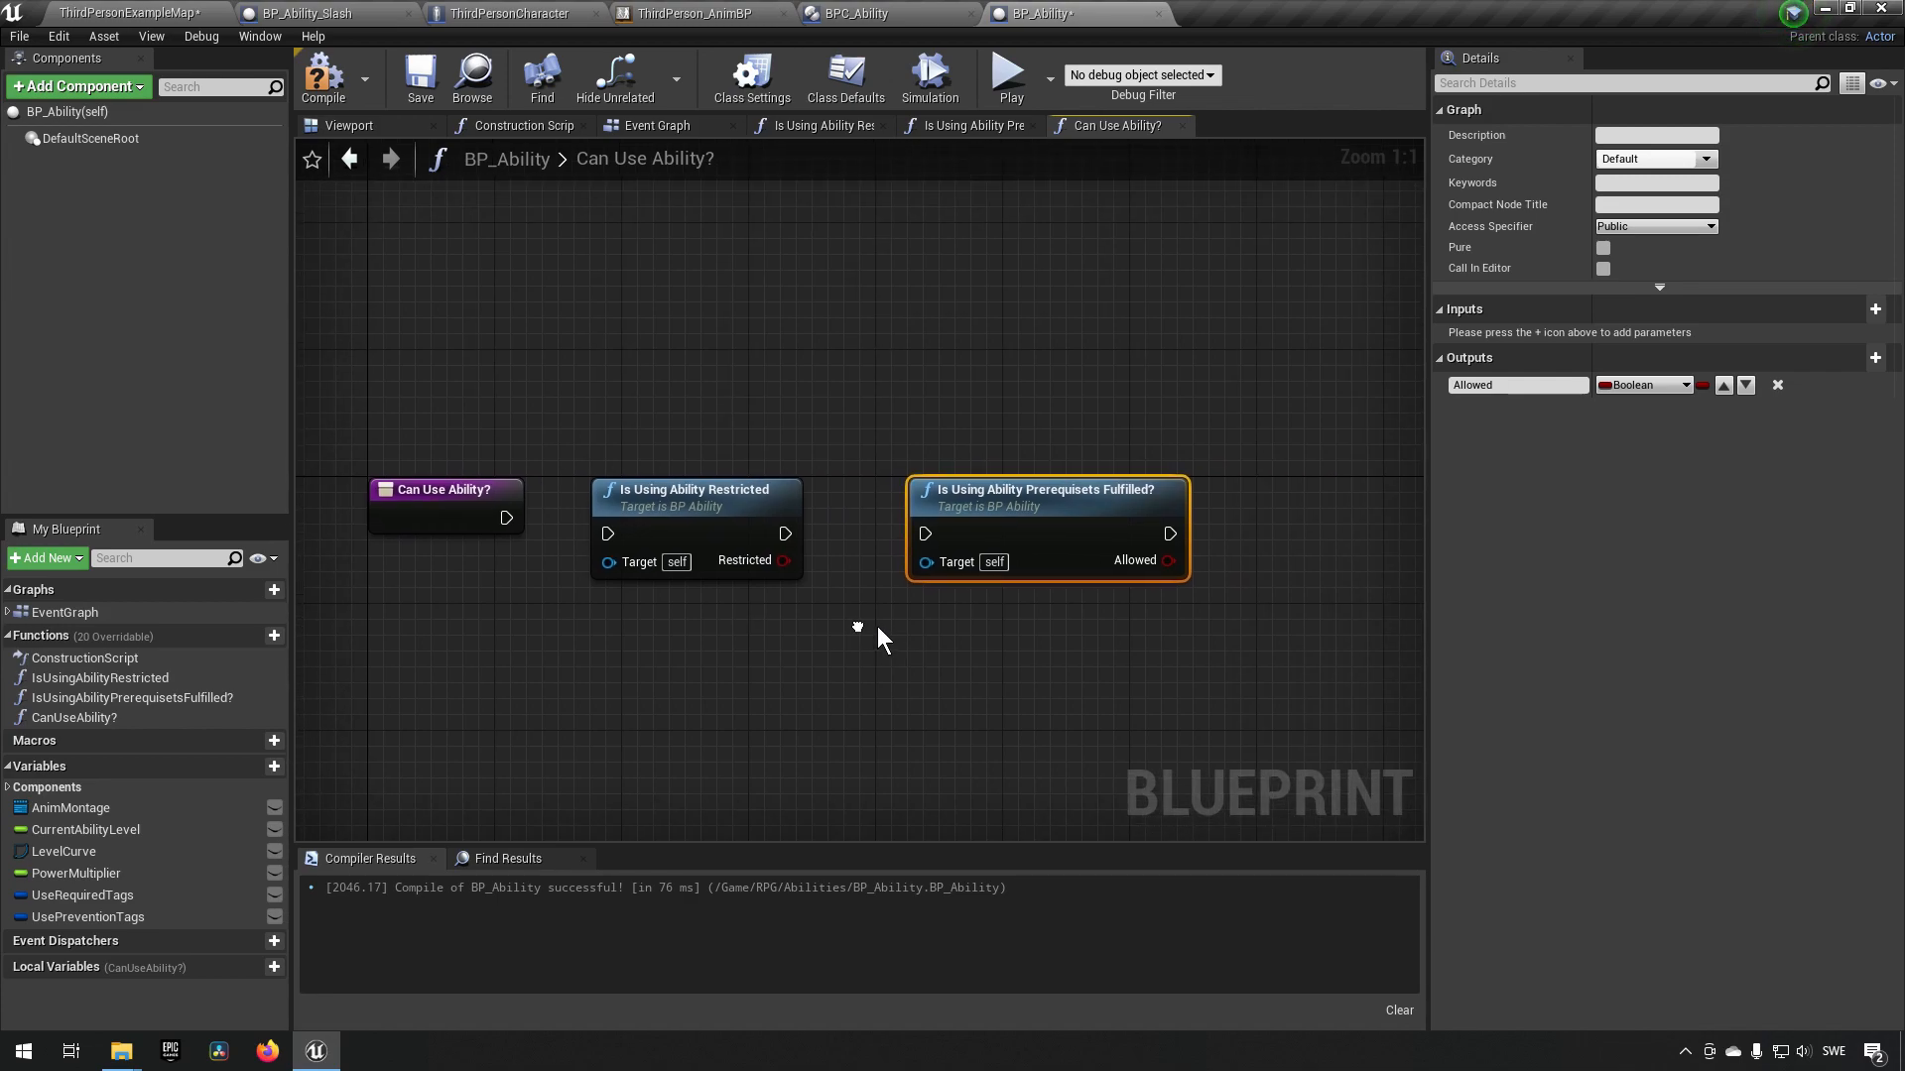
mouse_move(693, 510)
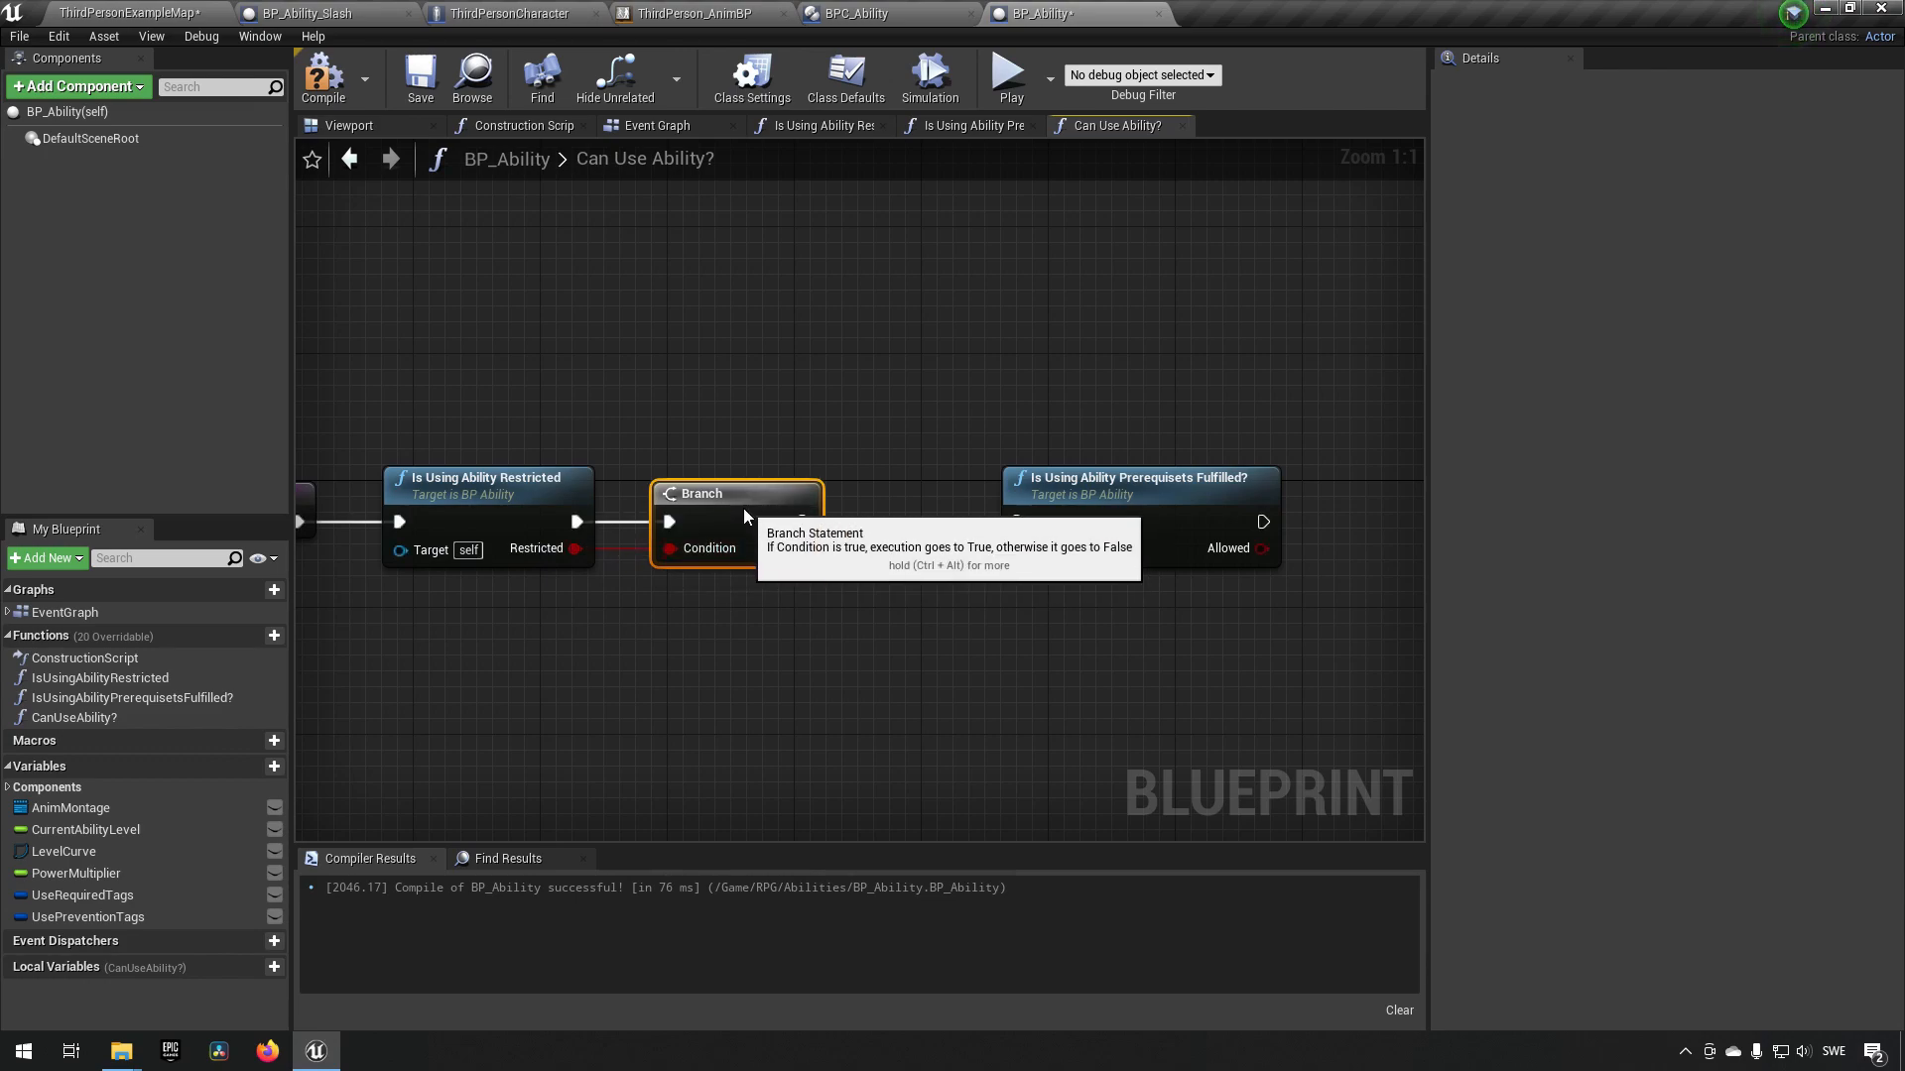
left_click(384, 476)
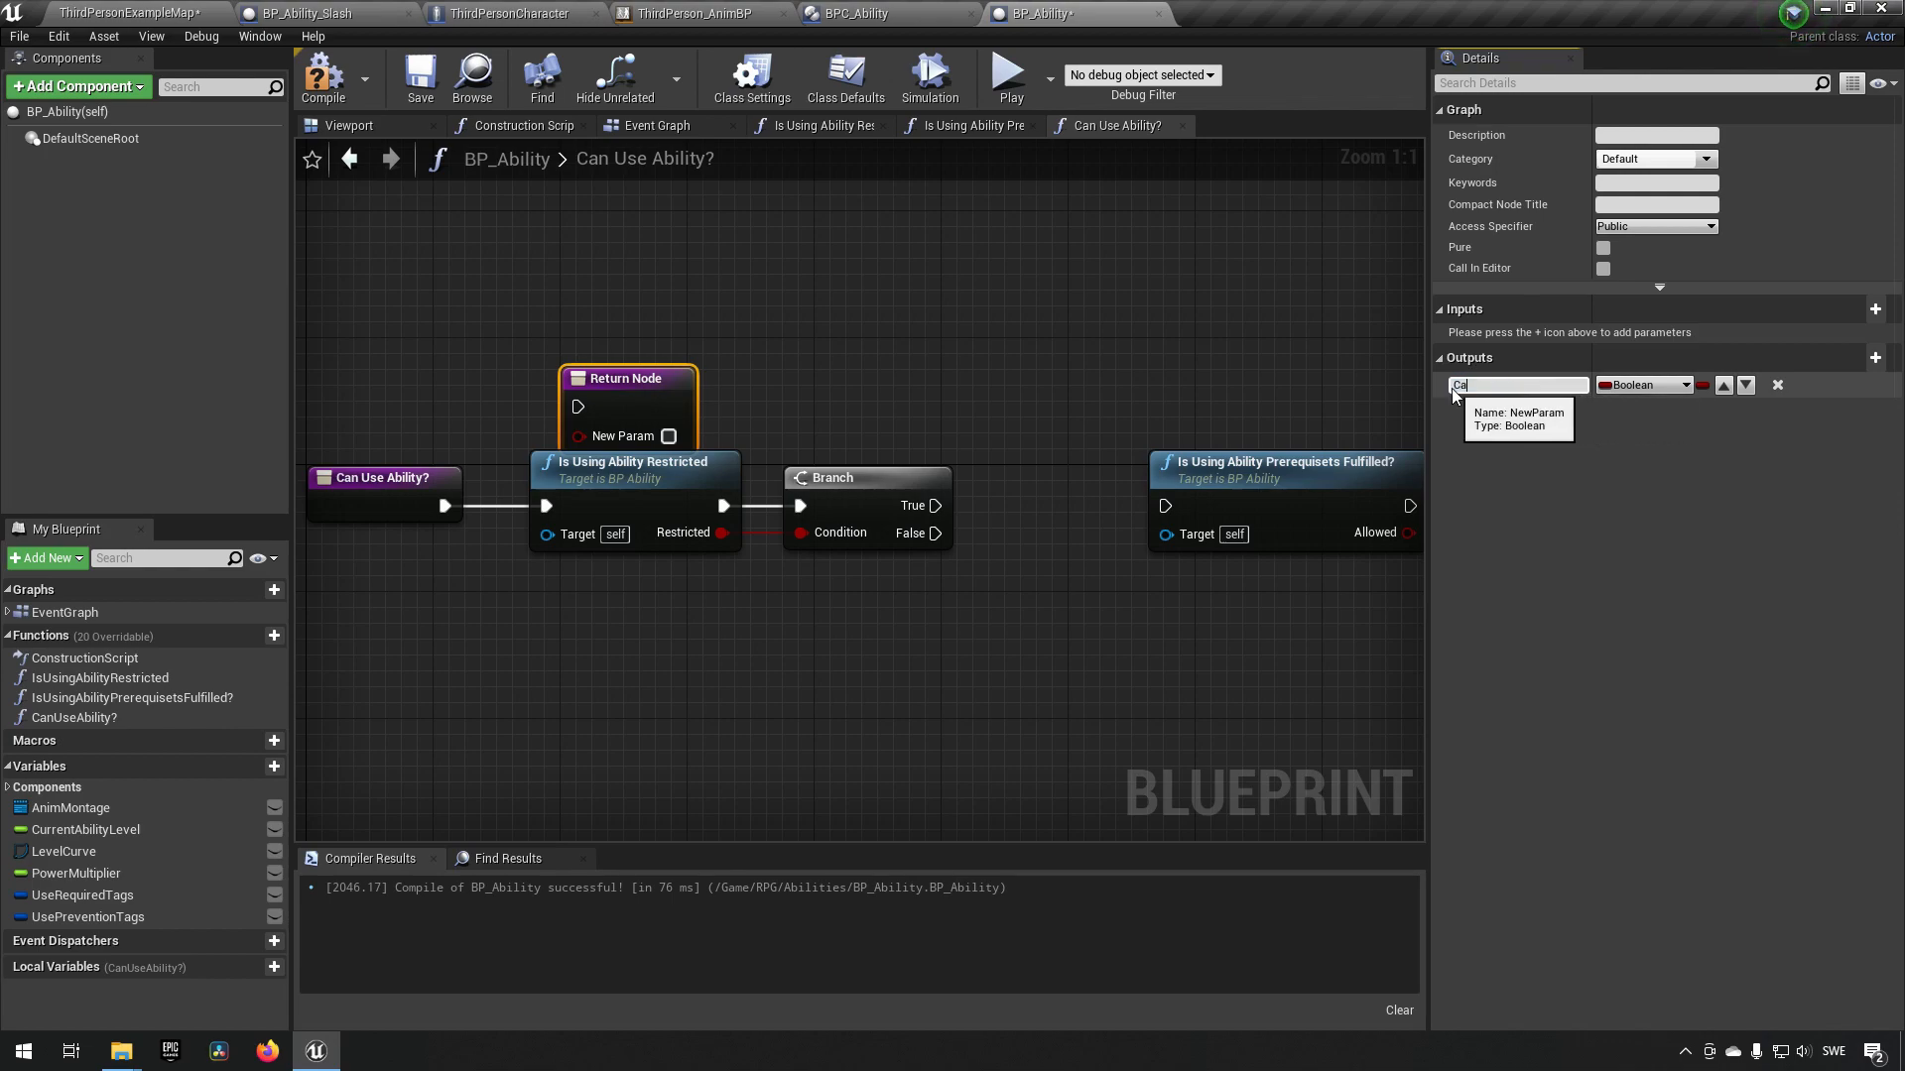
type("CanUseAbility")
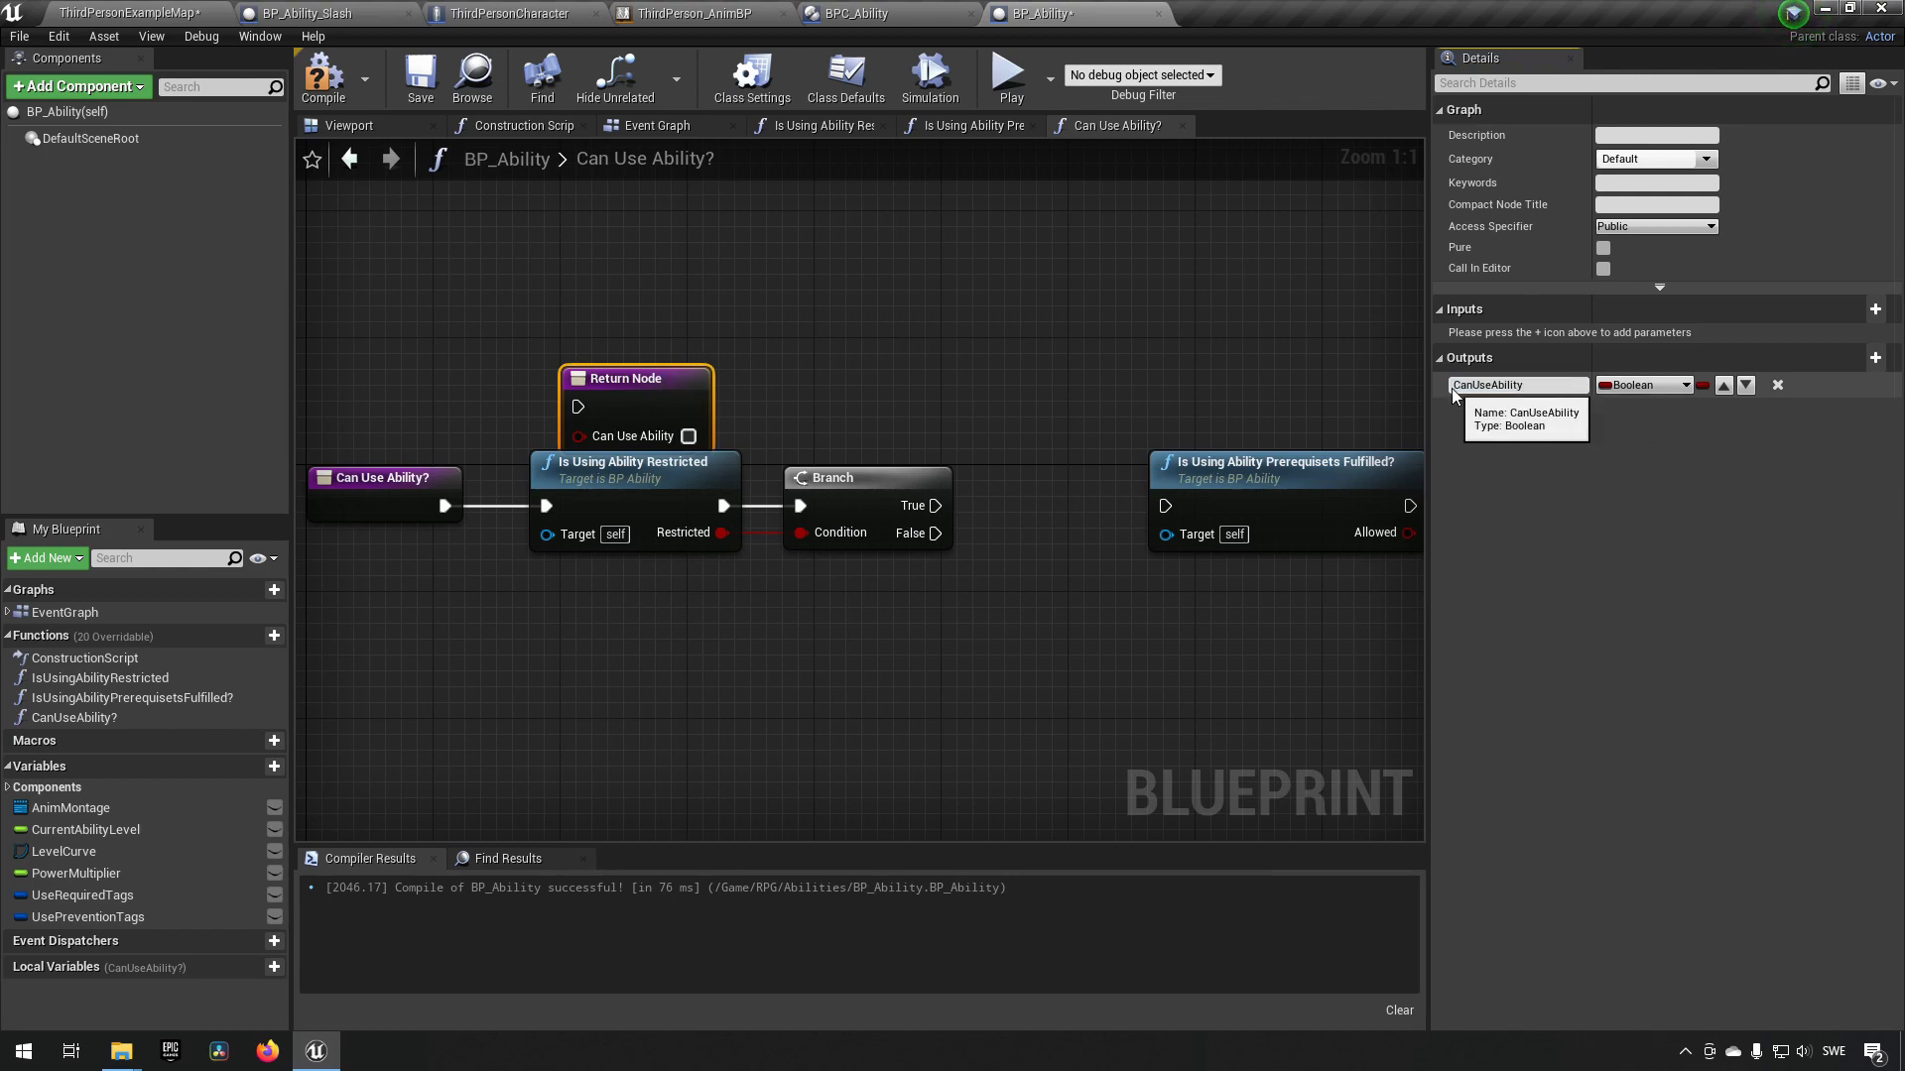
left_click(419, 76)
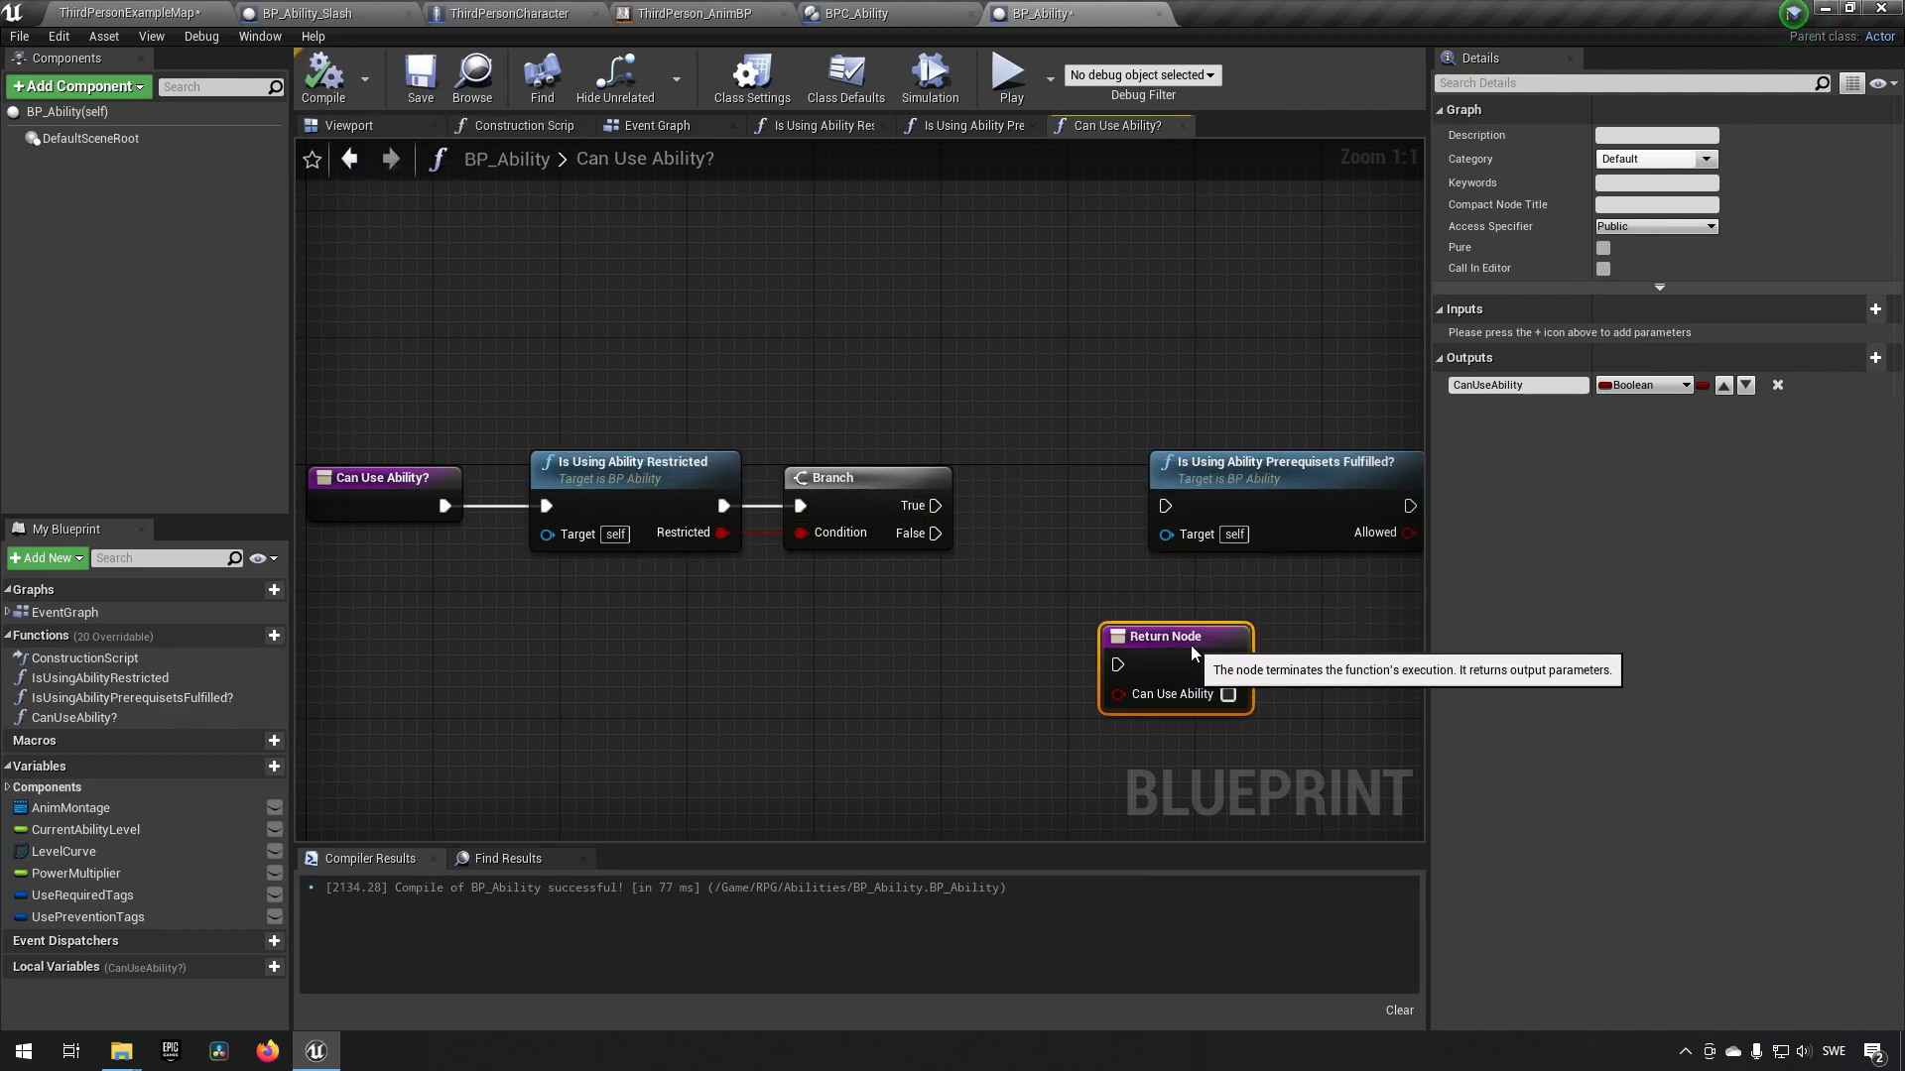
mouse_move(936, 505)
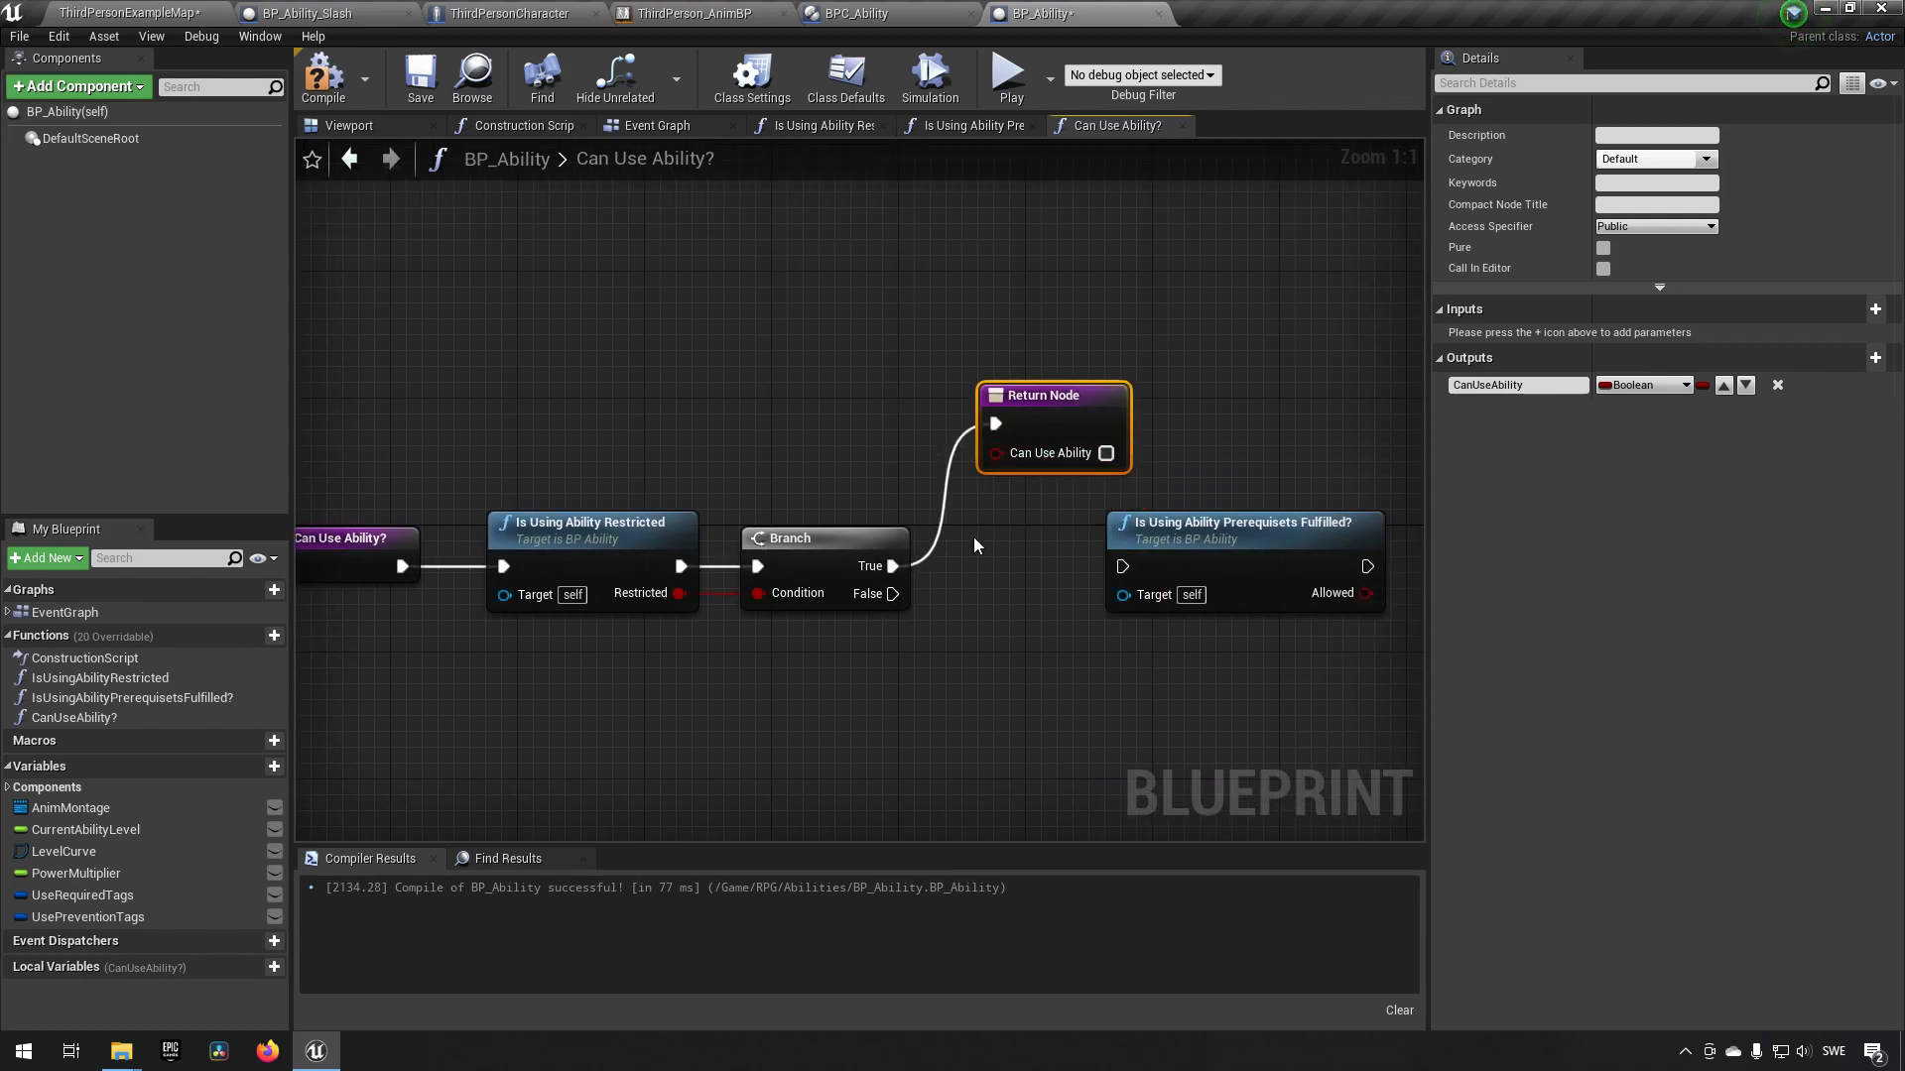
mouse_move(1051, 664)
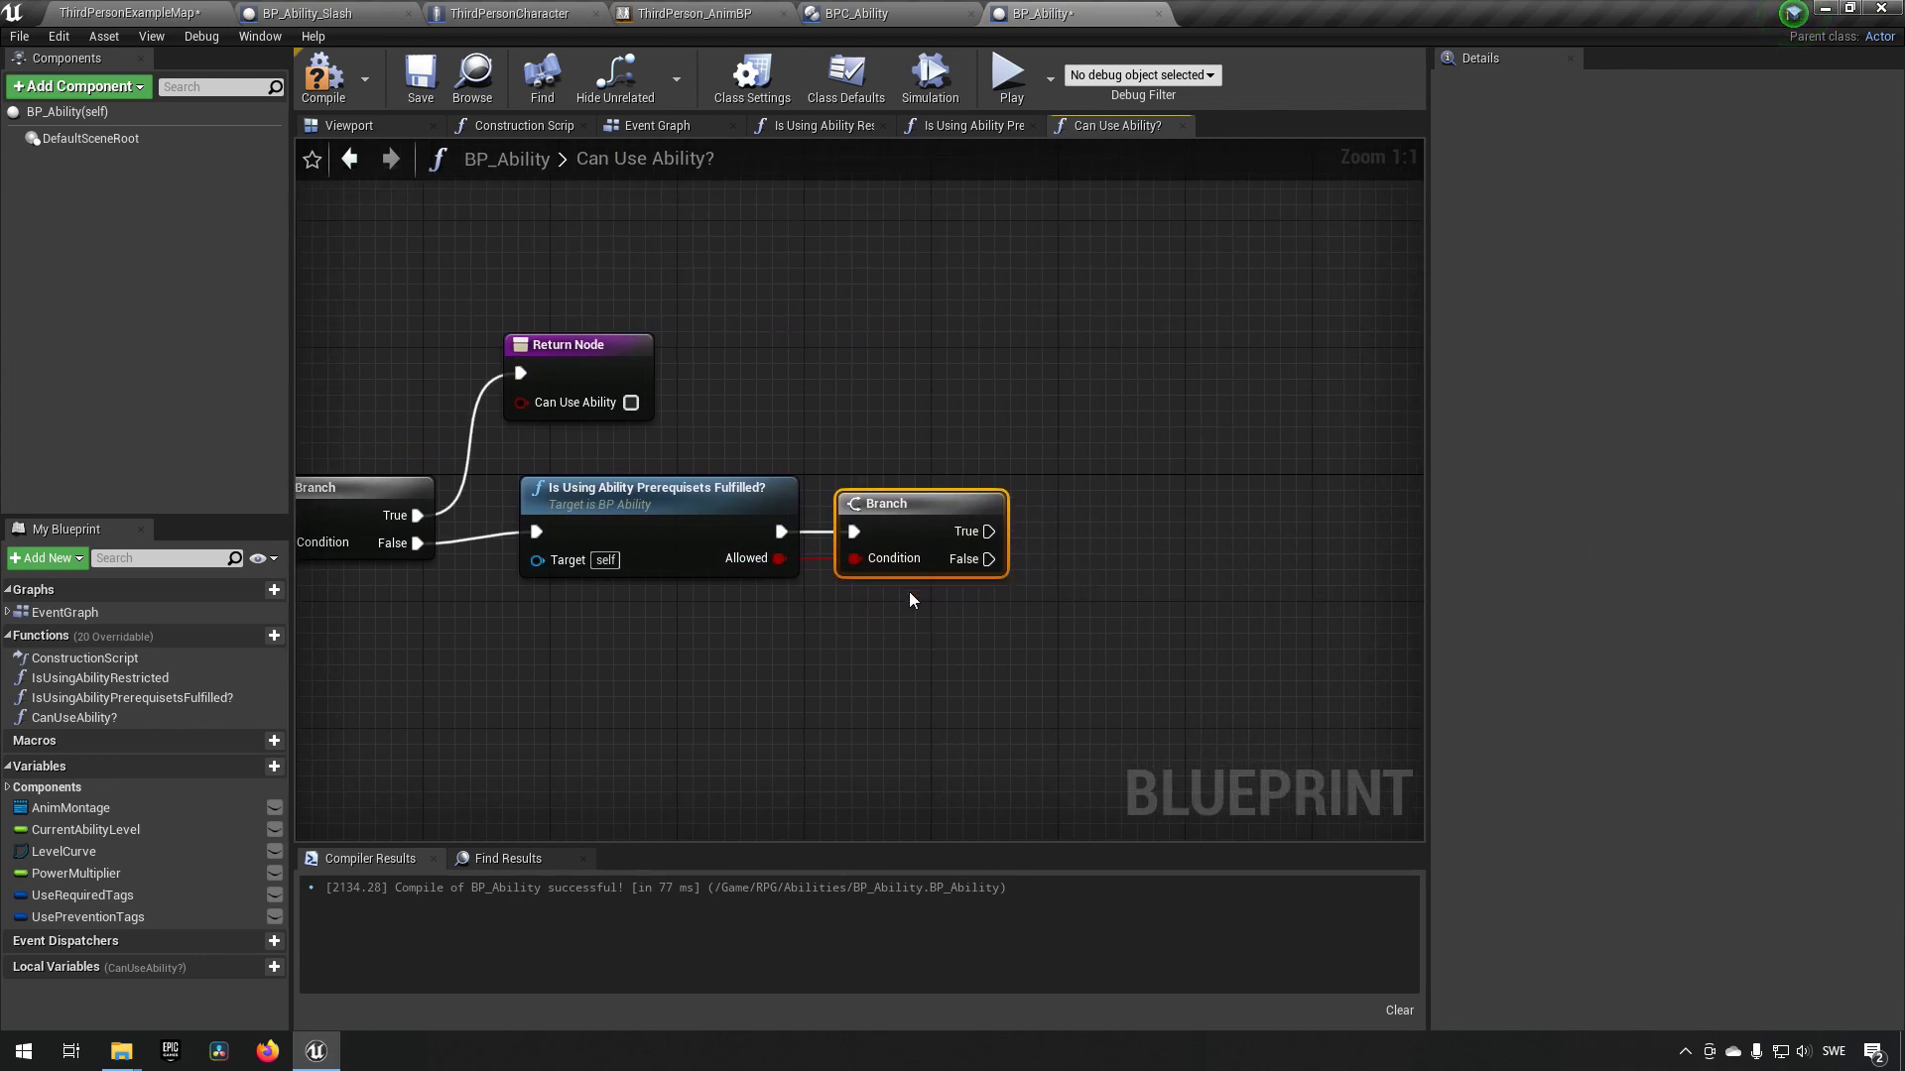
- Add return nodes, return CanUseAbility true on the True branch, and compile
left_click(577, 344)
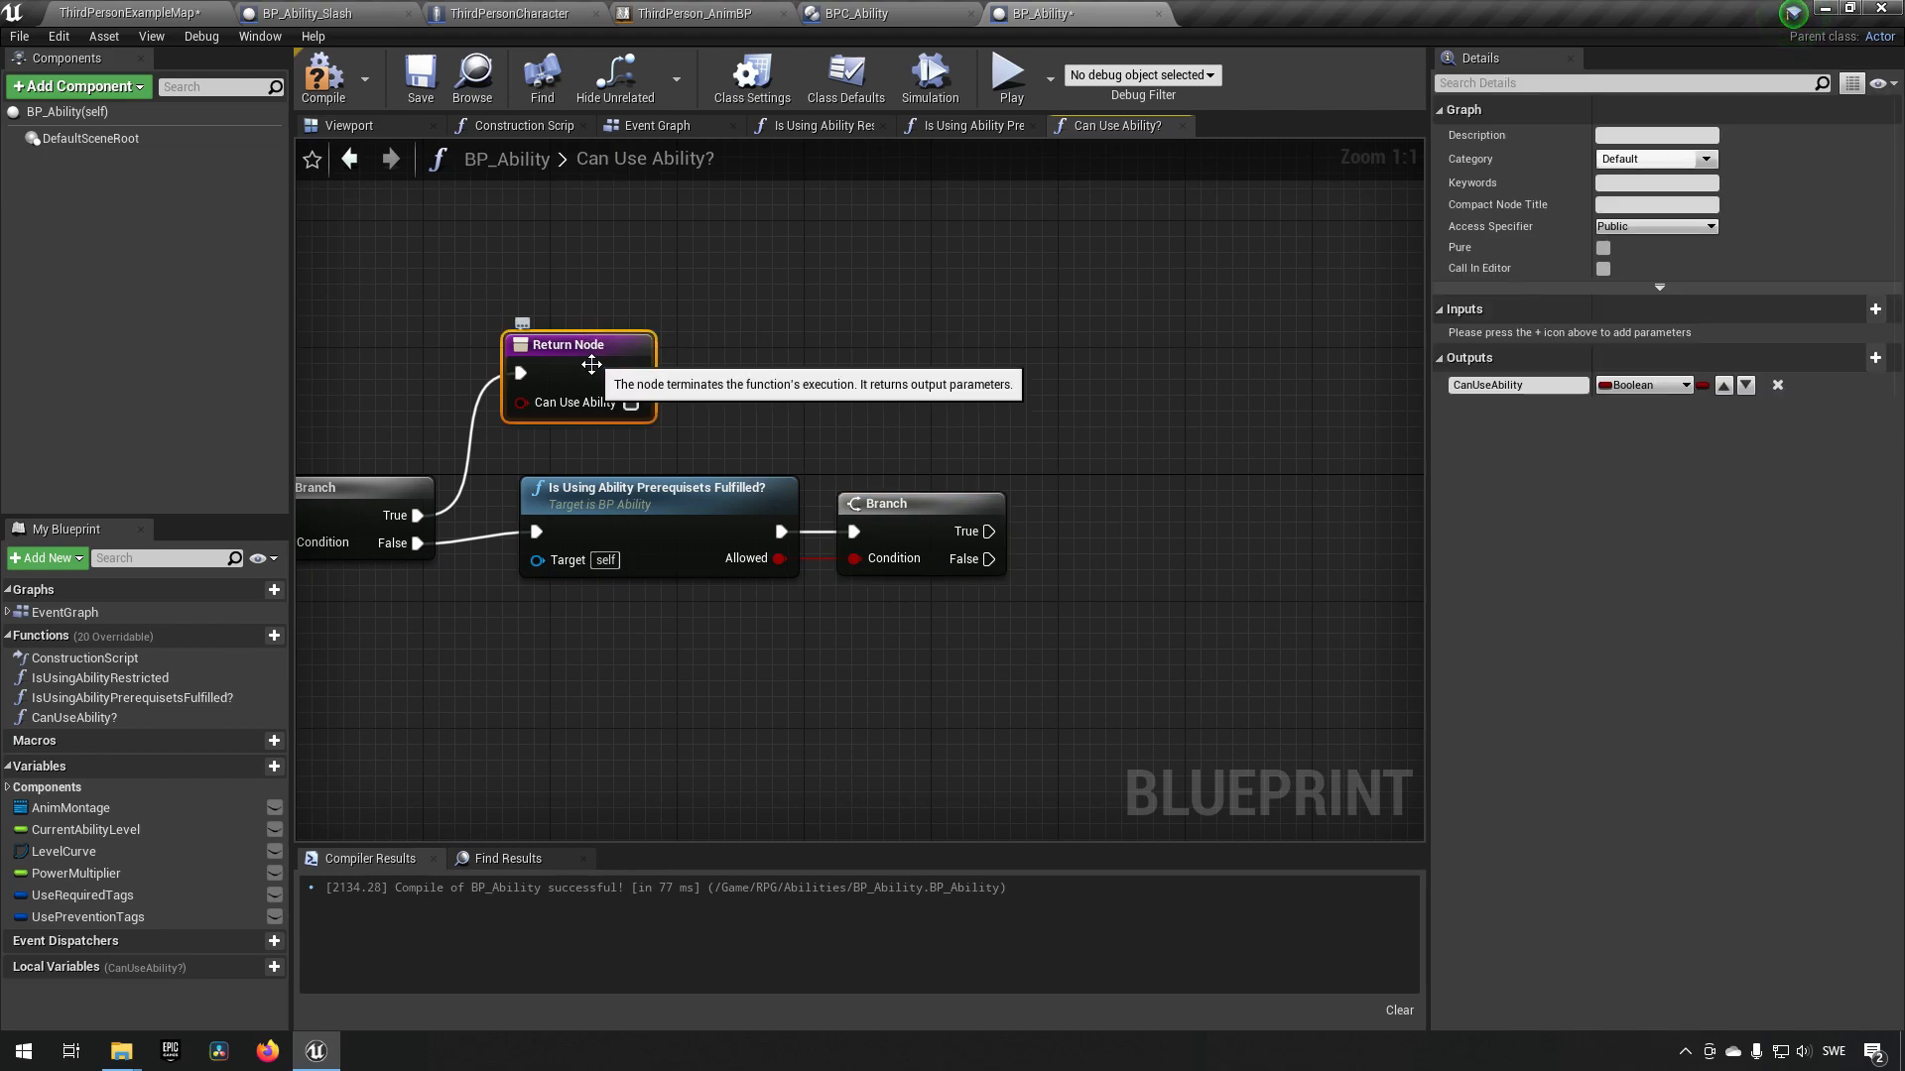
mouse_move(1065, 440)
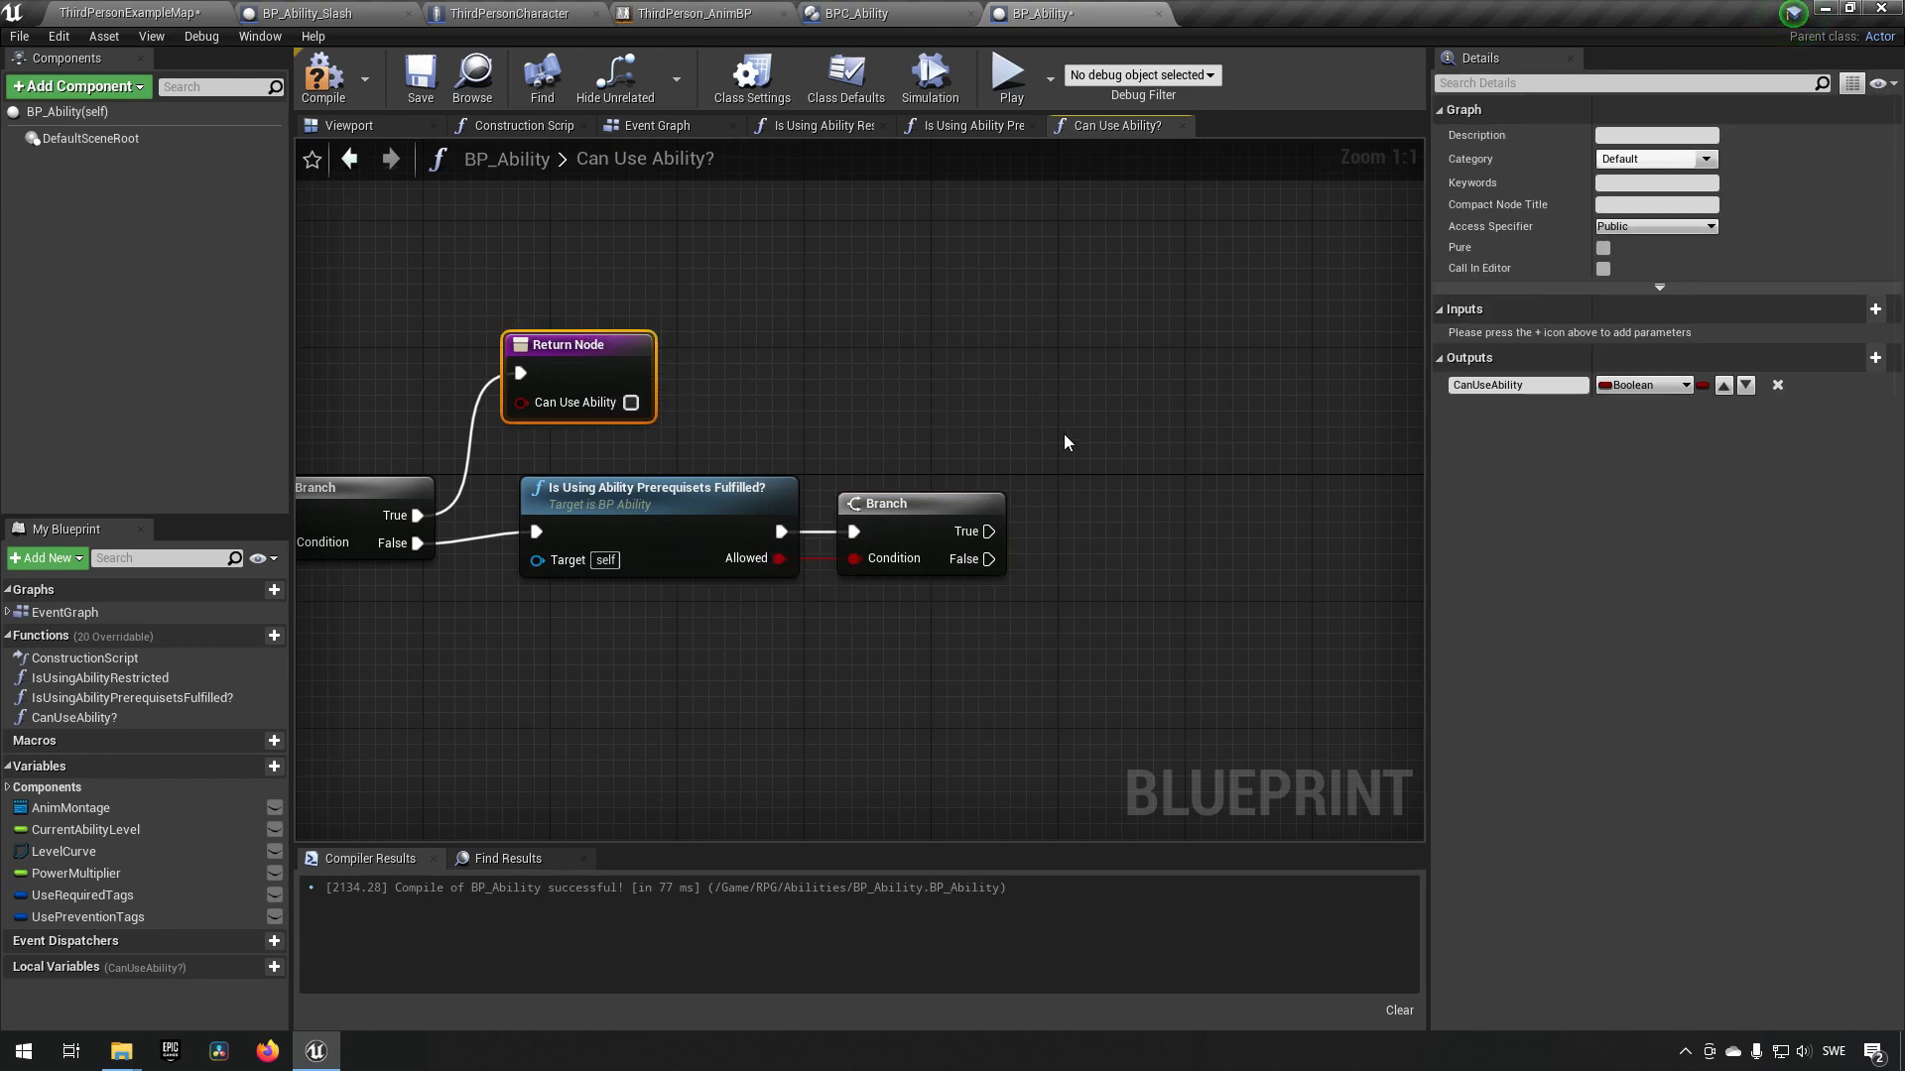
mouse_move(1148, 472)
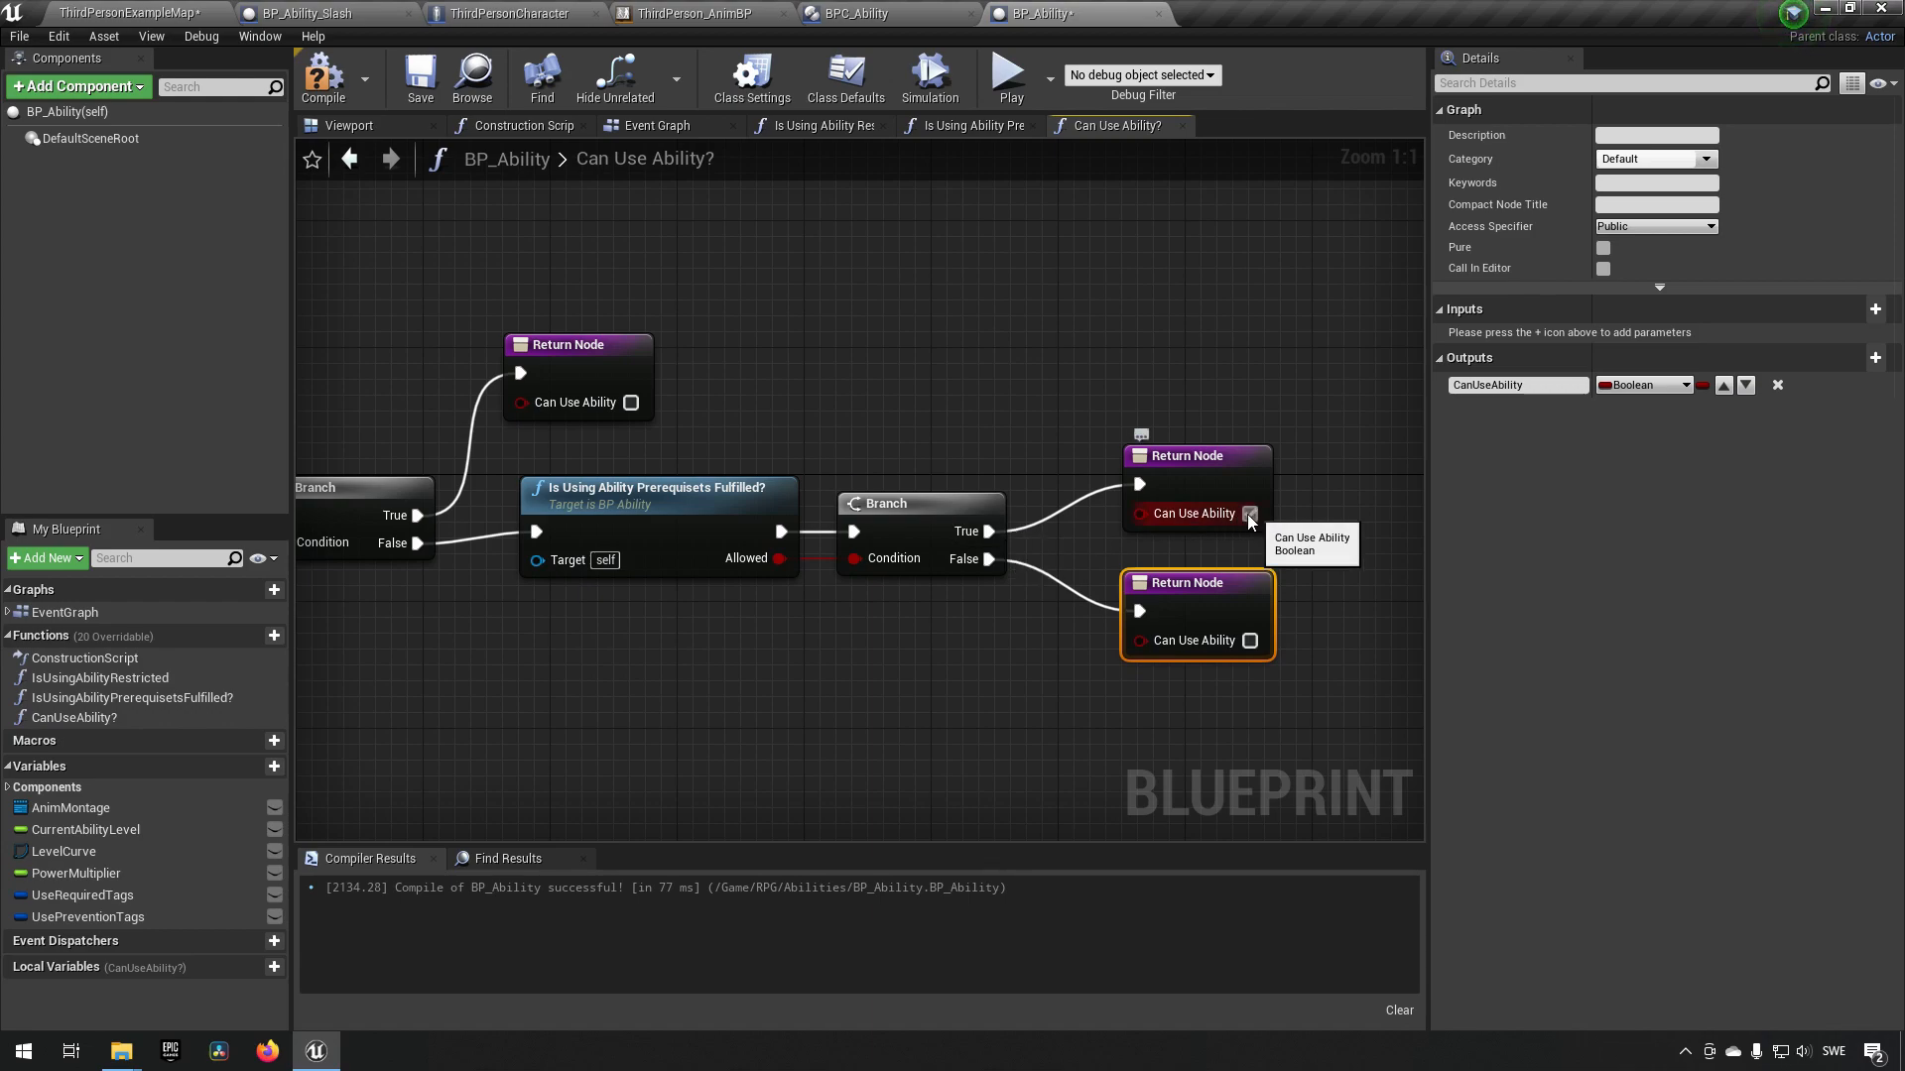
left_click(1249, 513)
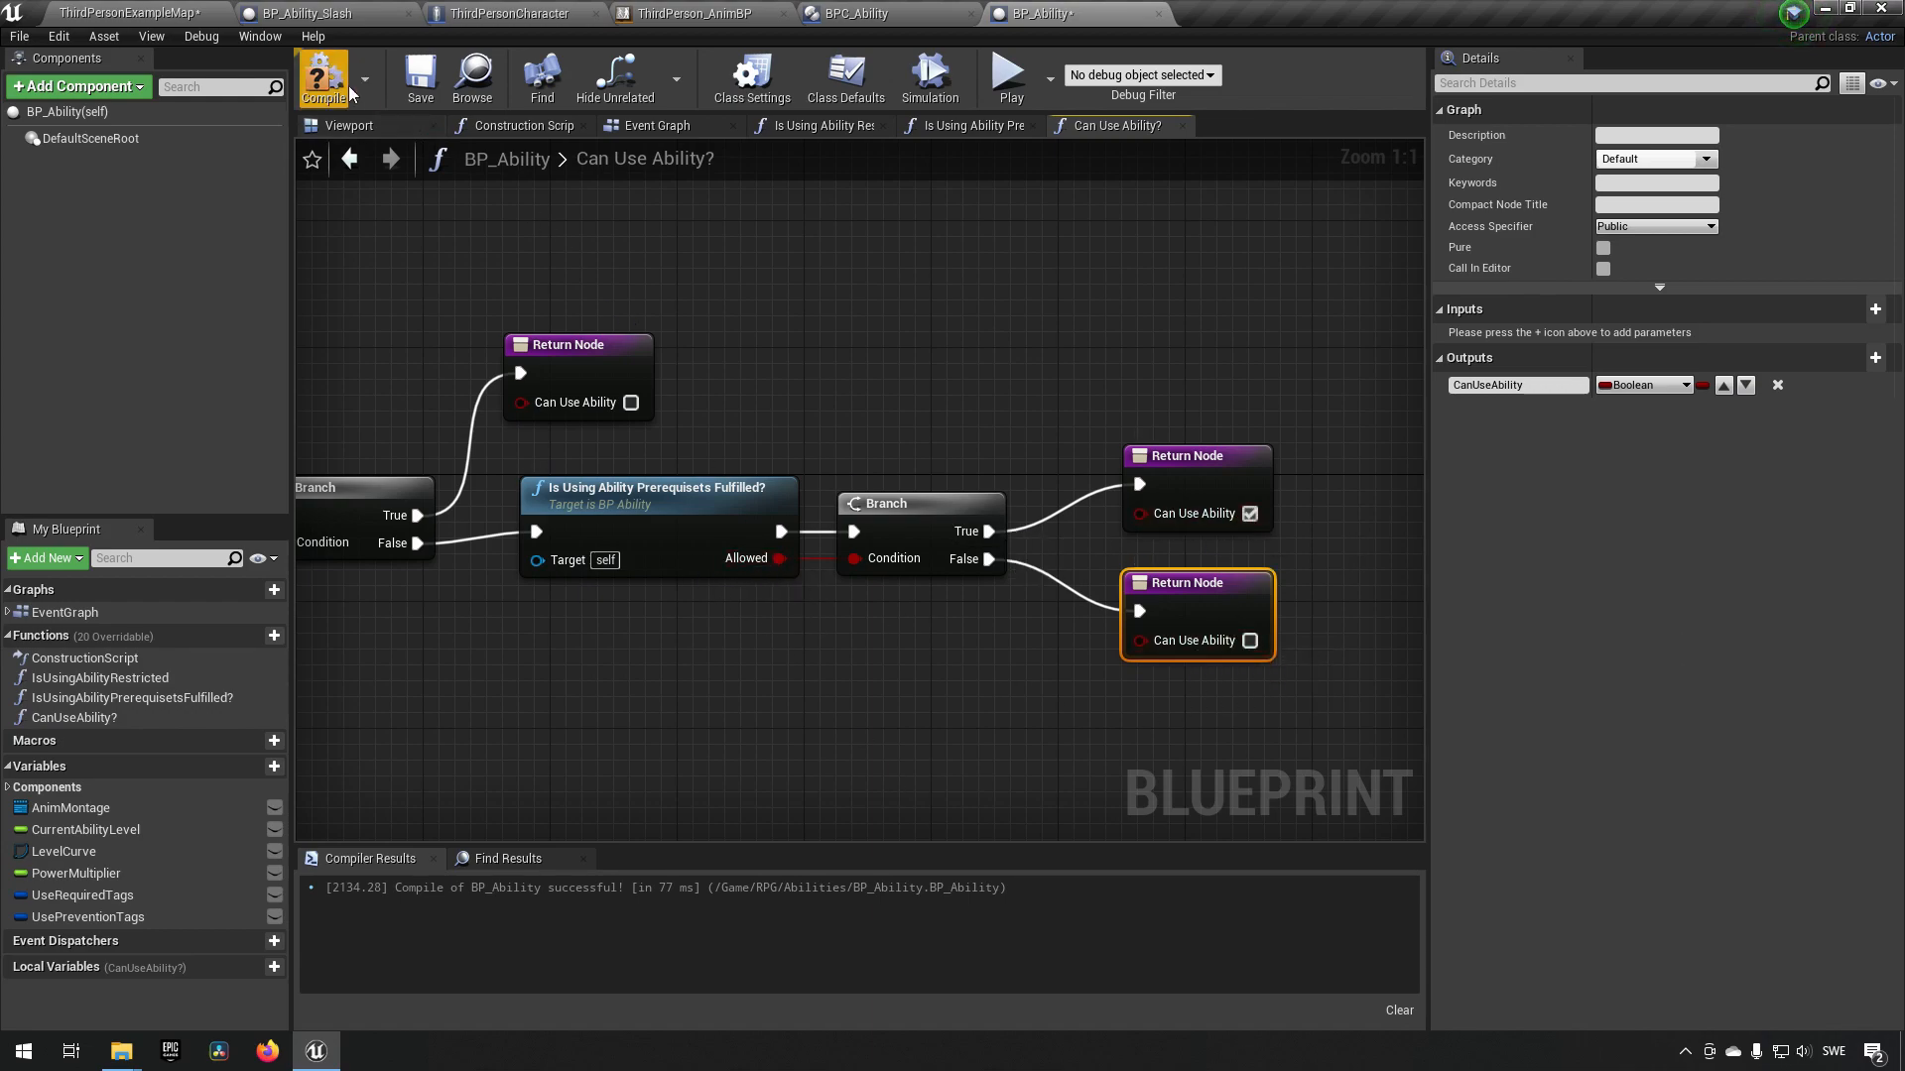
left_click(323, 76)
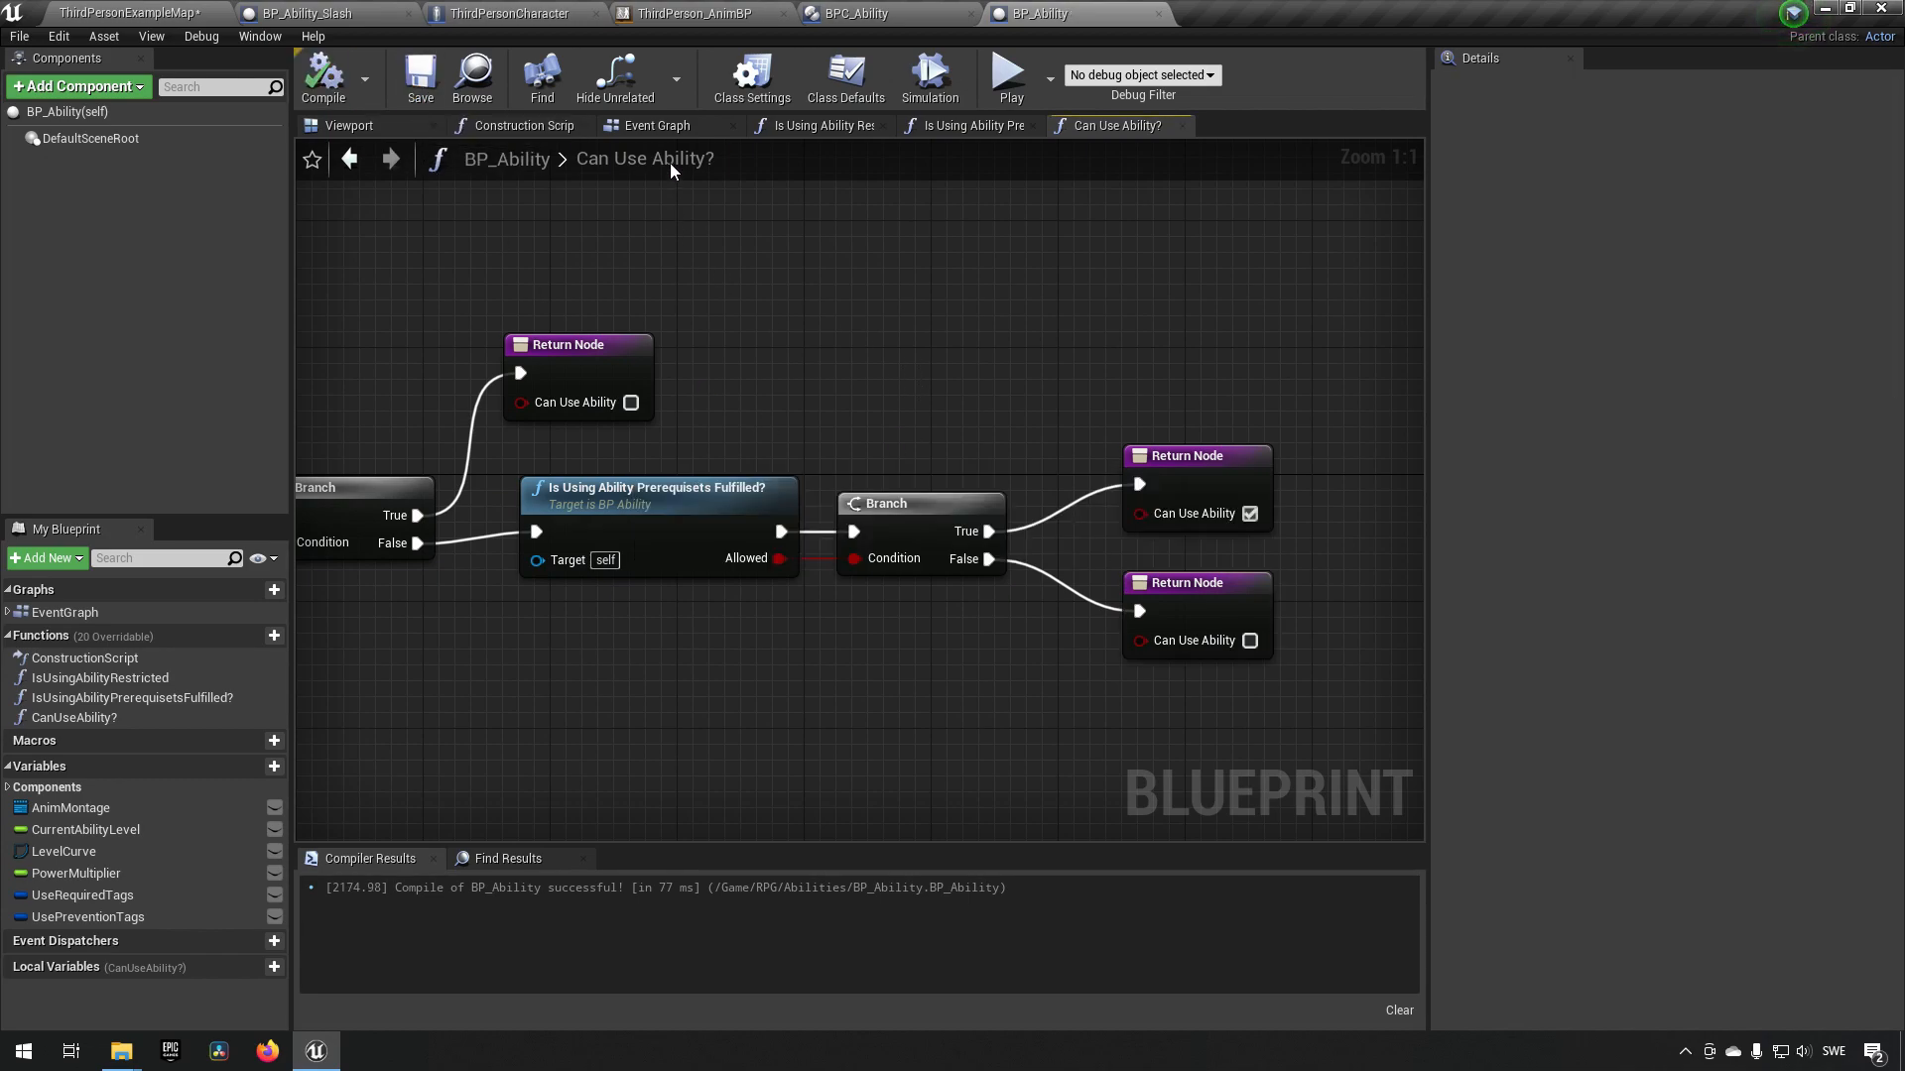
- Return to BP_Ability's event graph to feed Can Use Ability? into the Branch
left_click(657, 125)
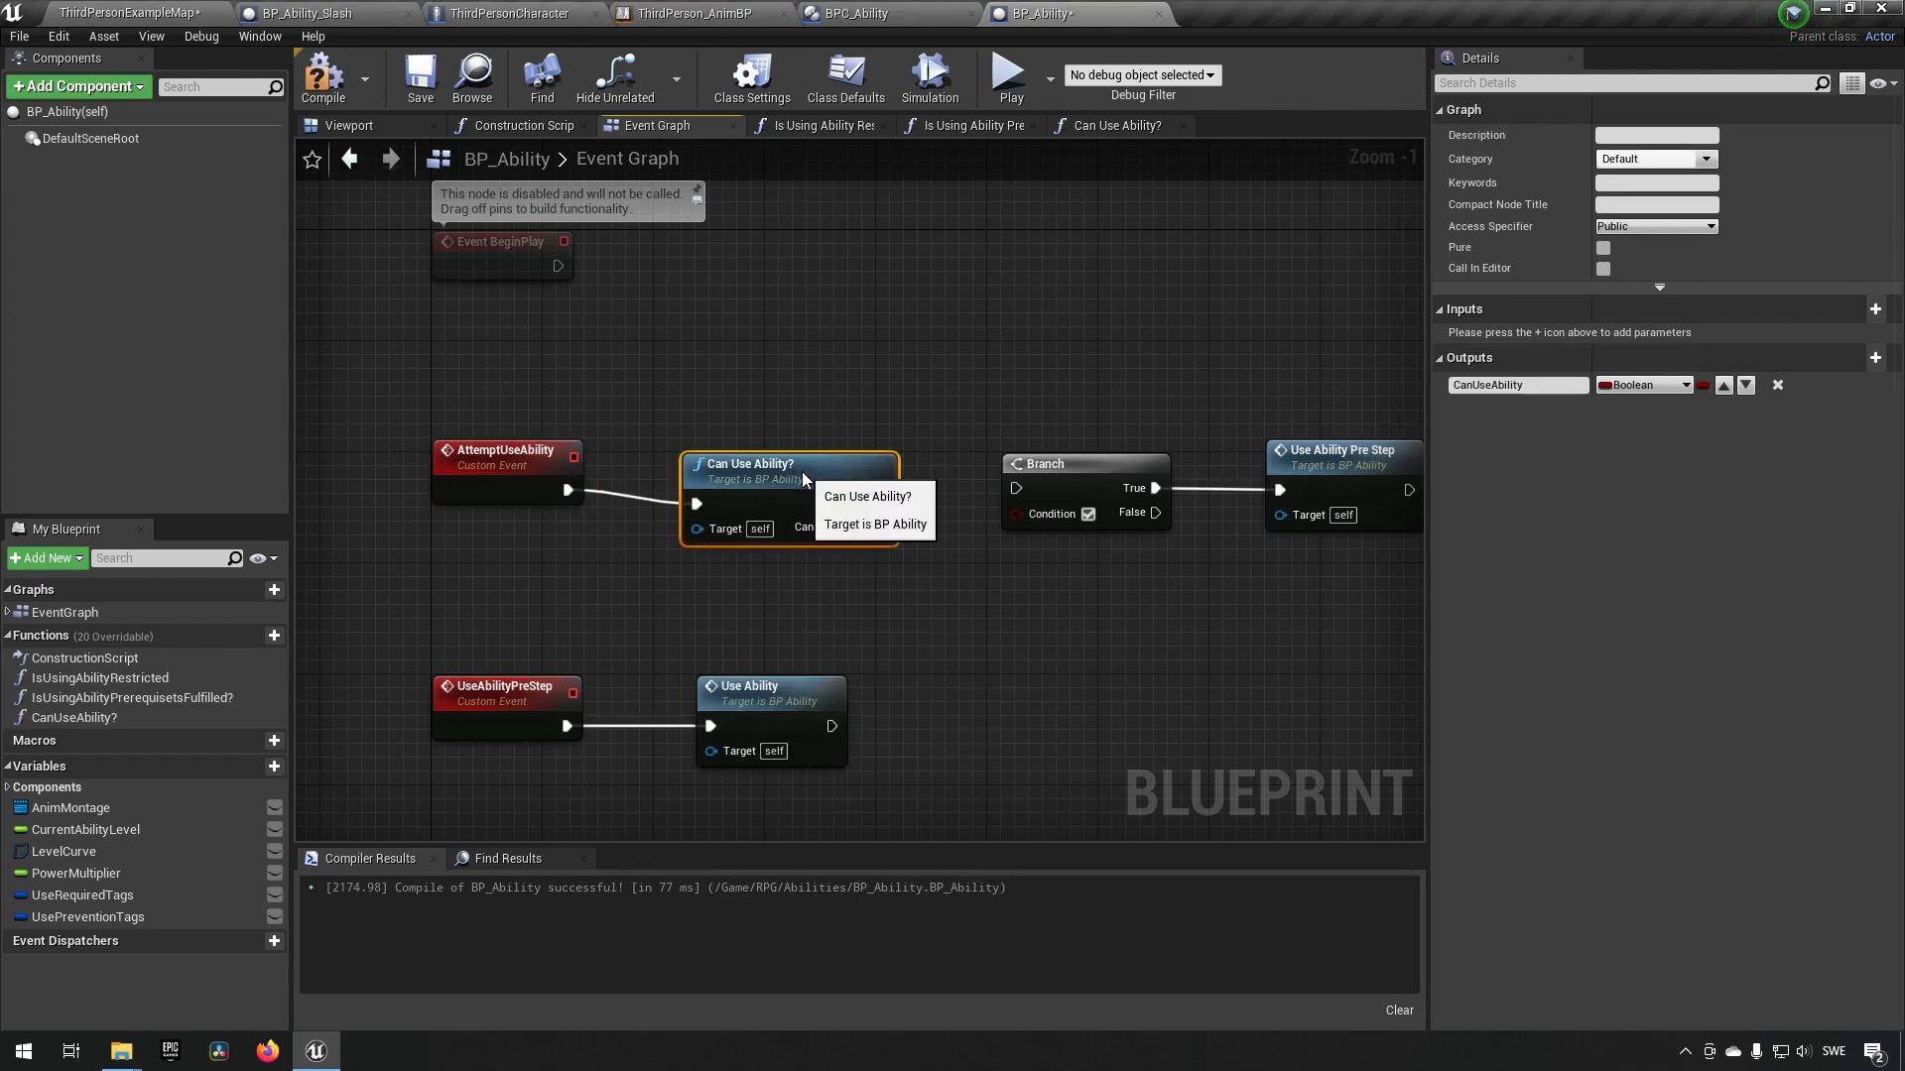
mouse_move(914, 515)
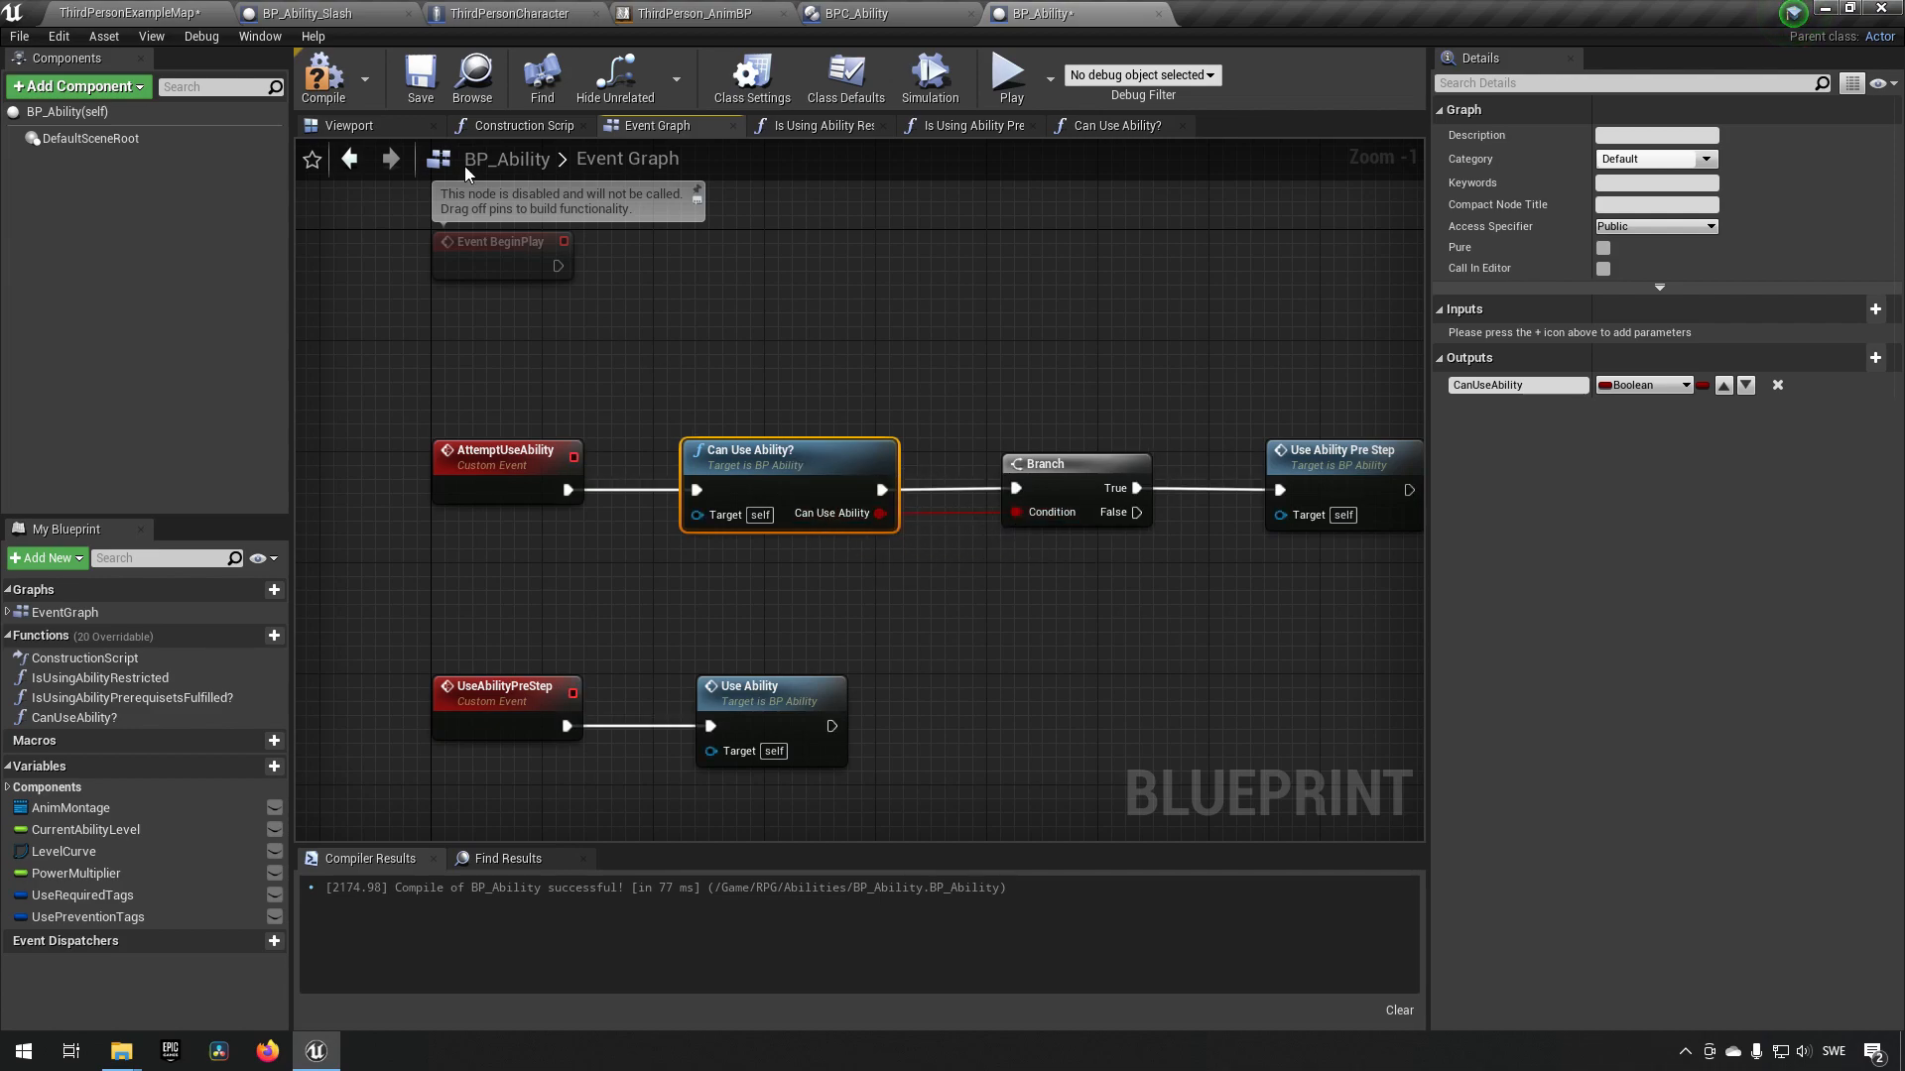
mouse_move(675, 223)
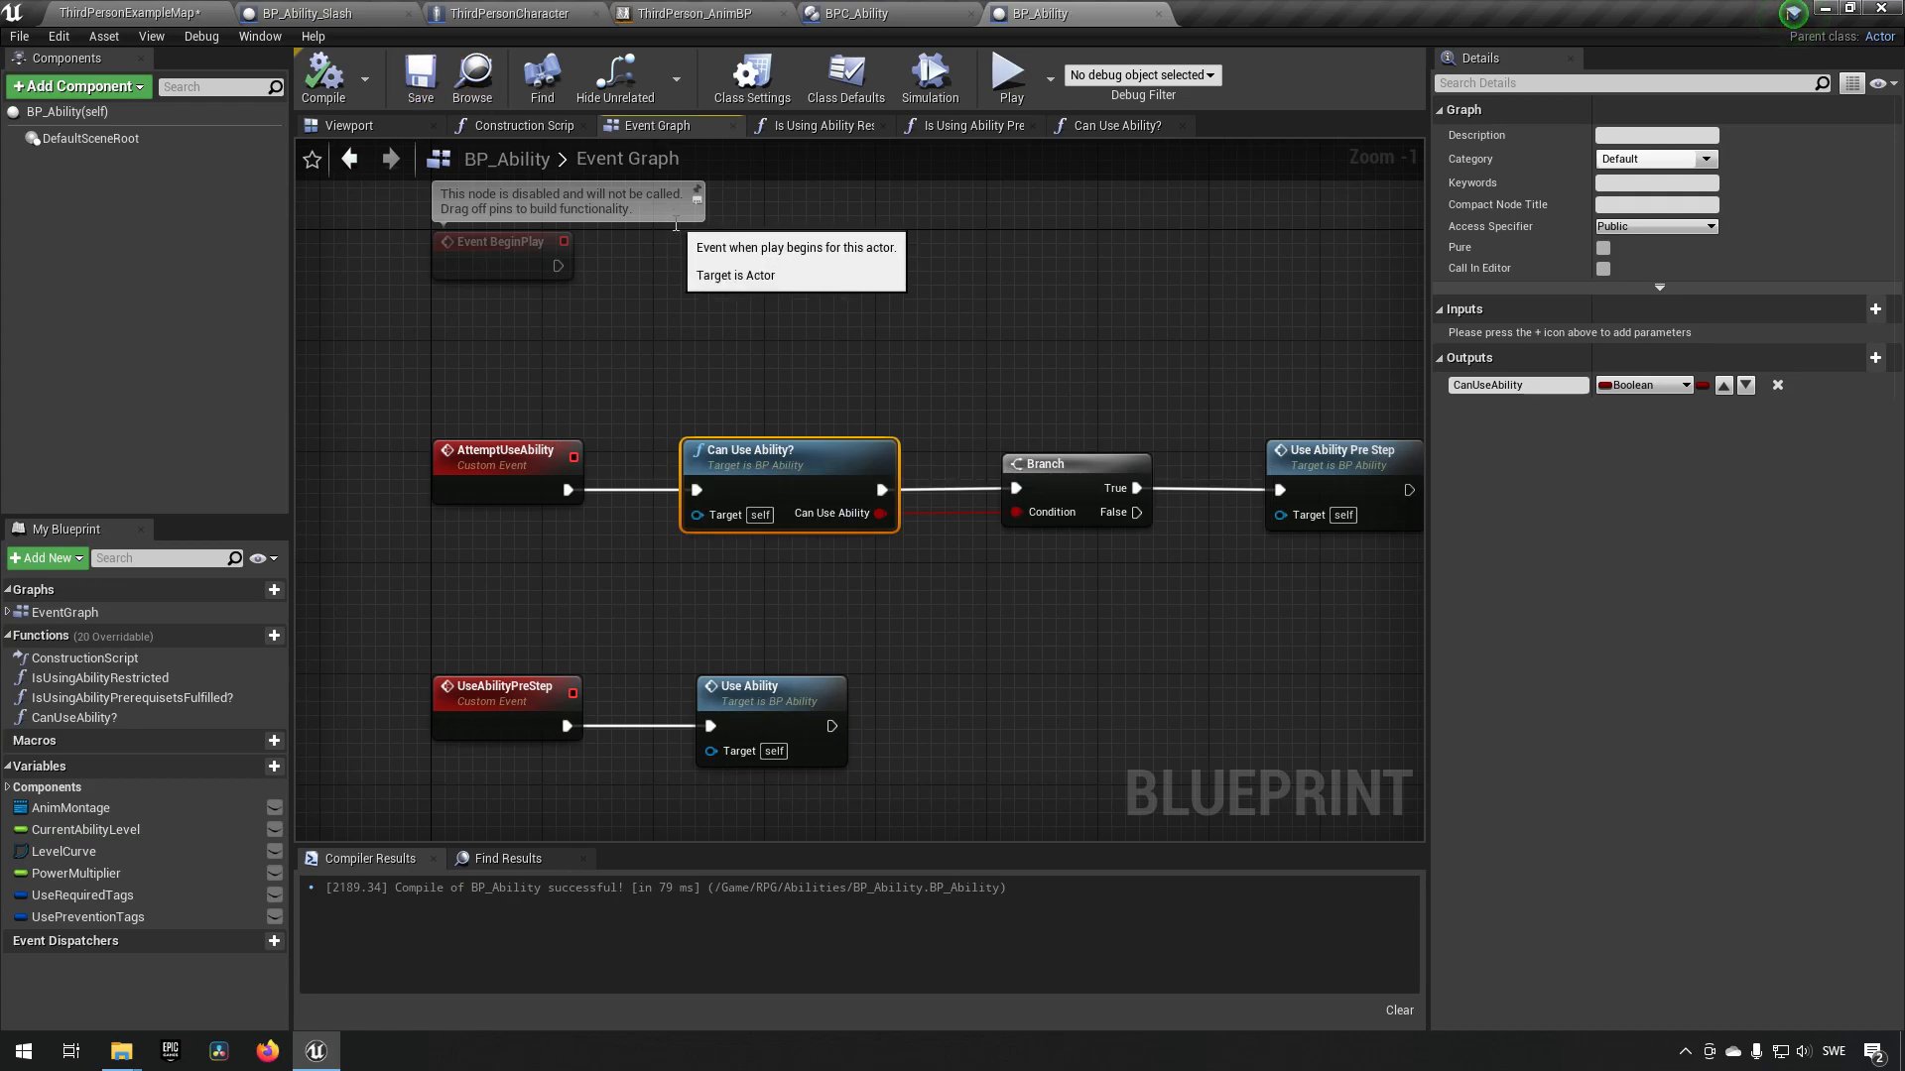
mouse_move(778, 293)
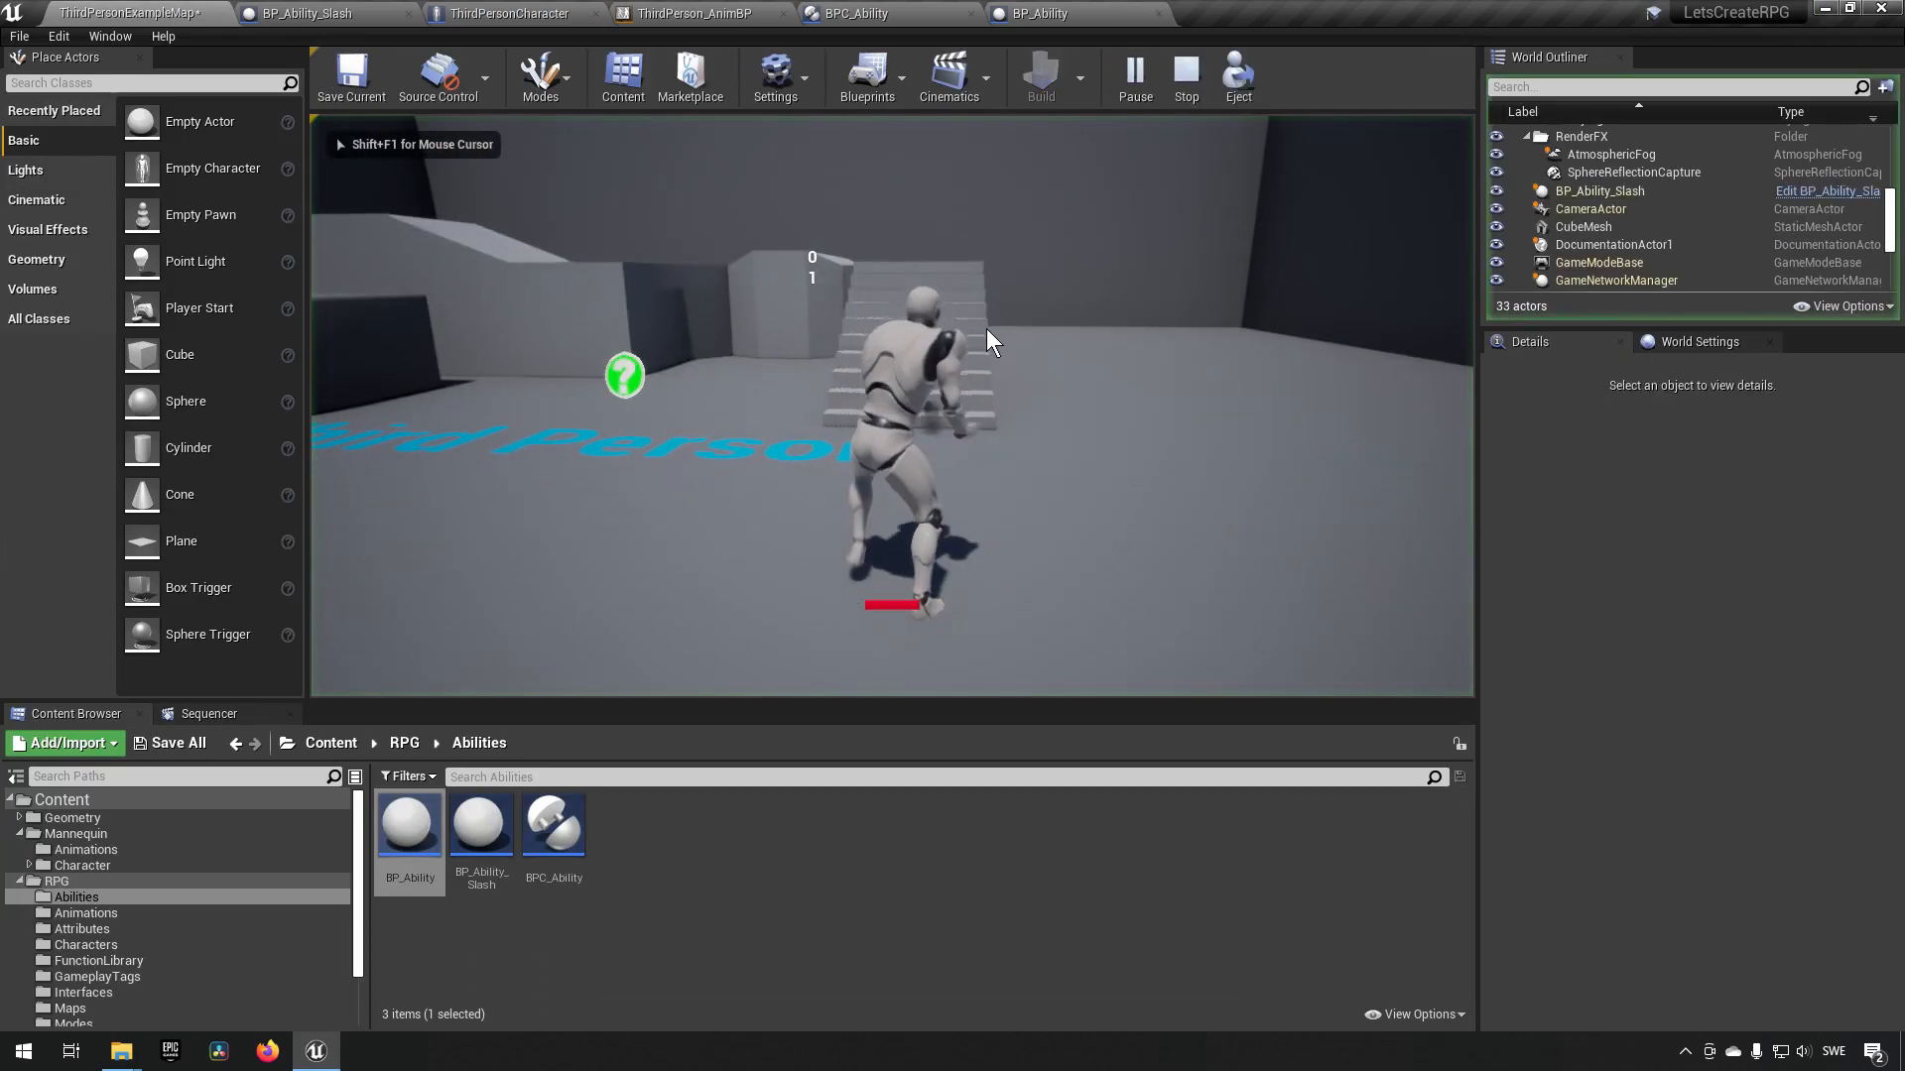
- Stop play and set BP_Ability_Slash's Use Required Tags to Property Poisoned
left_click(1185, 76)
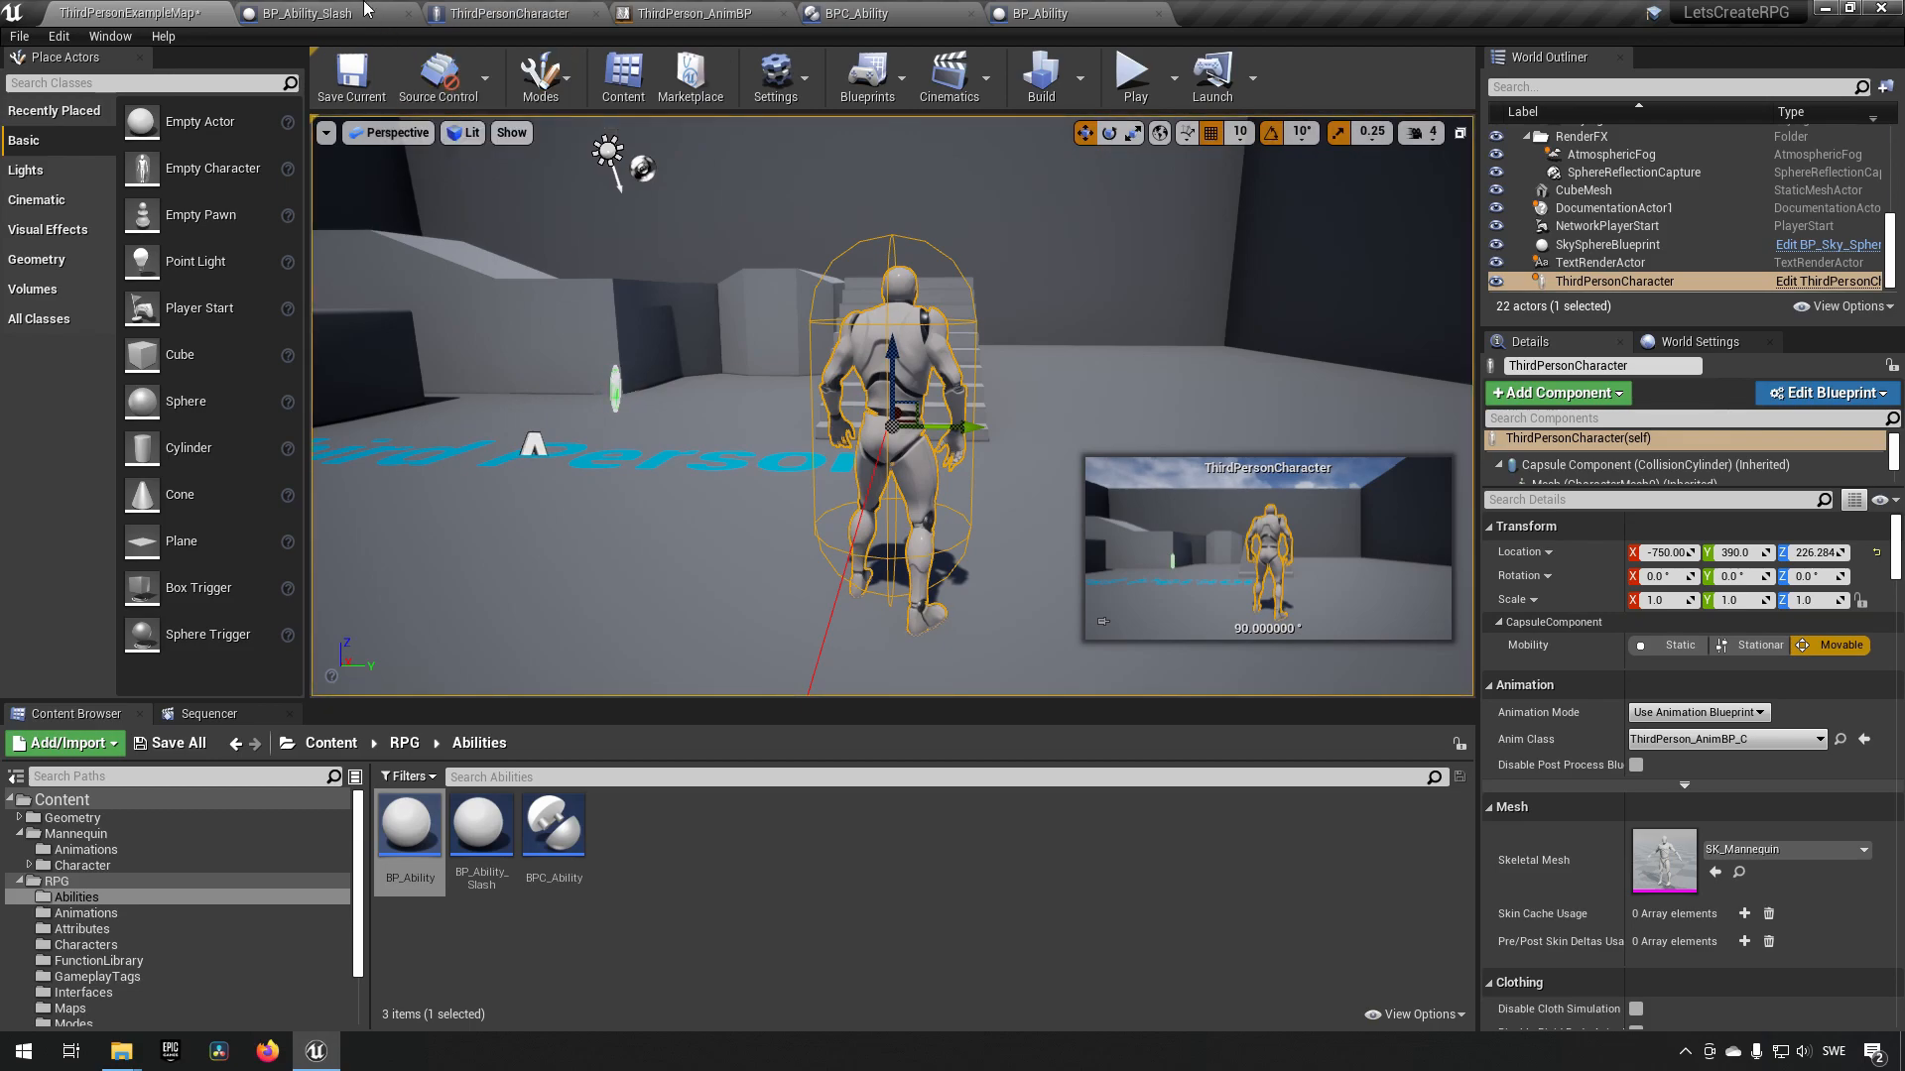
left_click(298, 13)
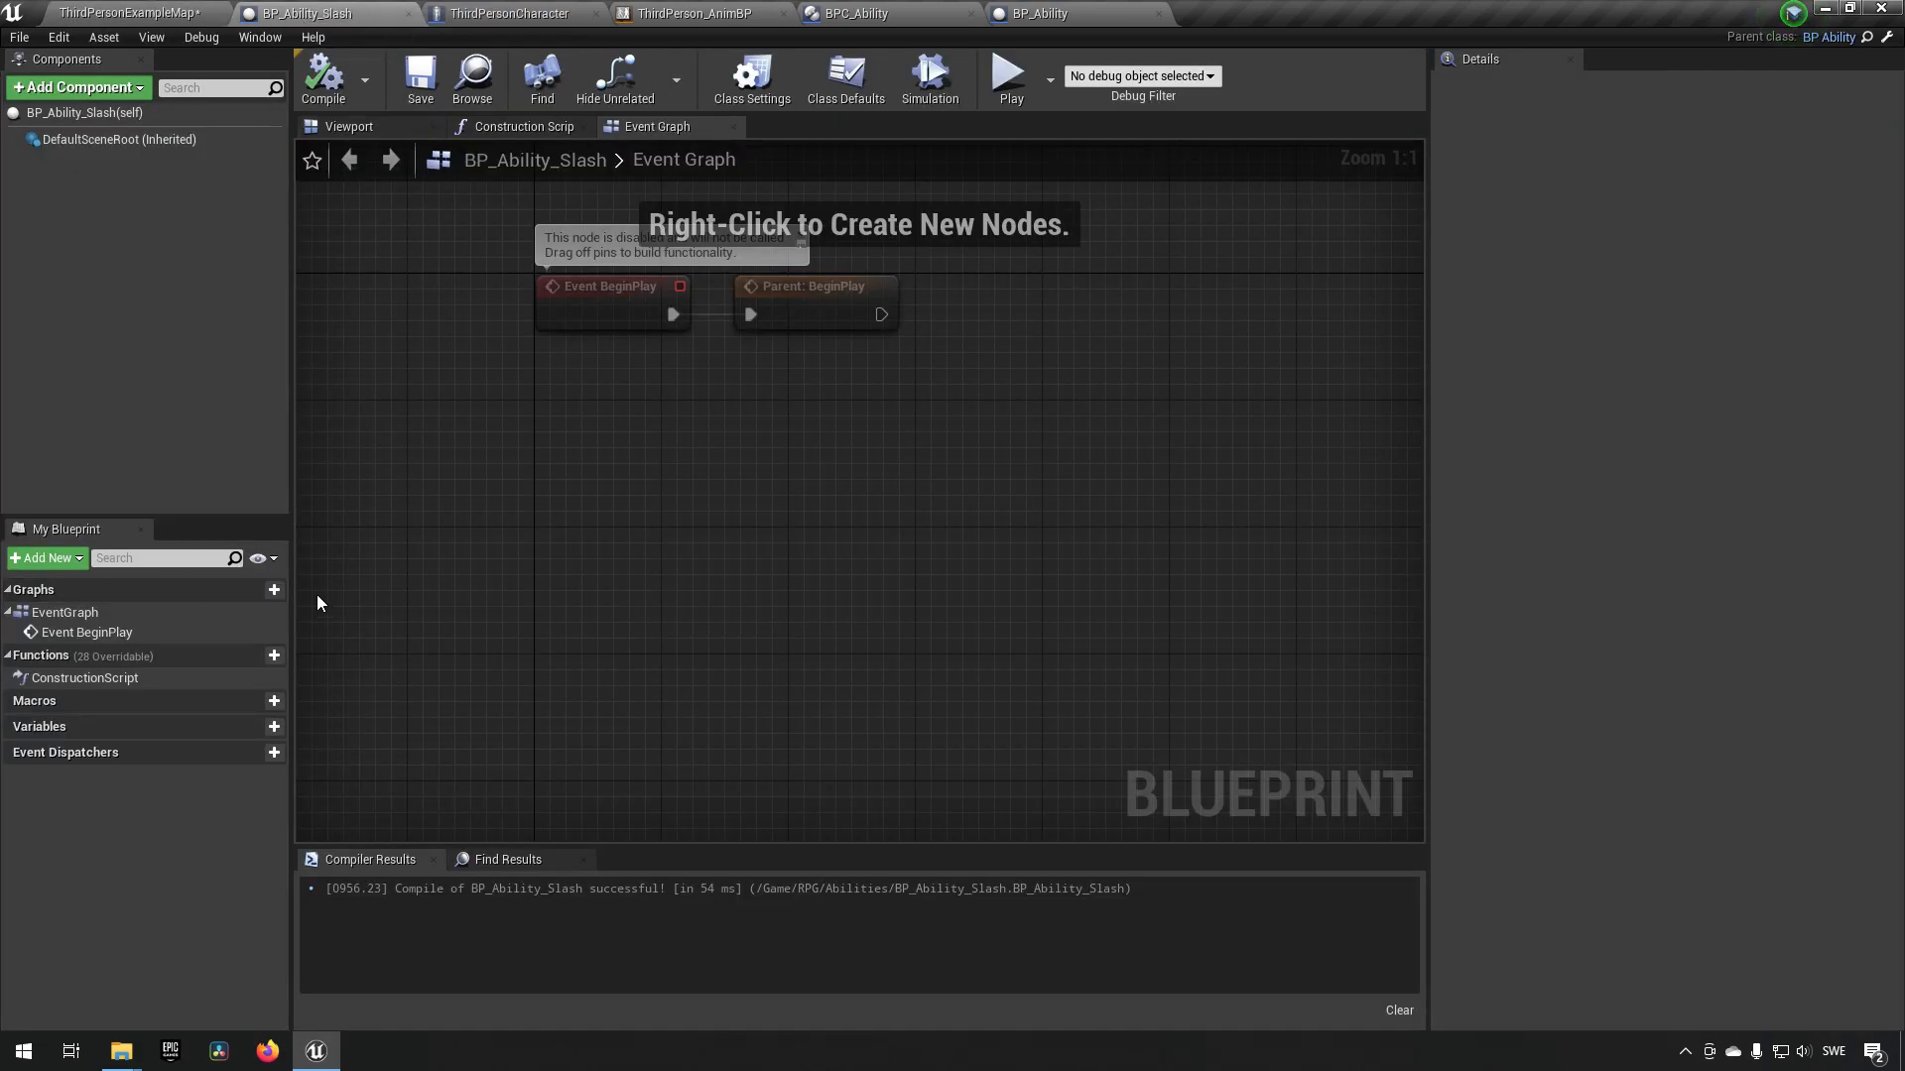
left_click(845, 75)
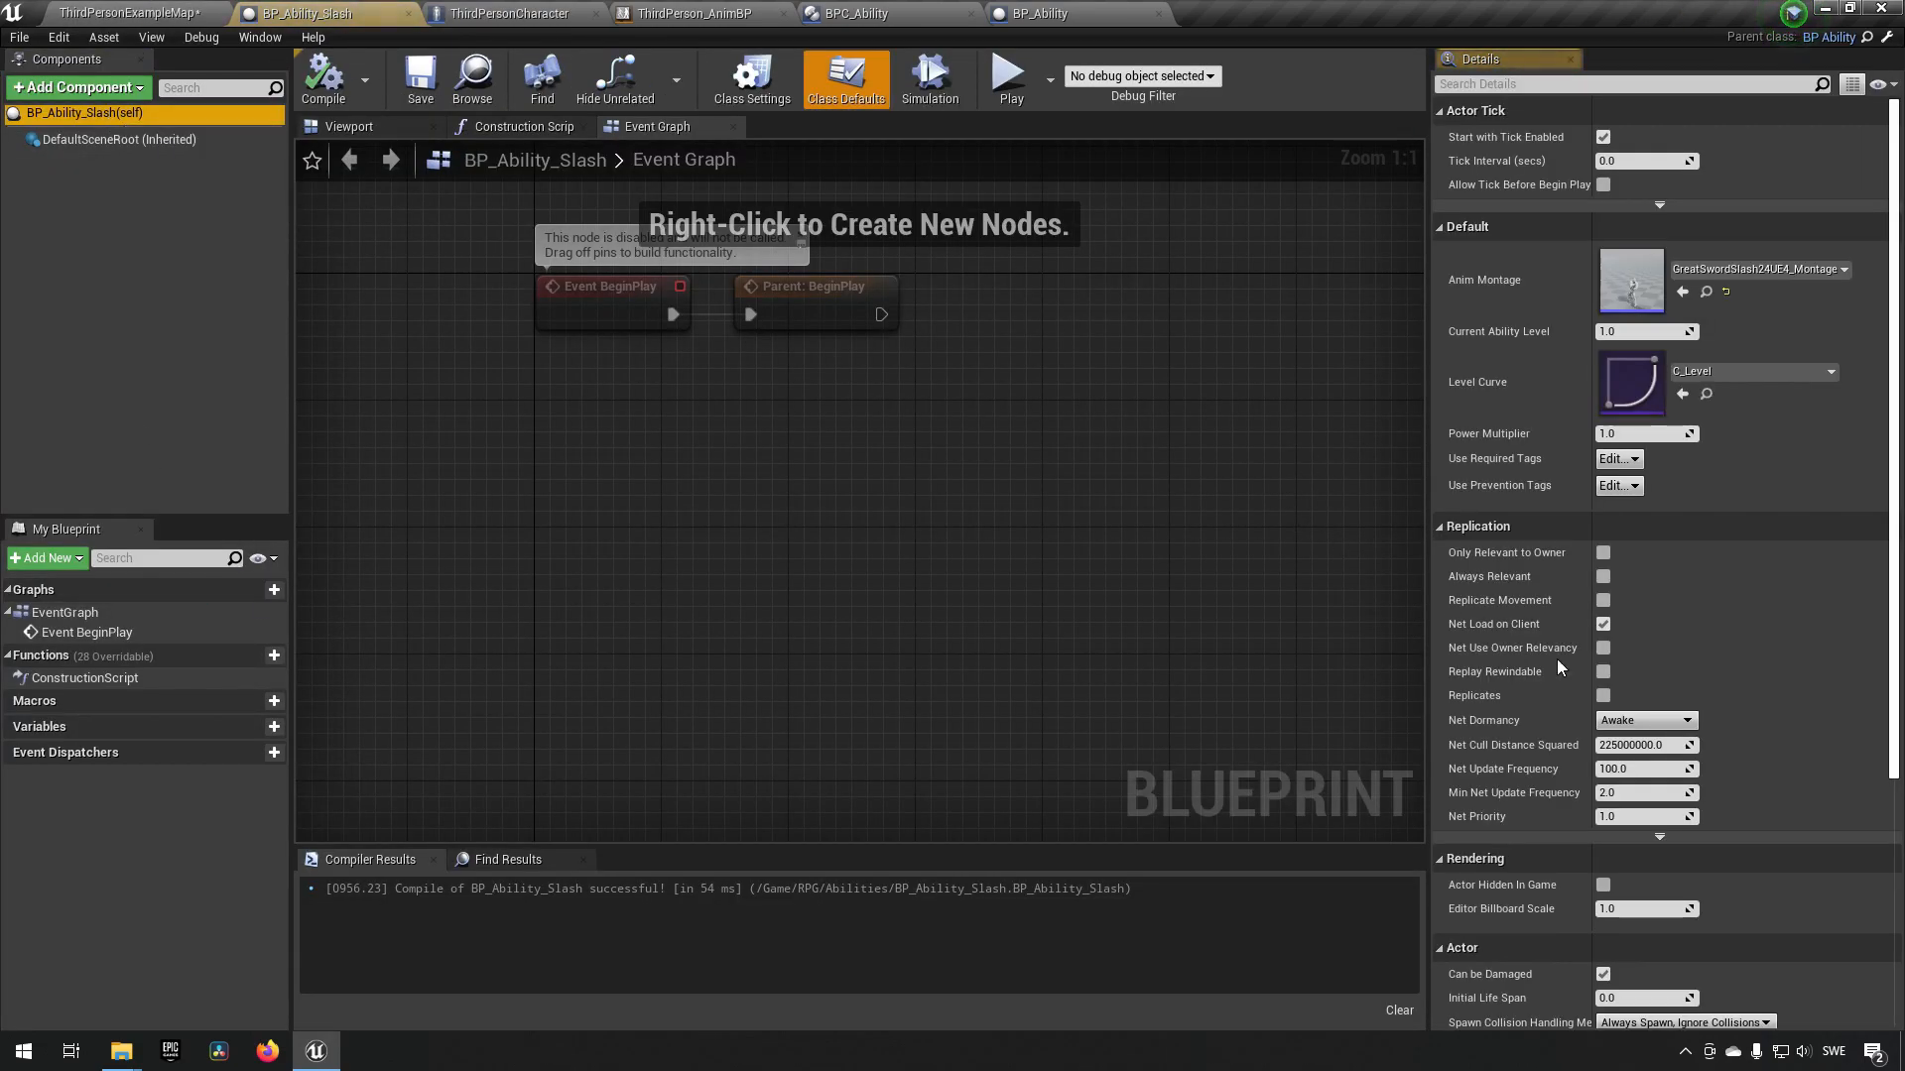
mouse_move(1543, 461)
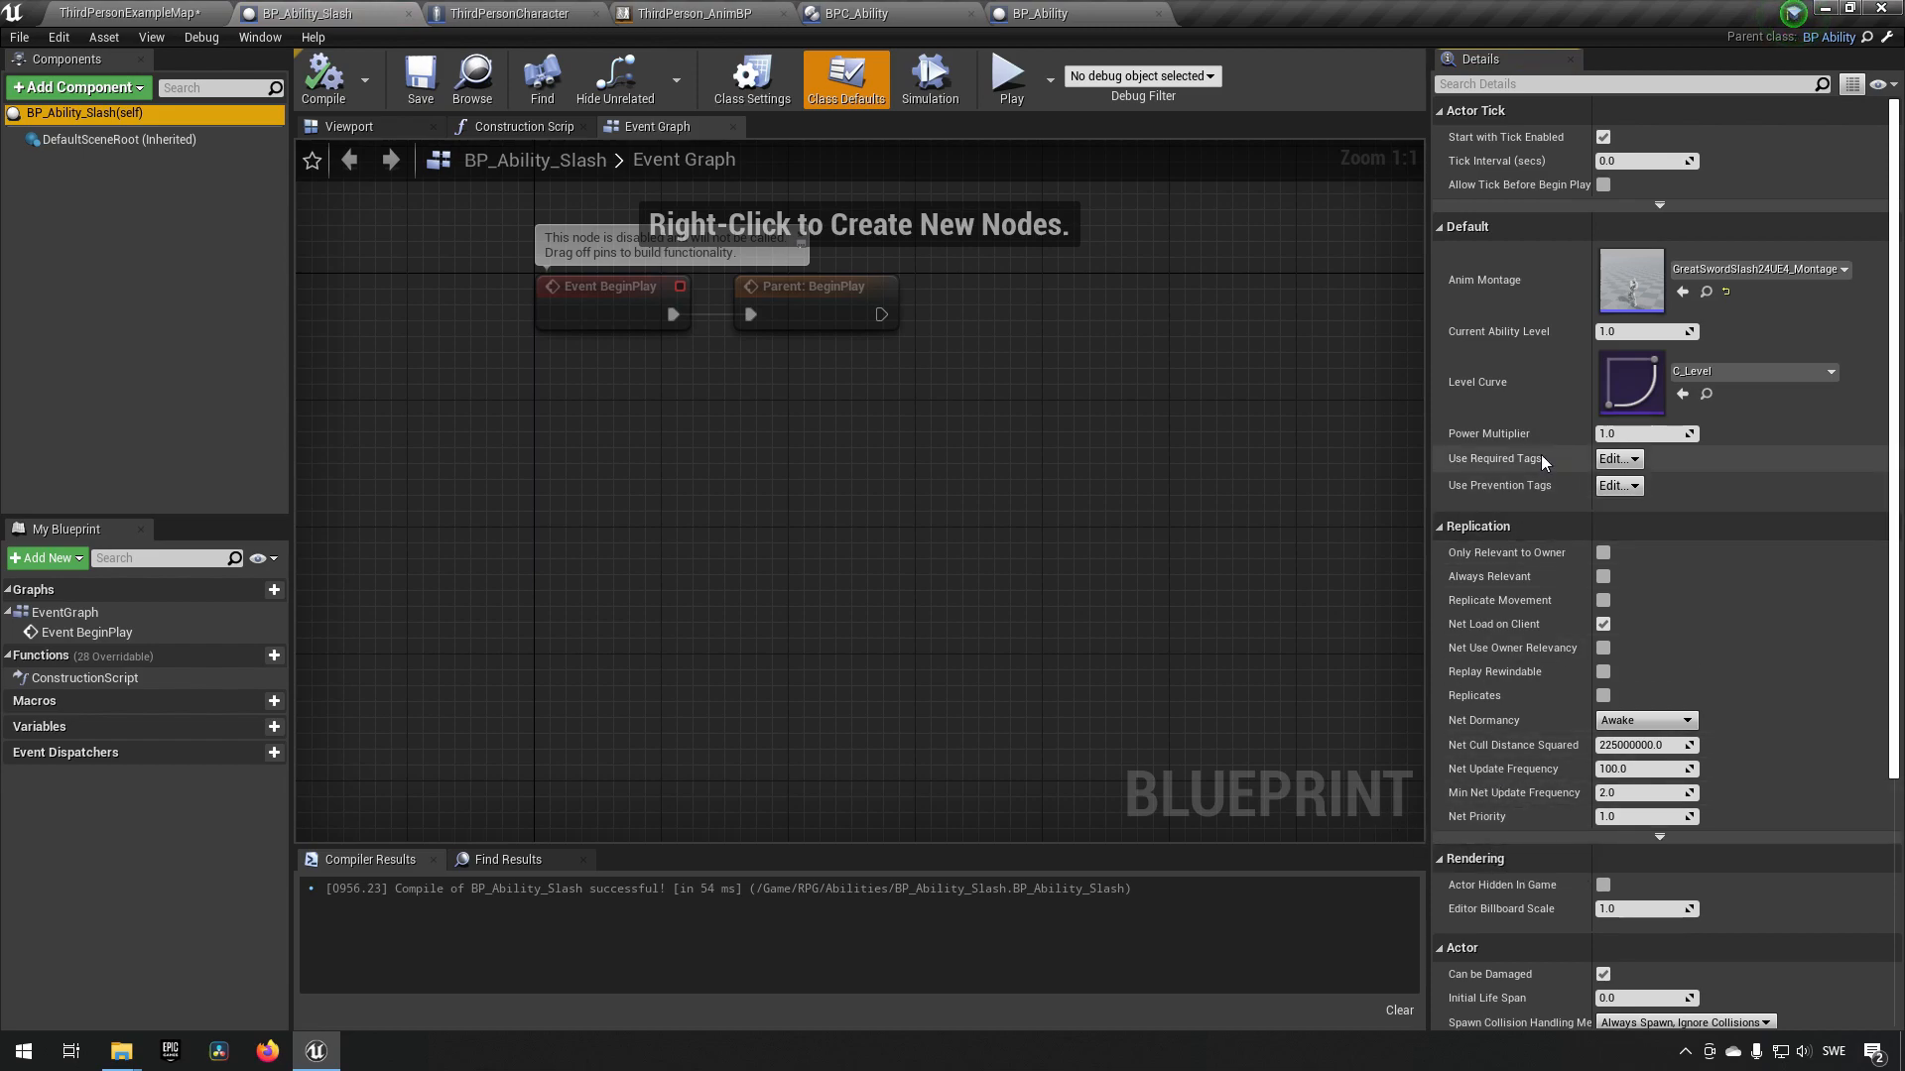
left_click(1619, 459)
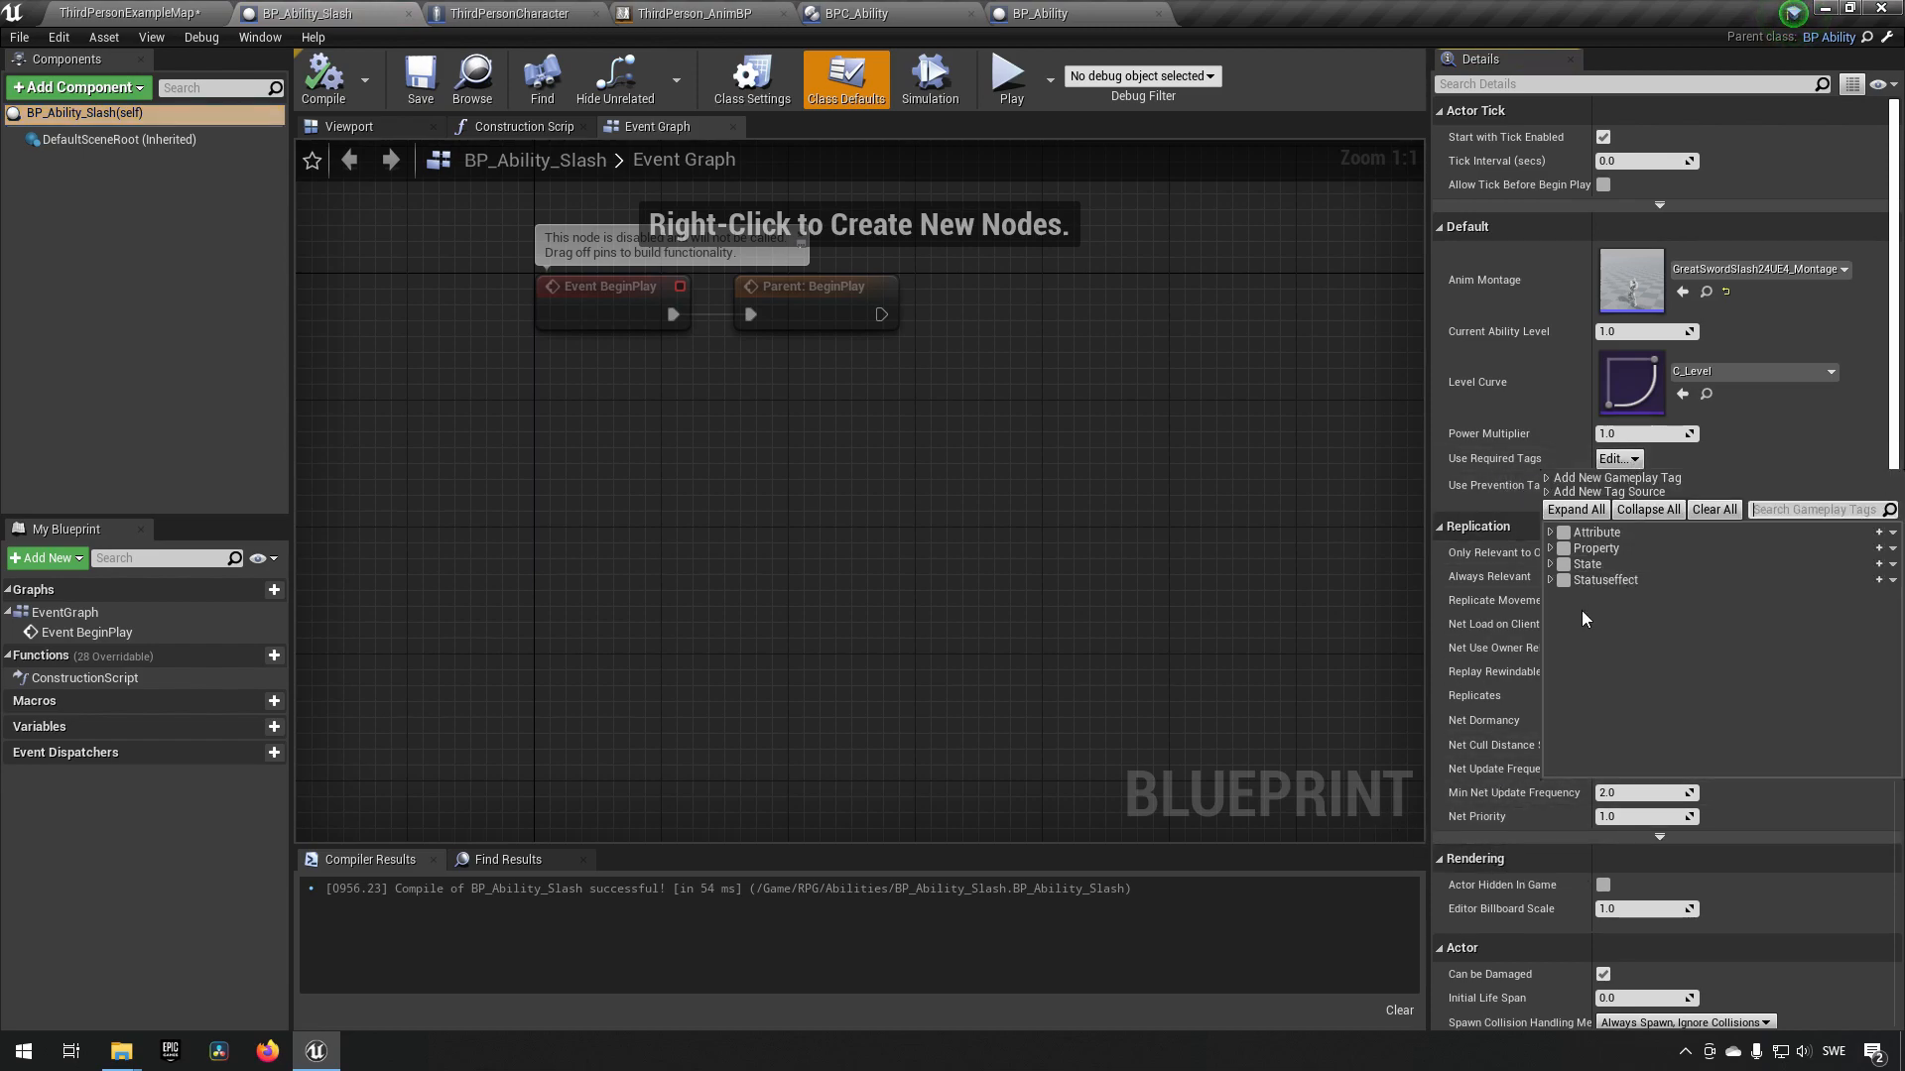
left_click(1550, 547)
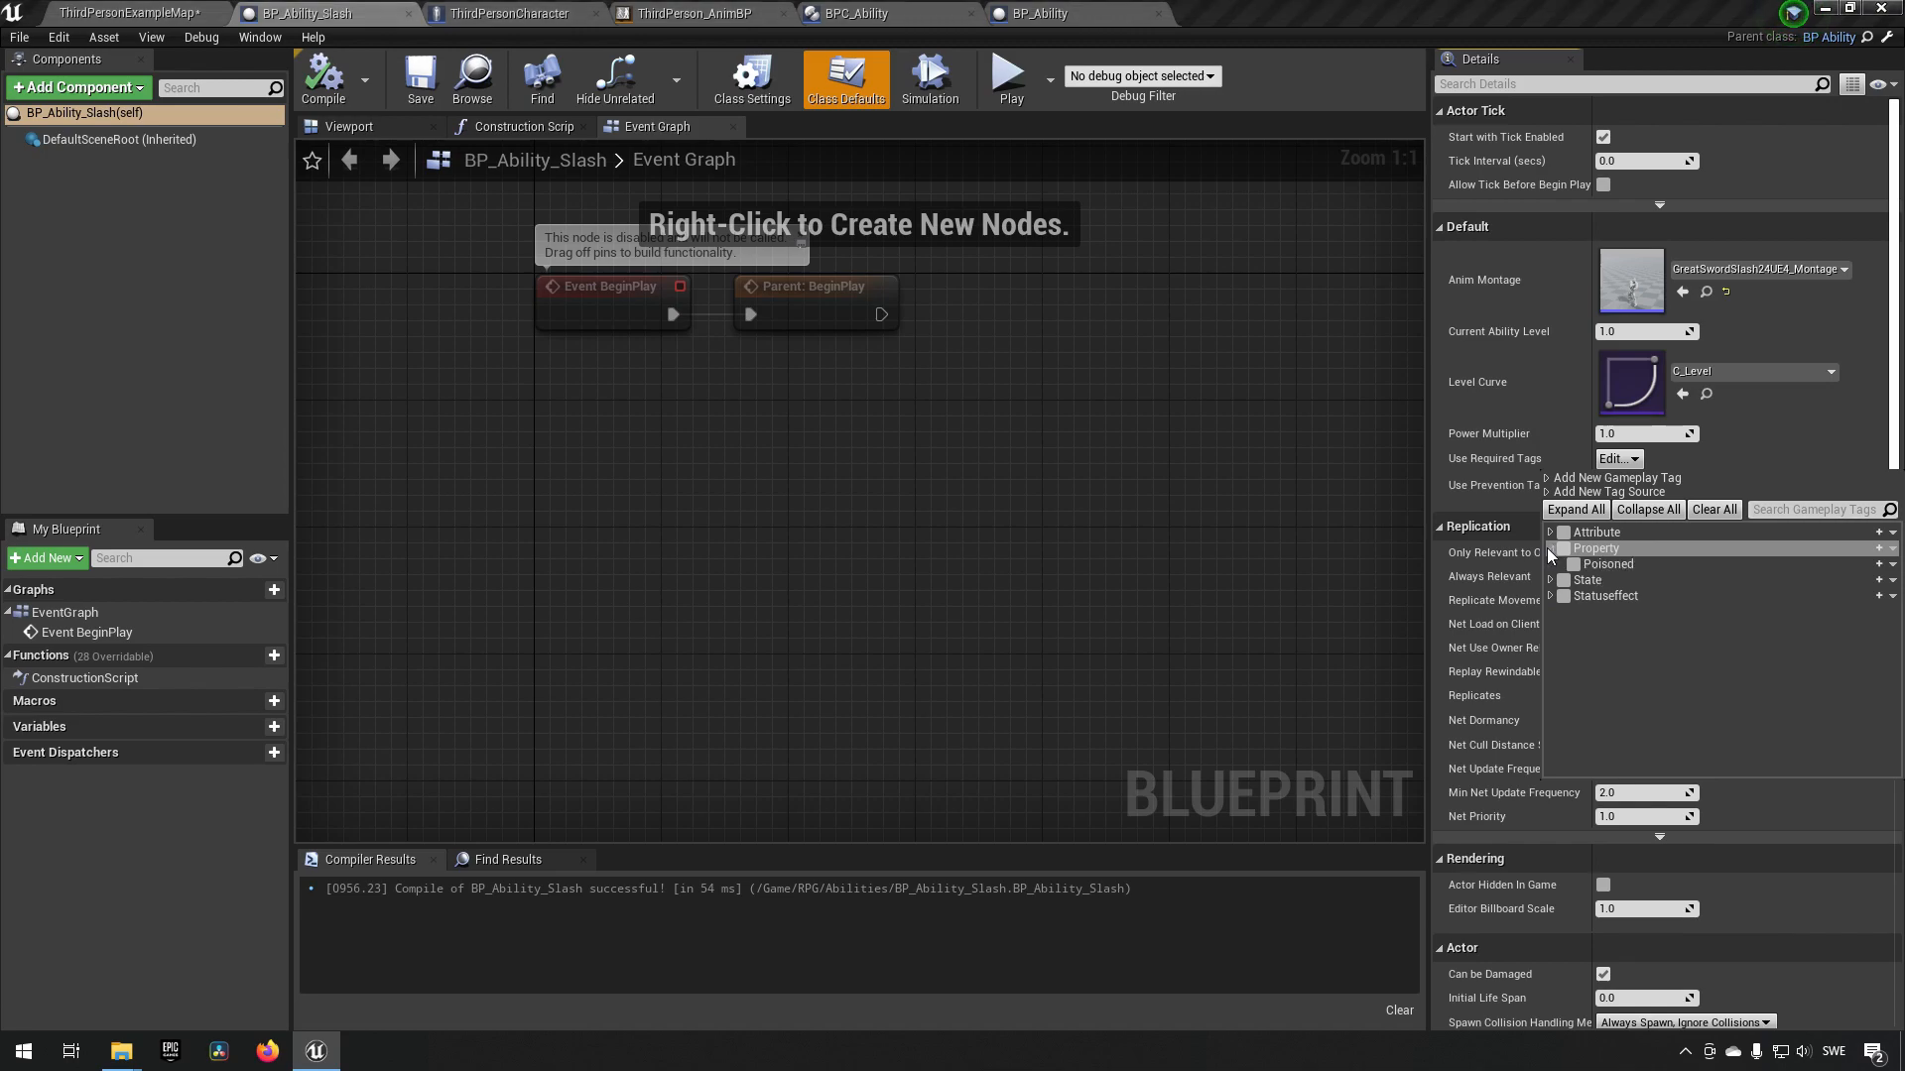
left_click(1571, 563)
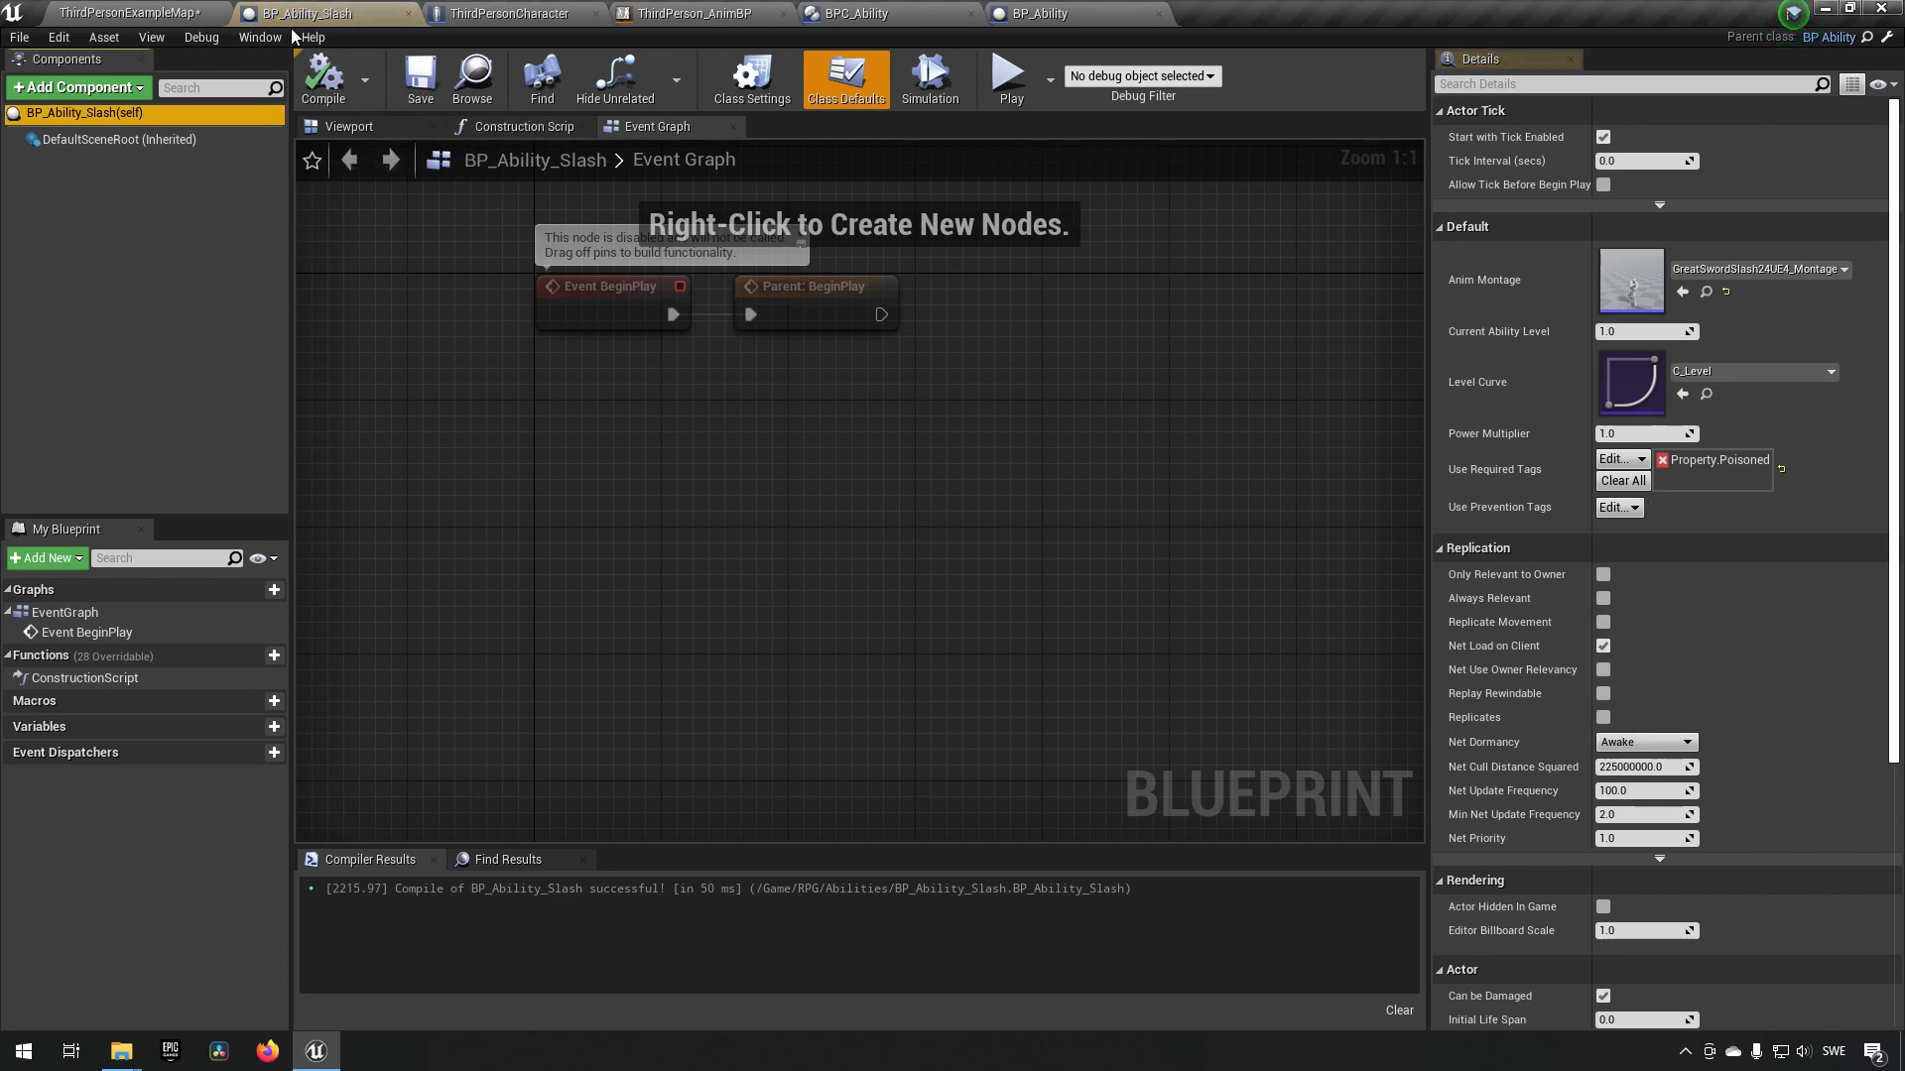
left_click(121, 13)
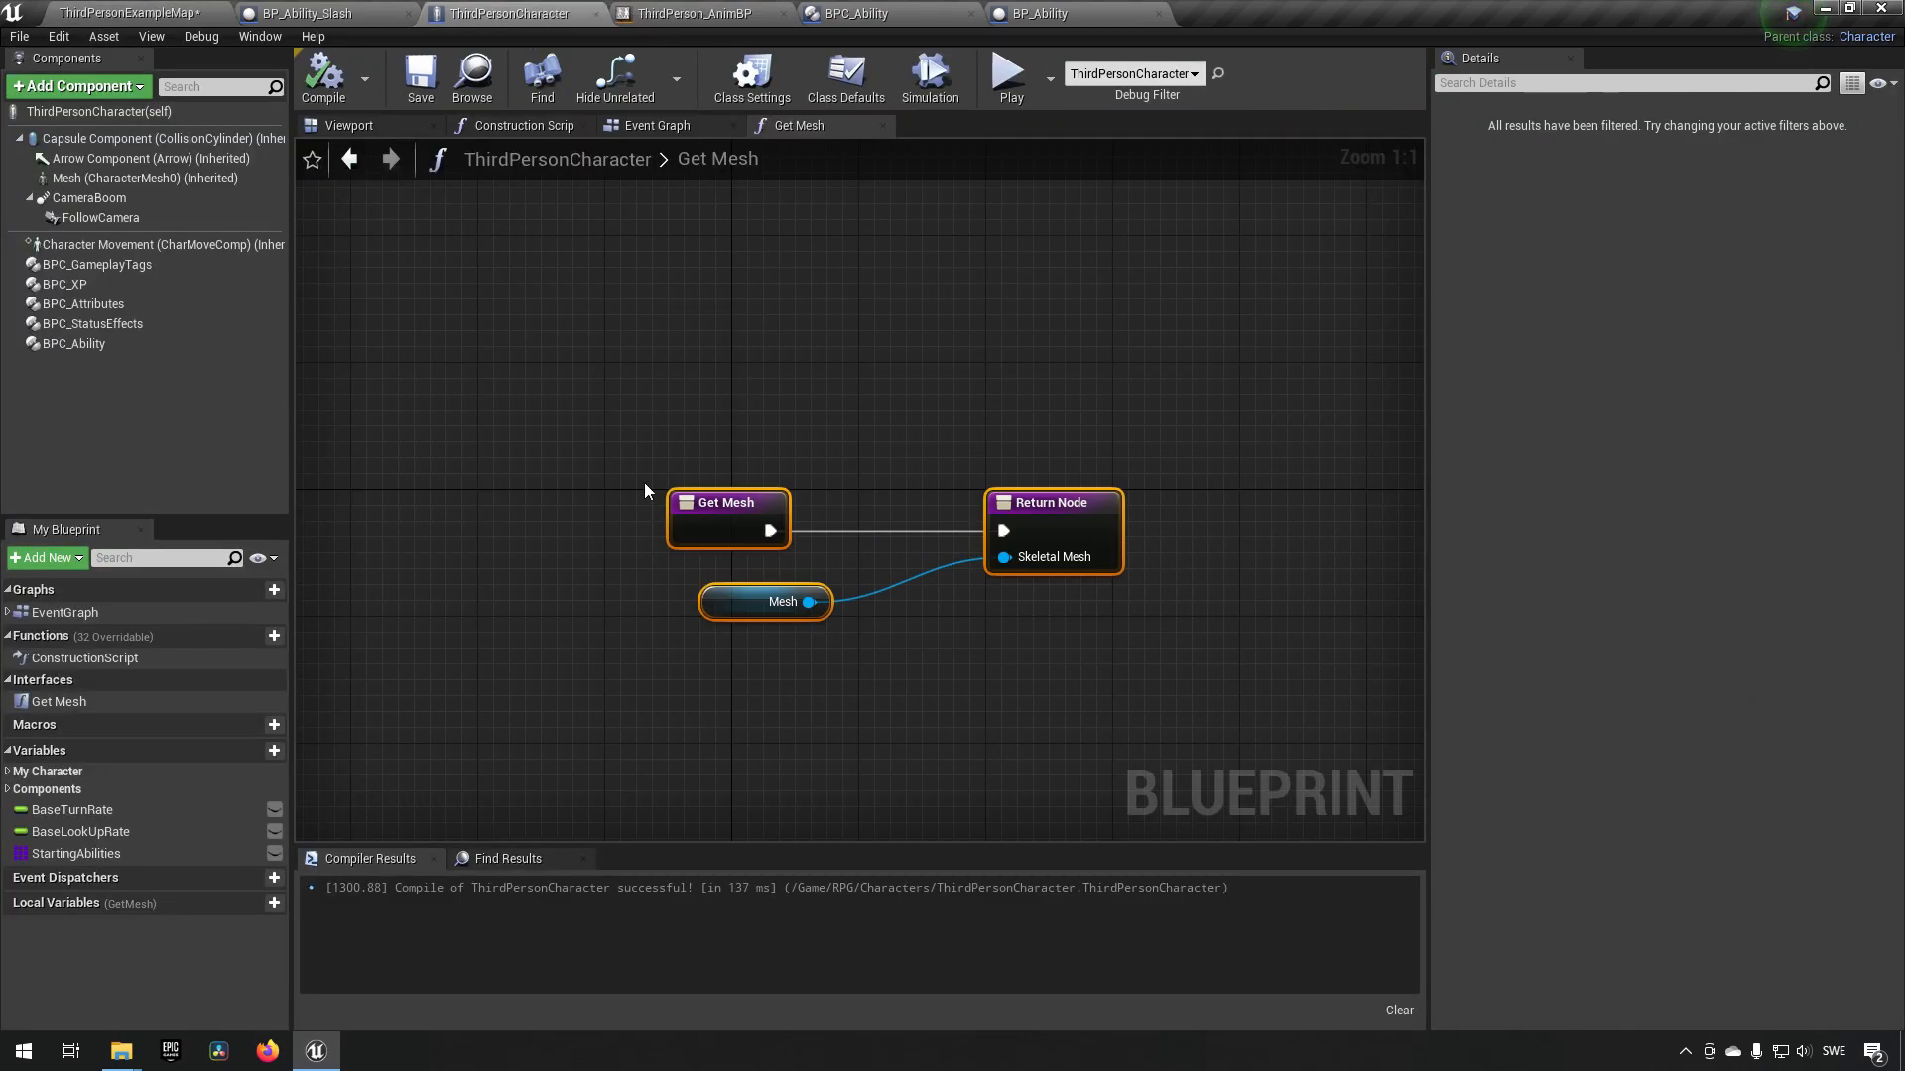
- Check ThirdPersonCharacter's event graph for the 0 key event adding Statuseffect.Immunity.Poison
left_click(658, 125)
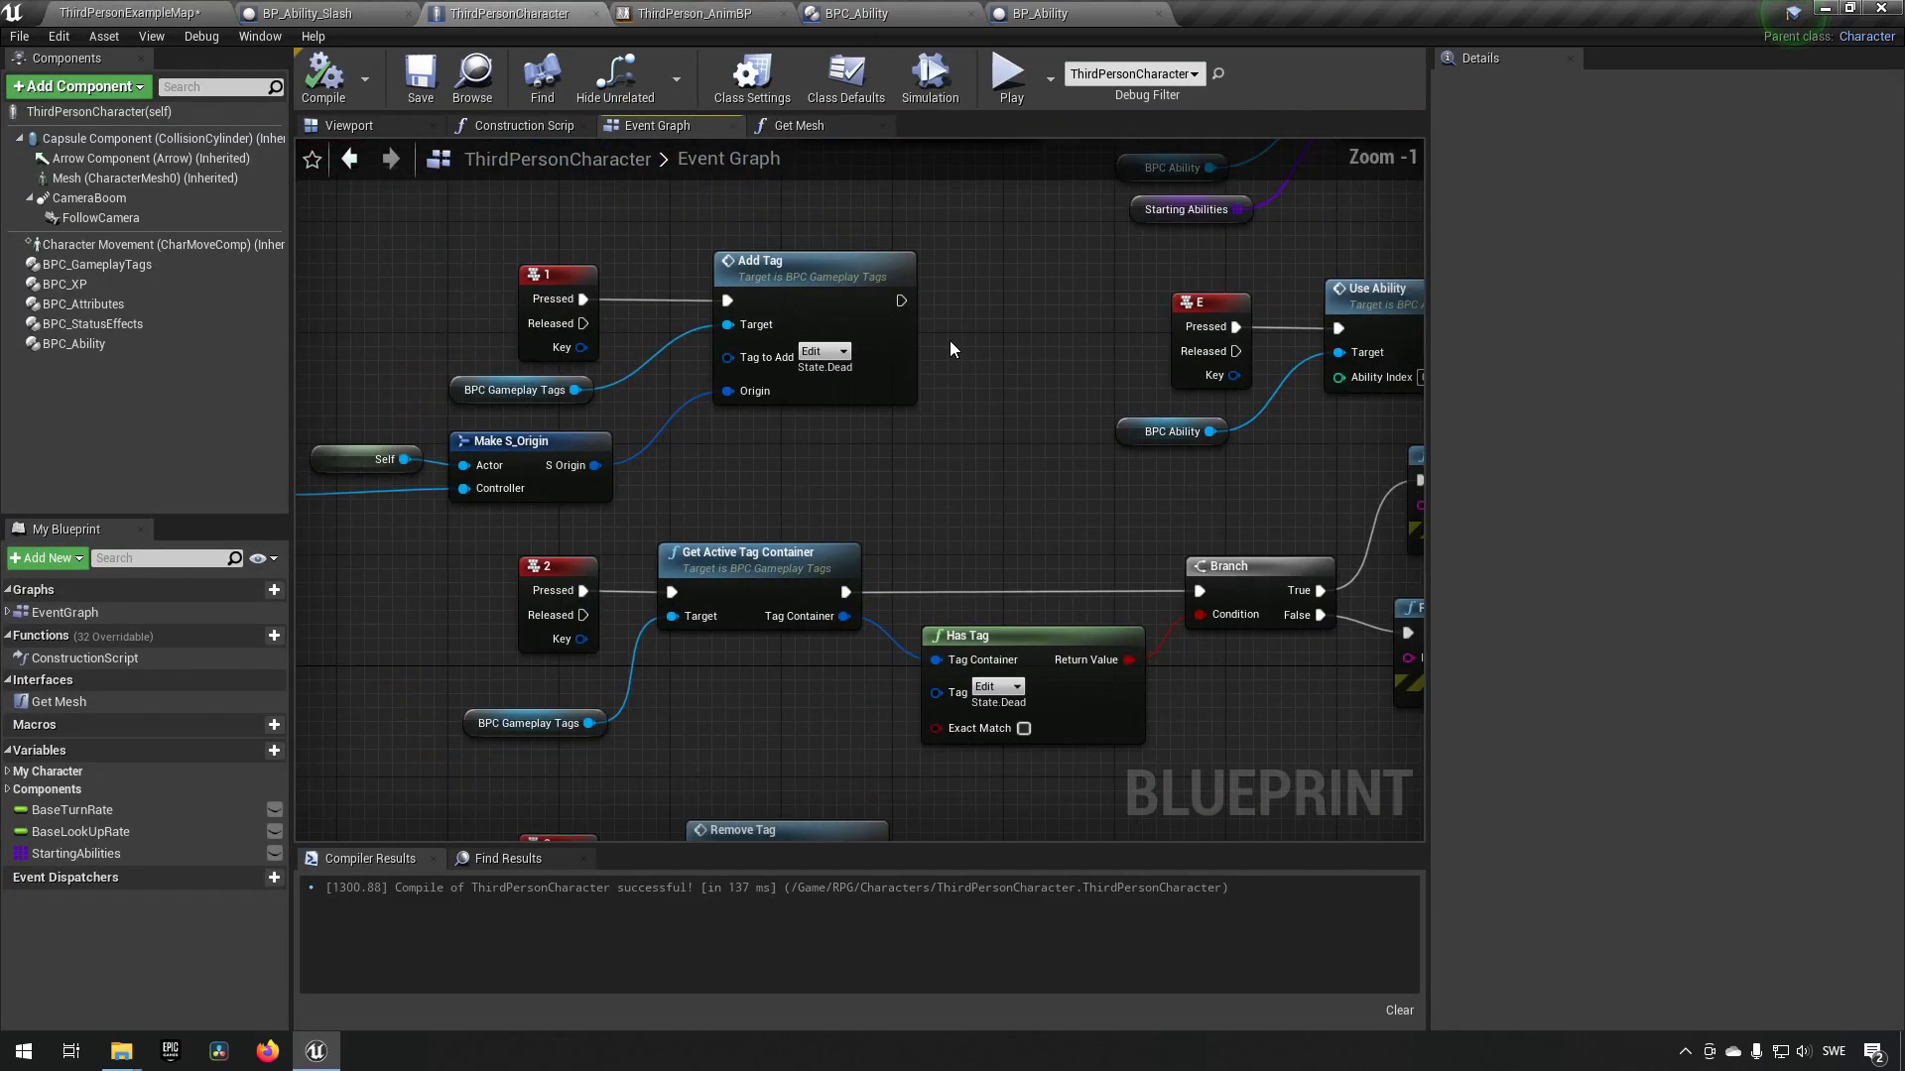
scroll("down", 3)
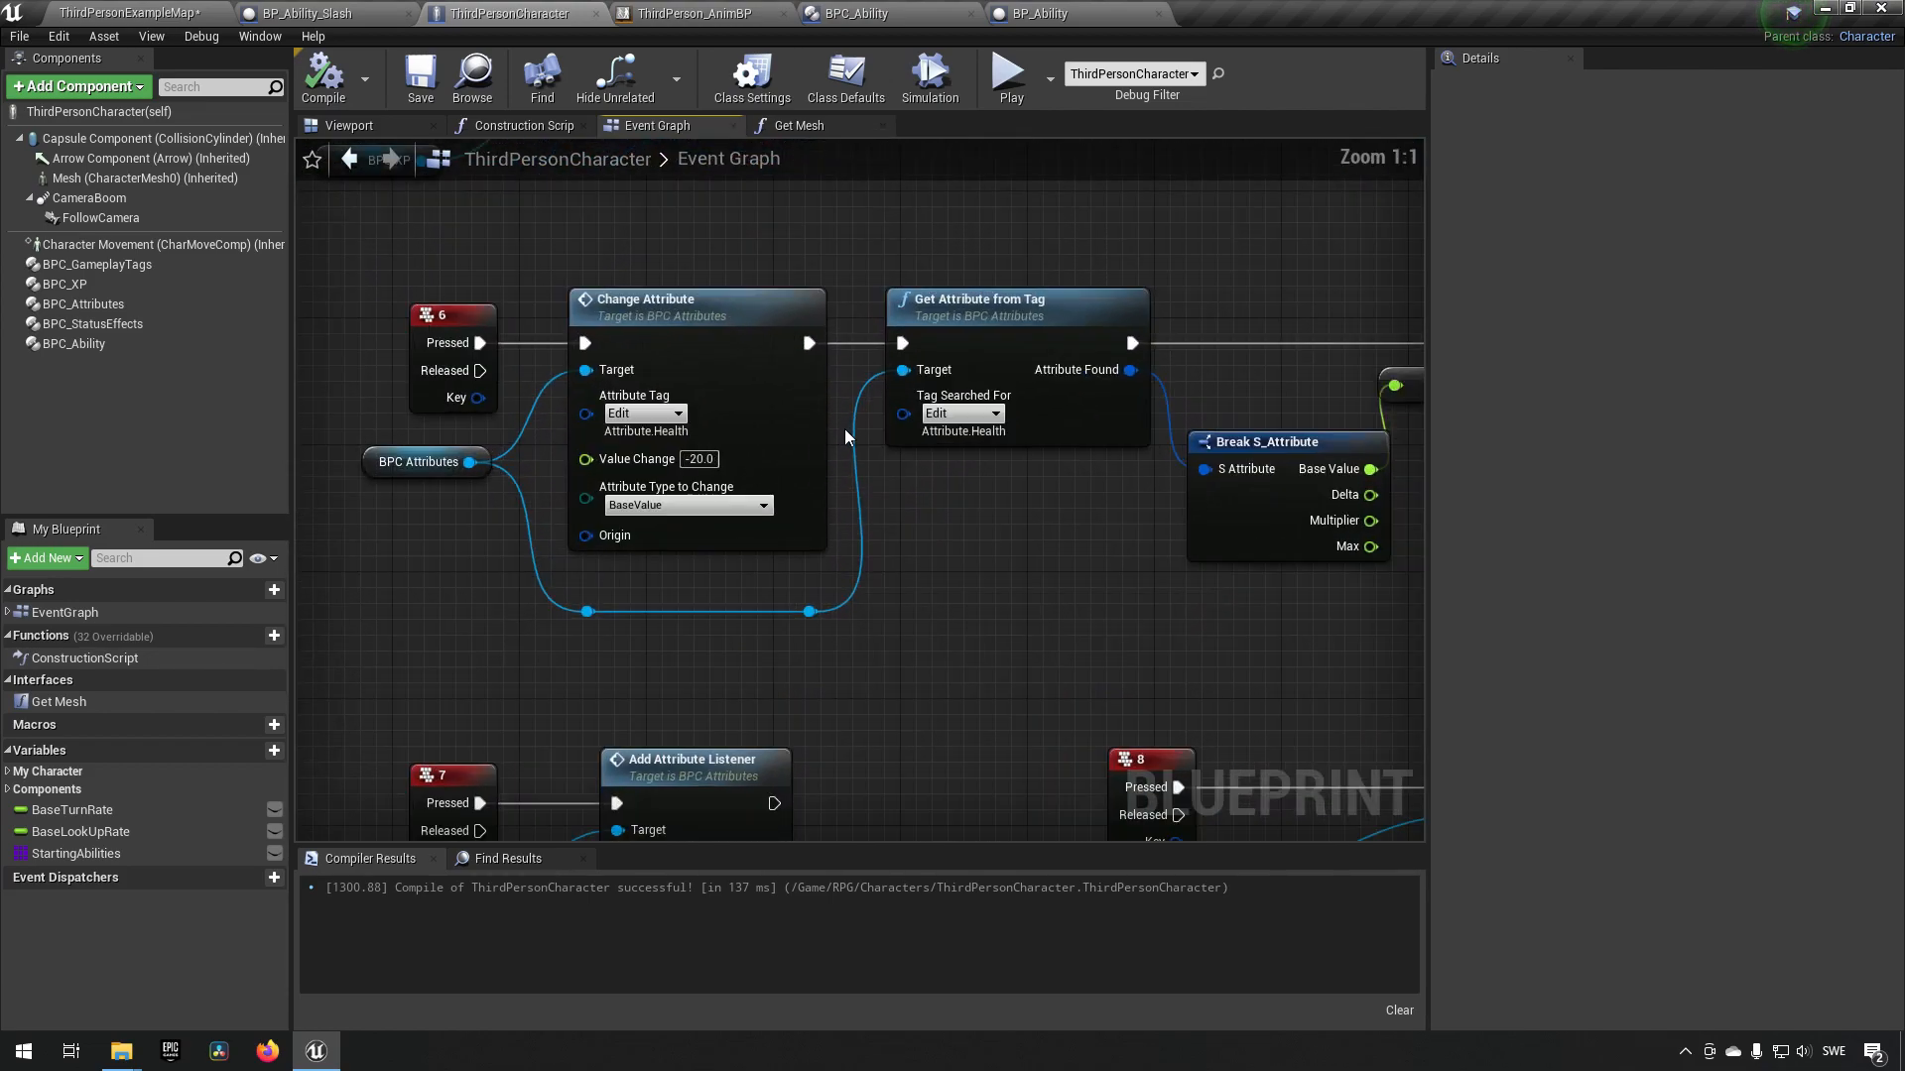
scroll("down", 3)
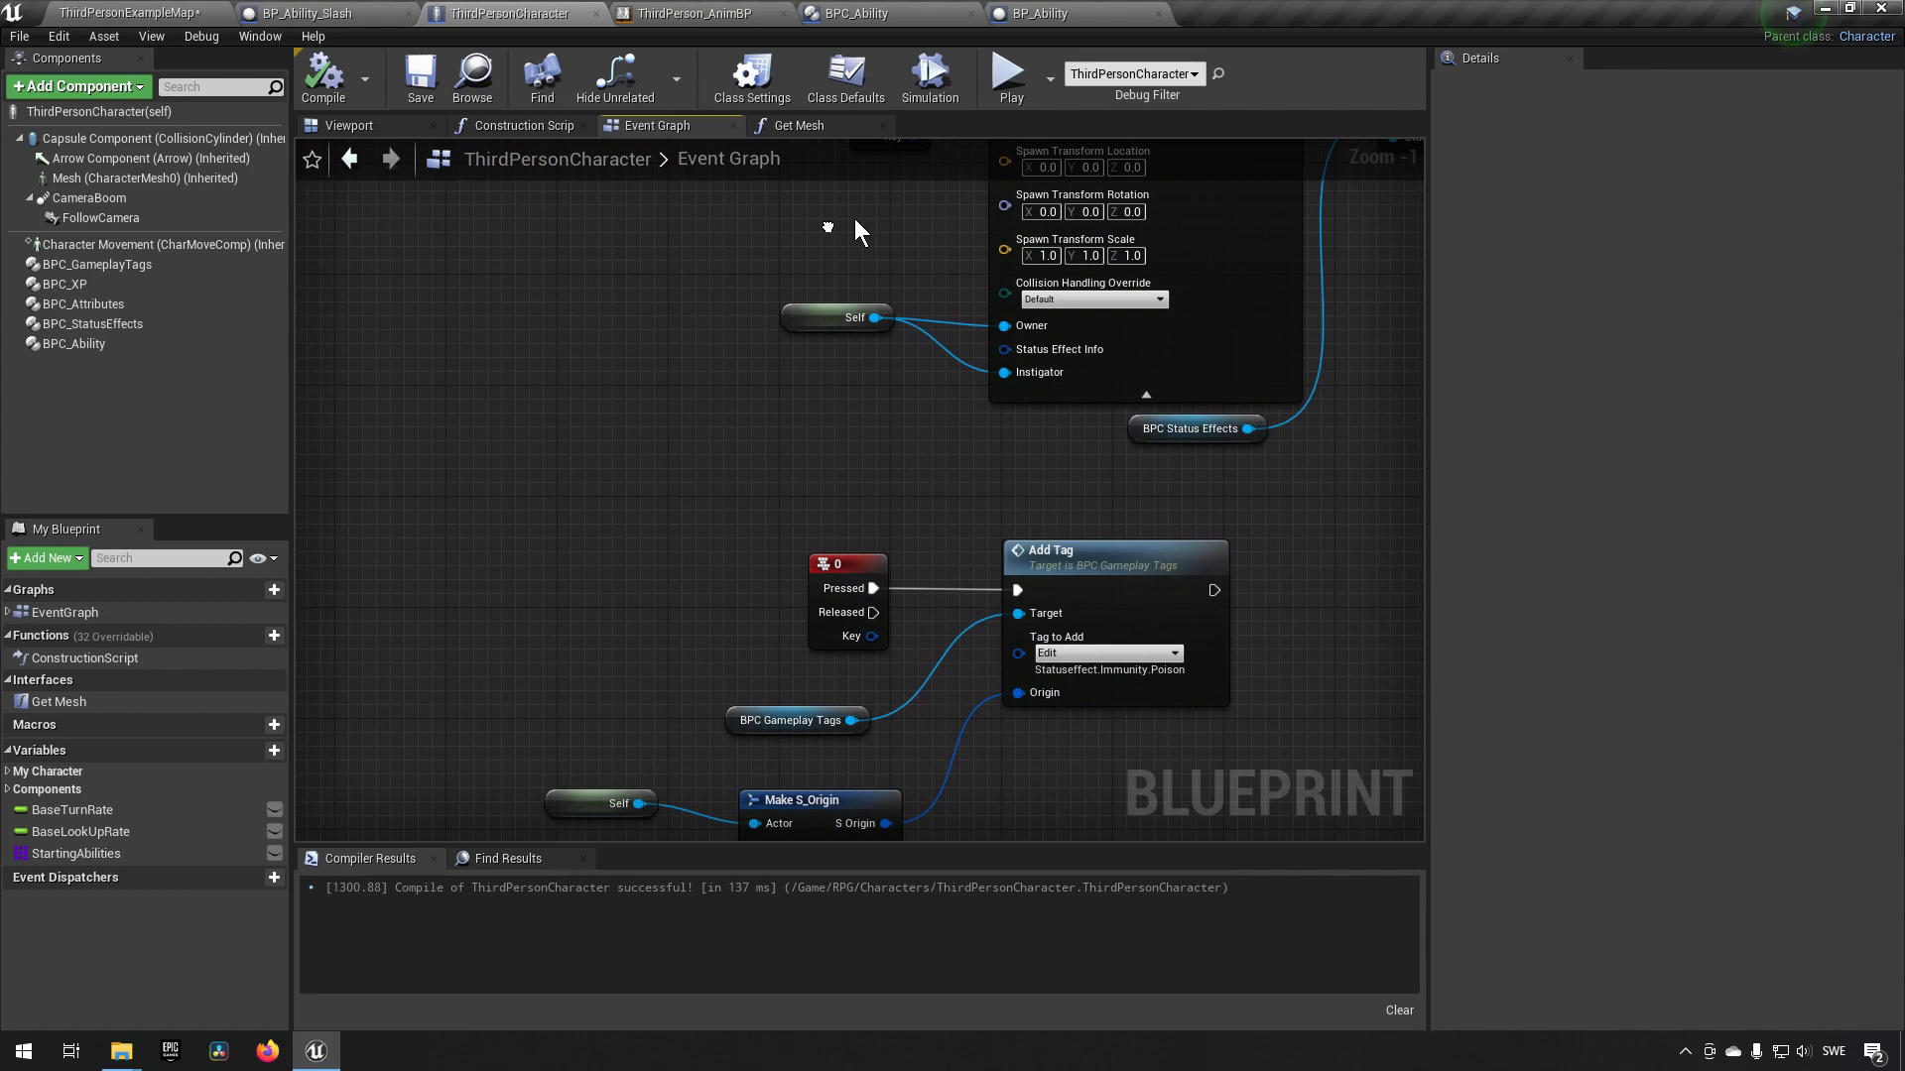
mouse_move(1002, 525)
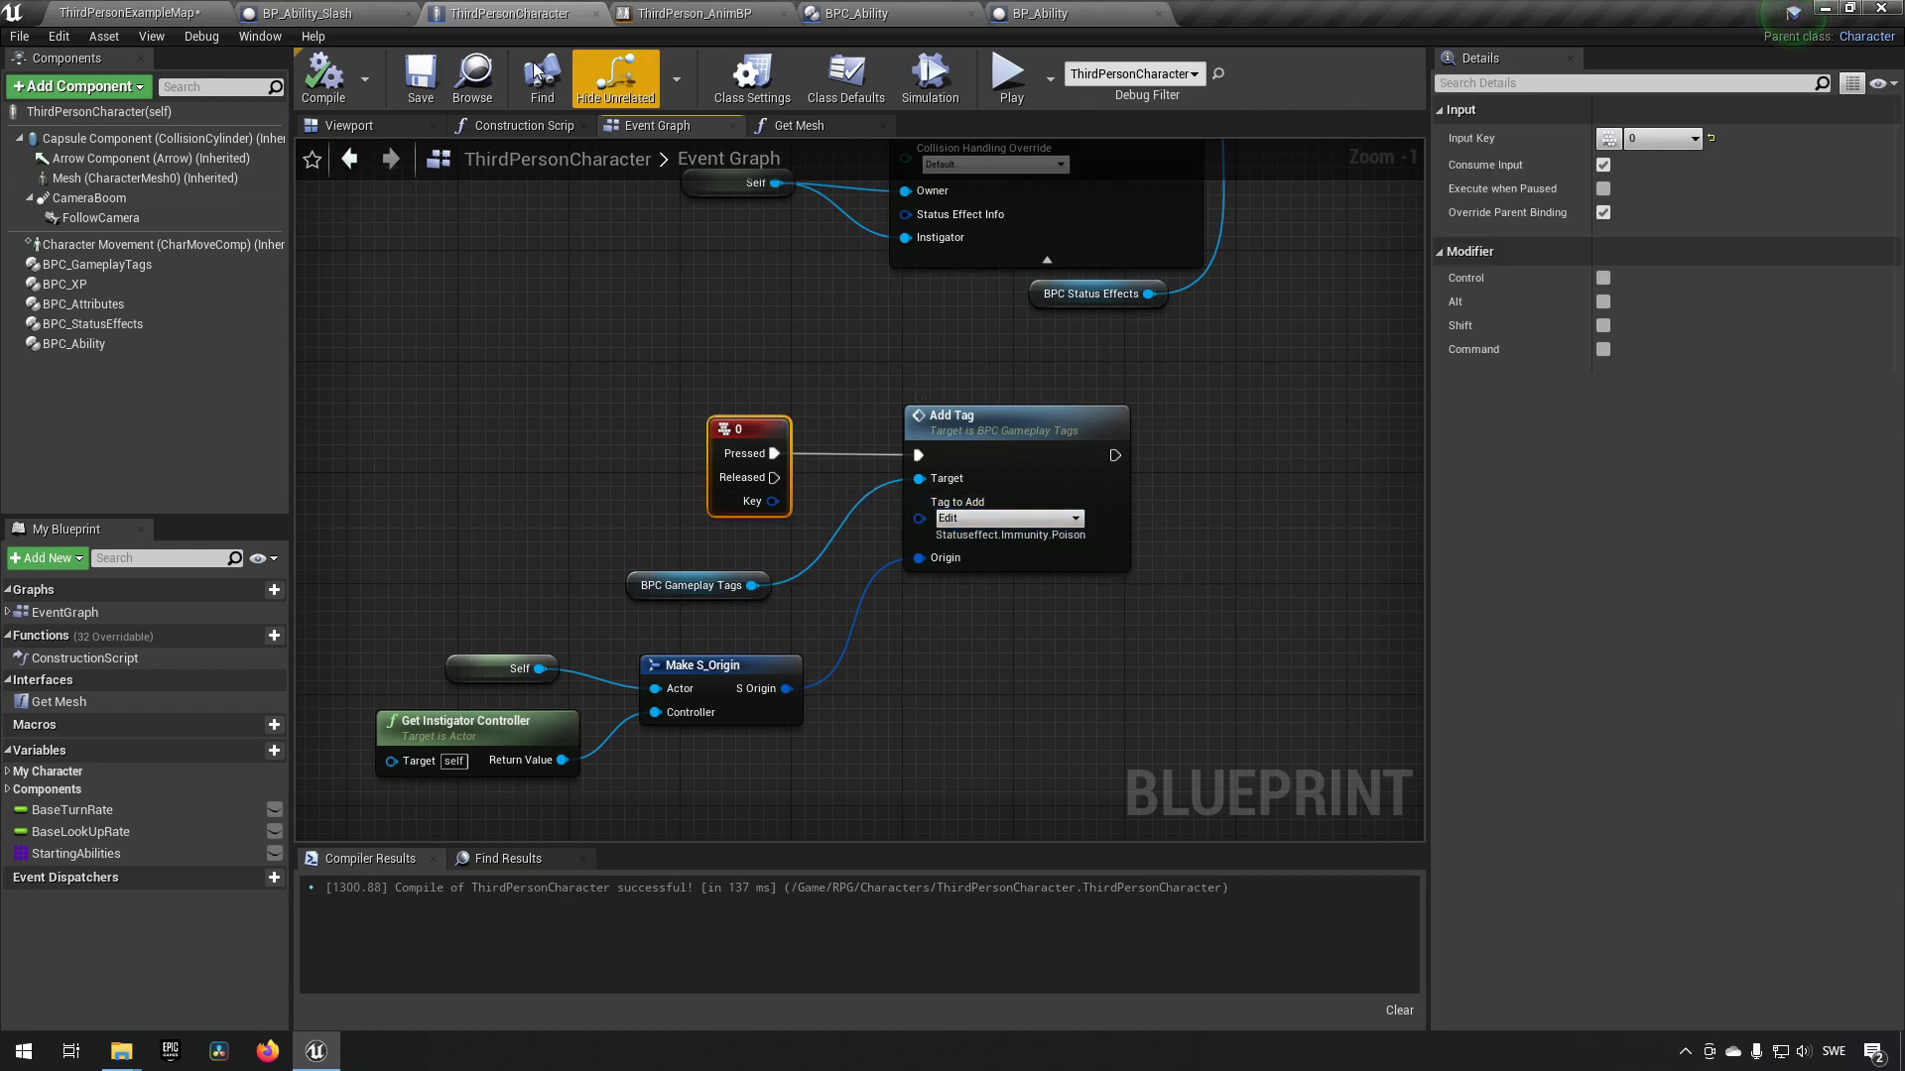
left_click(309, 13)
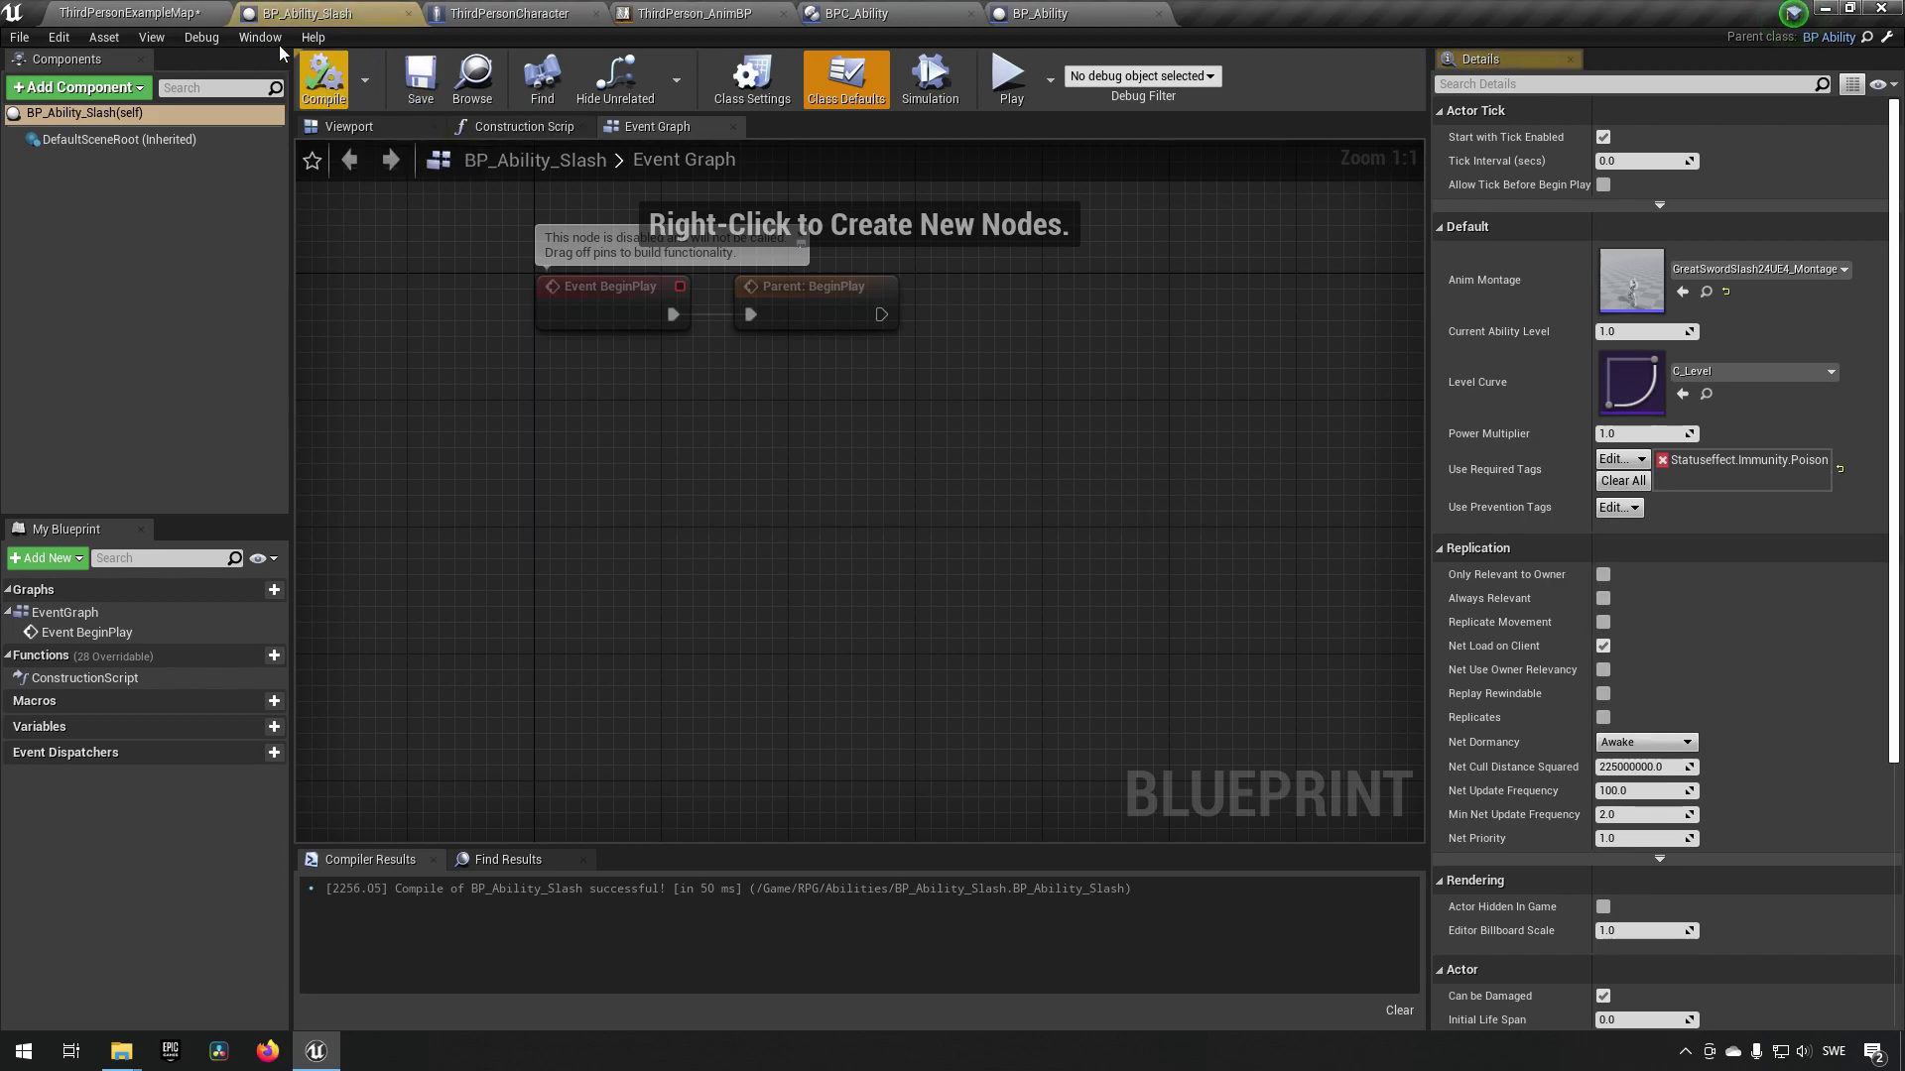
- Compile BP_Ability_Slash with the poison immunity requirement, then clear its required tags
left_click(128, 13)
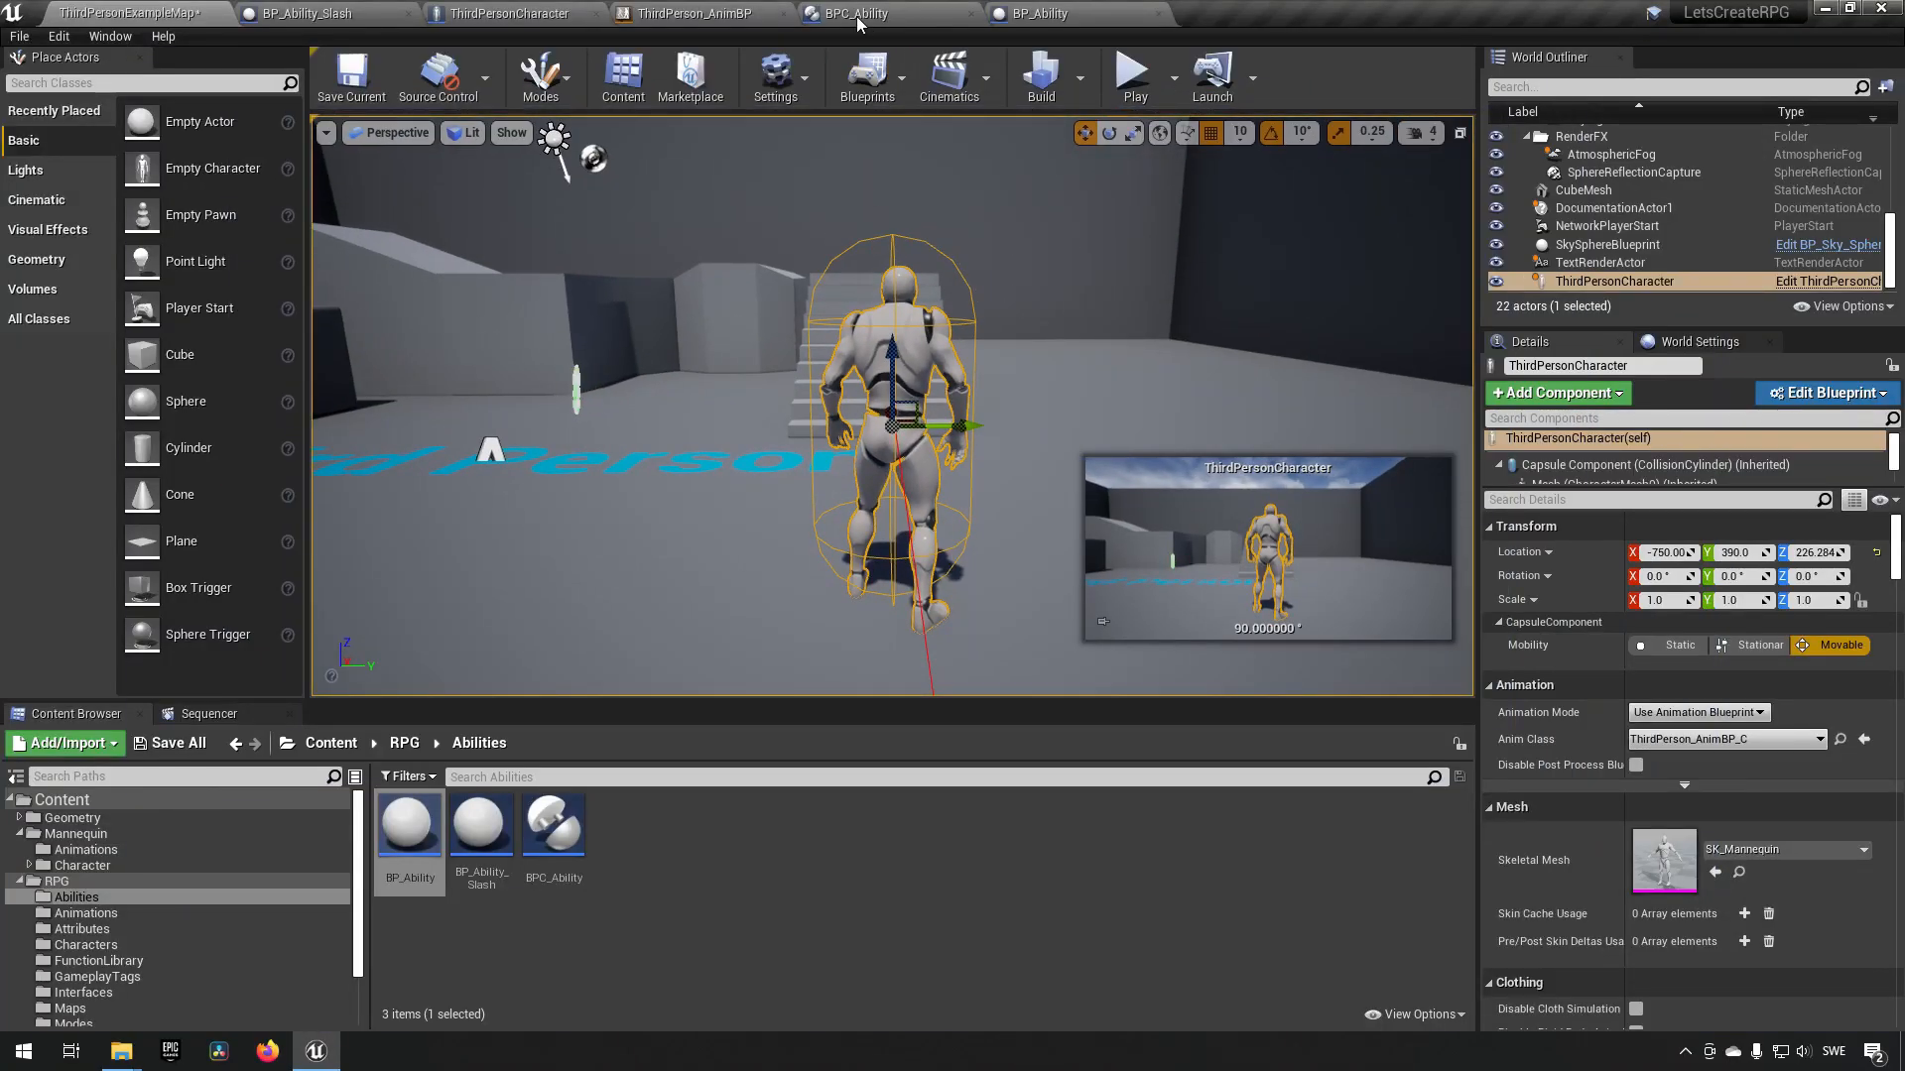
left_click(308, 13)
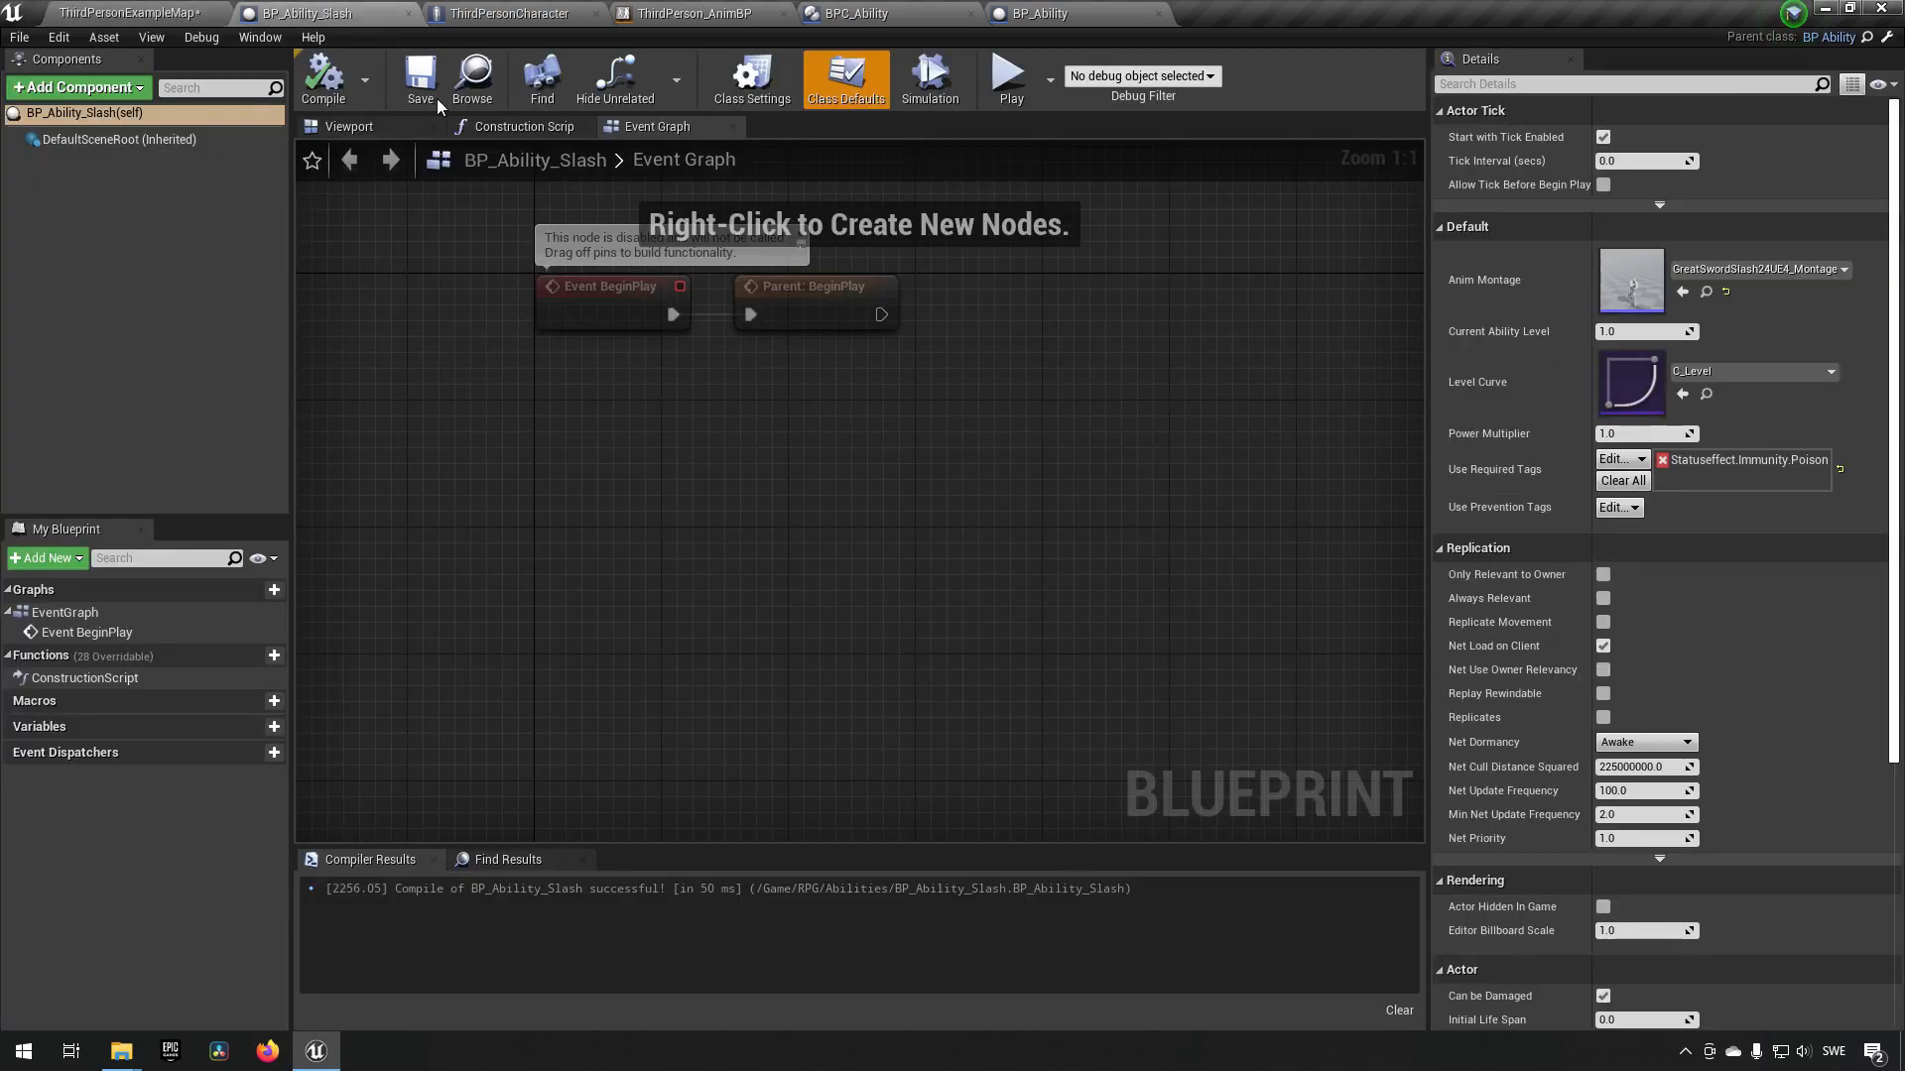
left_click(1622, 480)
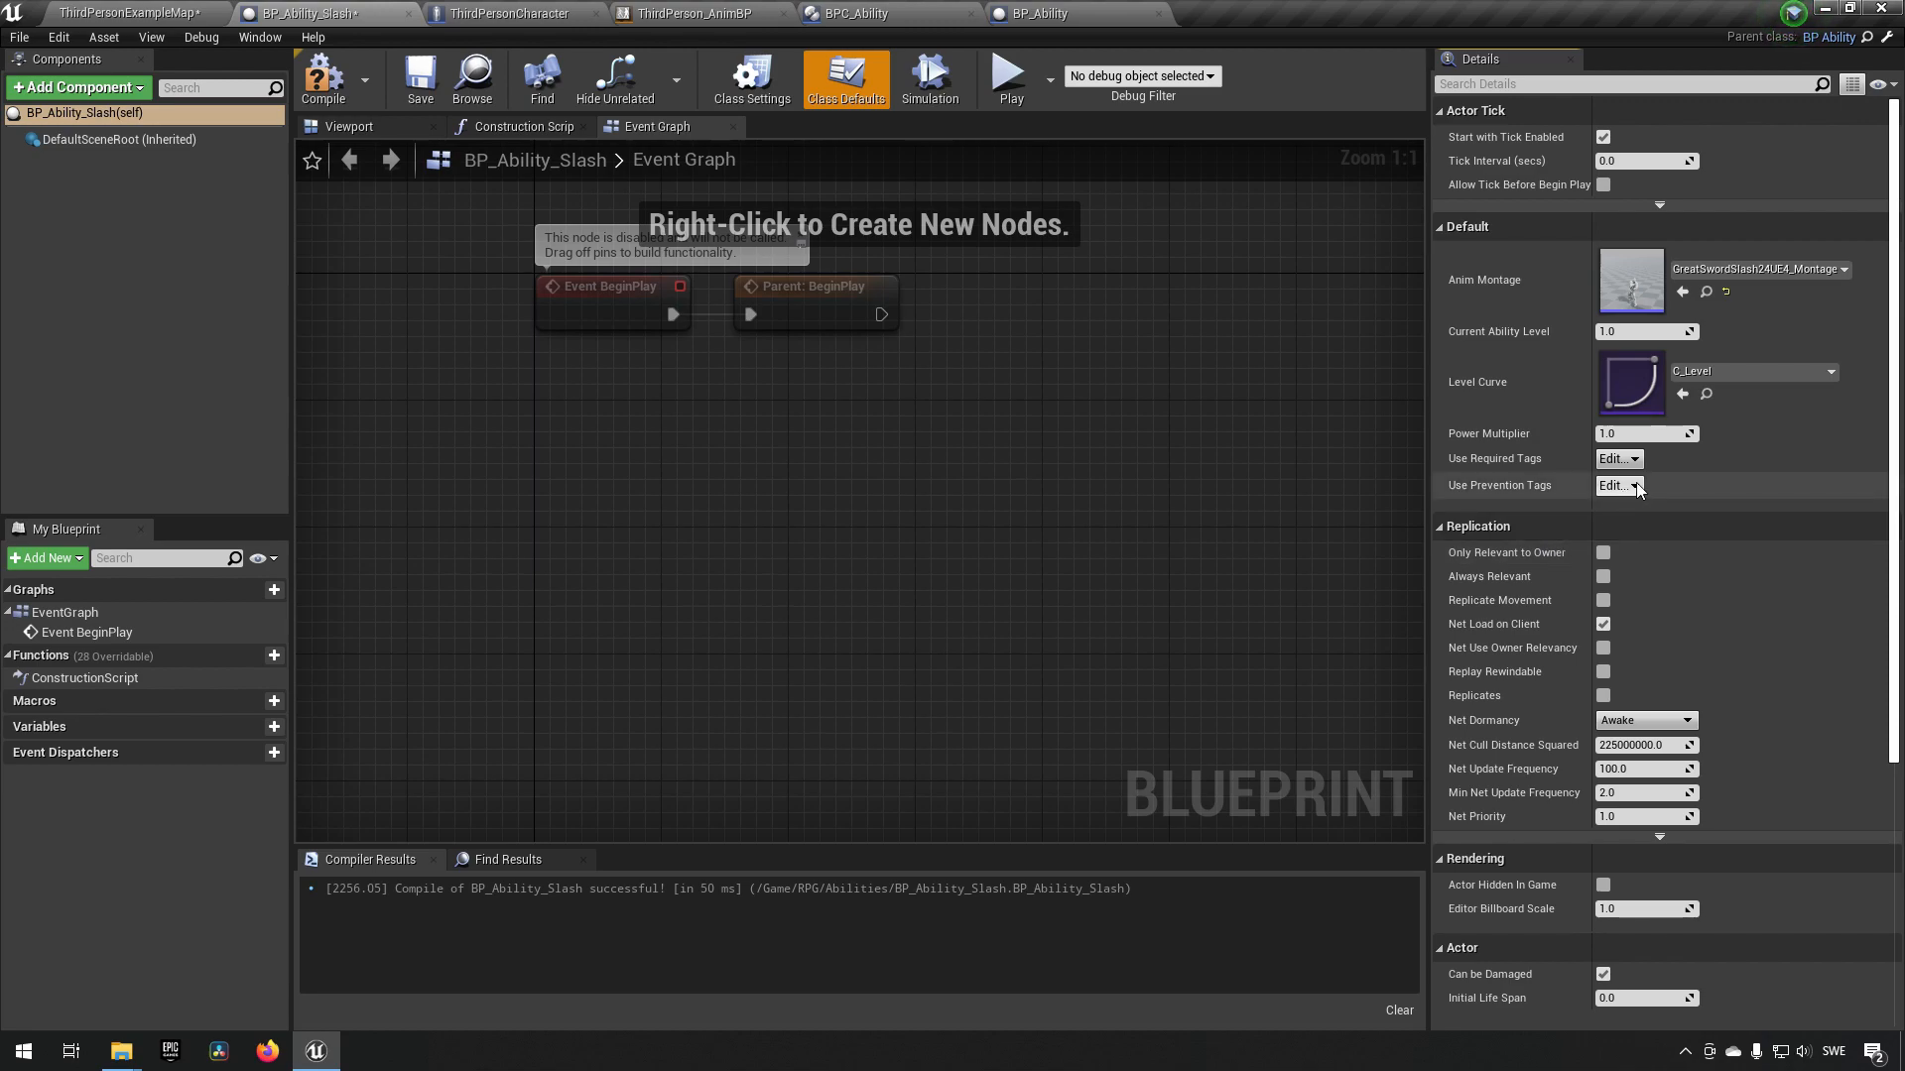
- Set Statuseffect.Immunity.Poison as BP_Ability_Slash's prevention tag
left_click(1616, 485)
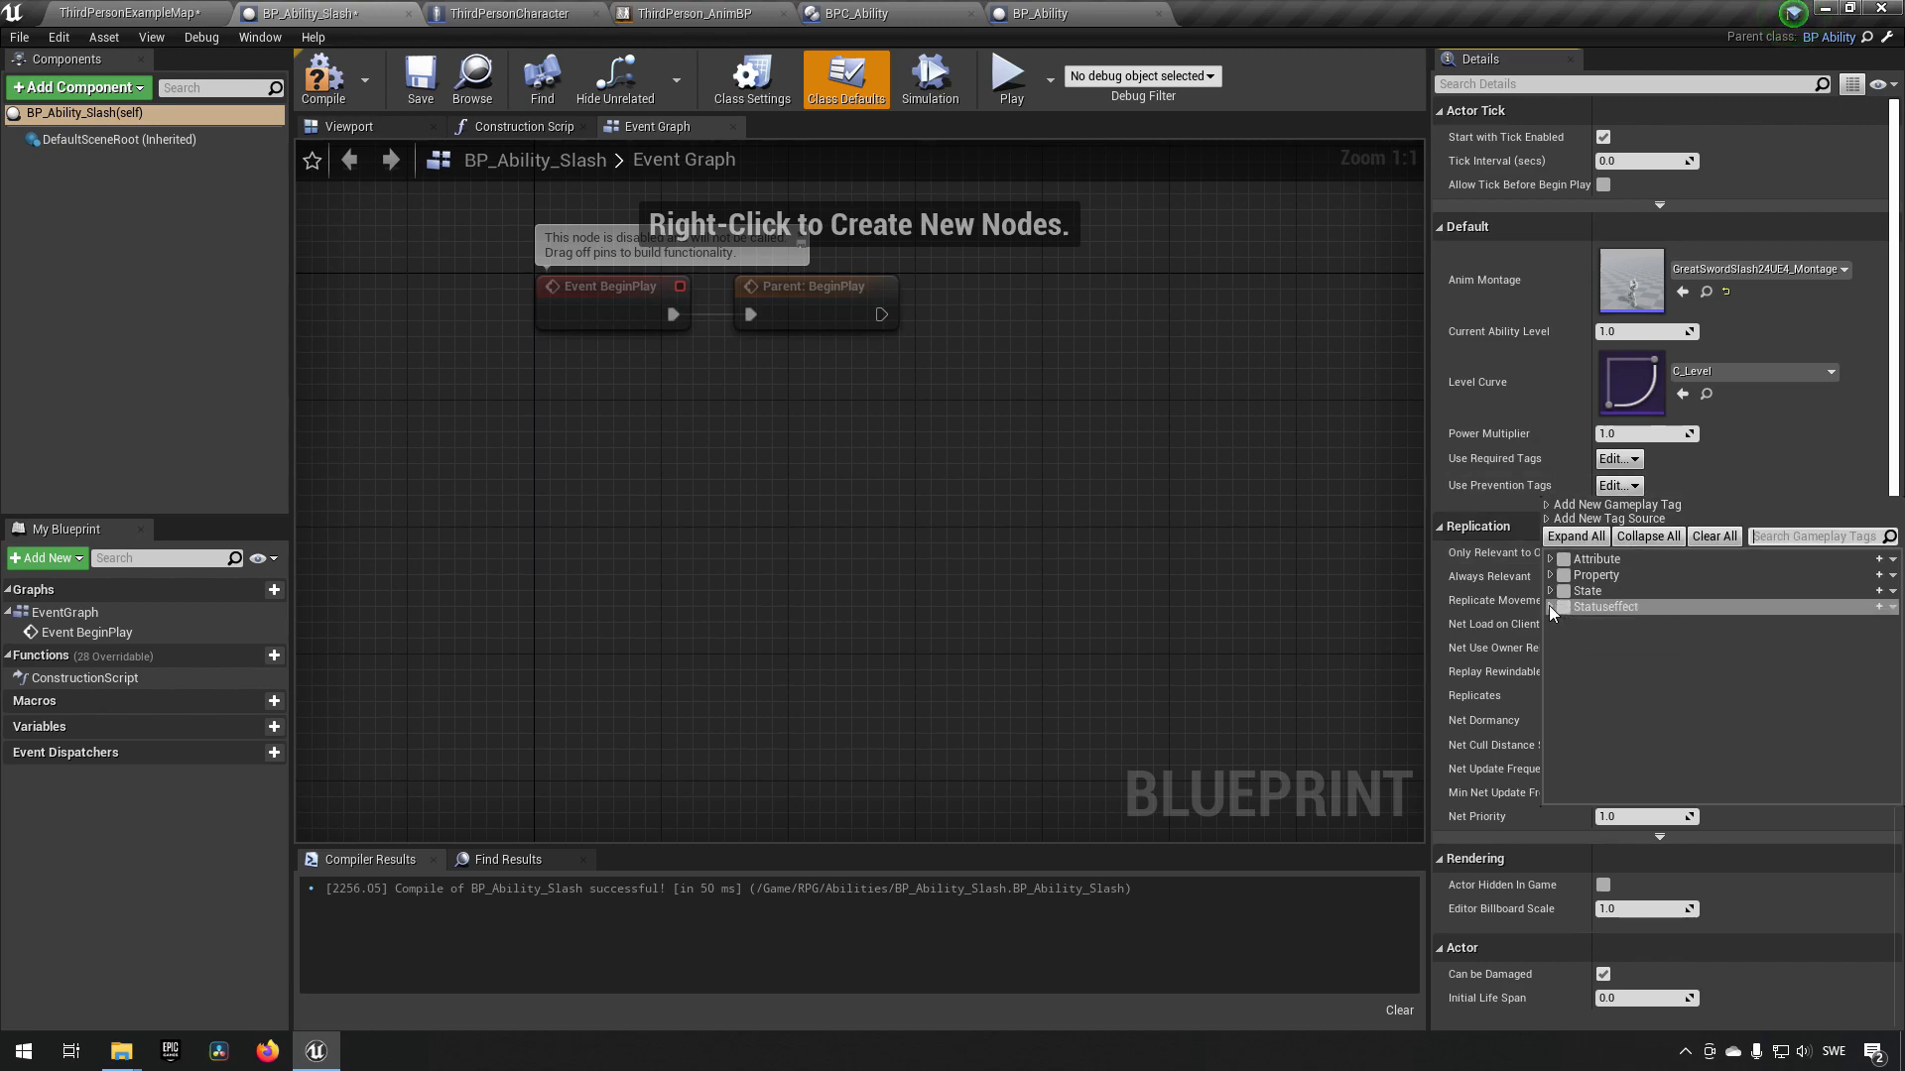
left_click(1556, 606)
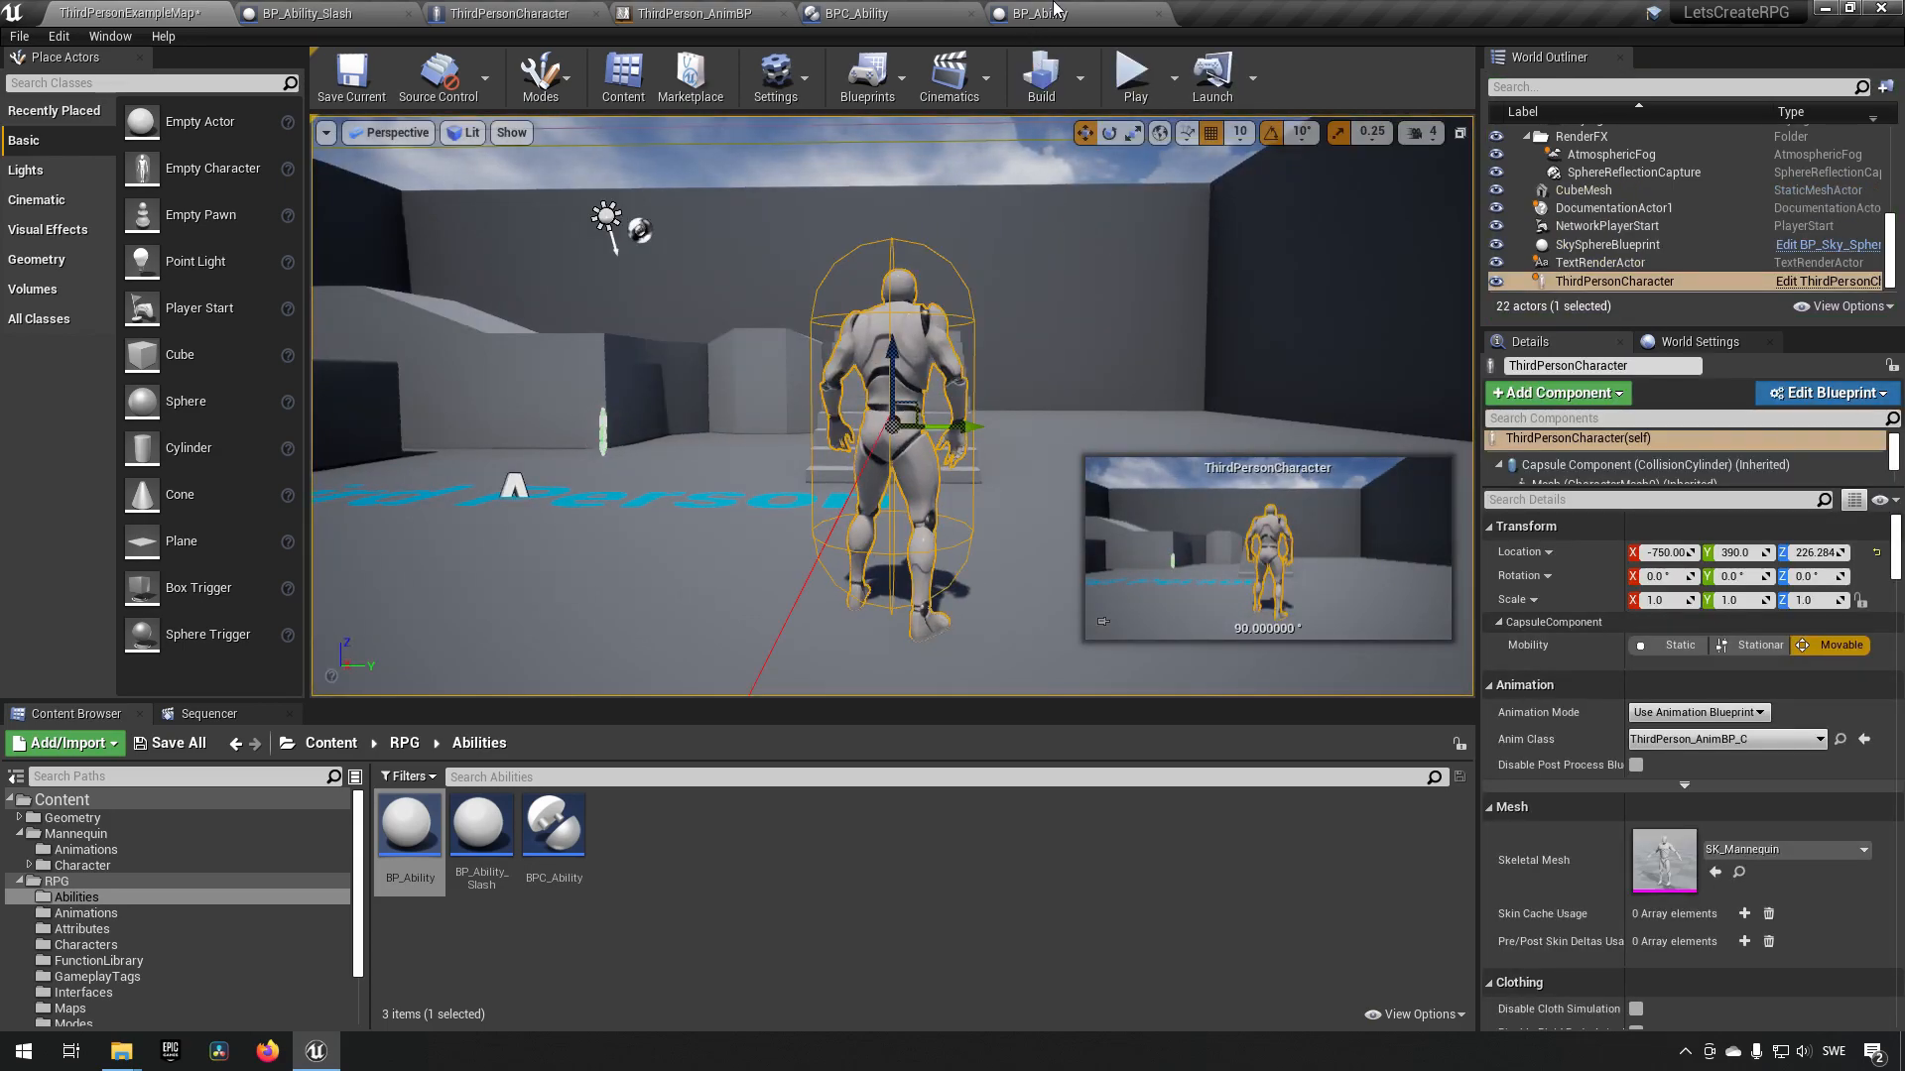
left_click(1043, 12)
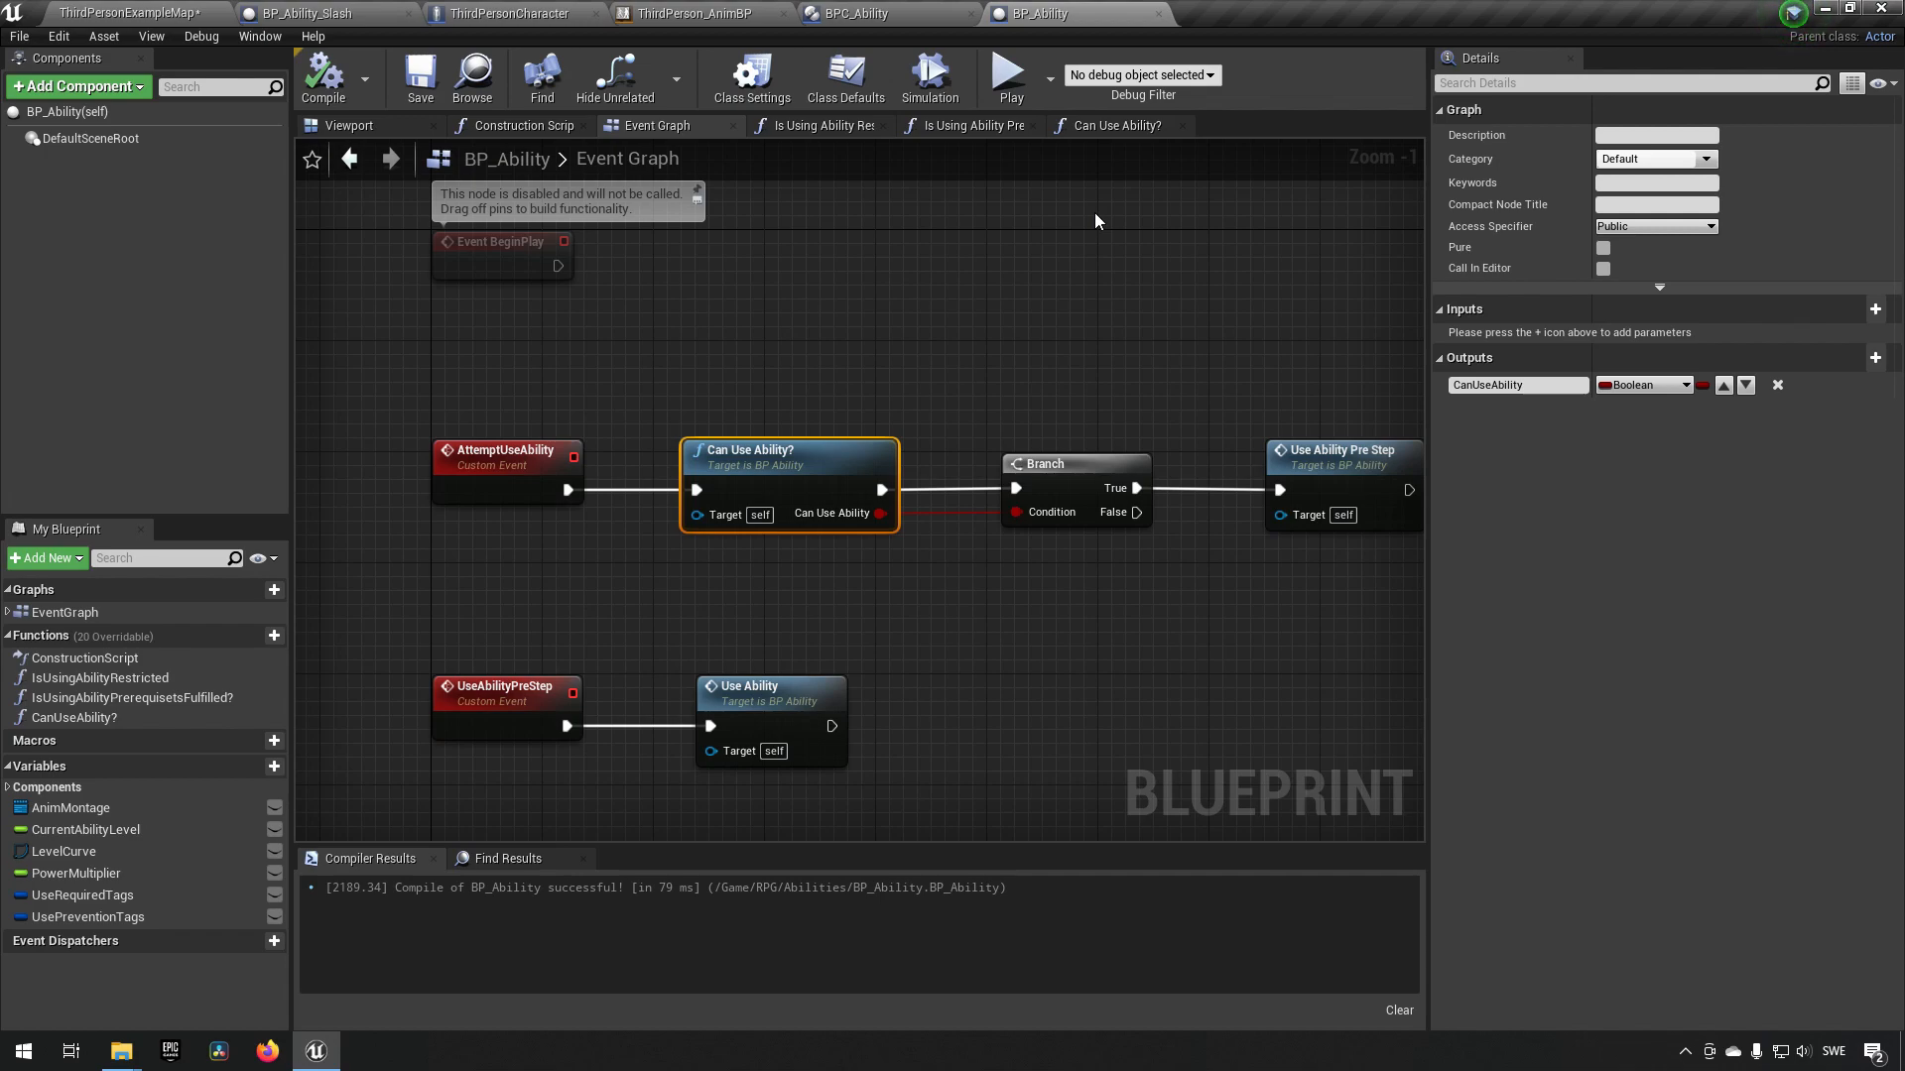
mouse_move(840, 166)
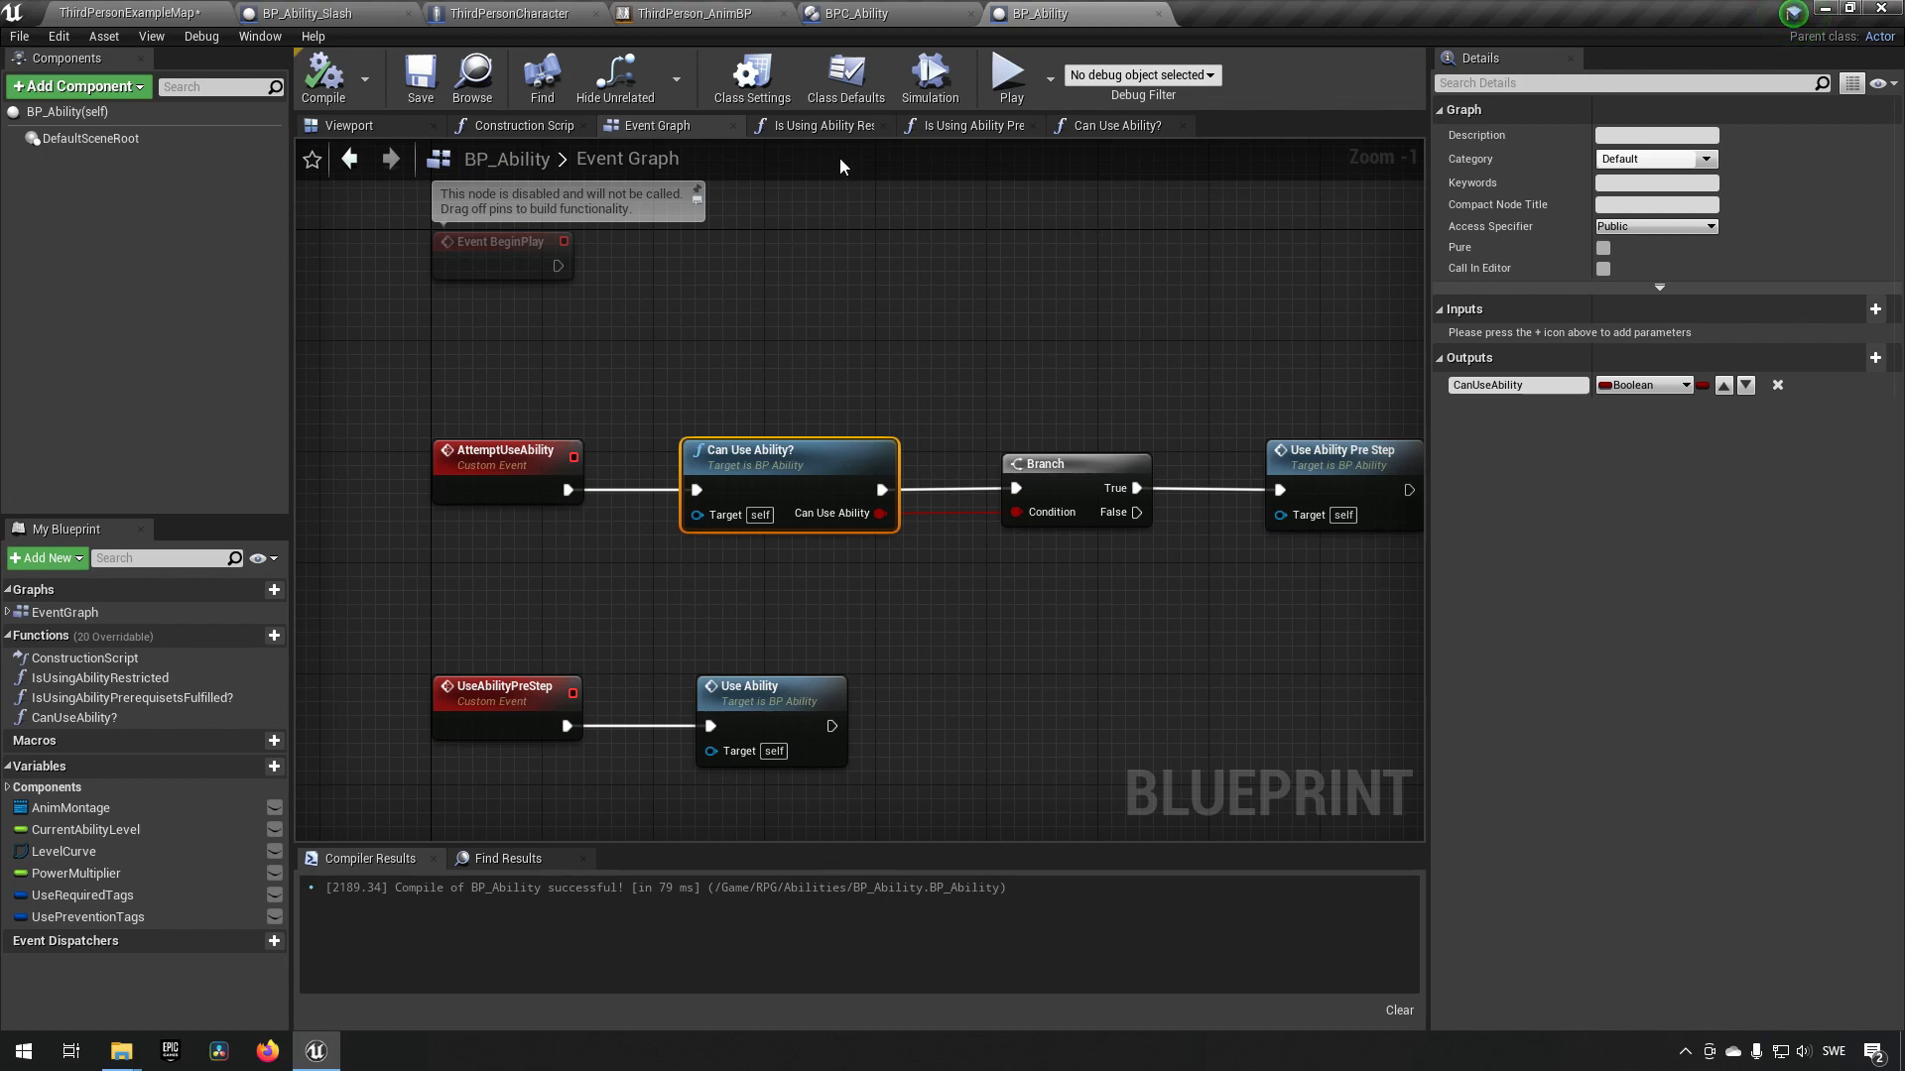
mouse_move(875, 183)
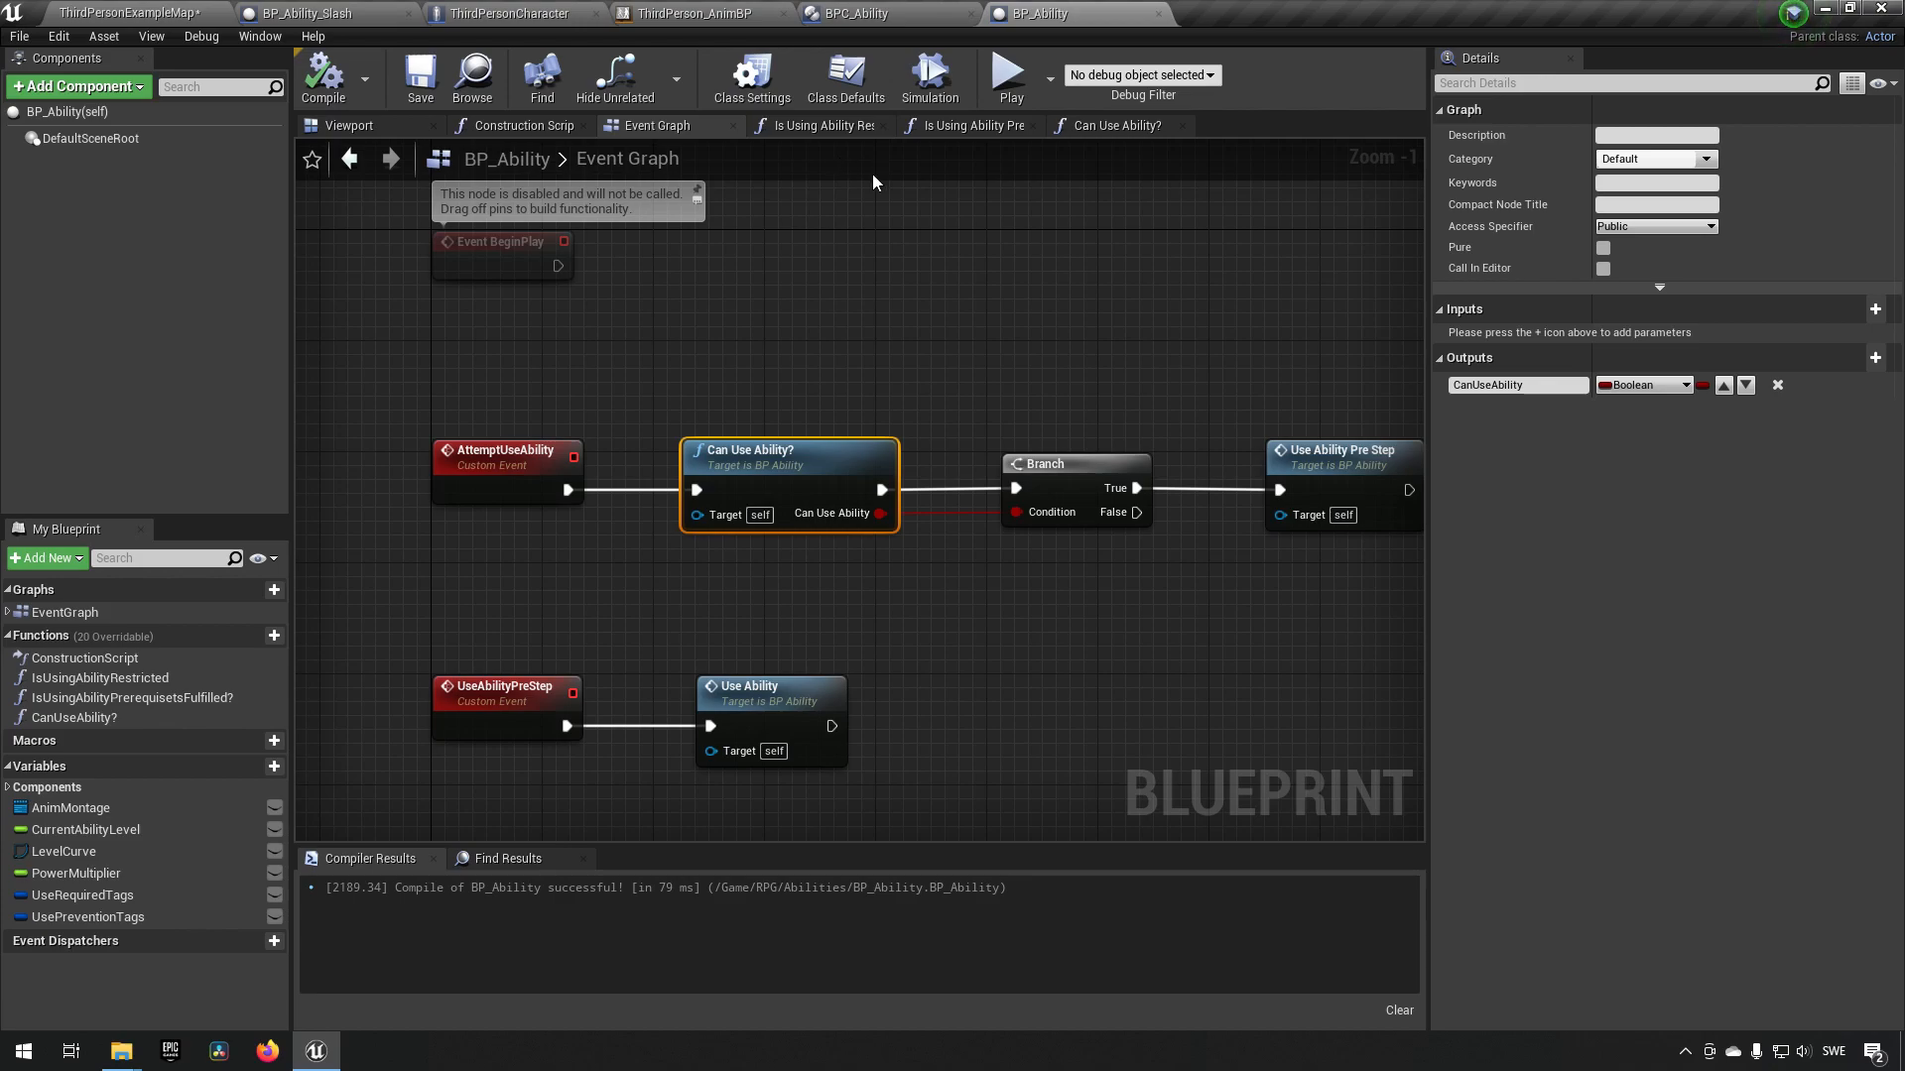
- Clear the poison immunity prevention tag from BP_Ability_Slash's defaults
left_click(311, 13)
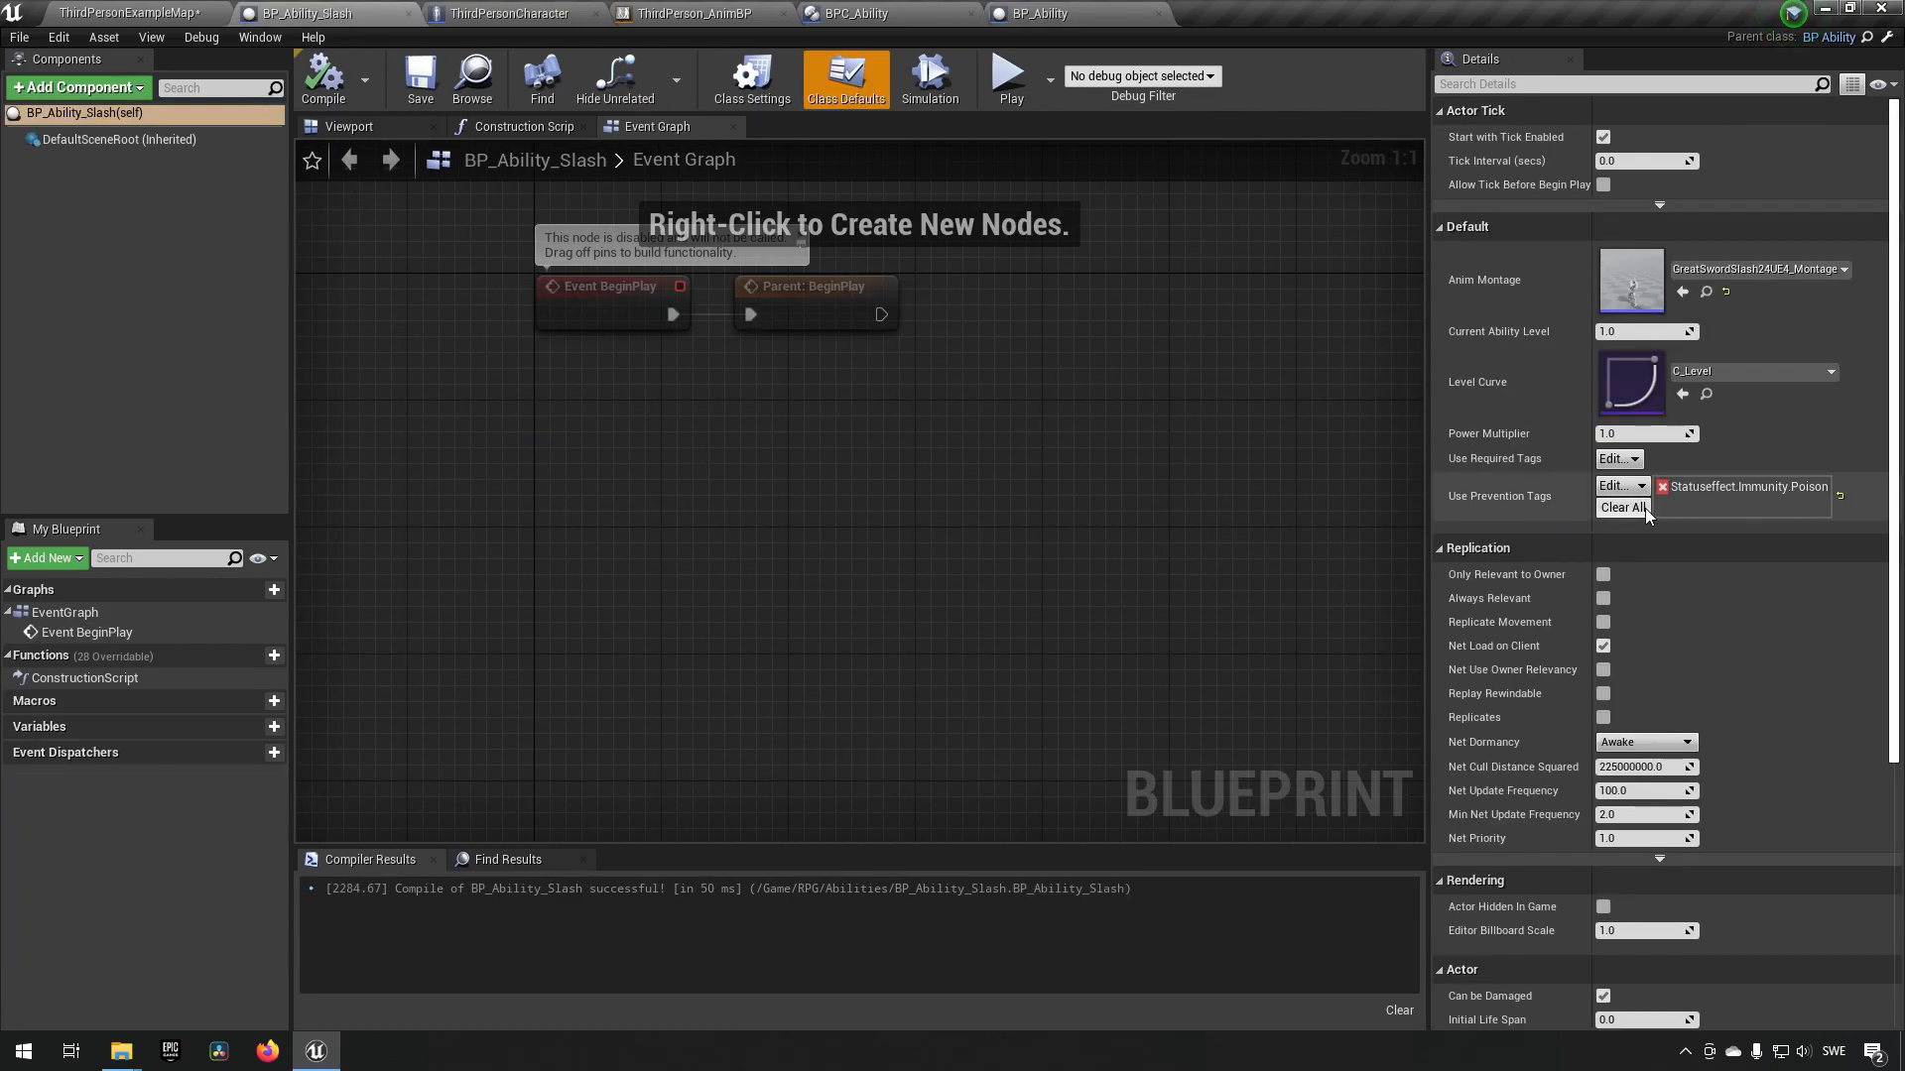
left_click(1623, 507)
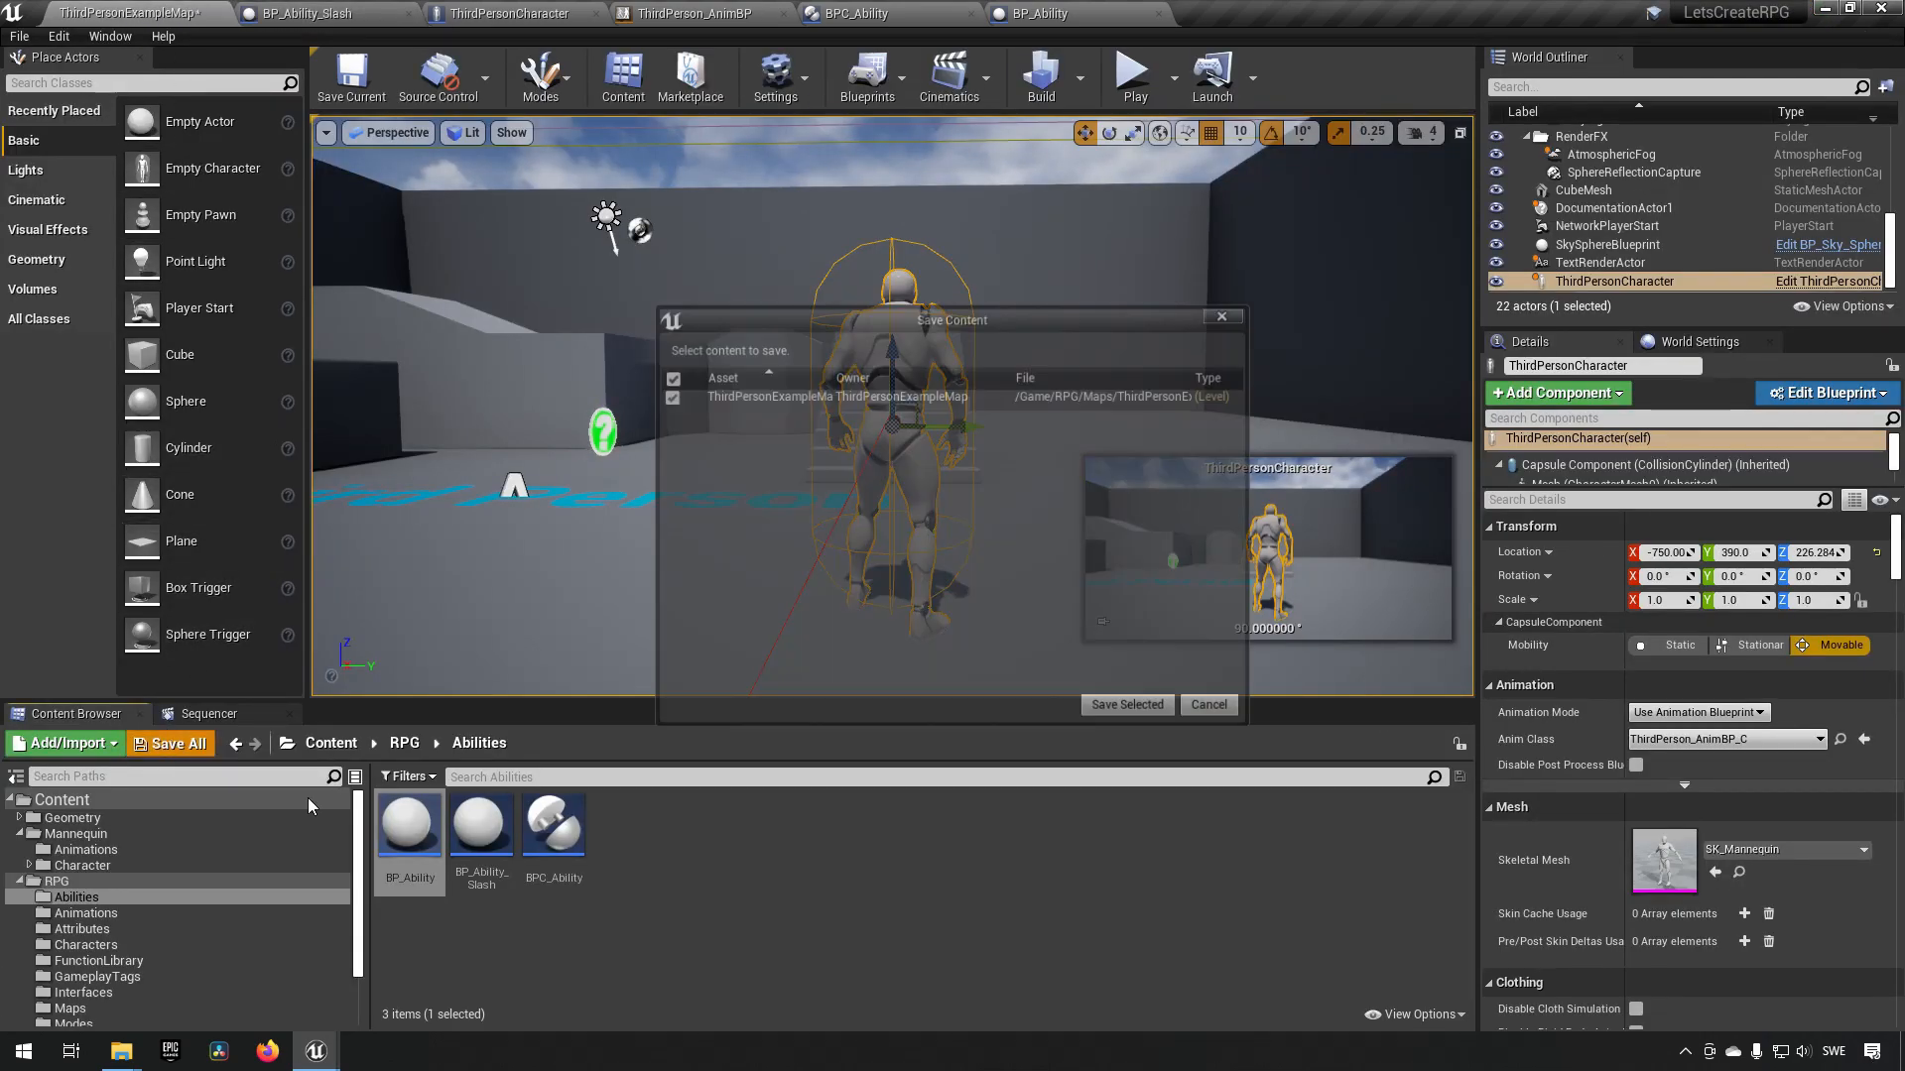
- Save the modified ThirdPersonExampleMap and close Unreal Editor
left_click(1124, 704)
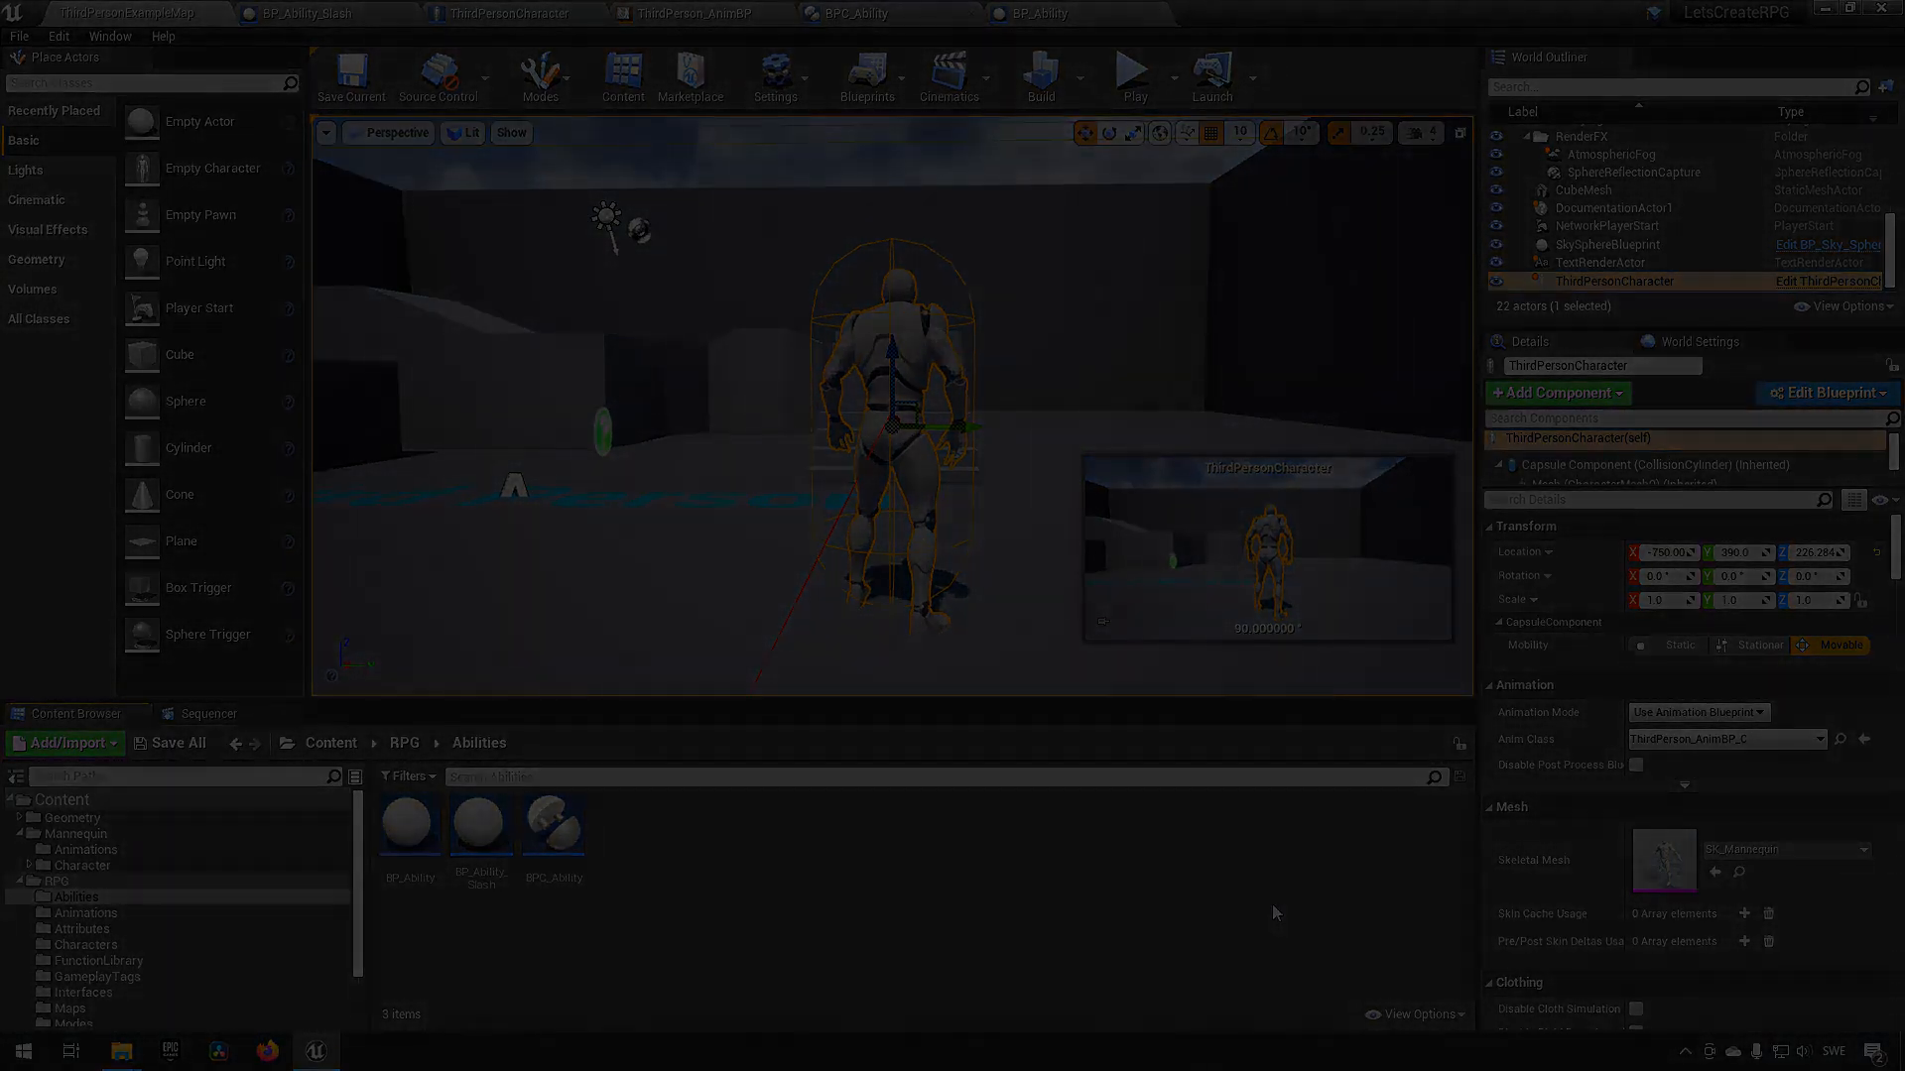
left_click(1826, 12)
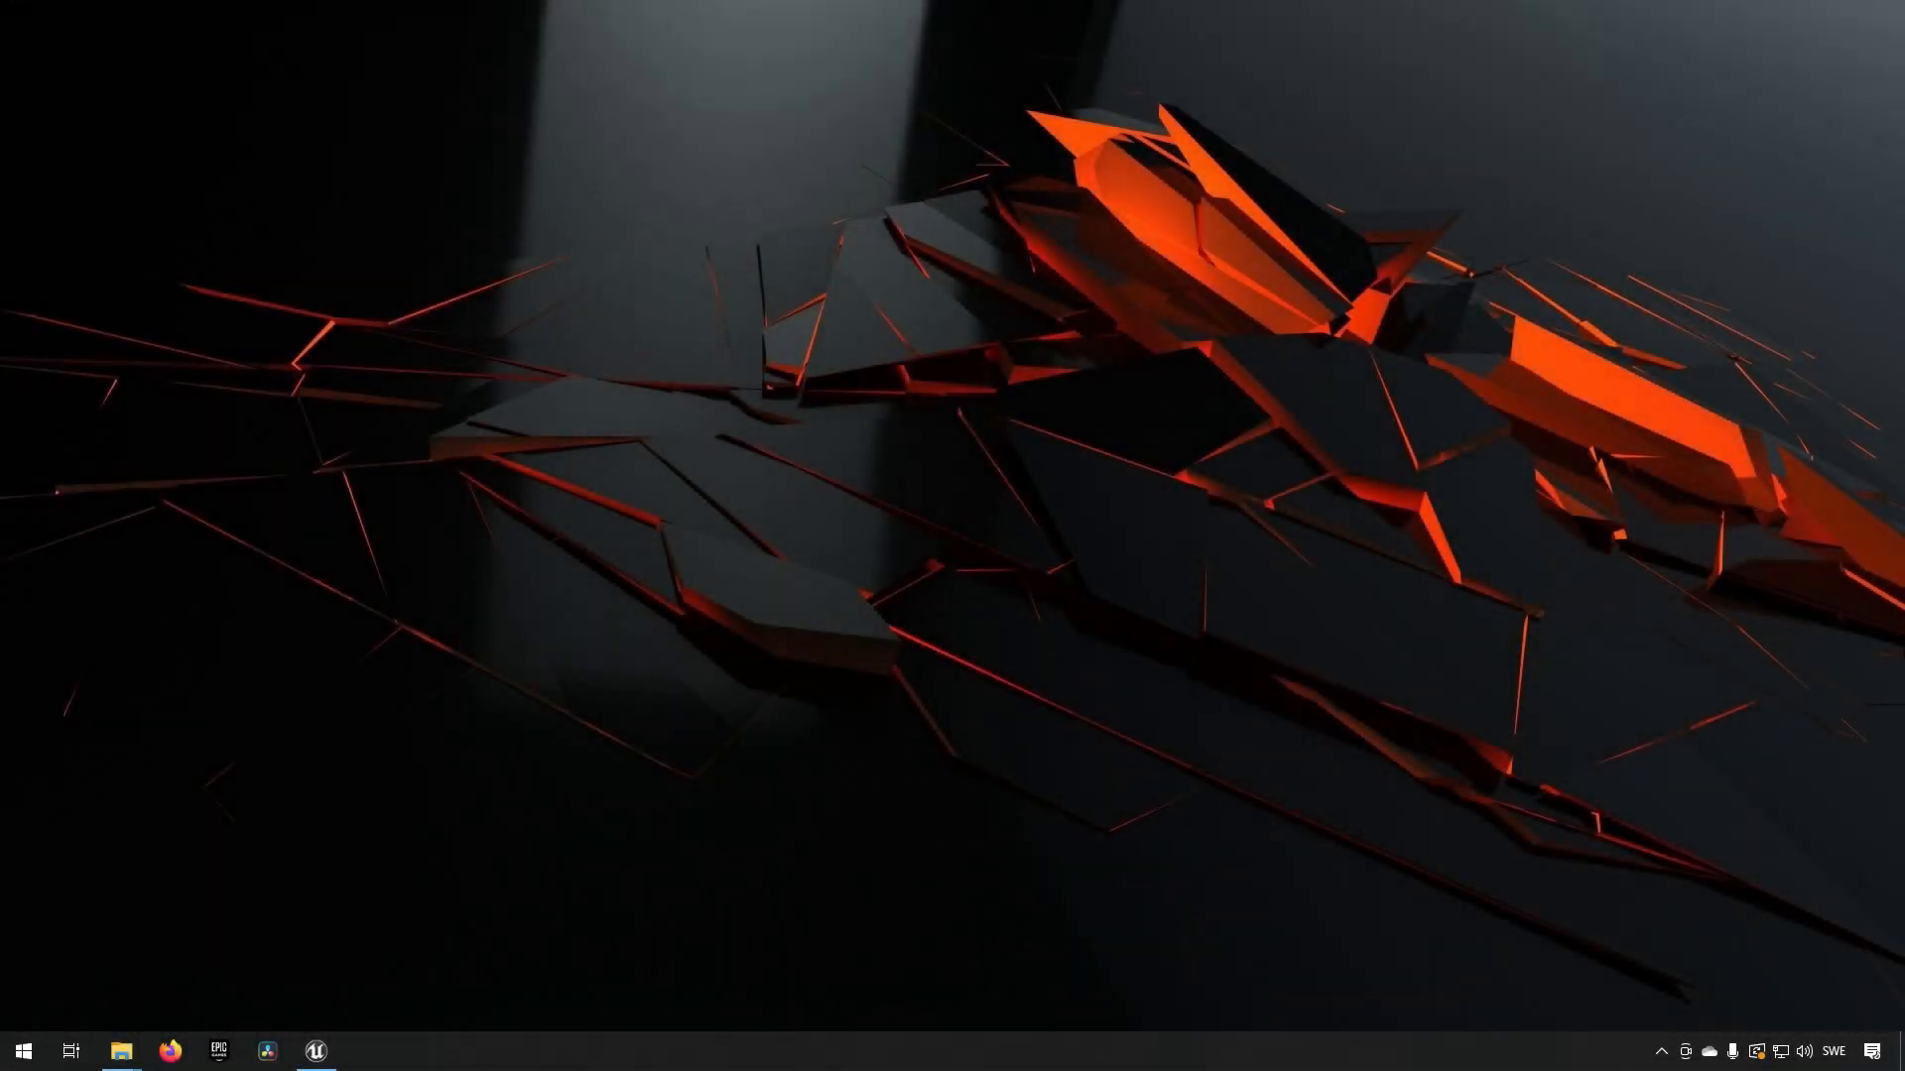